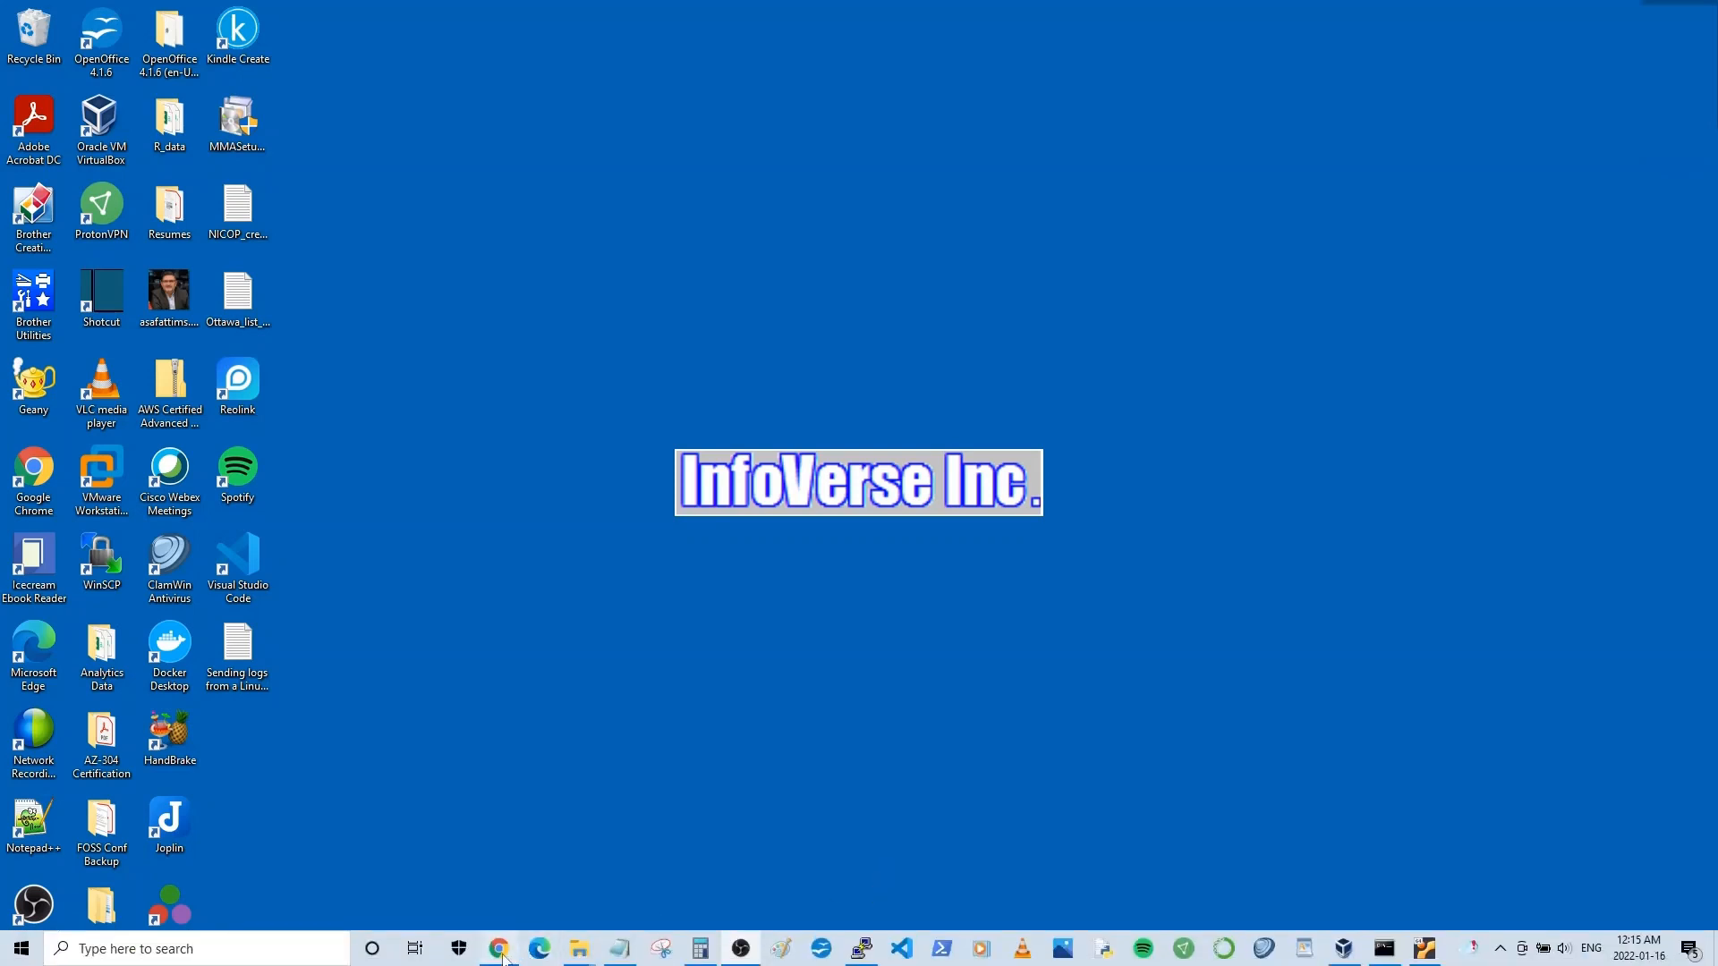
# - Bring up Chrome with the Docs article on creating a Log Analytics workspace
pyautogui.click(497, 948)
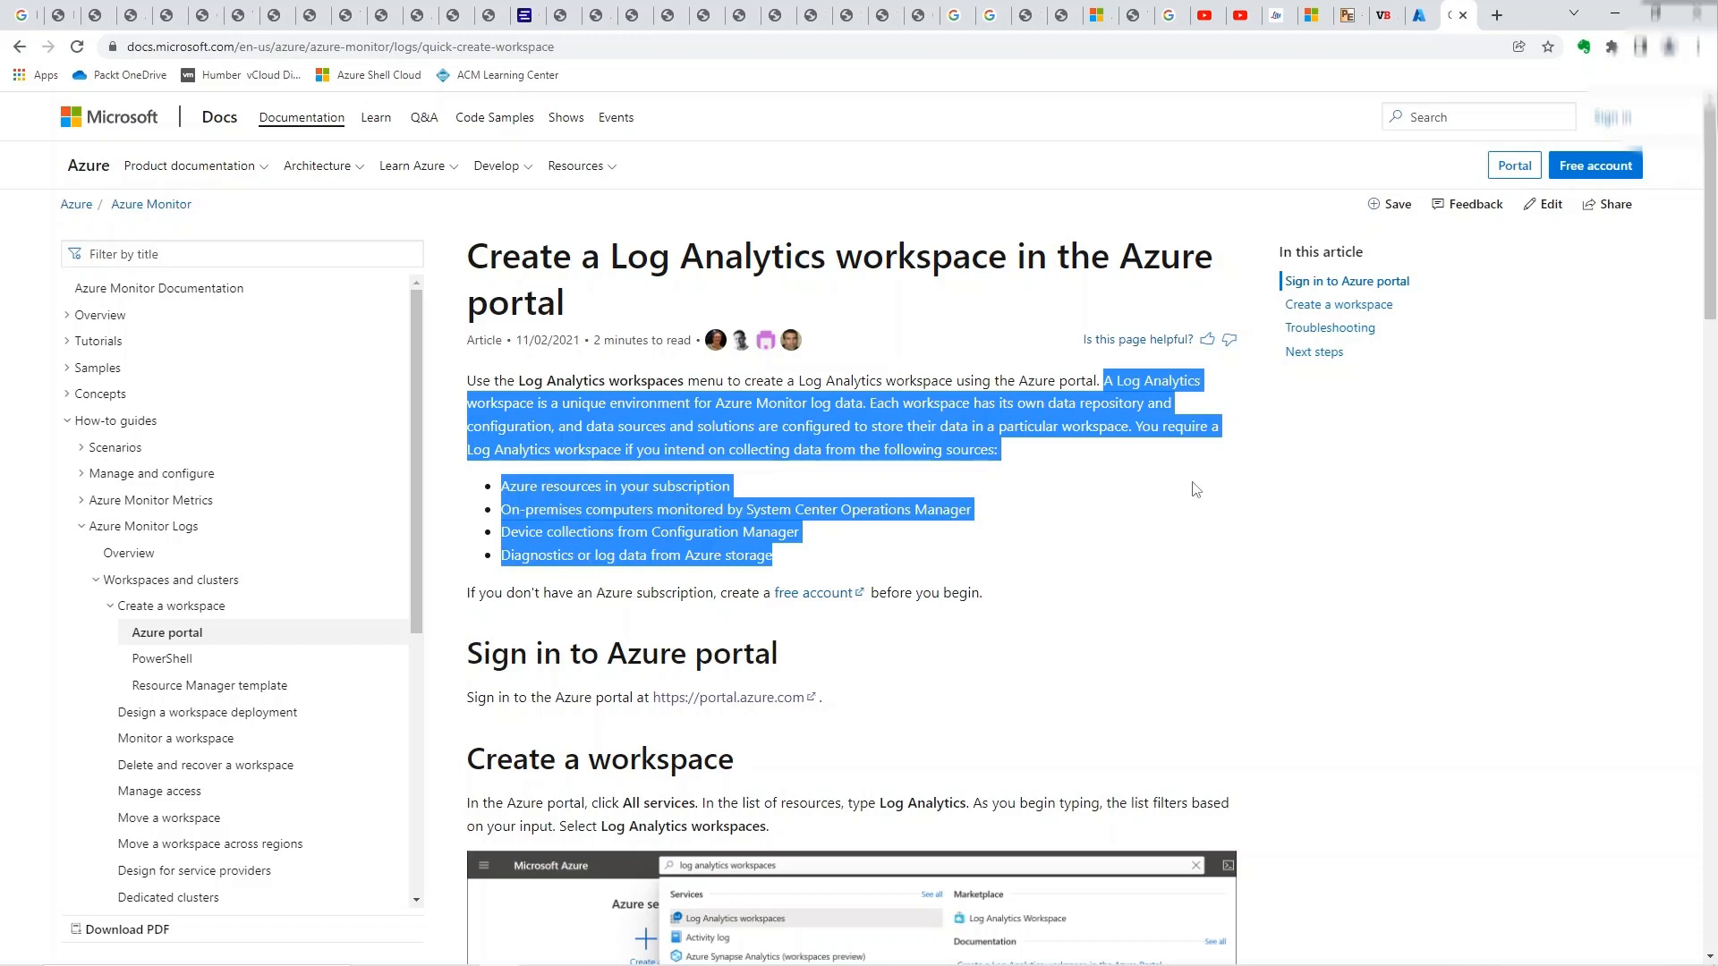
pyautogui.moveTo(1414, 14)
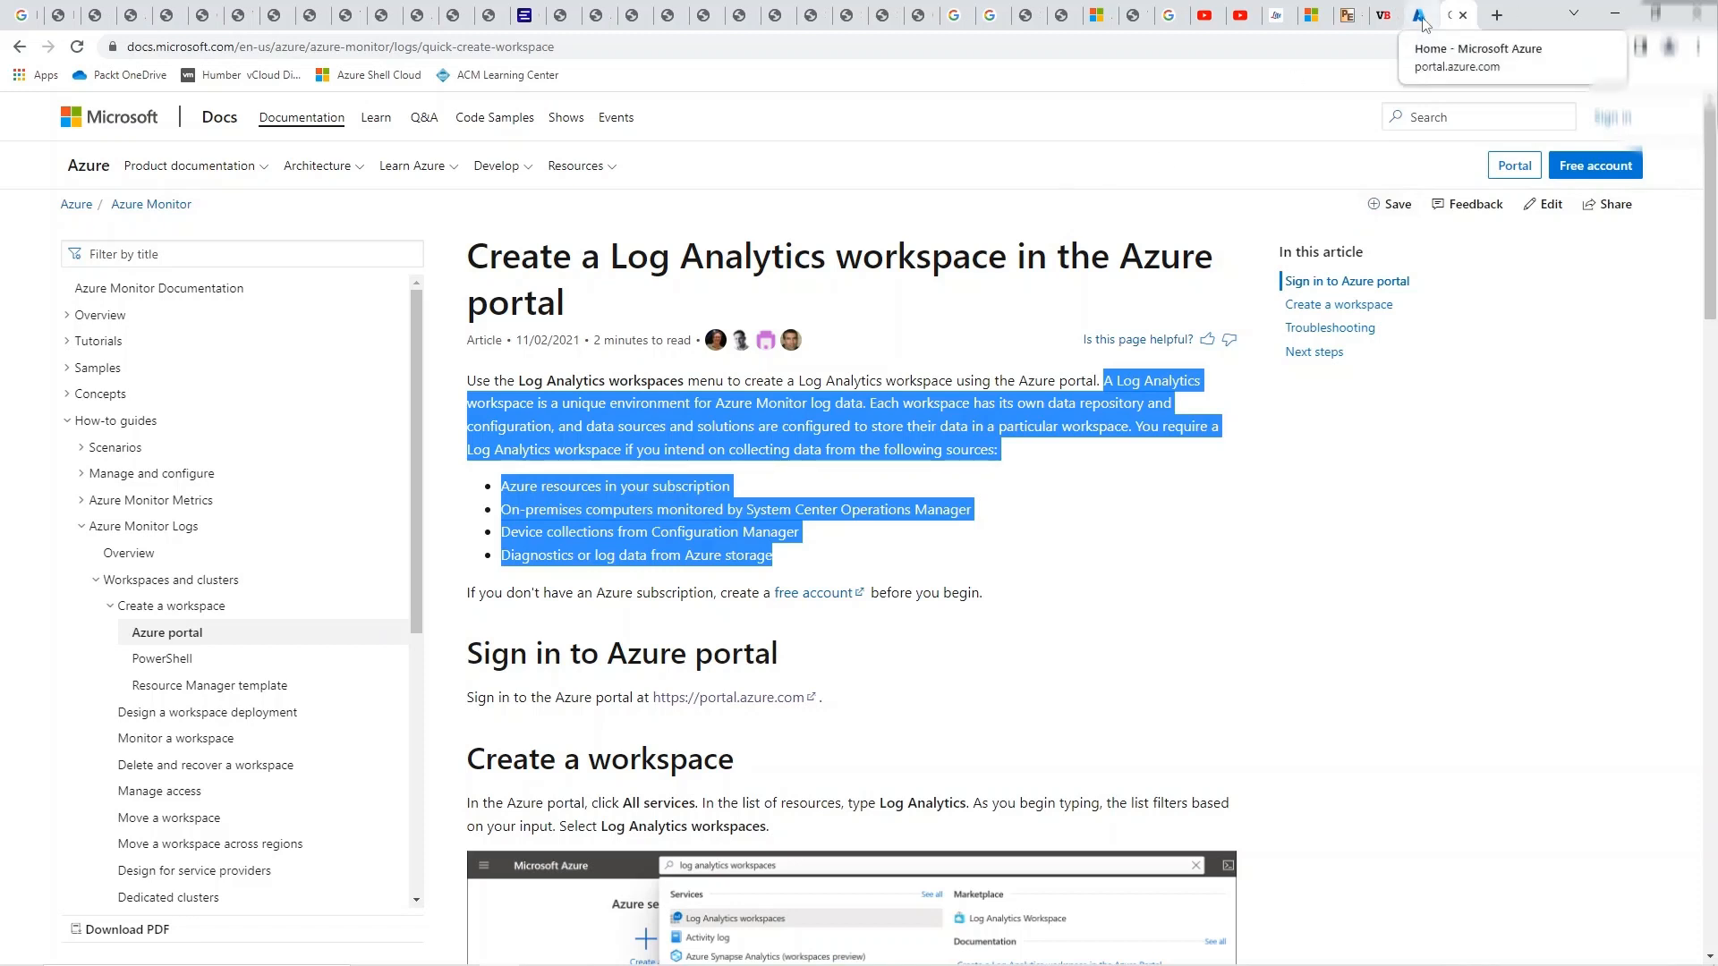
# - Start a new Log Analytics workspace in the 304-test resource group
pyautogui.click(1414, 14)
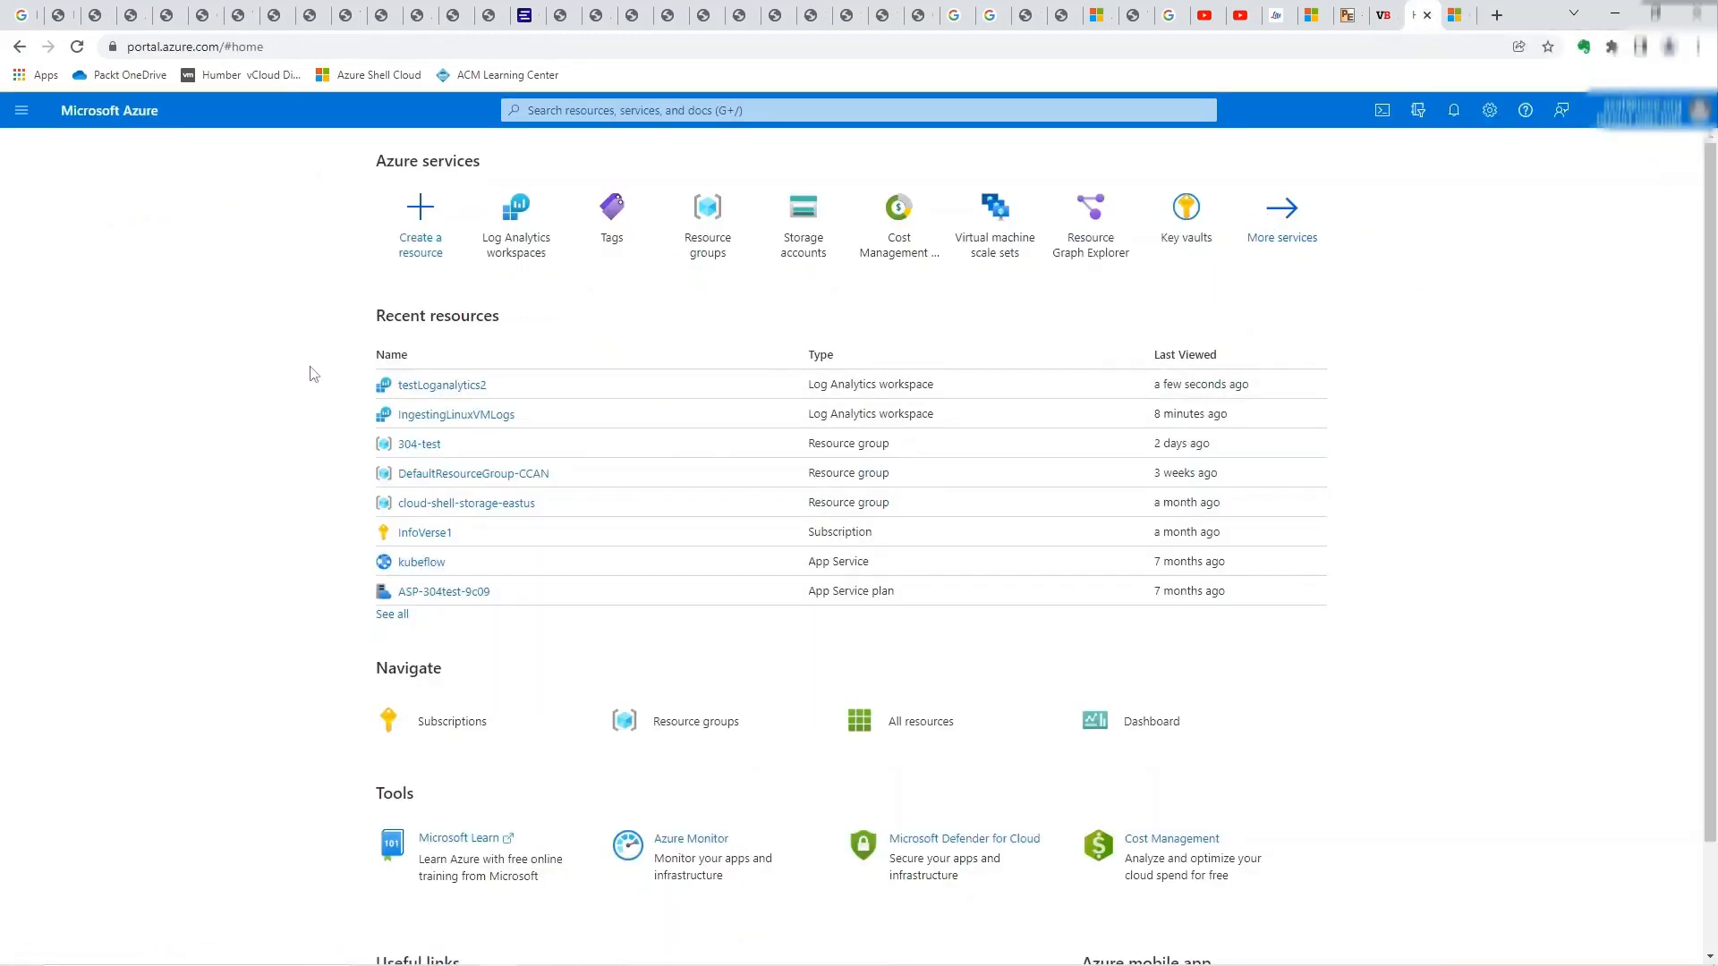
pyautogui.moveTo(522, 287)
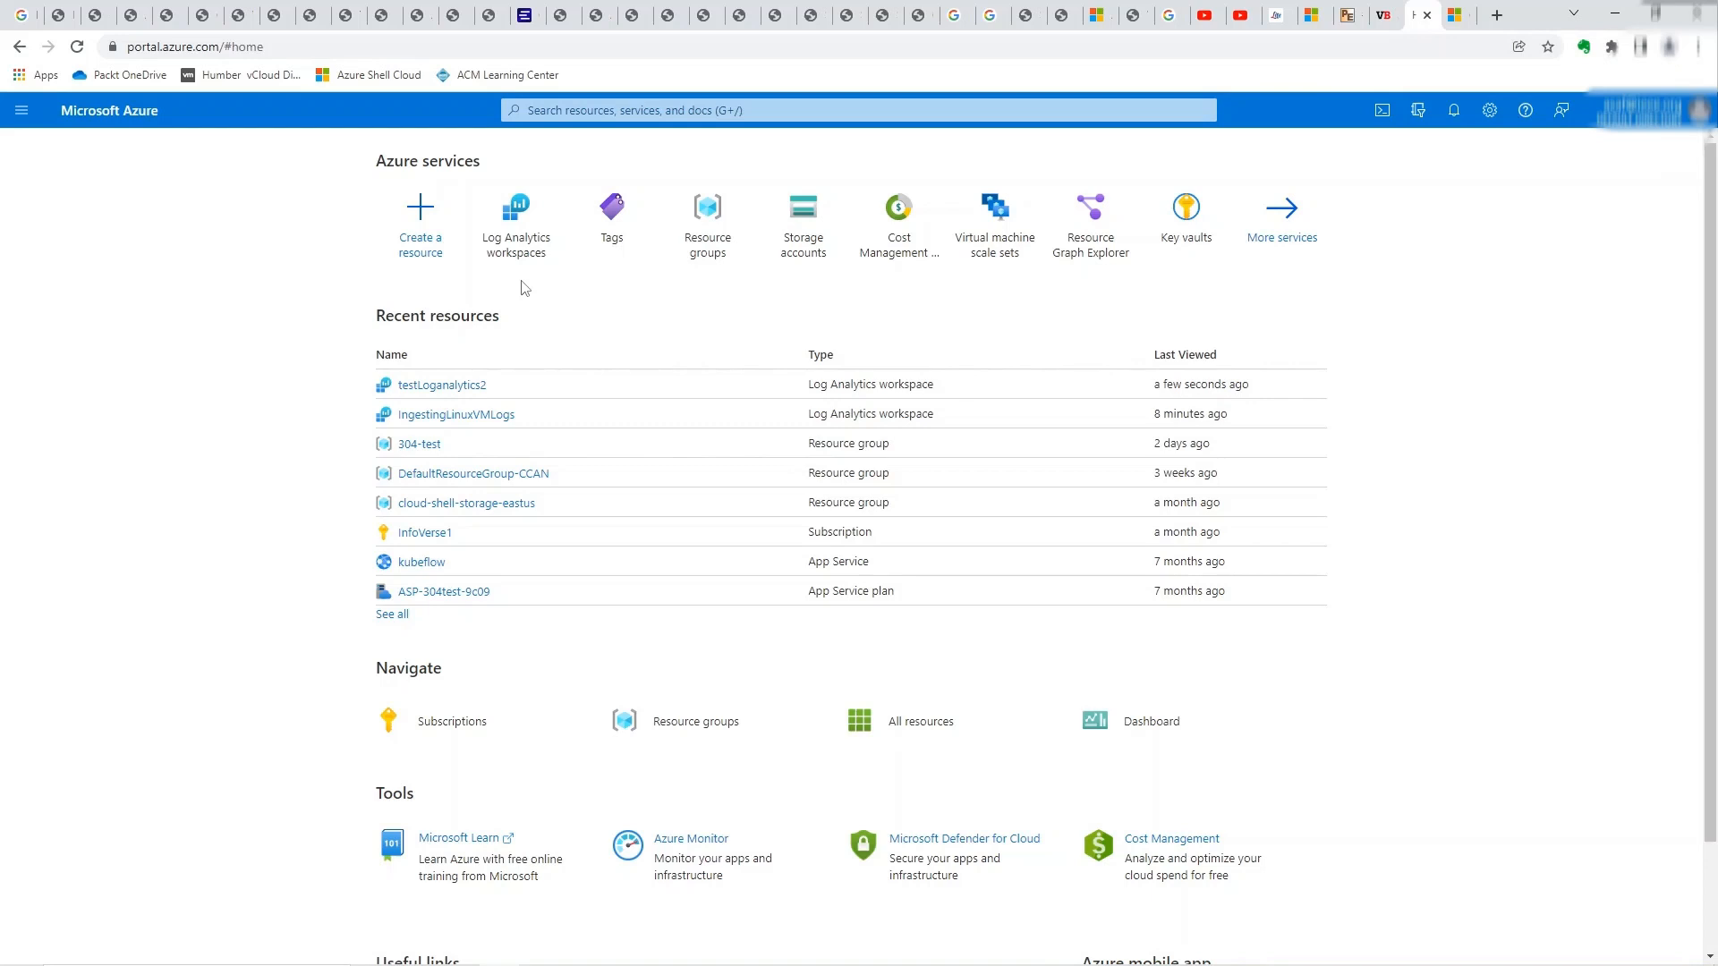
pyautogui.click(513, 215)
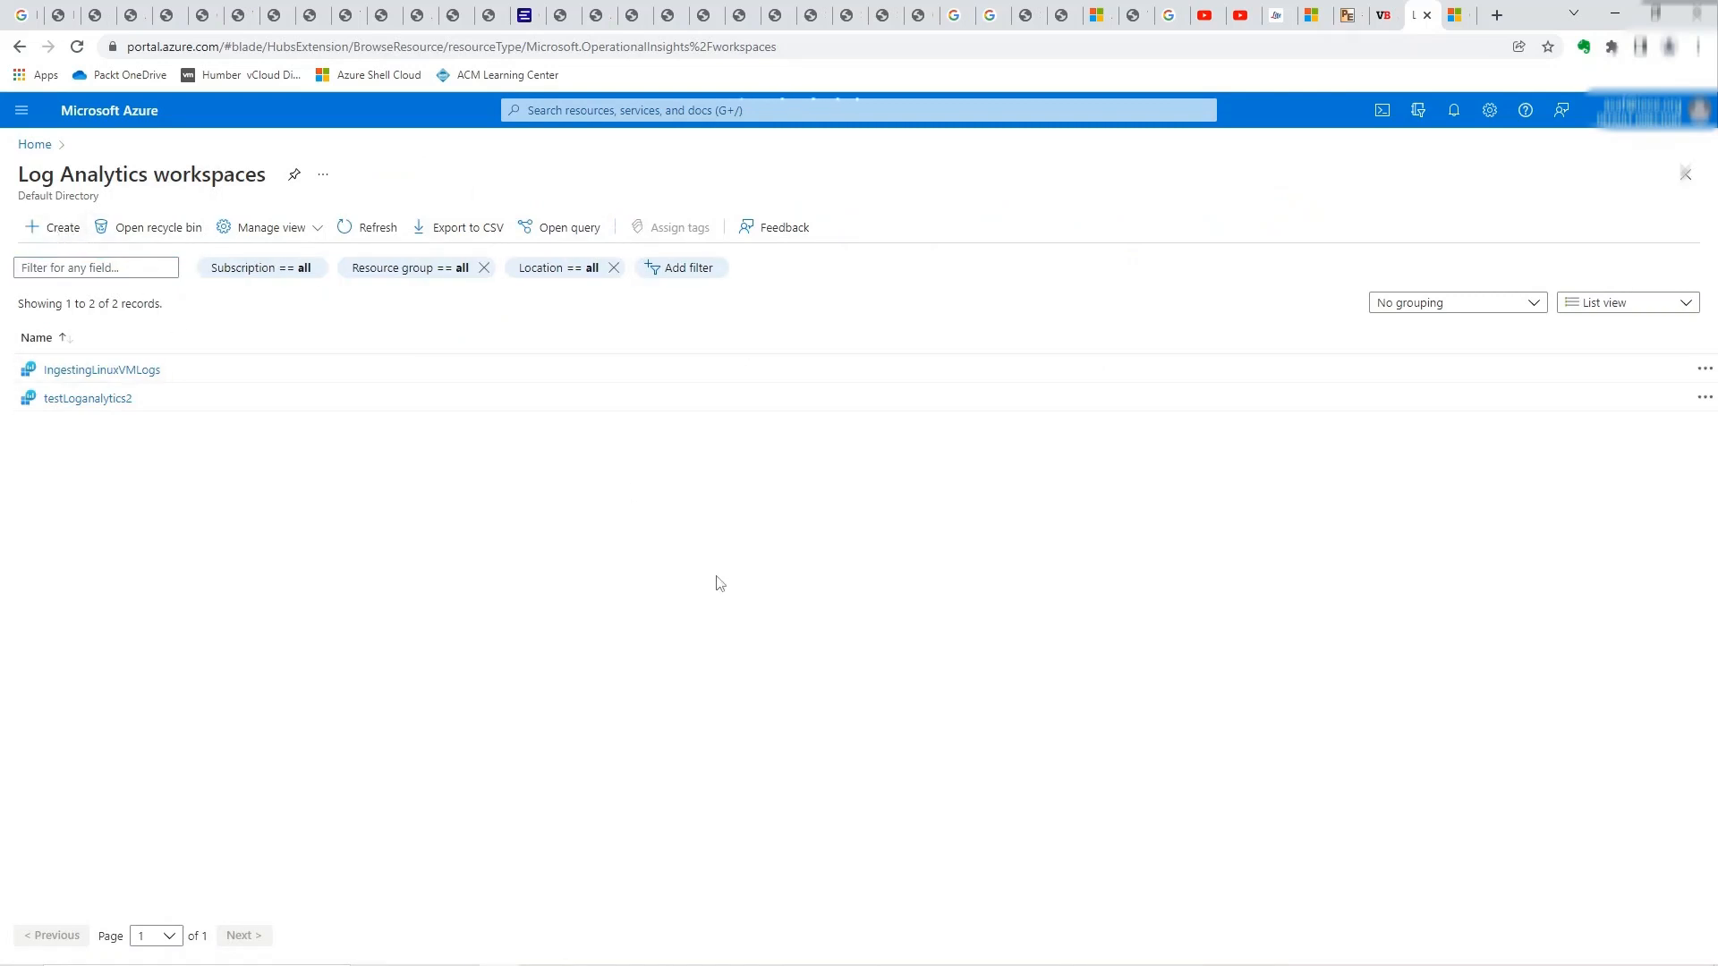
pyautogui.click(52, 228)
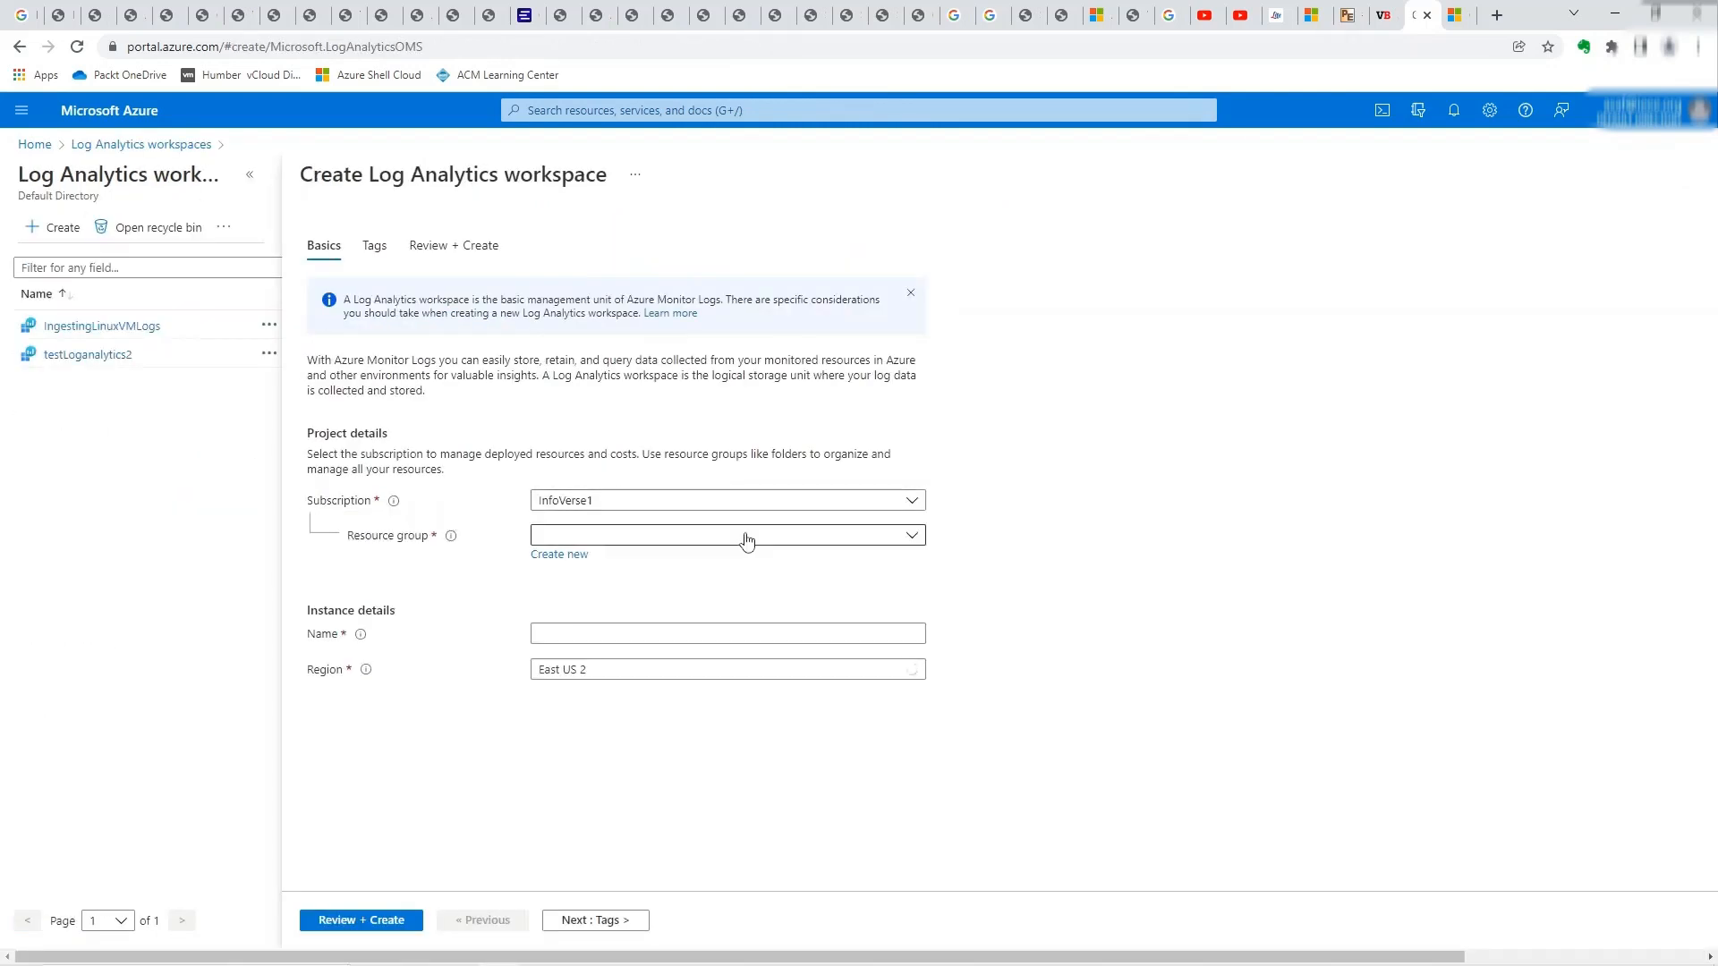
pyautogui.click(748, 535)
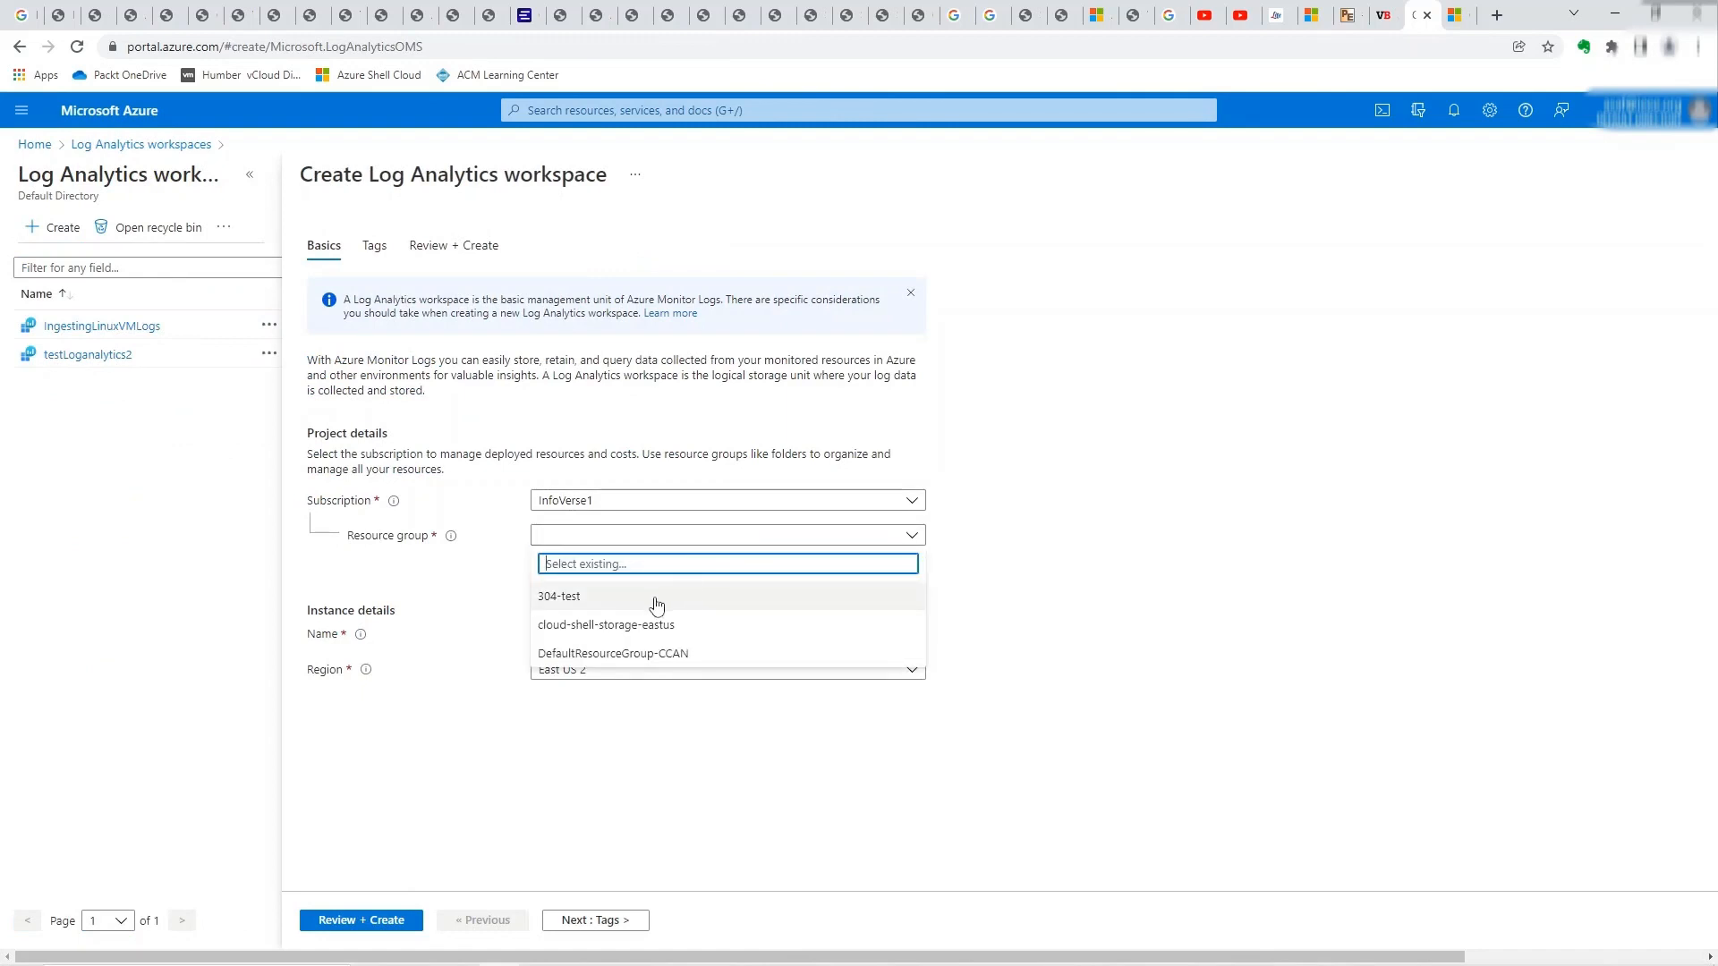
pyautogui.click(558, 595)
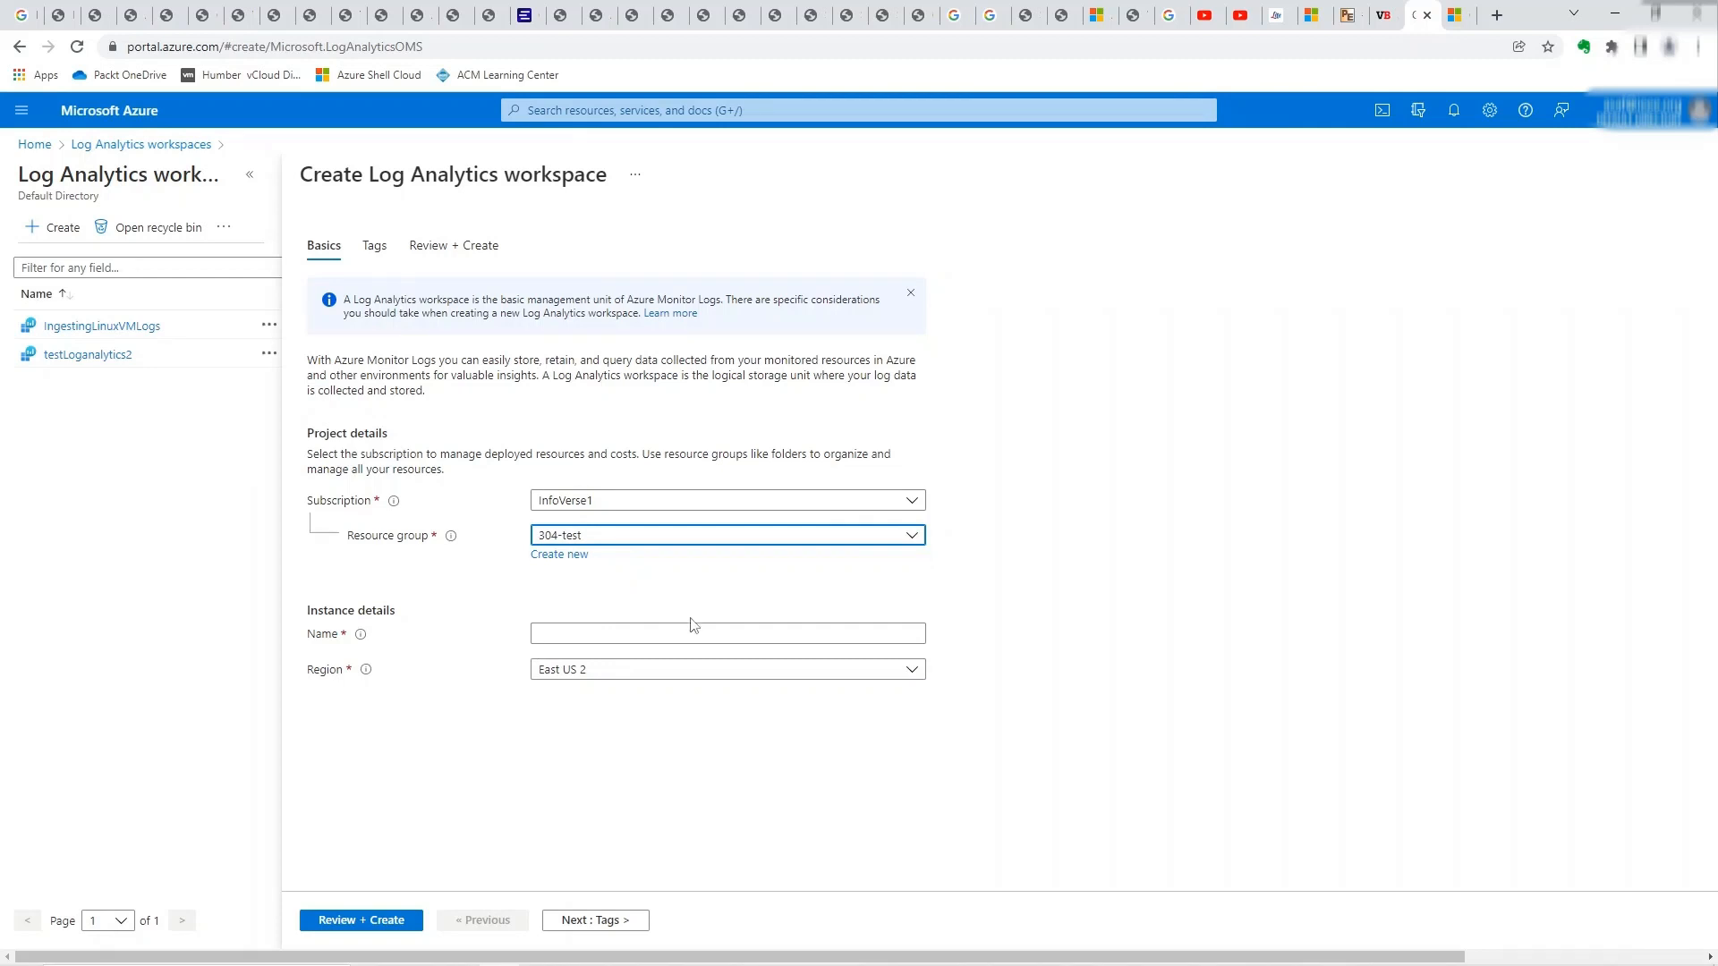
# - Name it SendLinuxVMLogs in Canada Central and validate with Review + Create
pyautogui.click(727, 633)
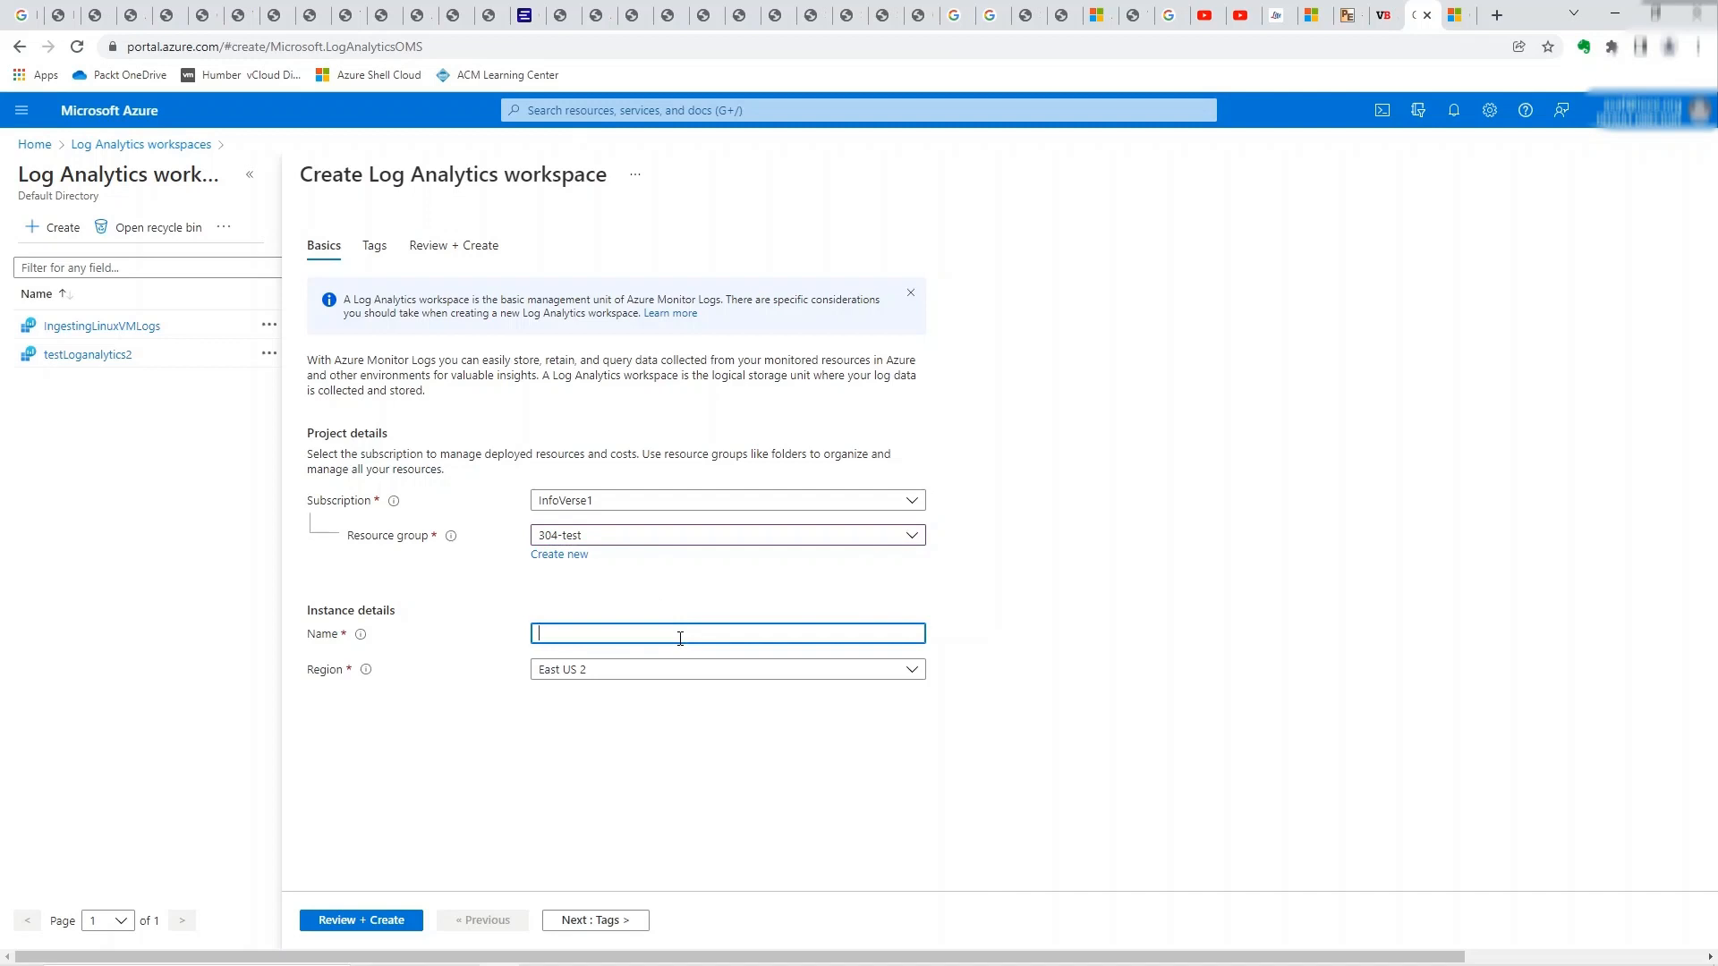
pyautogui.write('SendLinuxVM')
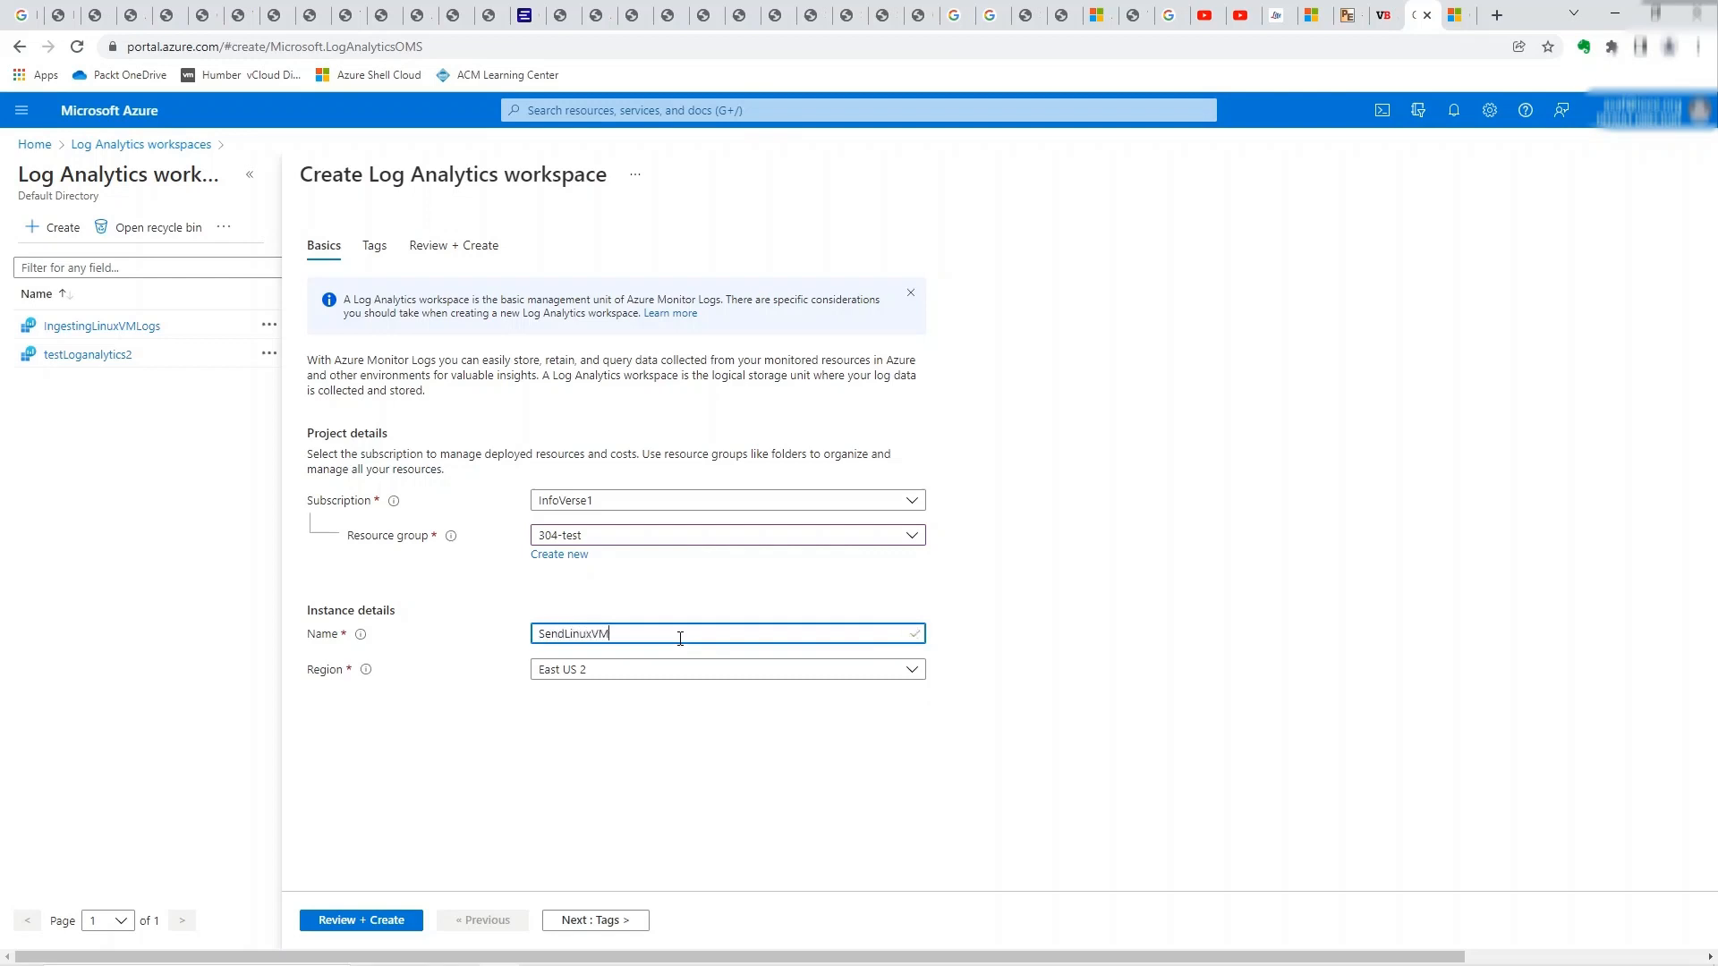
pyautogui.write('Logs')
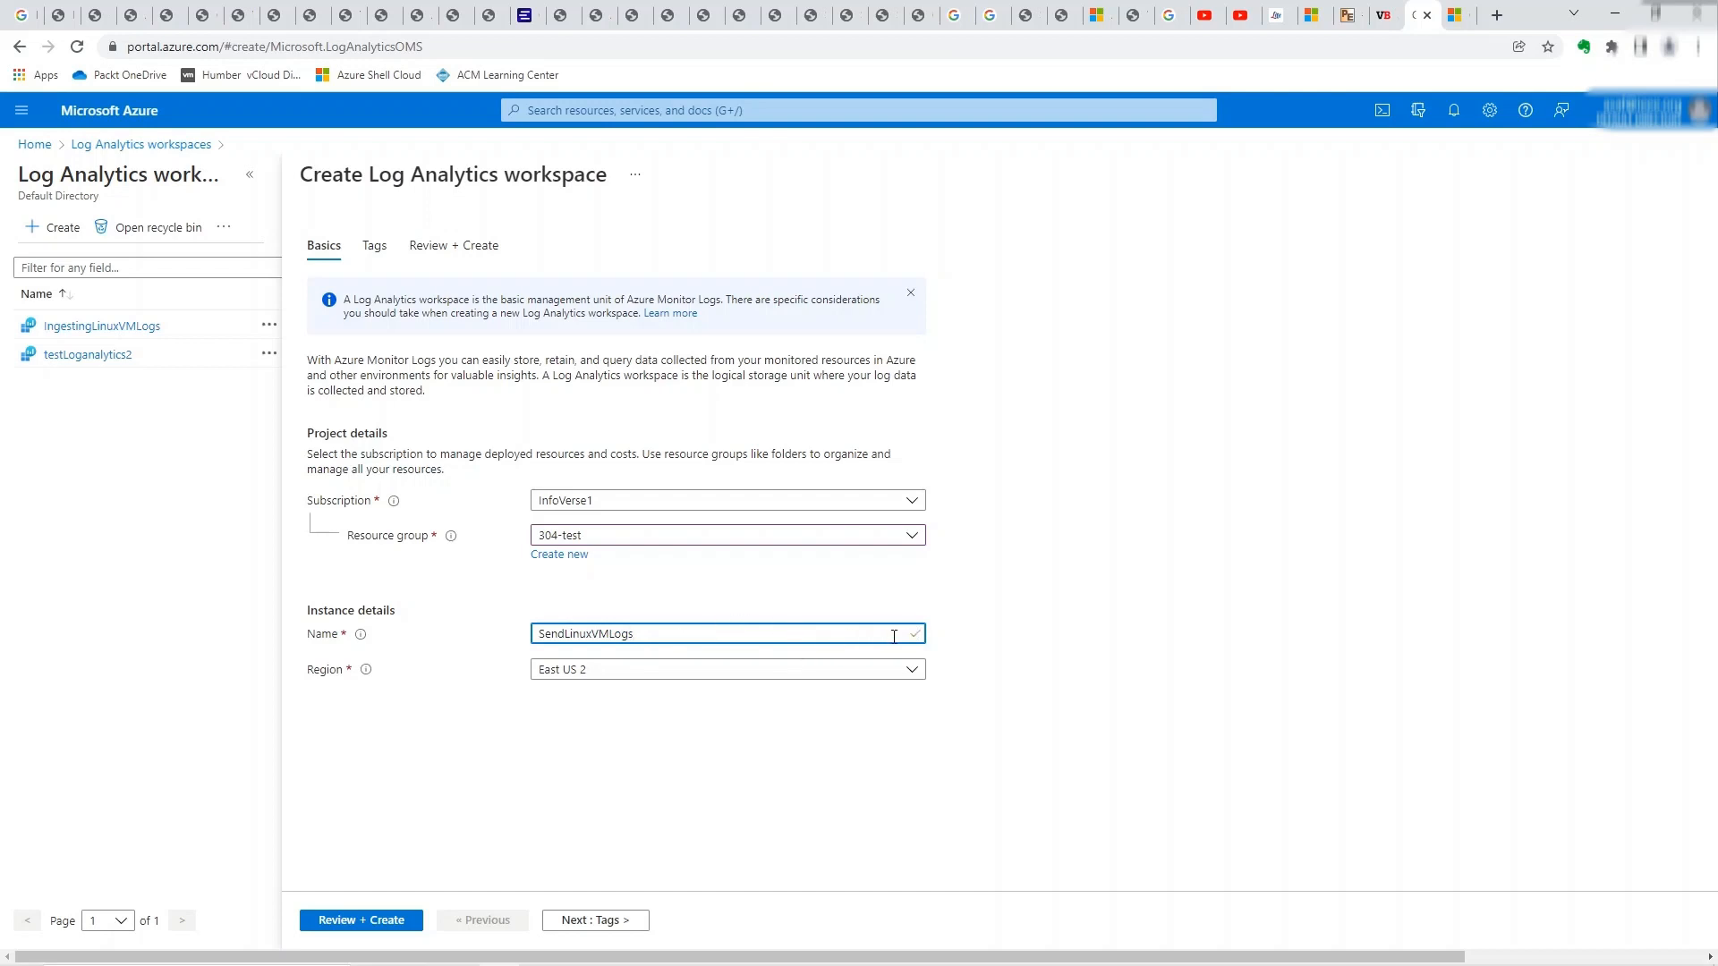
pyautogui.moveTo(721, 696)
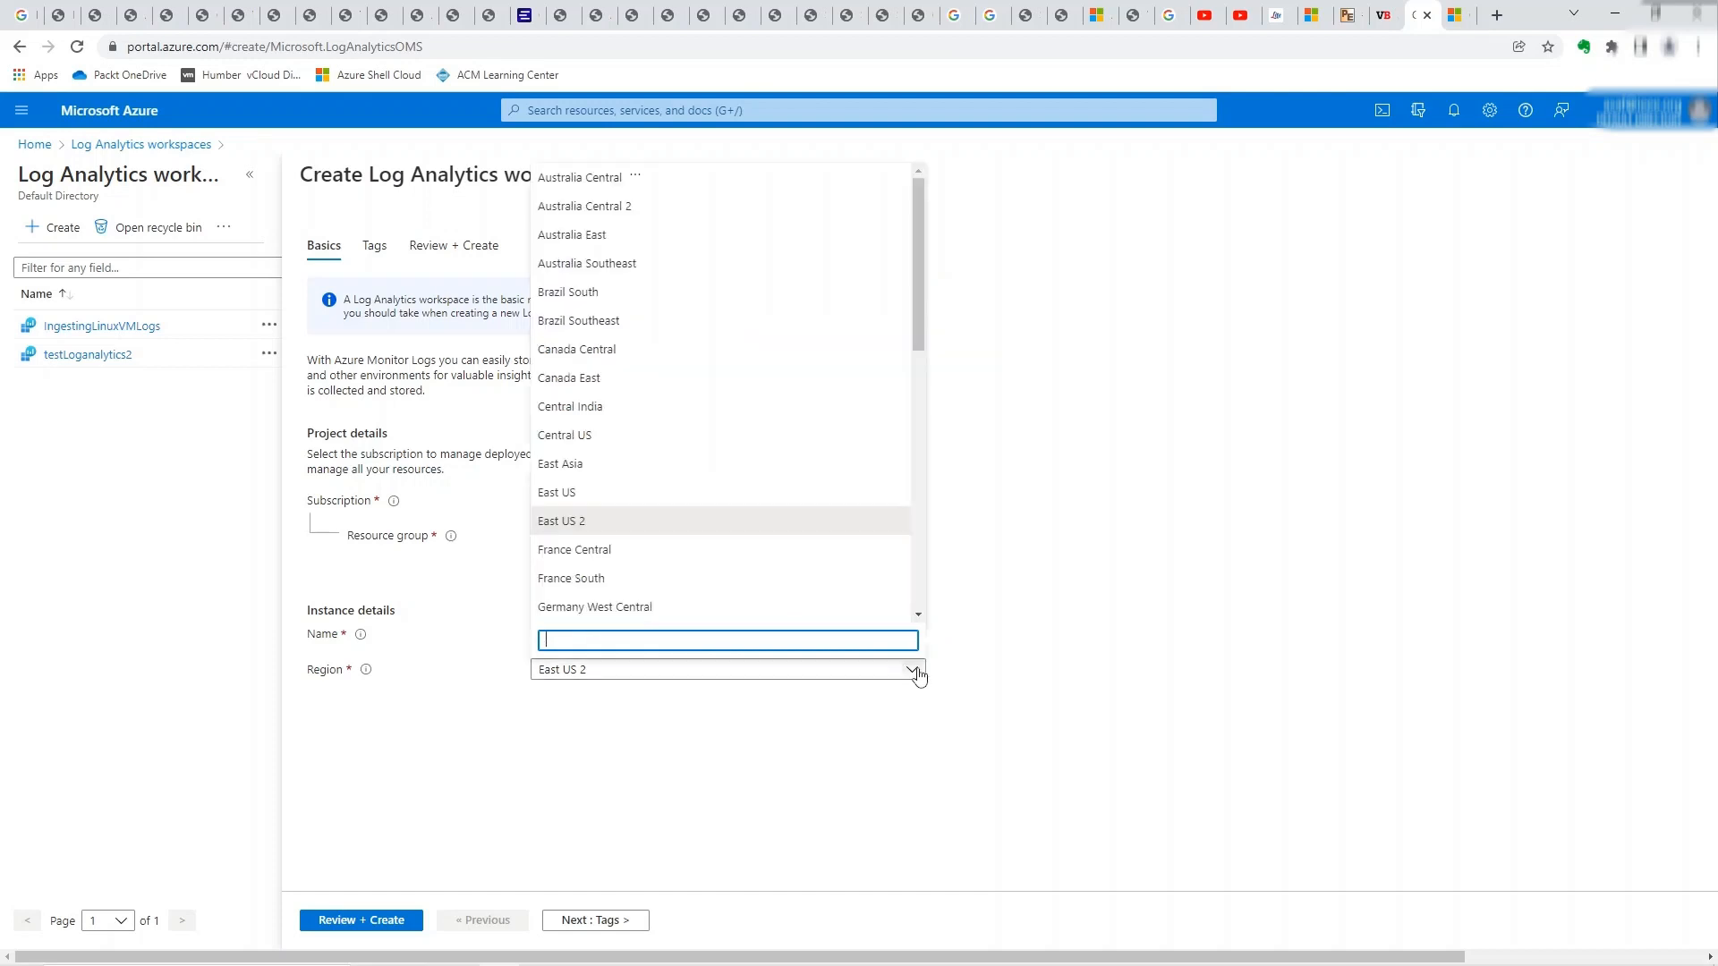
pyautogui.click(576, 348)
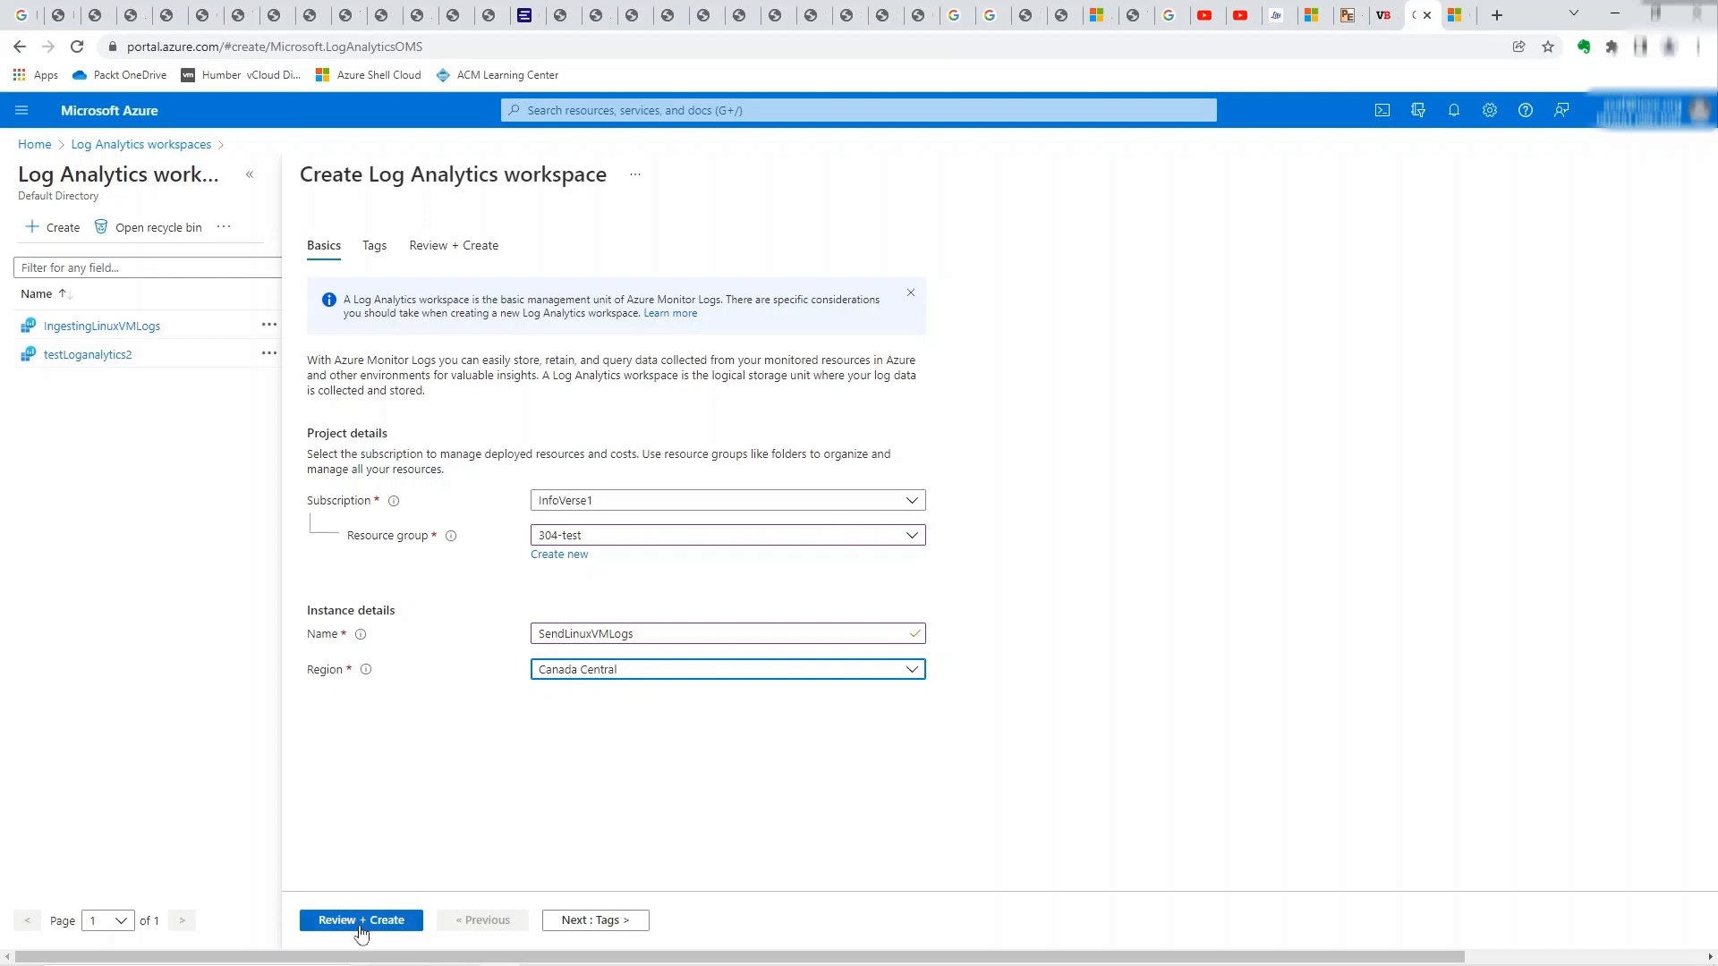
pyautogui.click(362, 920)
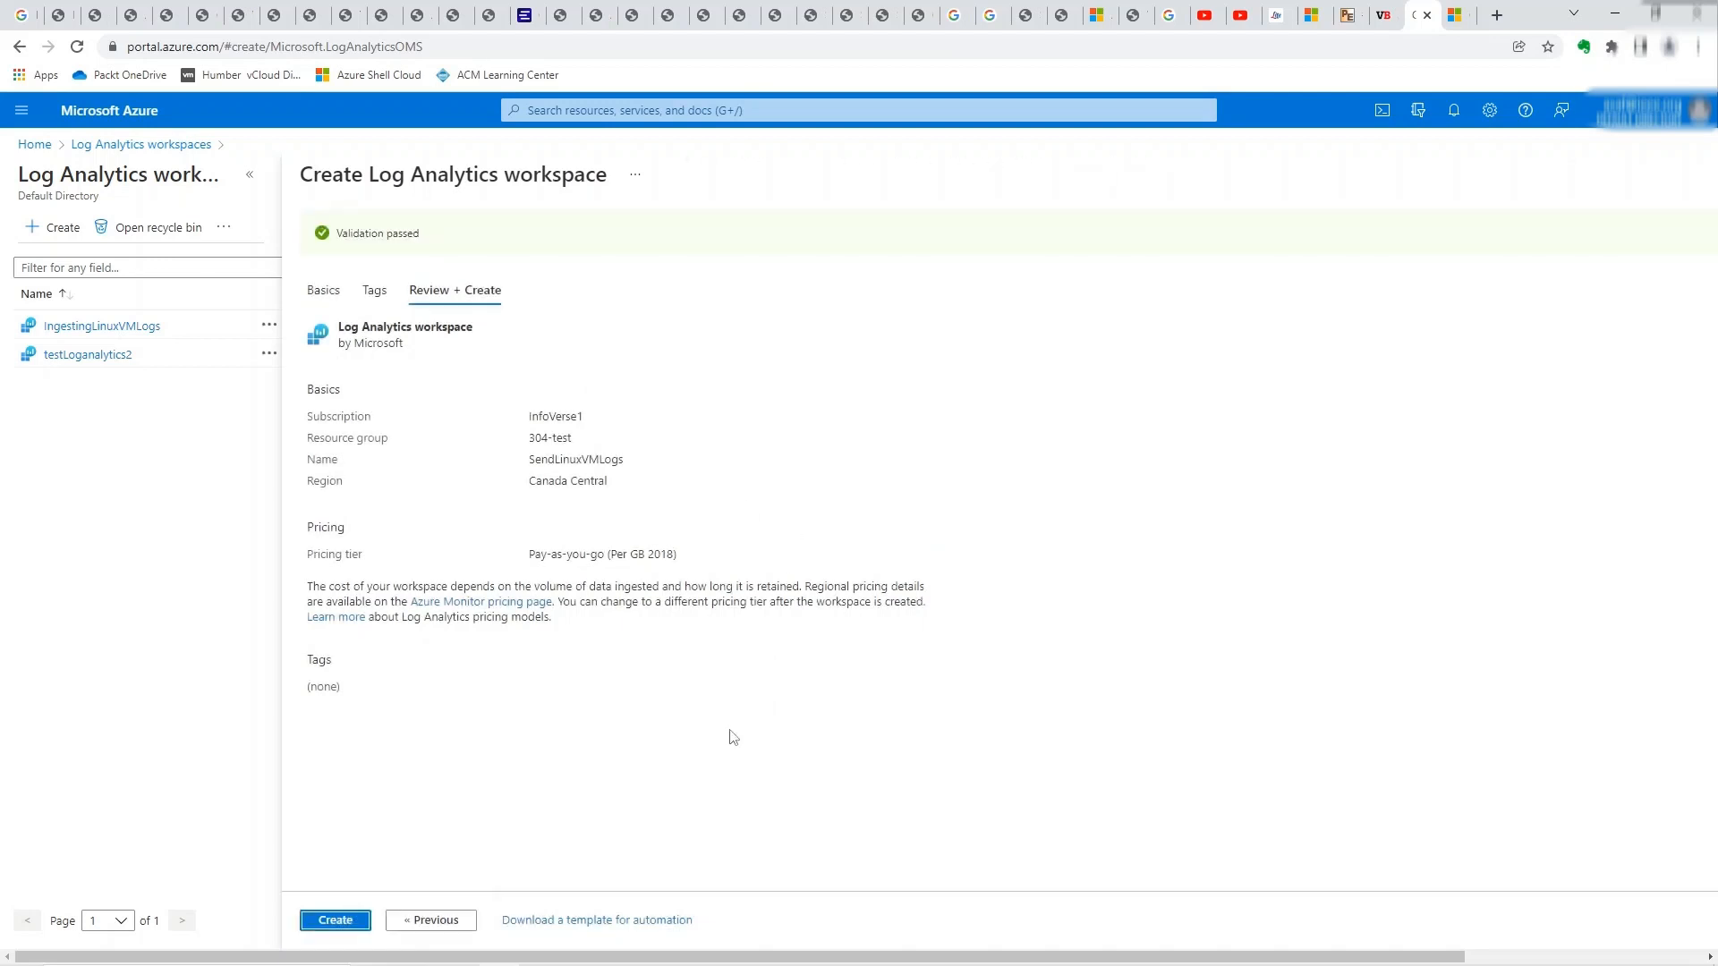
pyautogui.moveTo(161, 176)
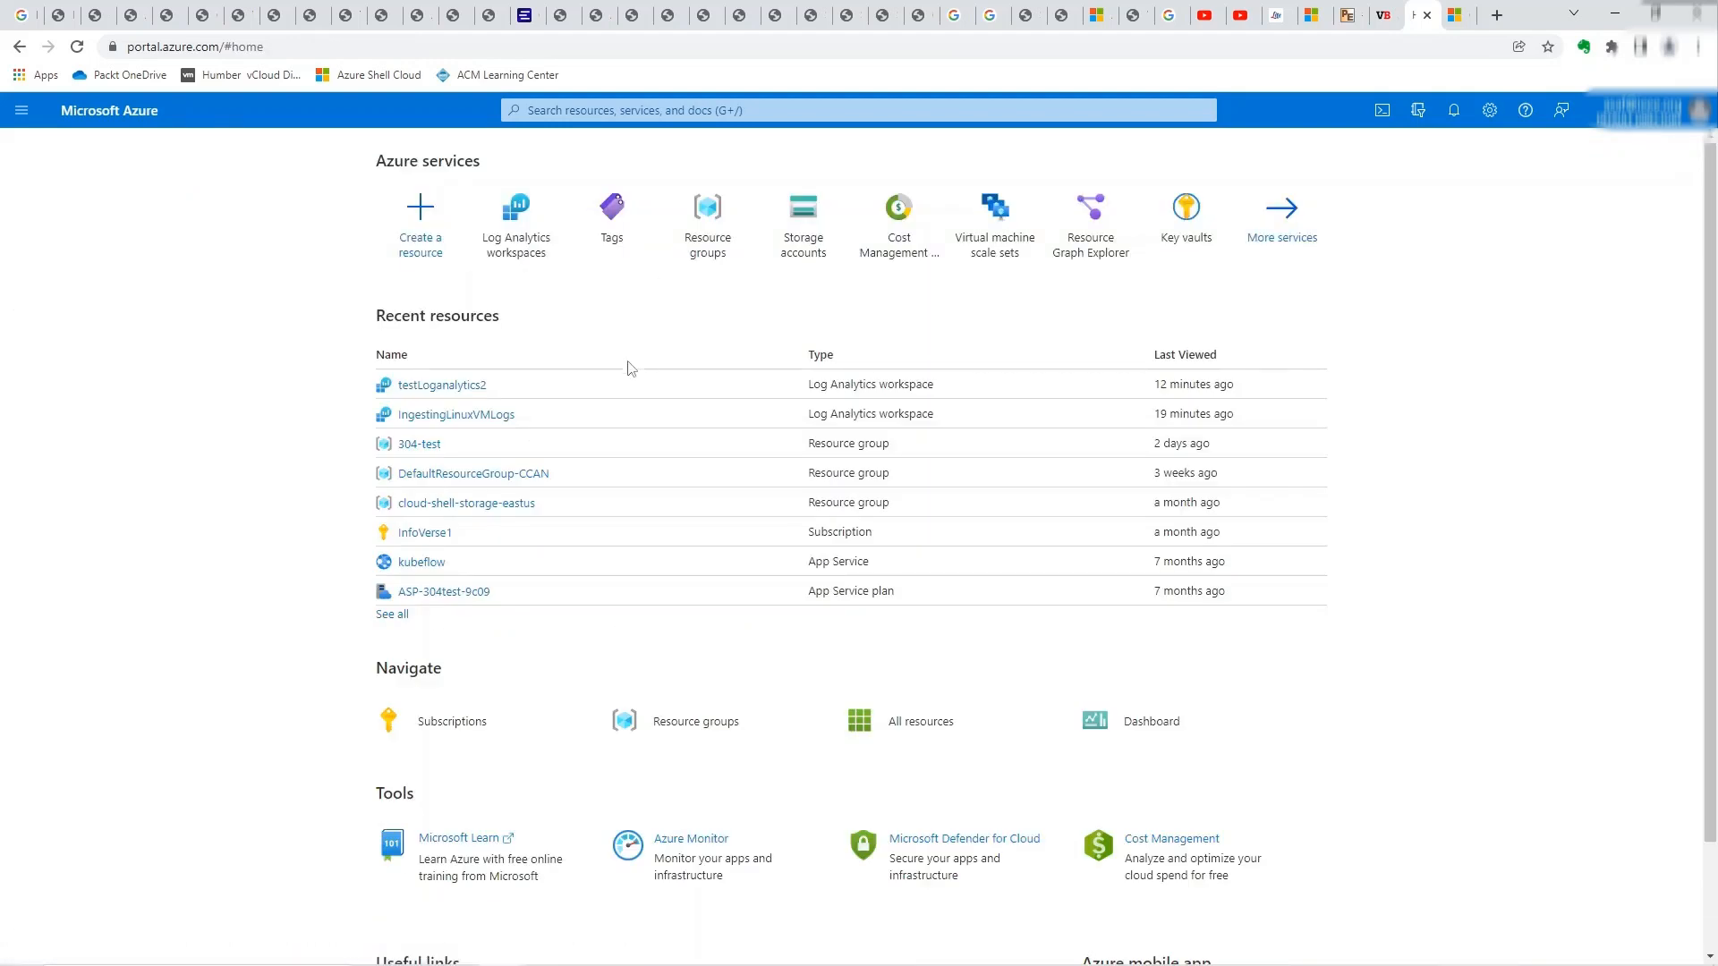
pyautogui.moveTo(433, 390)
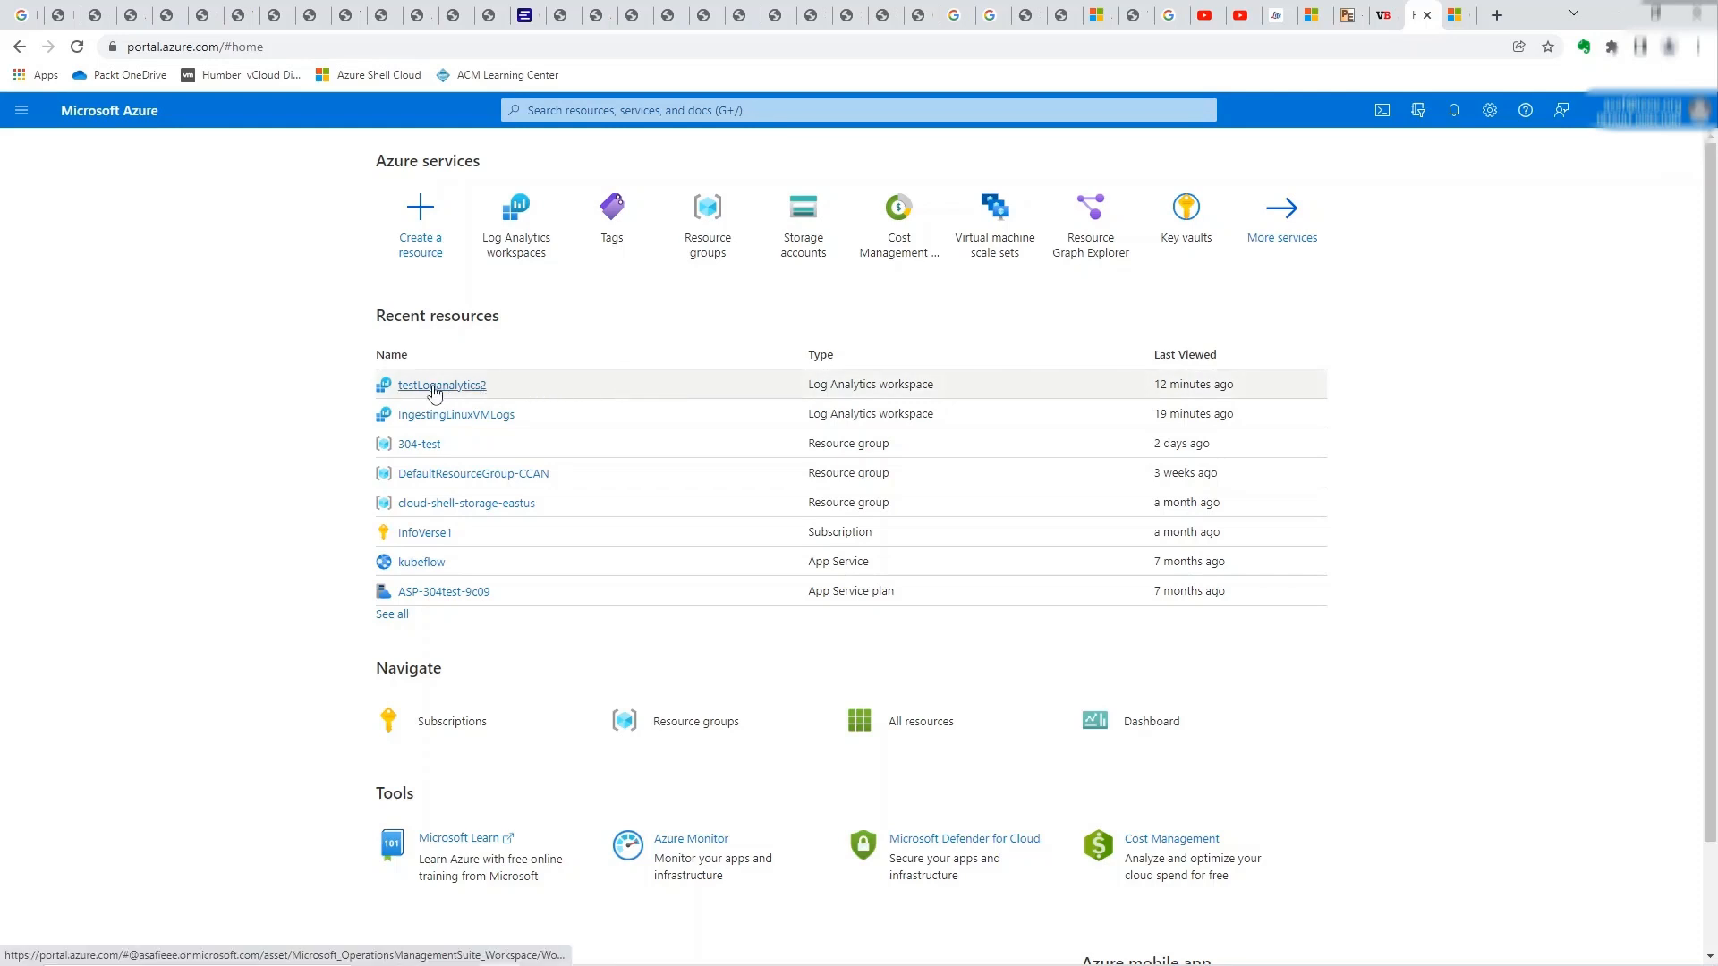
# - View the agents connected to the testLoganalytics2 workspace
pyautogui.click(440, 385)
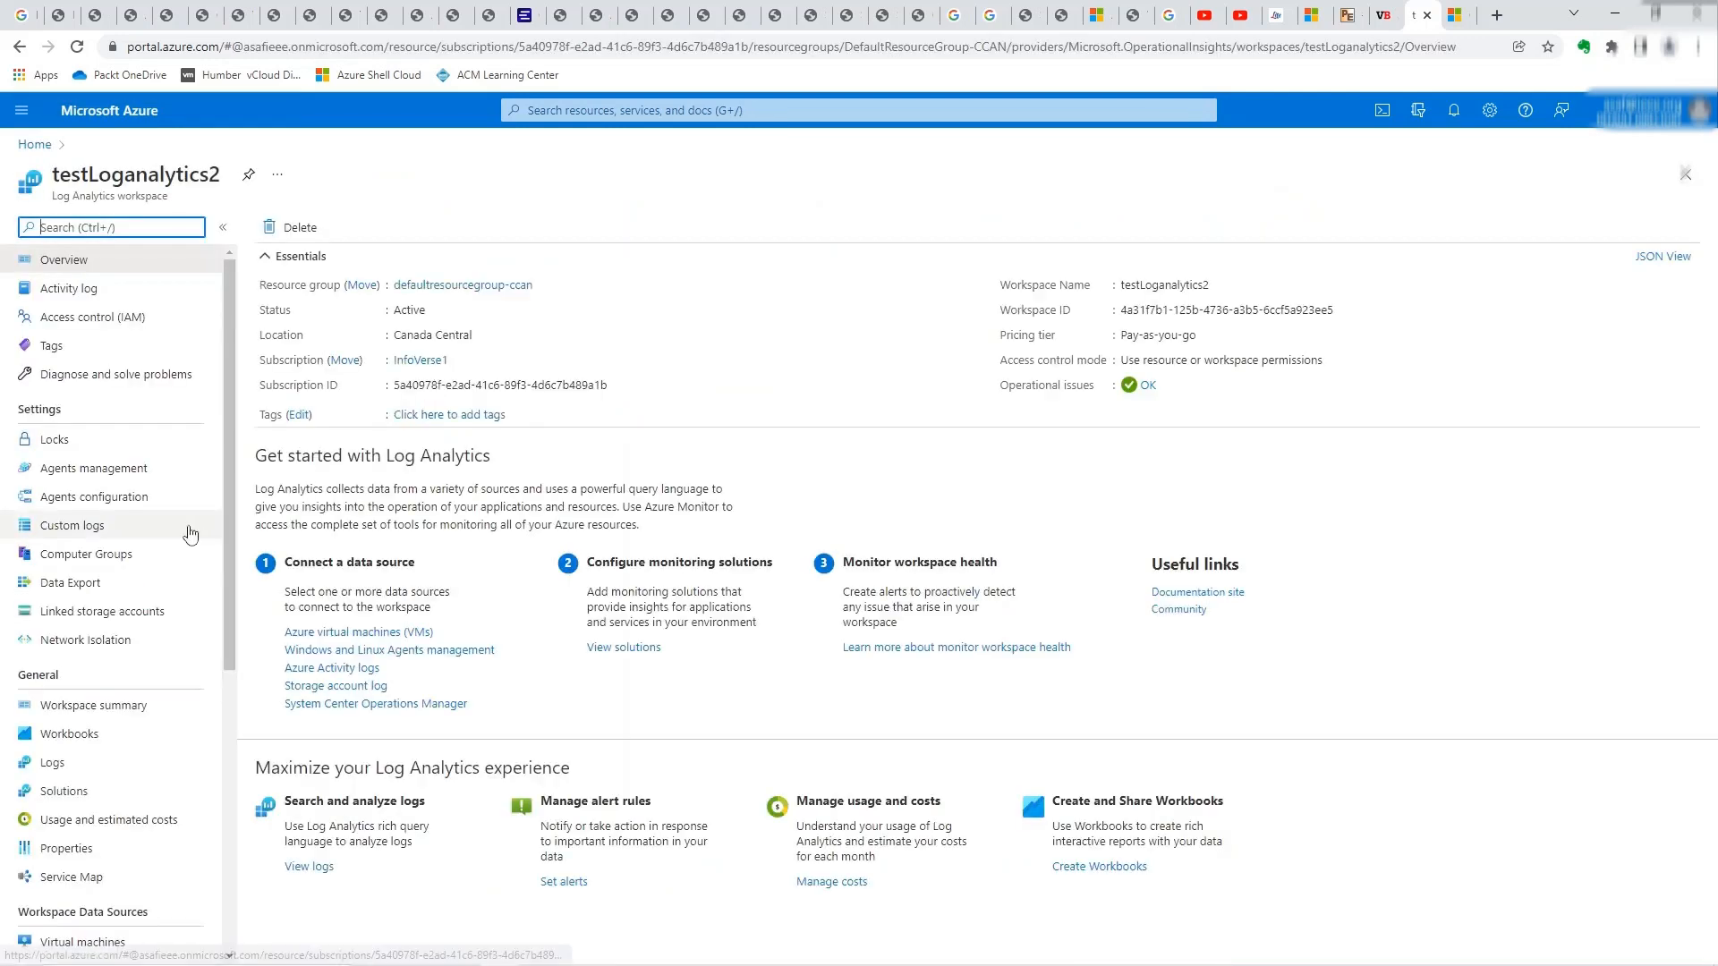
pyautogui.click(93, 469)
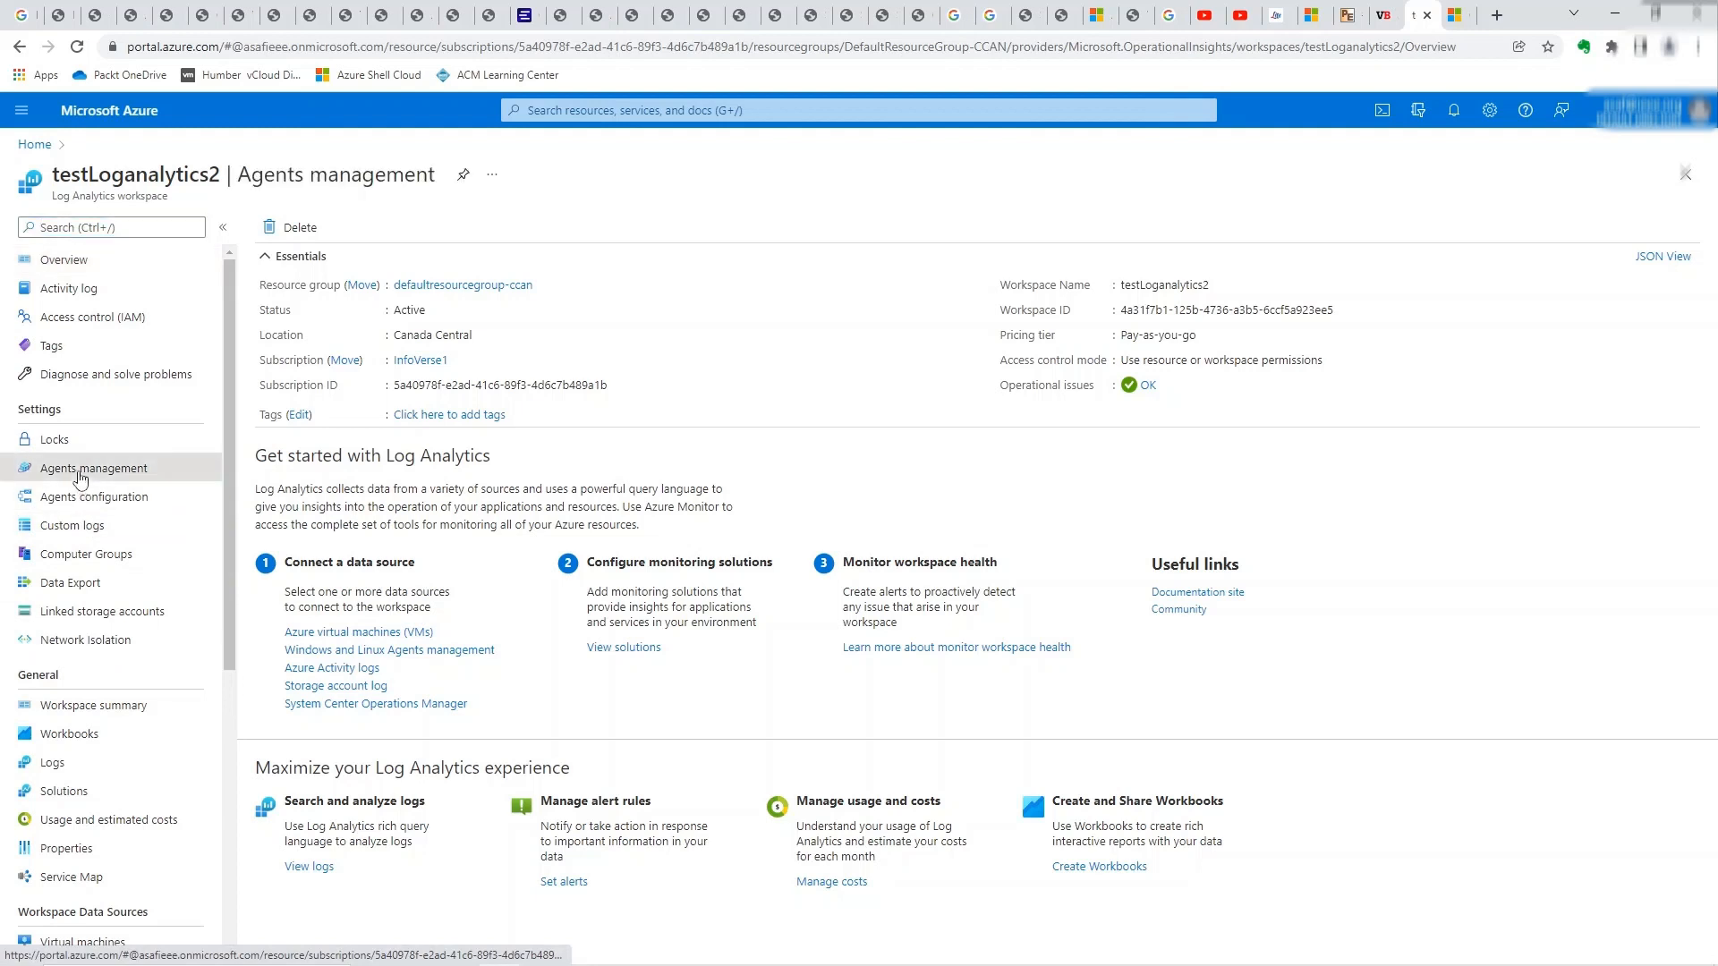
pyautogui.click(93, 469)
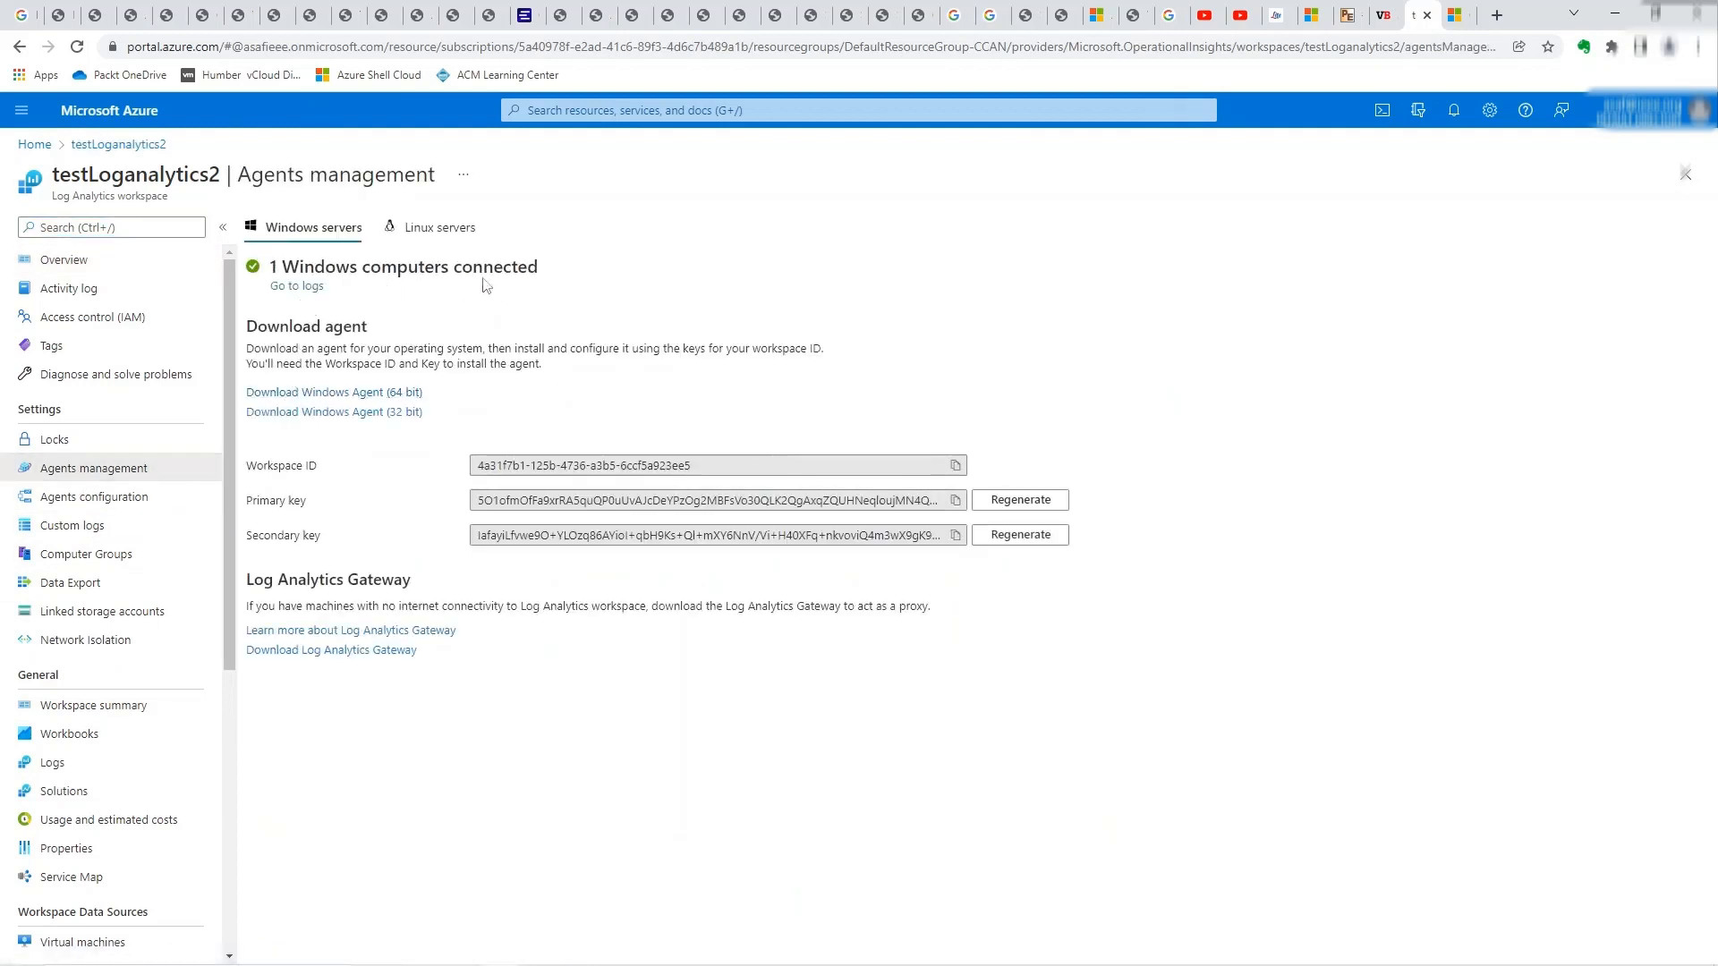
pyautogui.moveTo(419, 291)
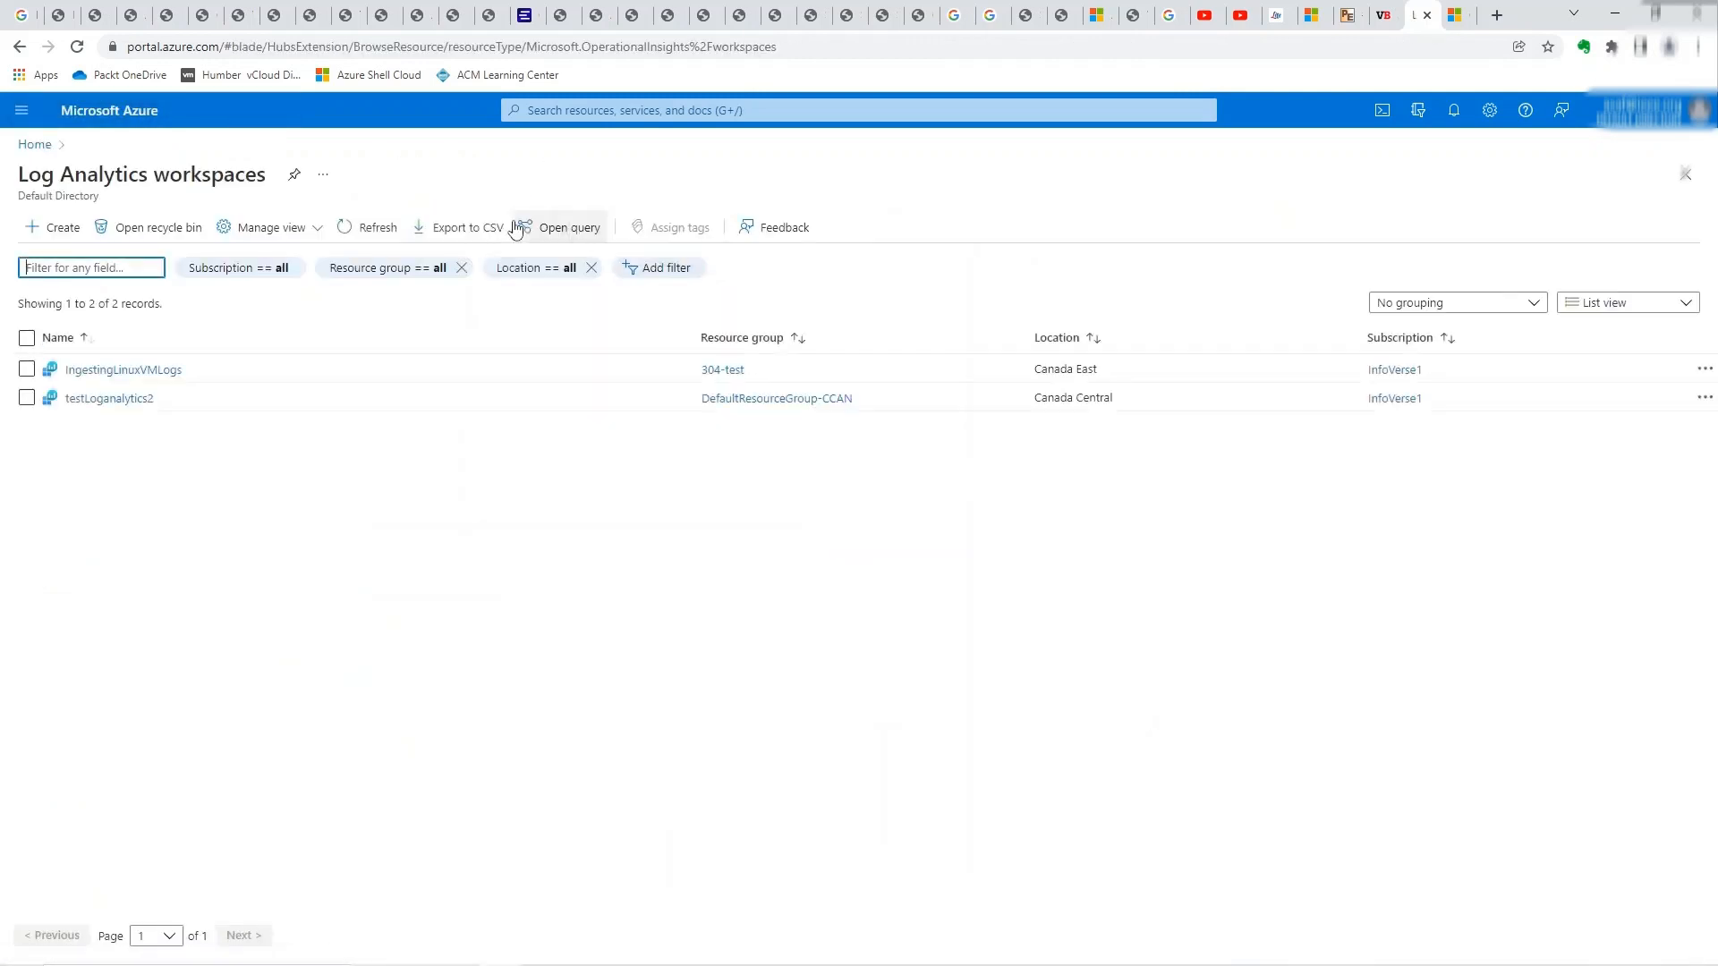
pyautogui.moveTo(208, 386)
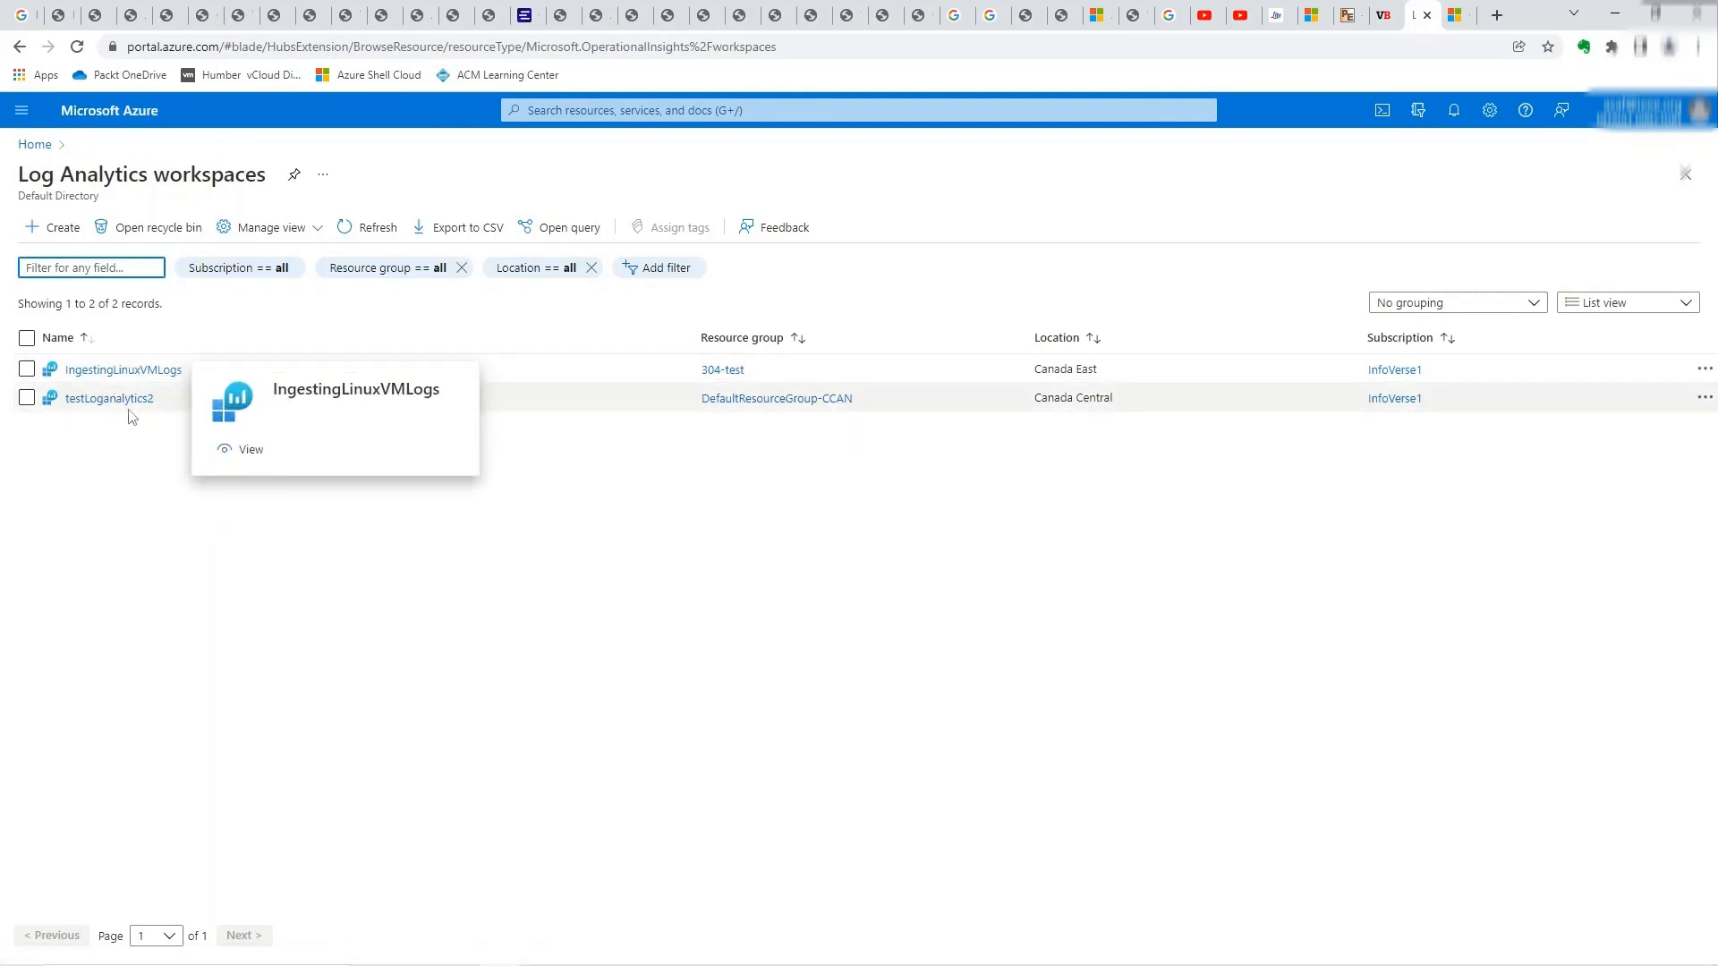
pyautogui.moveTo(146, 383)
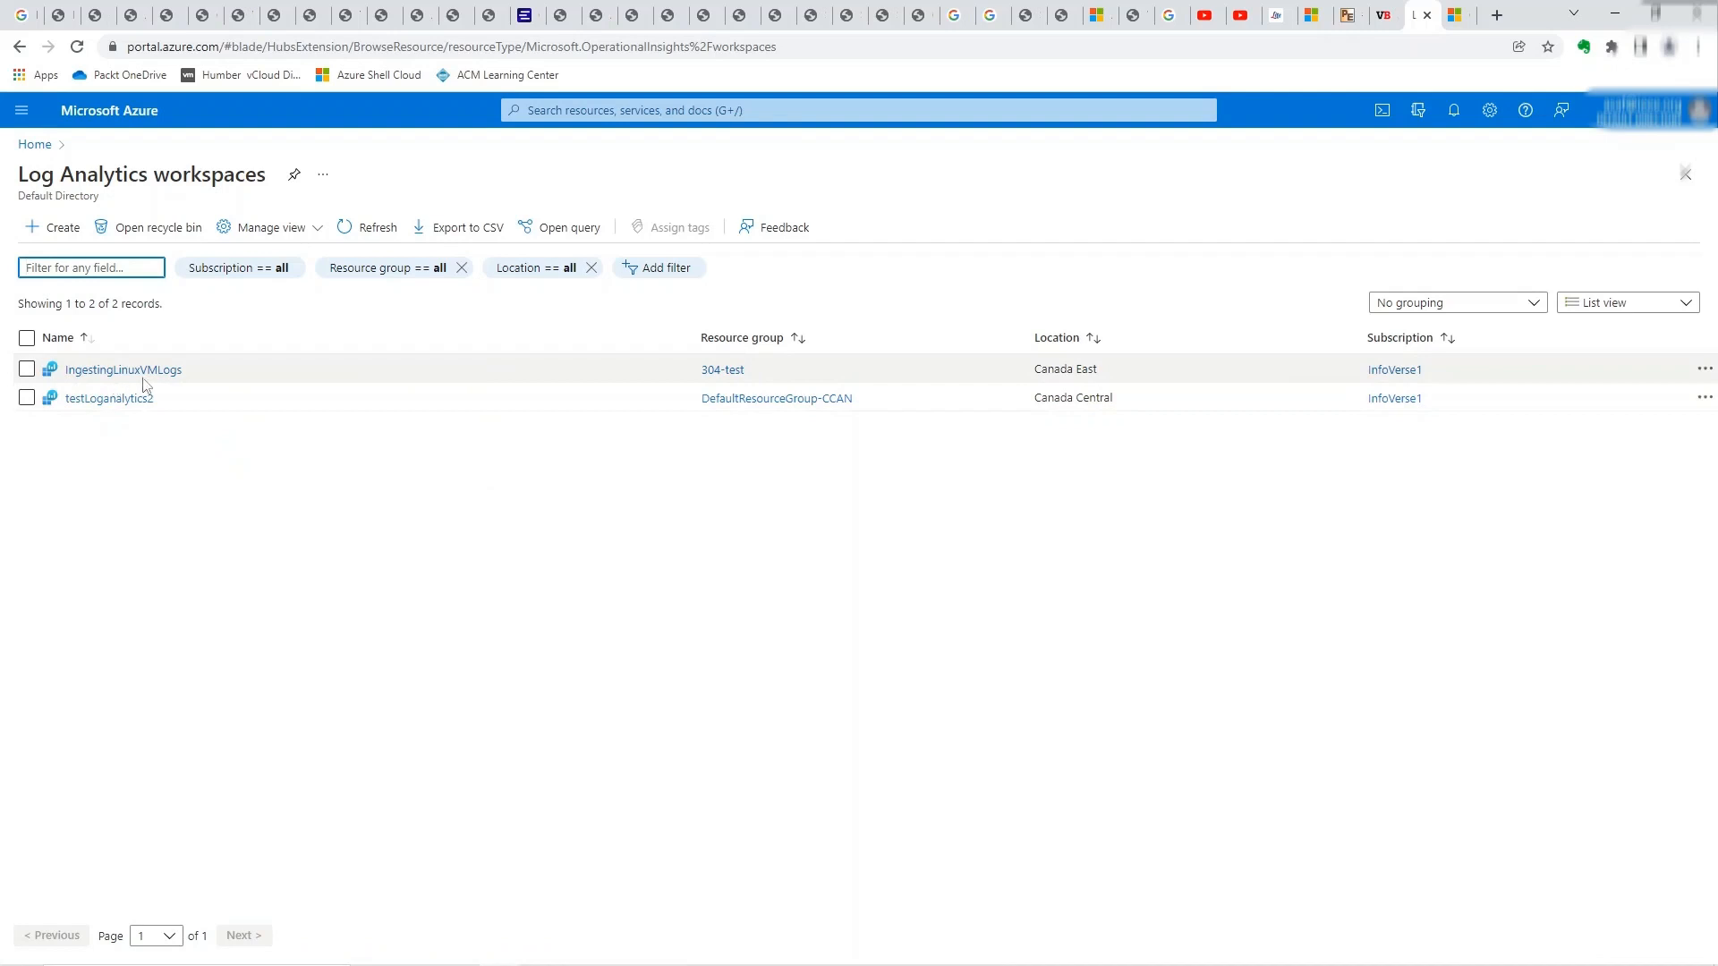
pyautogui.moveTo(106, 369)
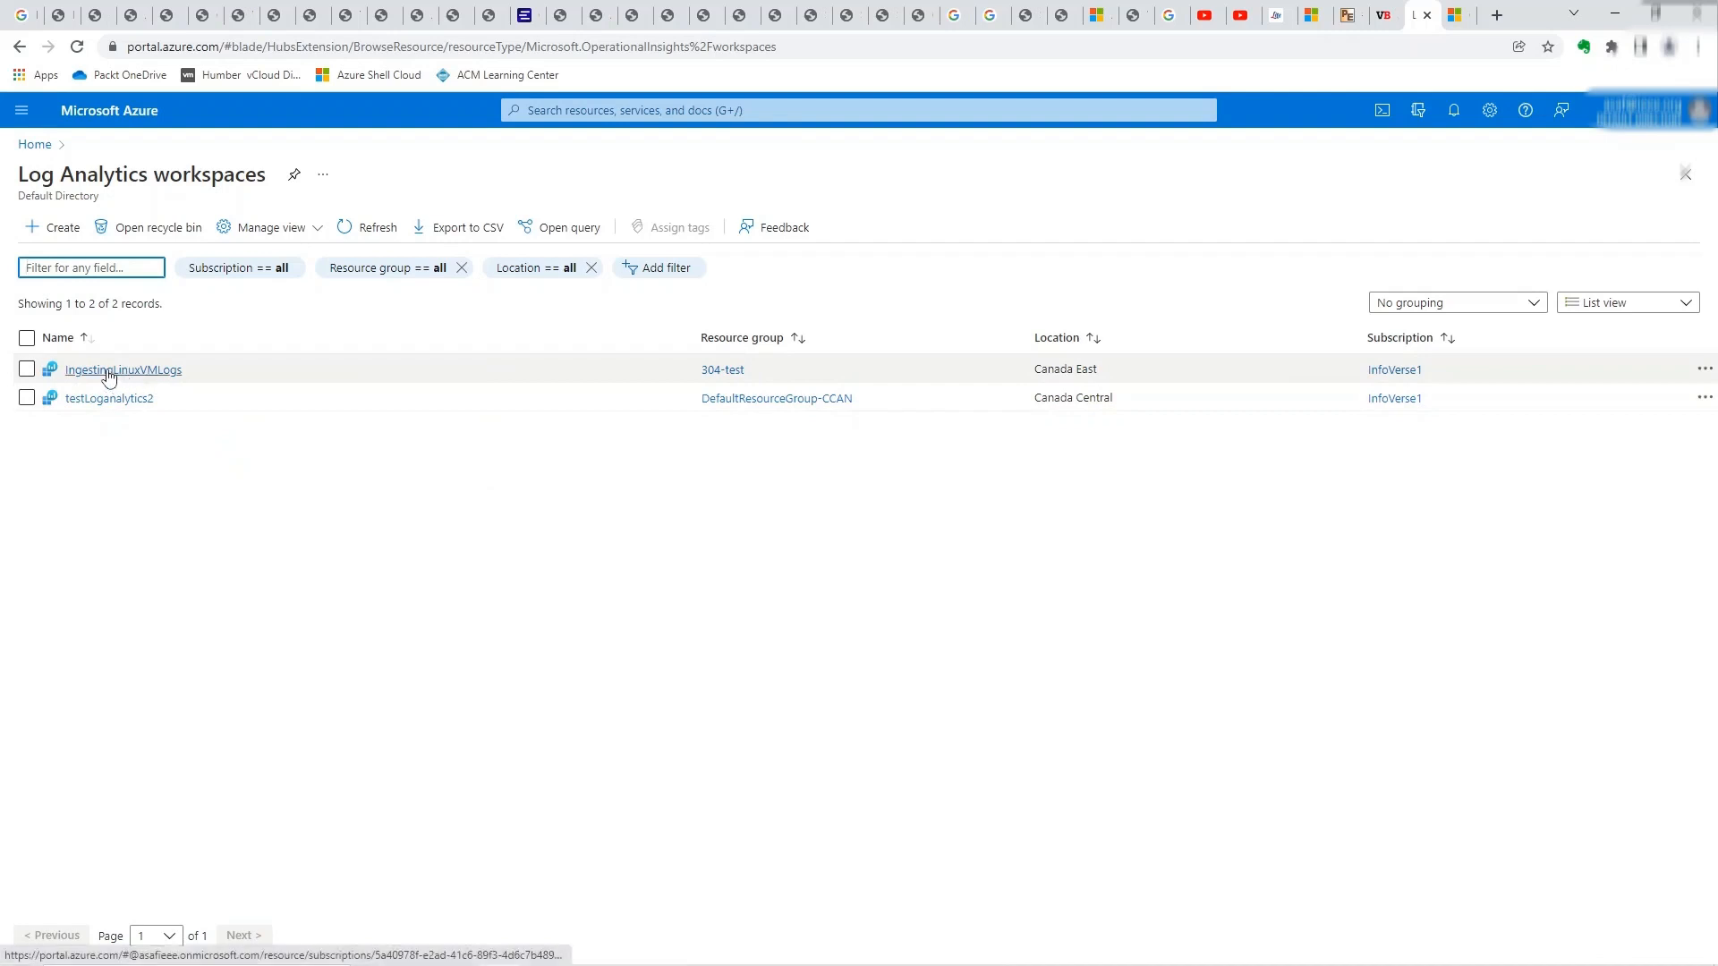
# - Open the IngestingLinuxVMLogs workspace and bring up VirtualBox Manager to check the VMs
pyautogui.click(122, 368)
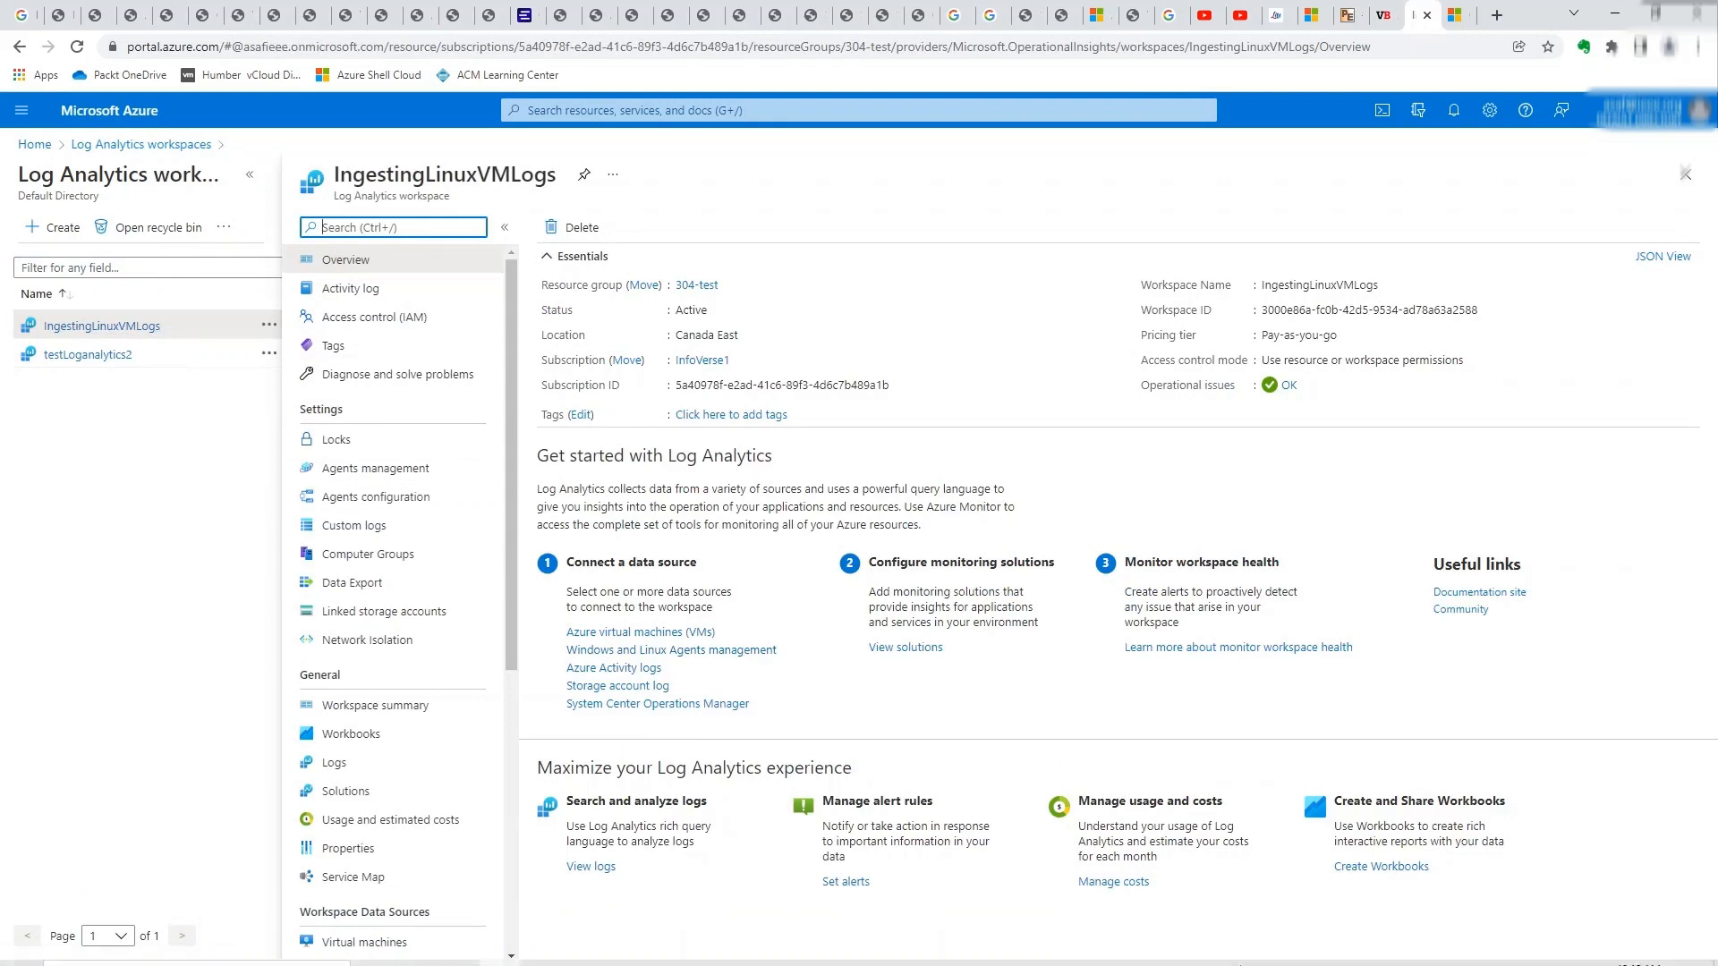
pyautogui.click(1338, 948)
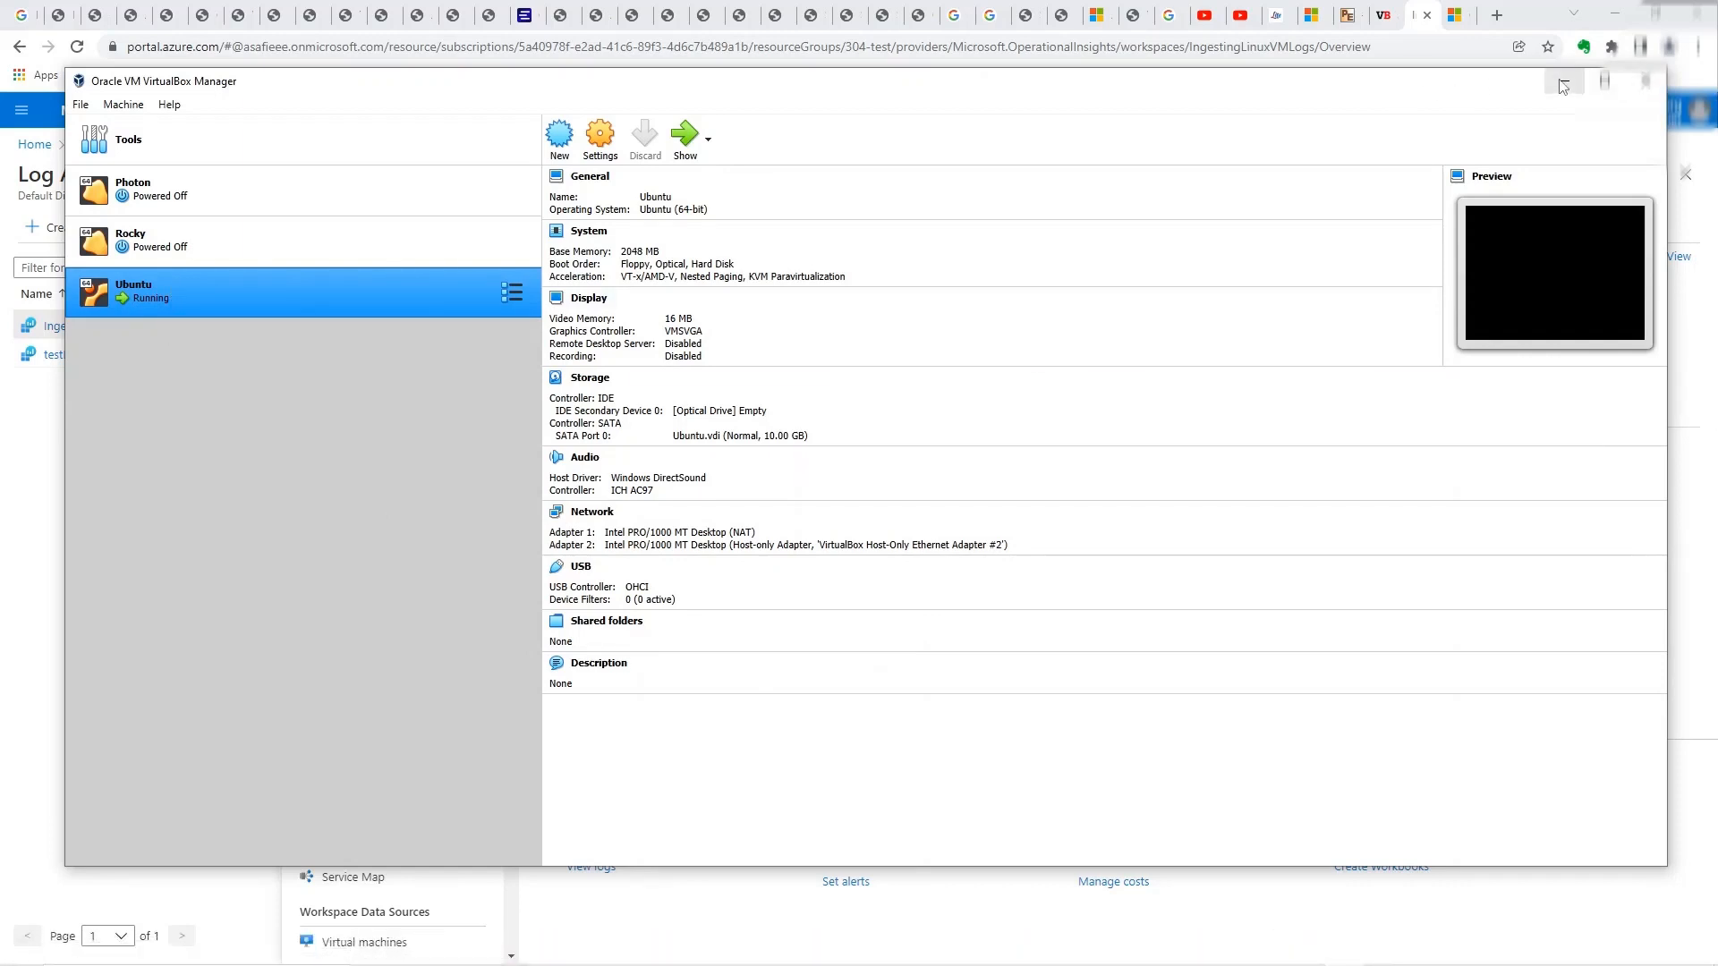
# - Minimize VirtualBox Manager so the IngestingLinuxVMLogs overview shows again
pyautogui.click(1565, 83)
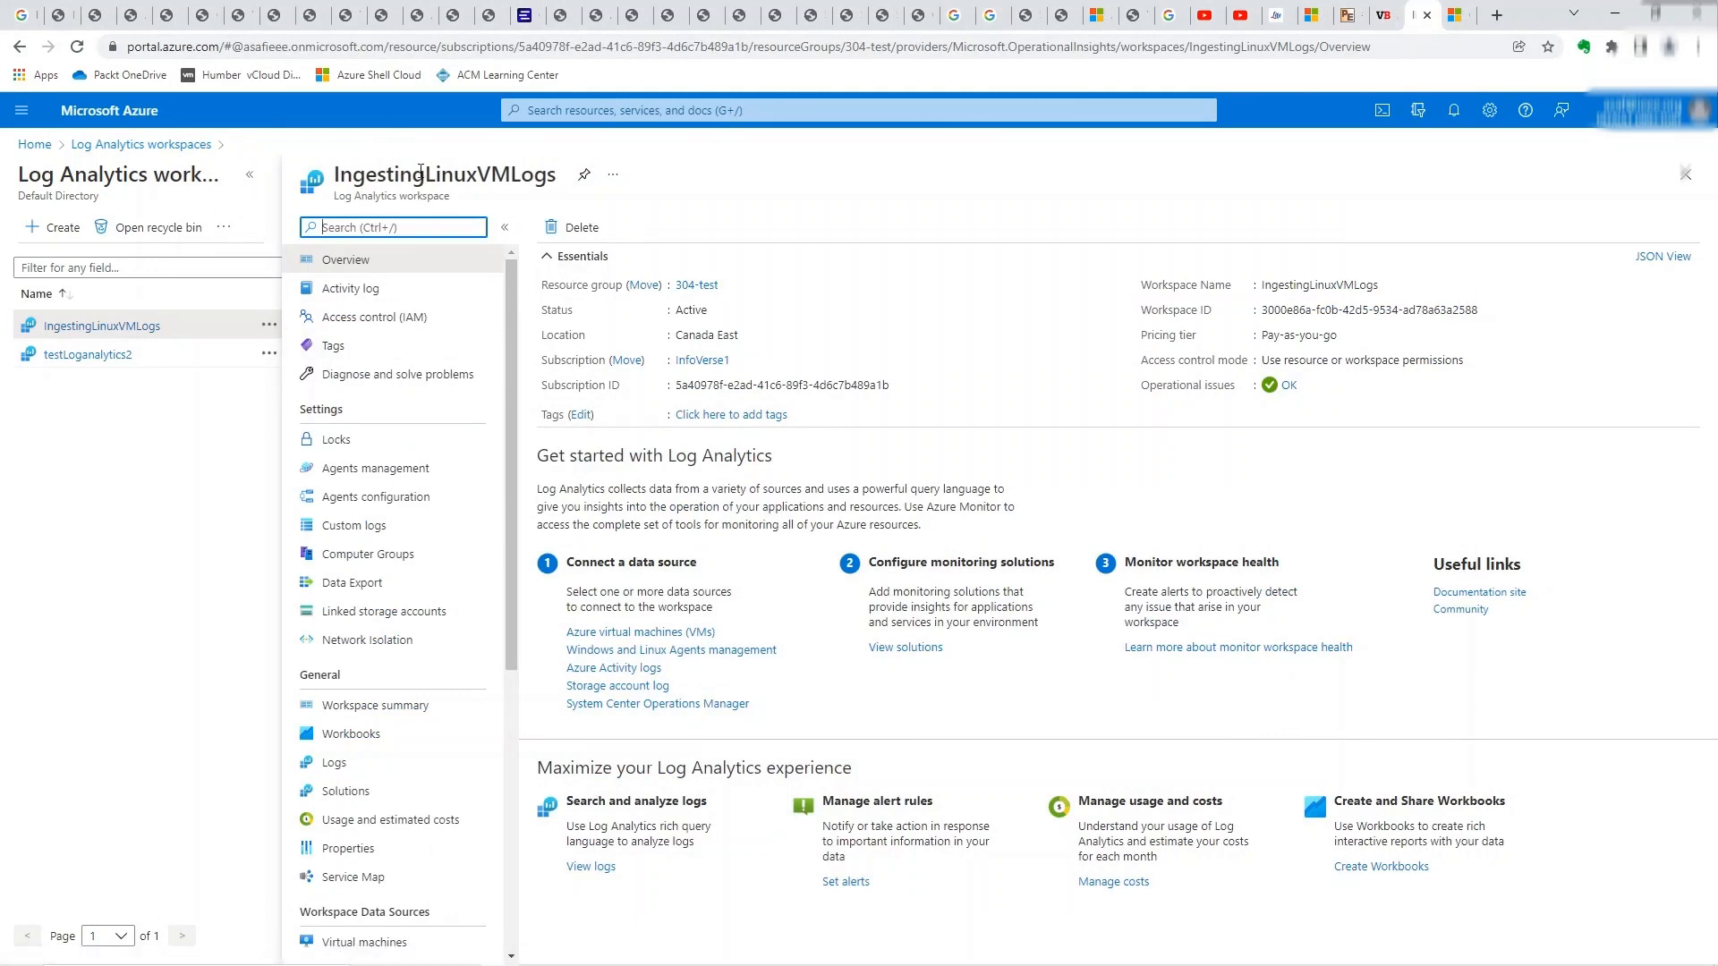
pyautogui.moveTo(473, 537)
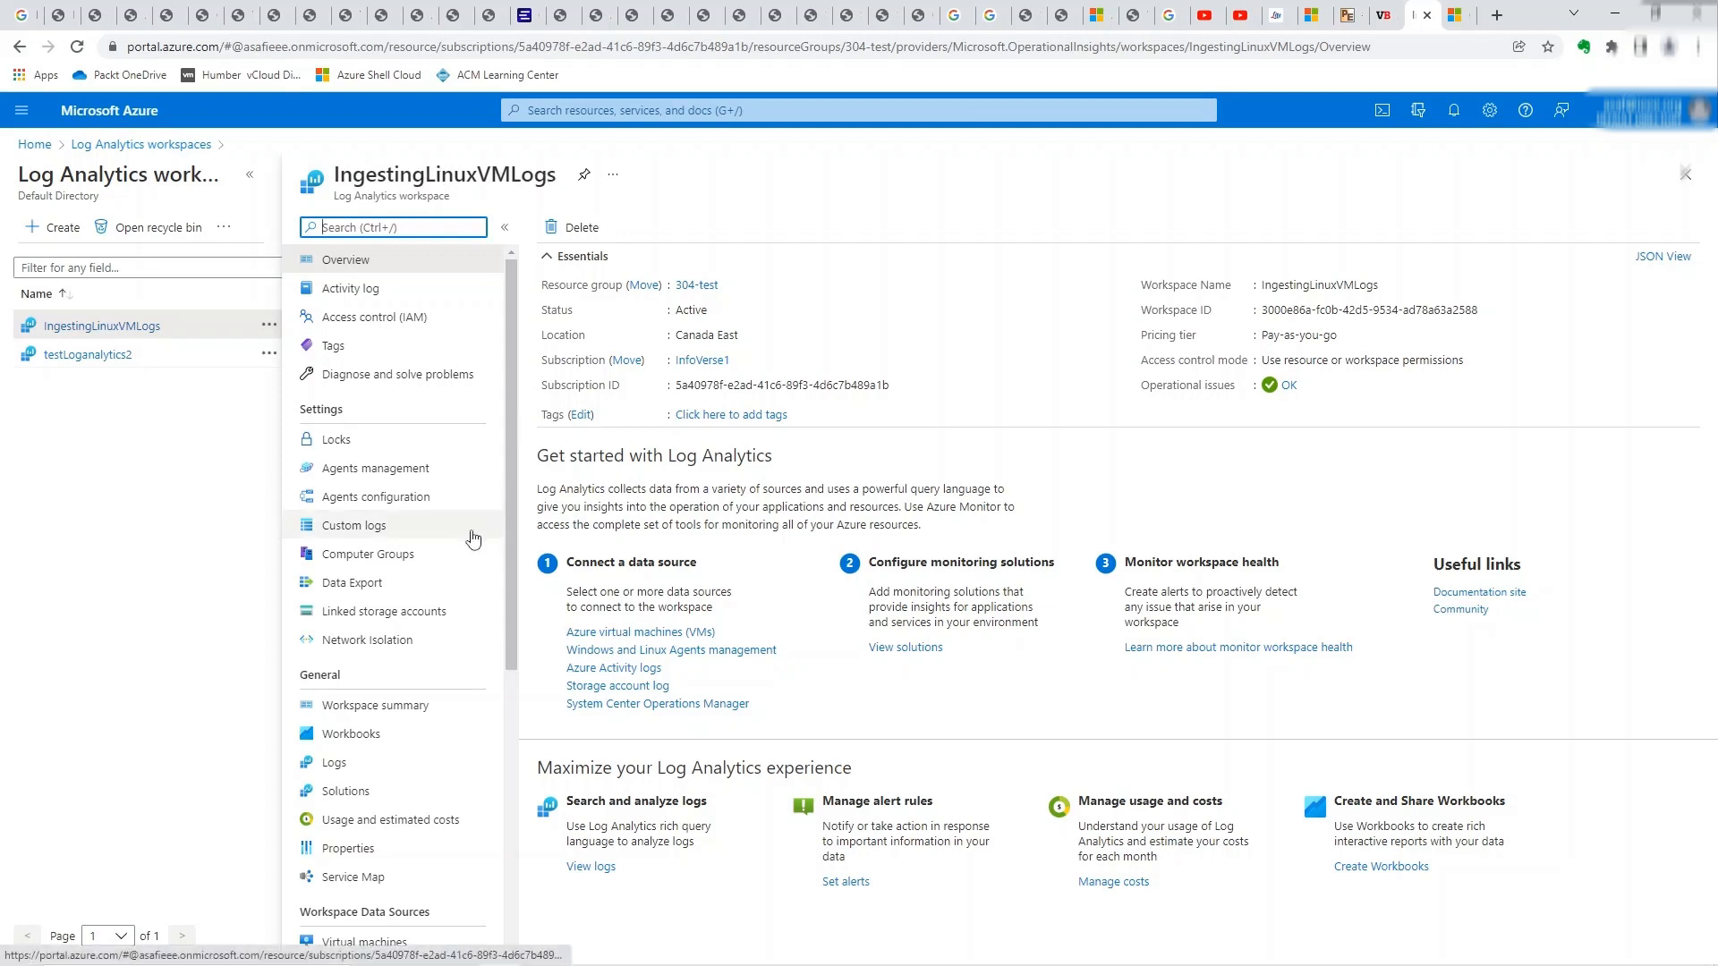
pyautogui.moveTo(456, 573)
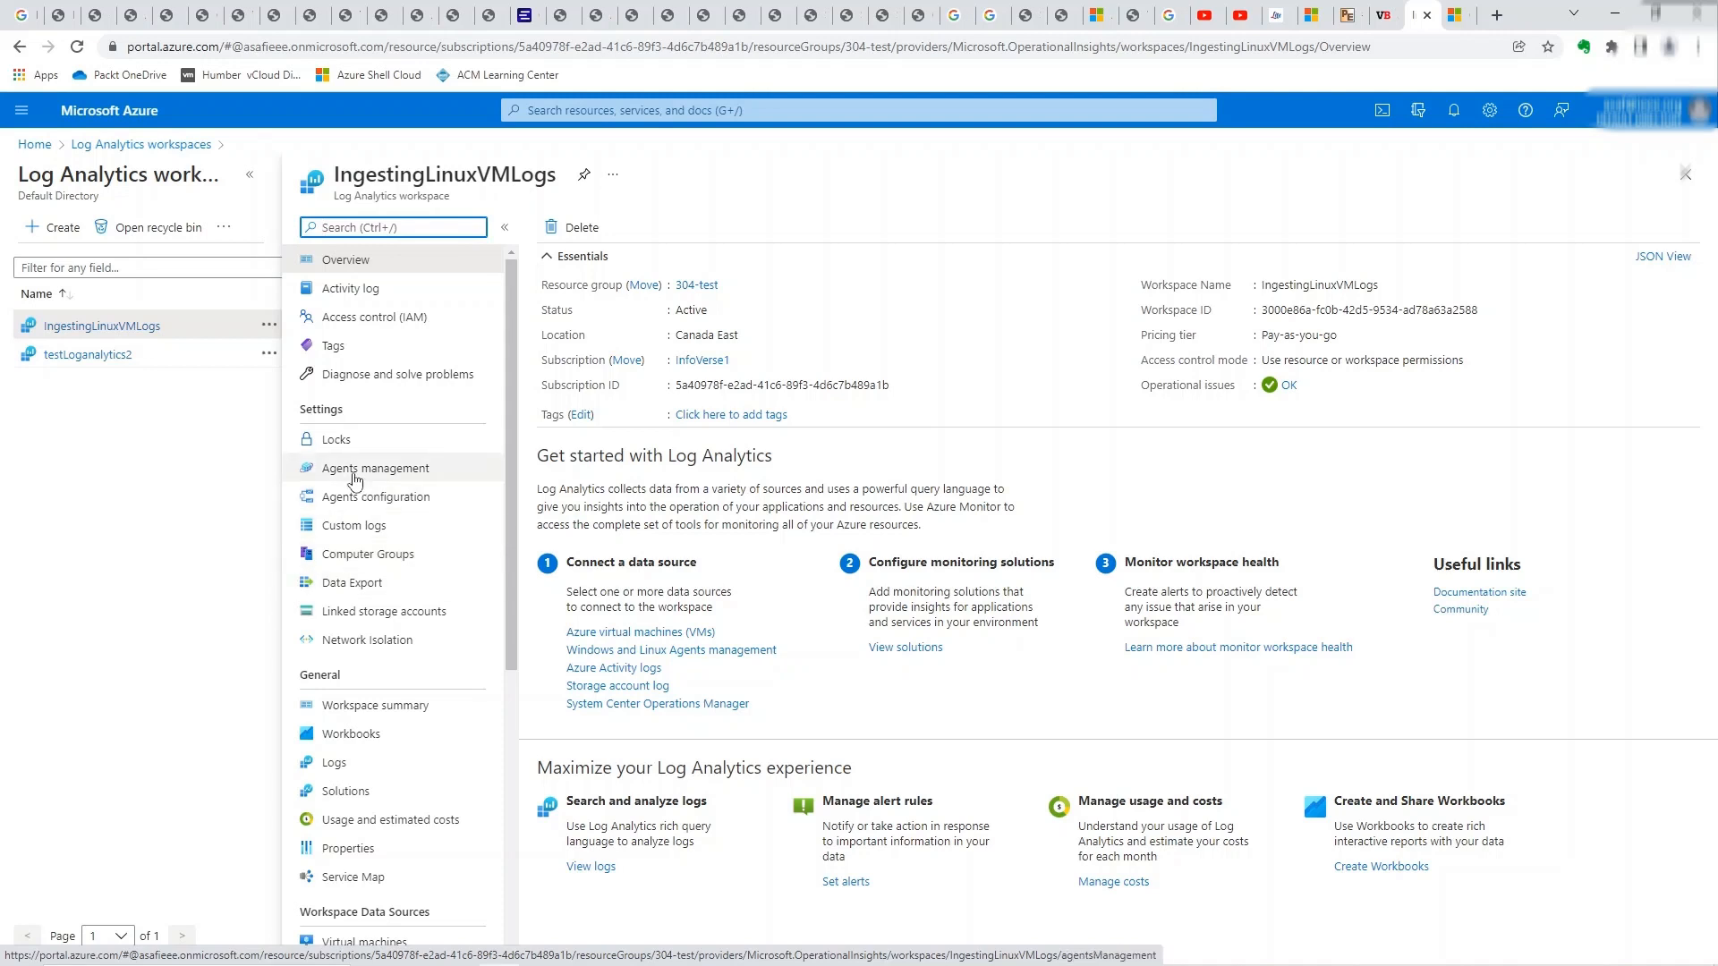
# - View the Linux servers onboarding details in IngestingLinuxVMLogs Agents management
pyautogui.click(374, 469)
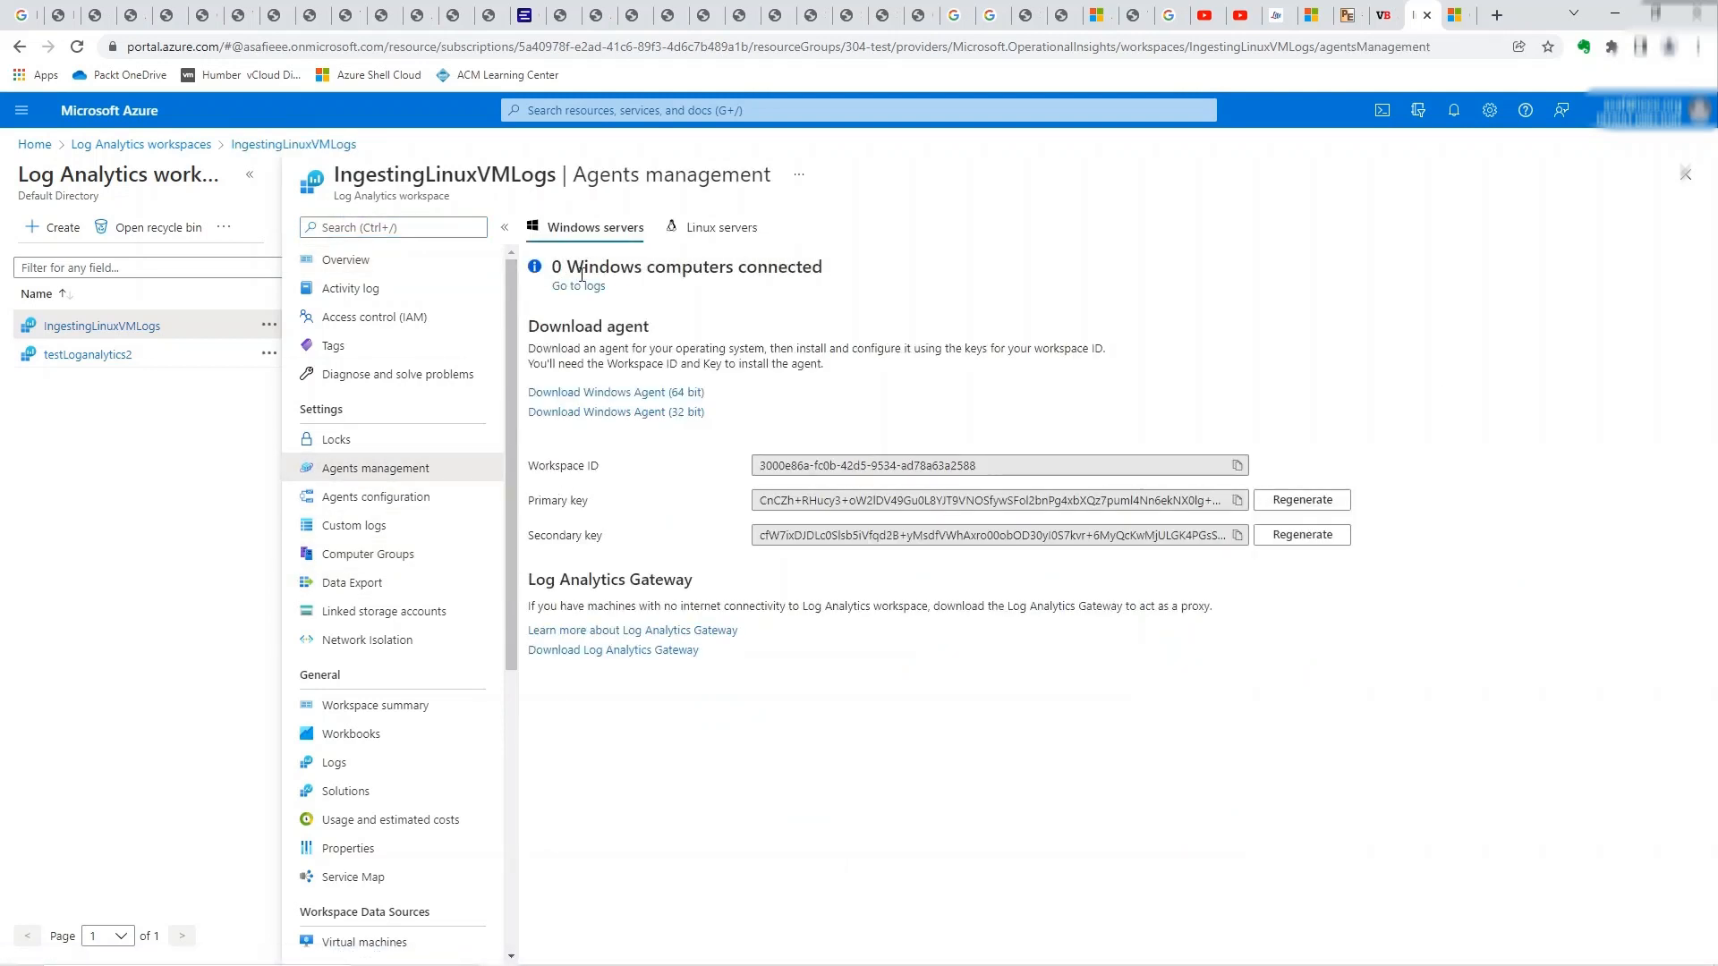
pyautogui.click(723, 228)
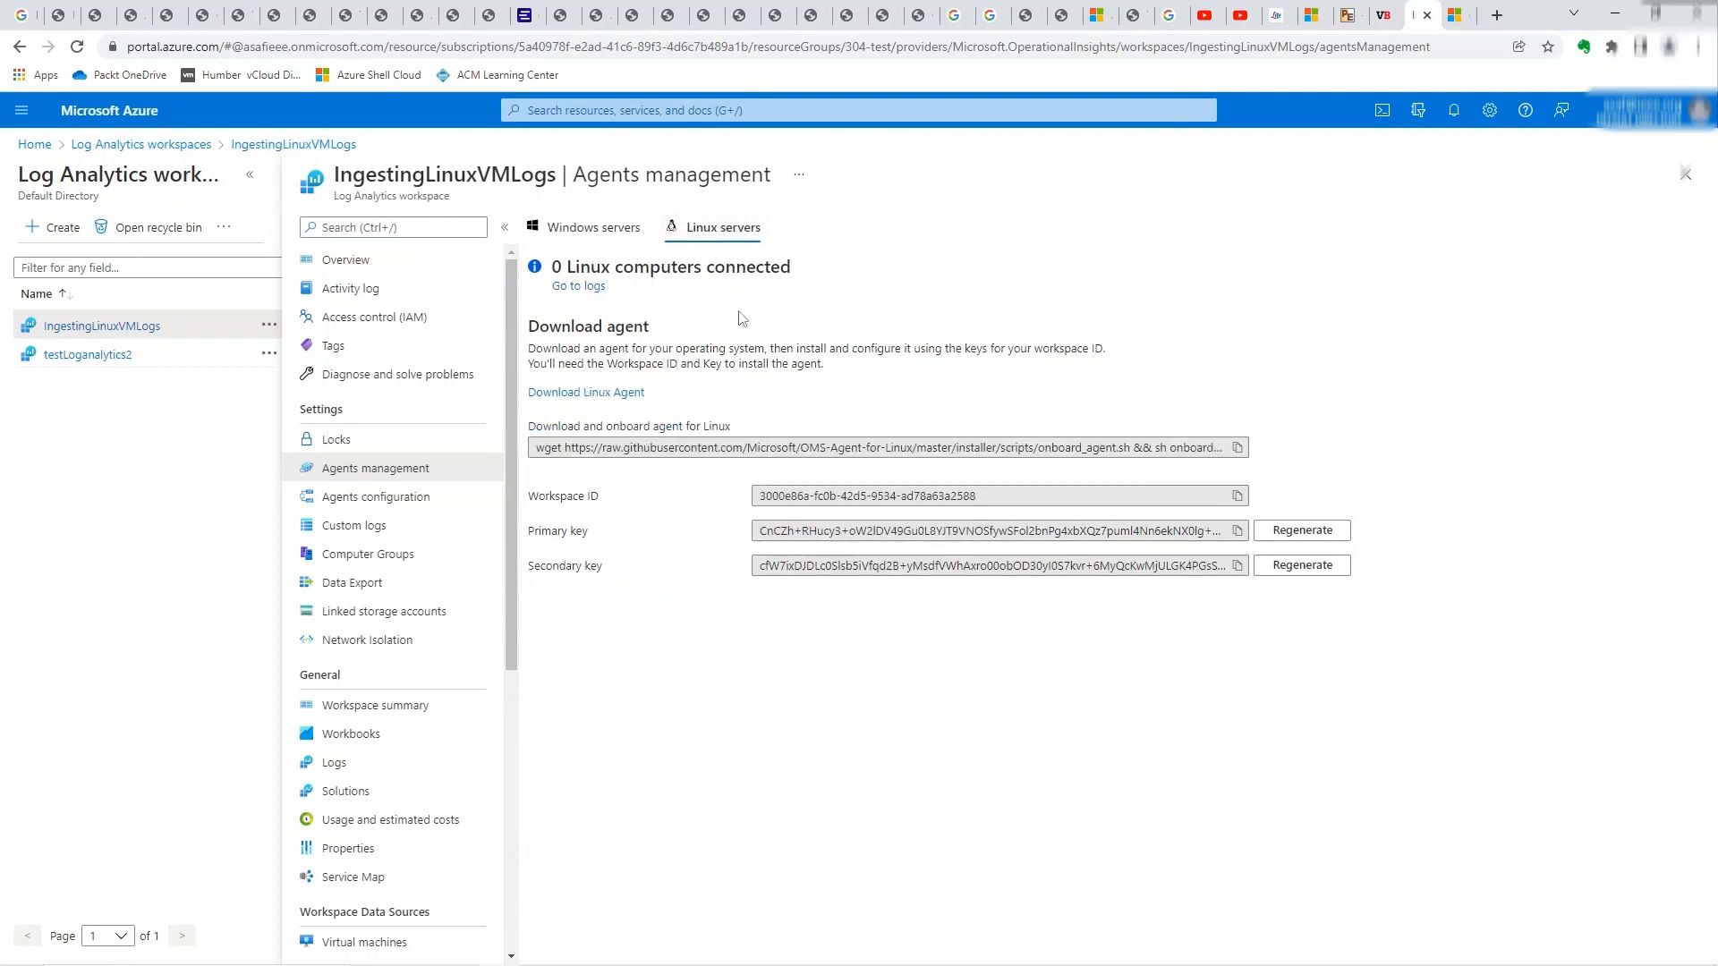
pyautogui.moveTo(669, 415)
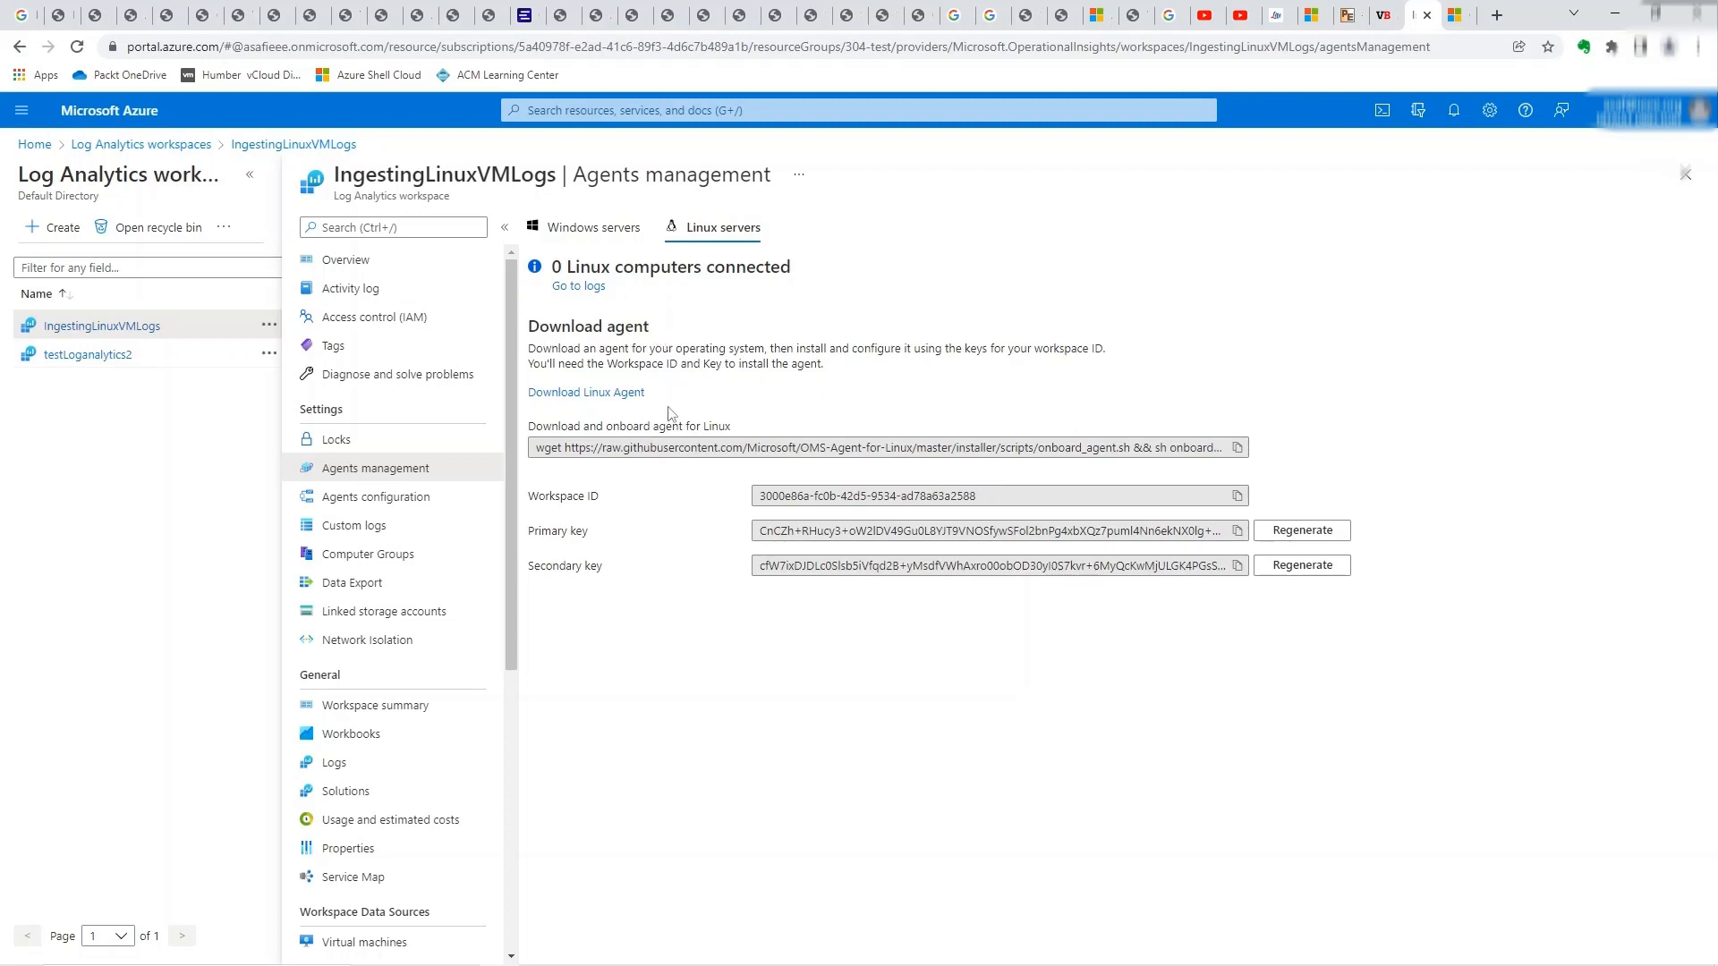
pyautogui.moveTo(569, 405)
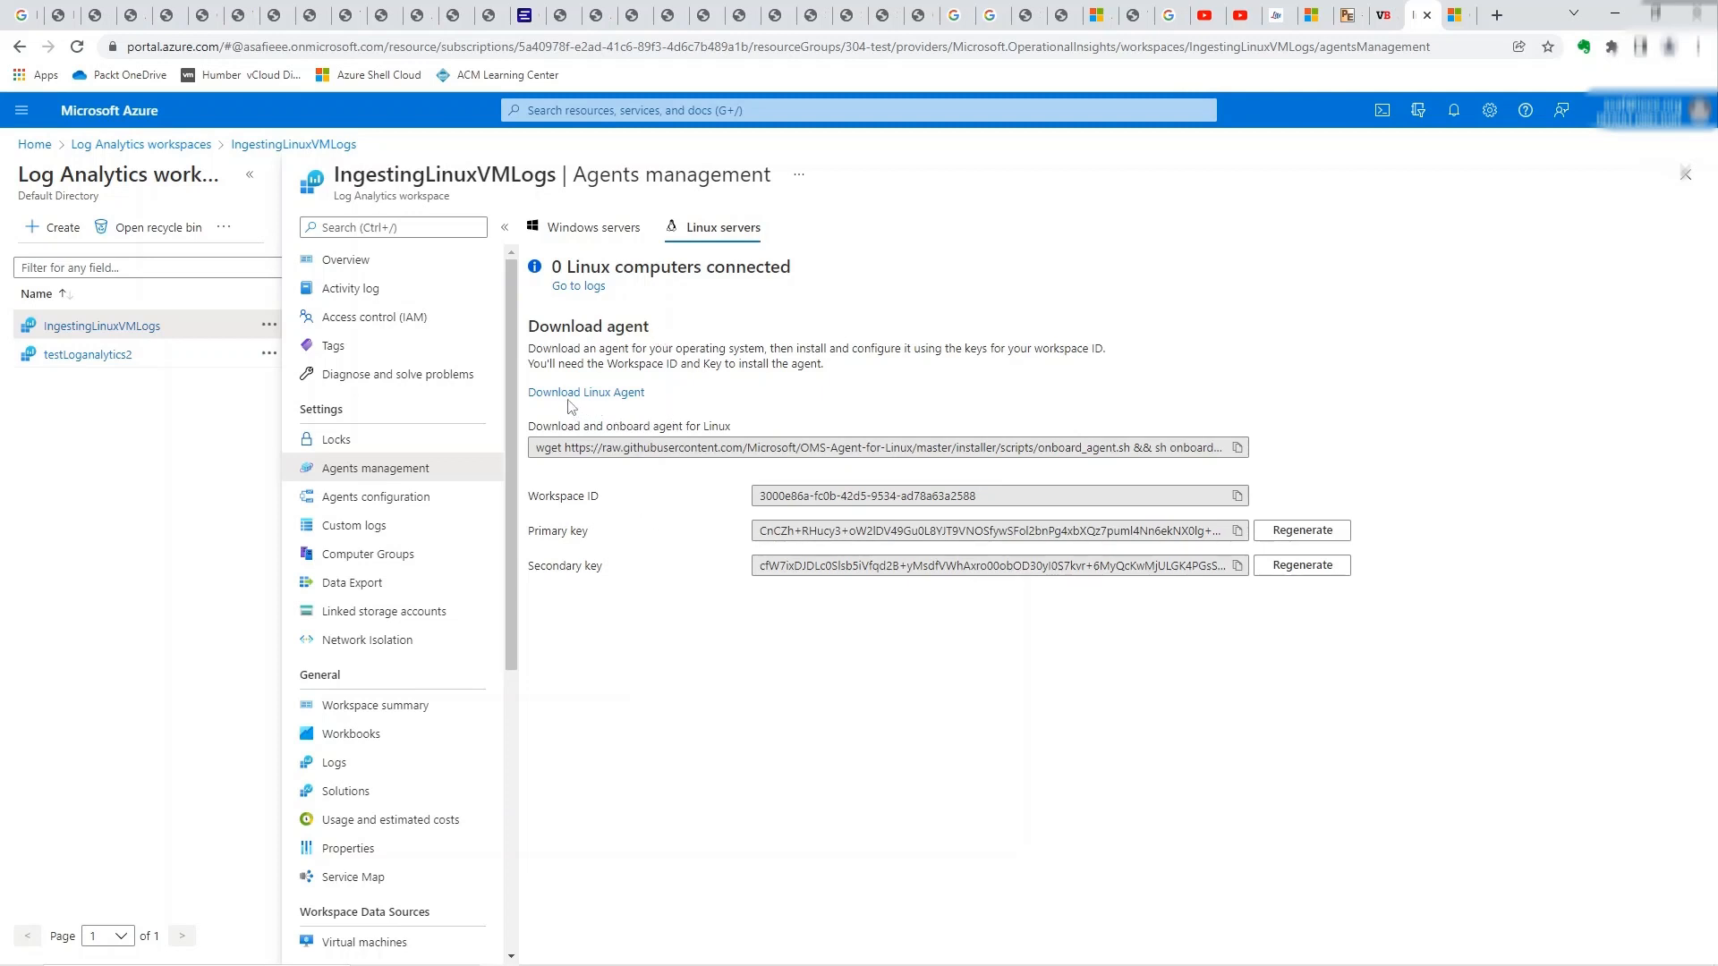
pyautogui.moveTo(613, 528)
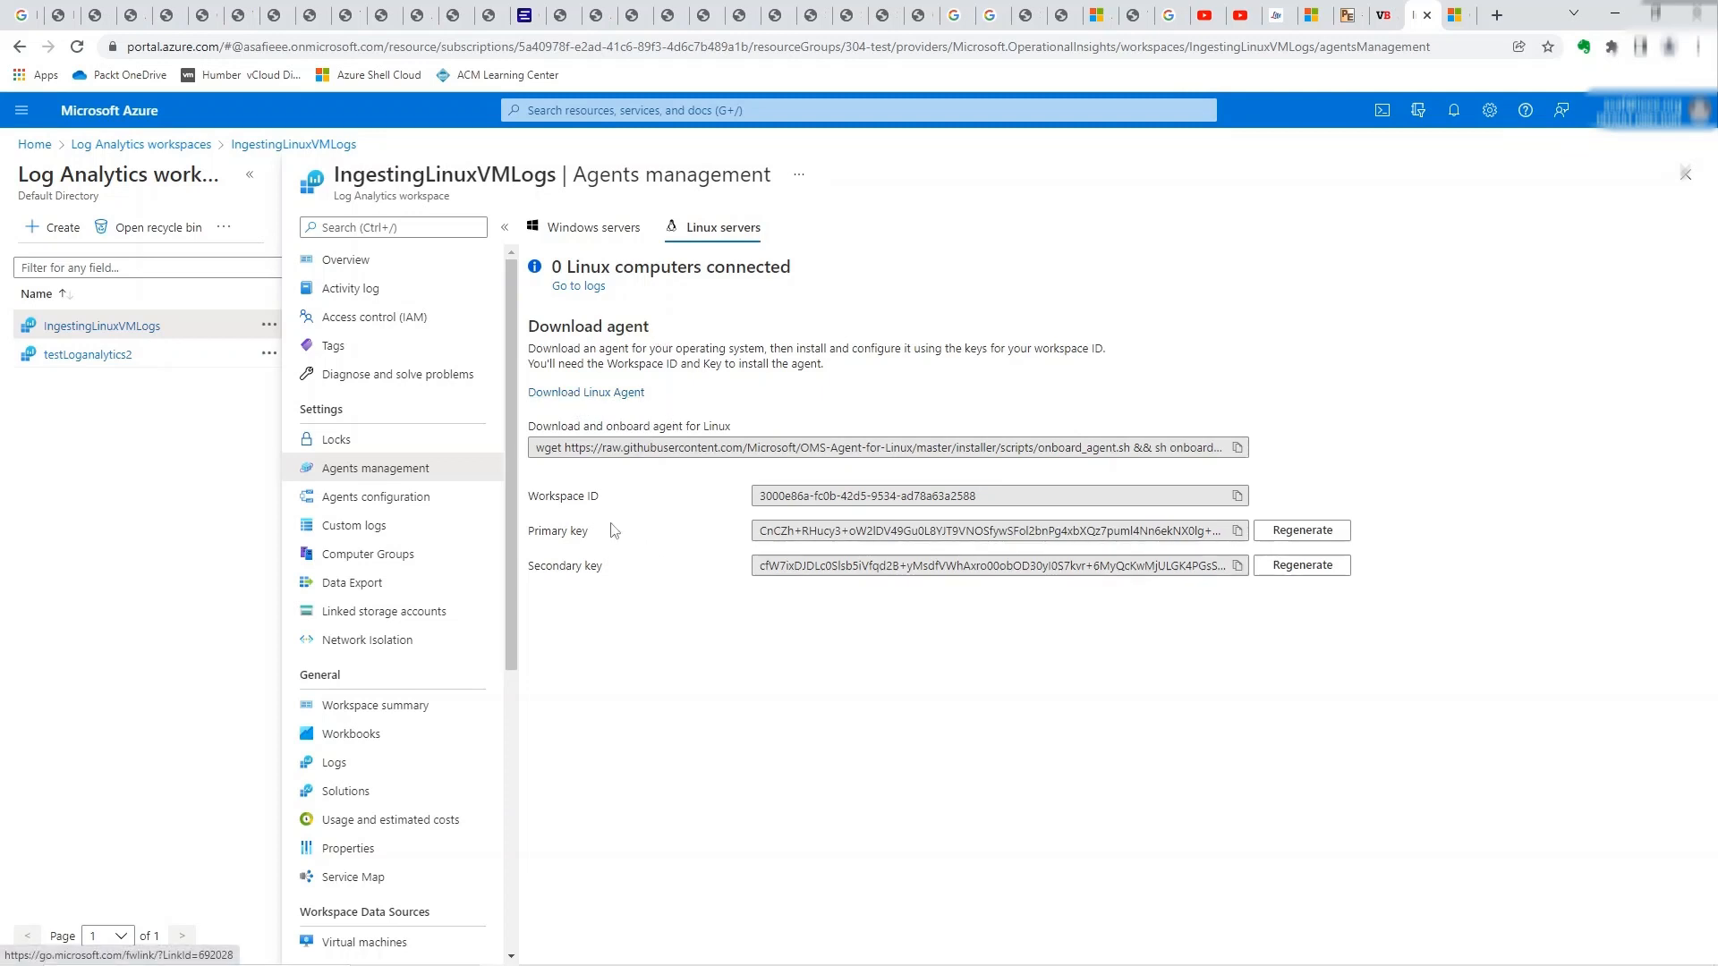
pyautogui.moveTo(1170, 469)
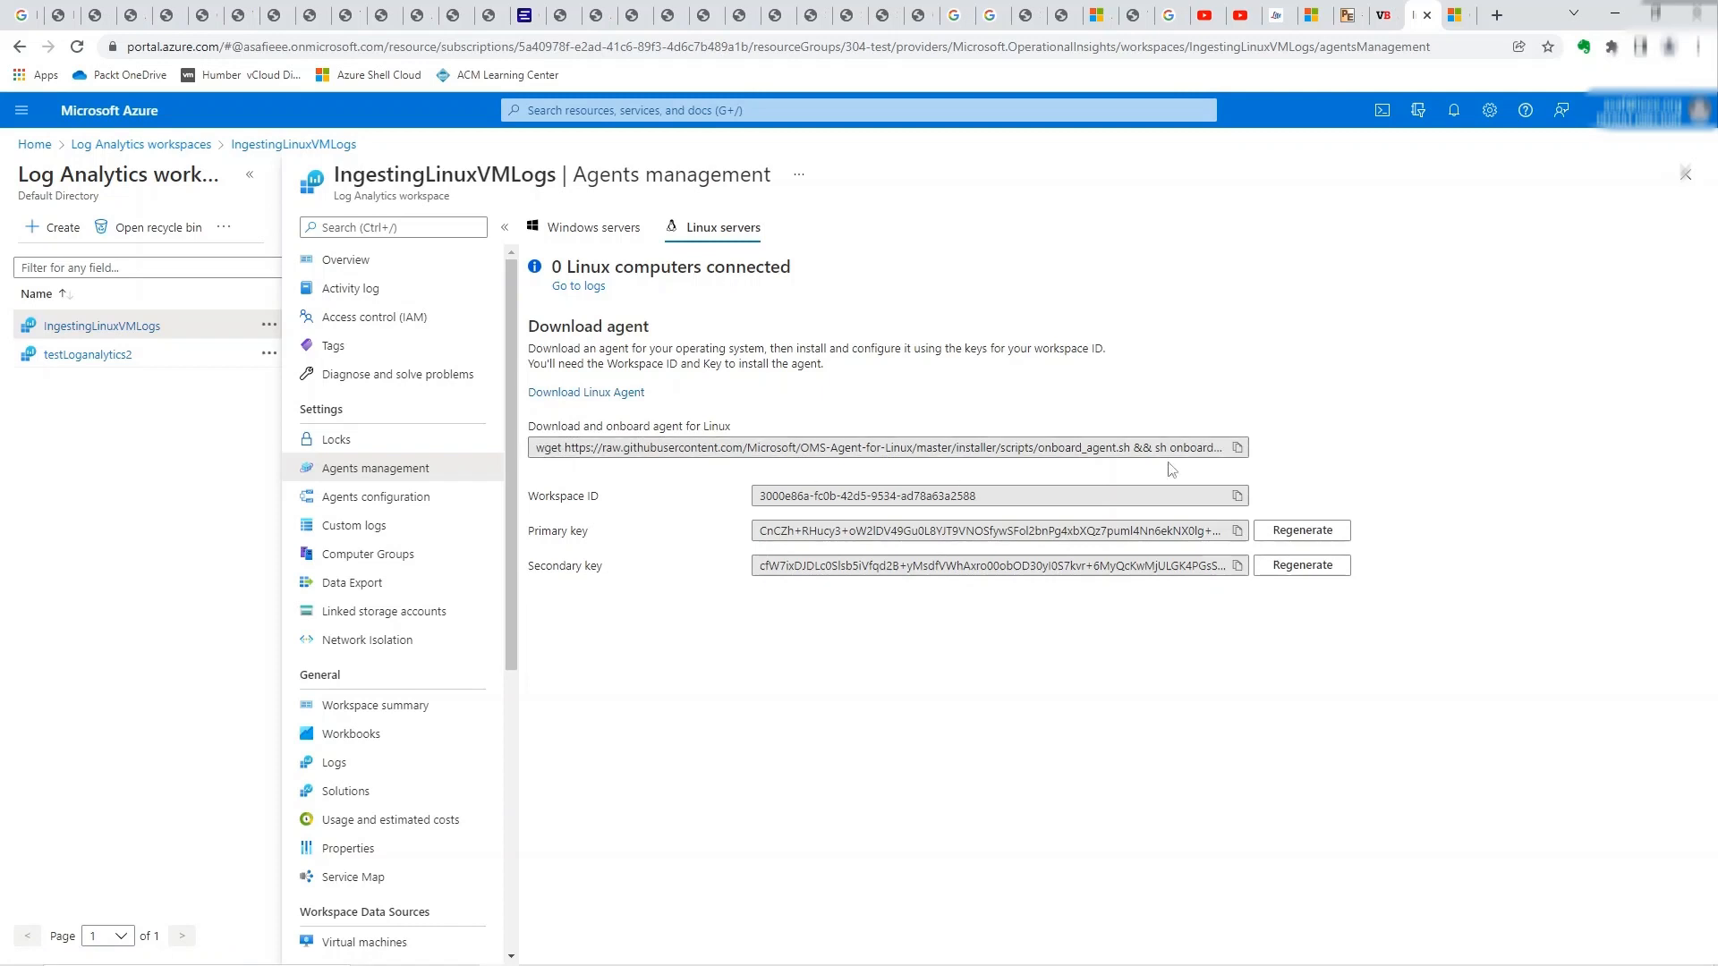
pyautogui.moveTo(1236, 452)
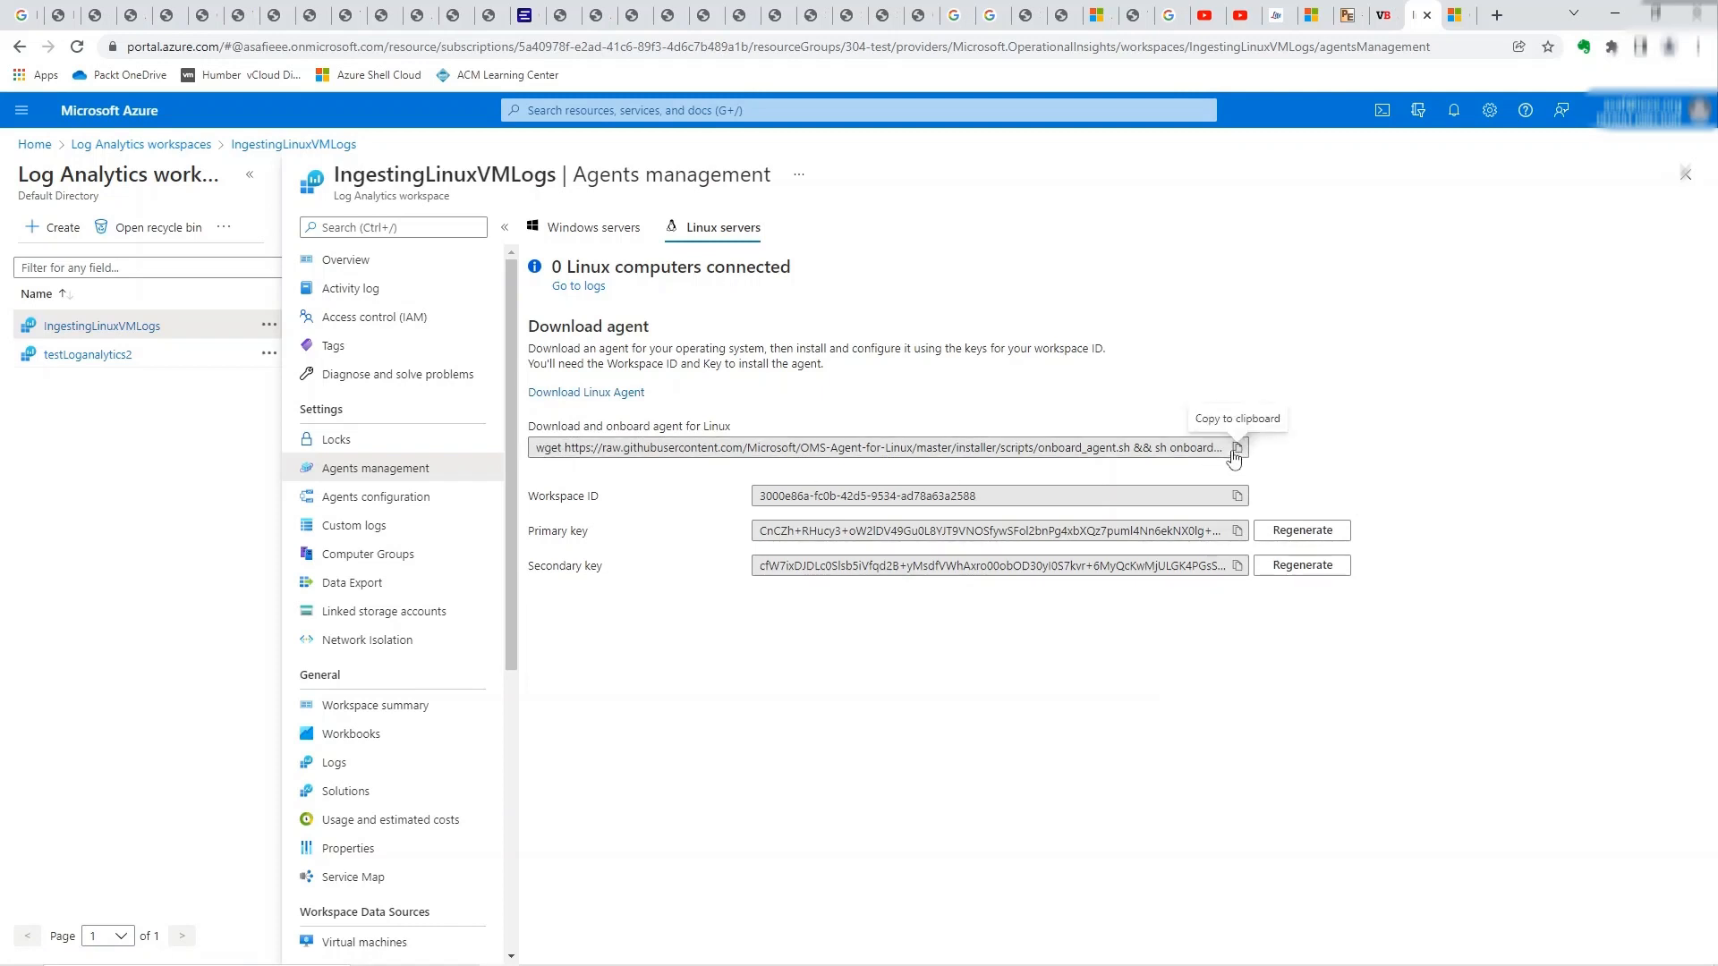
pyautogui.moveTo(689, 526)
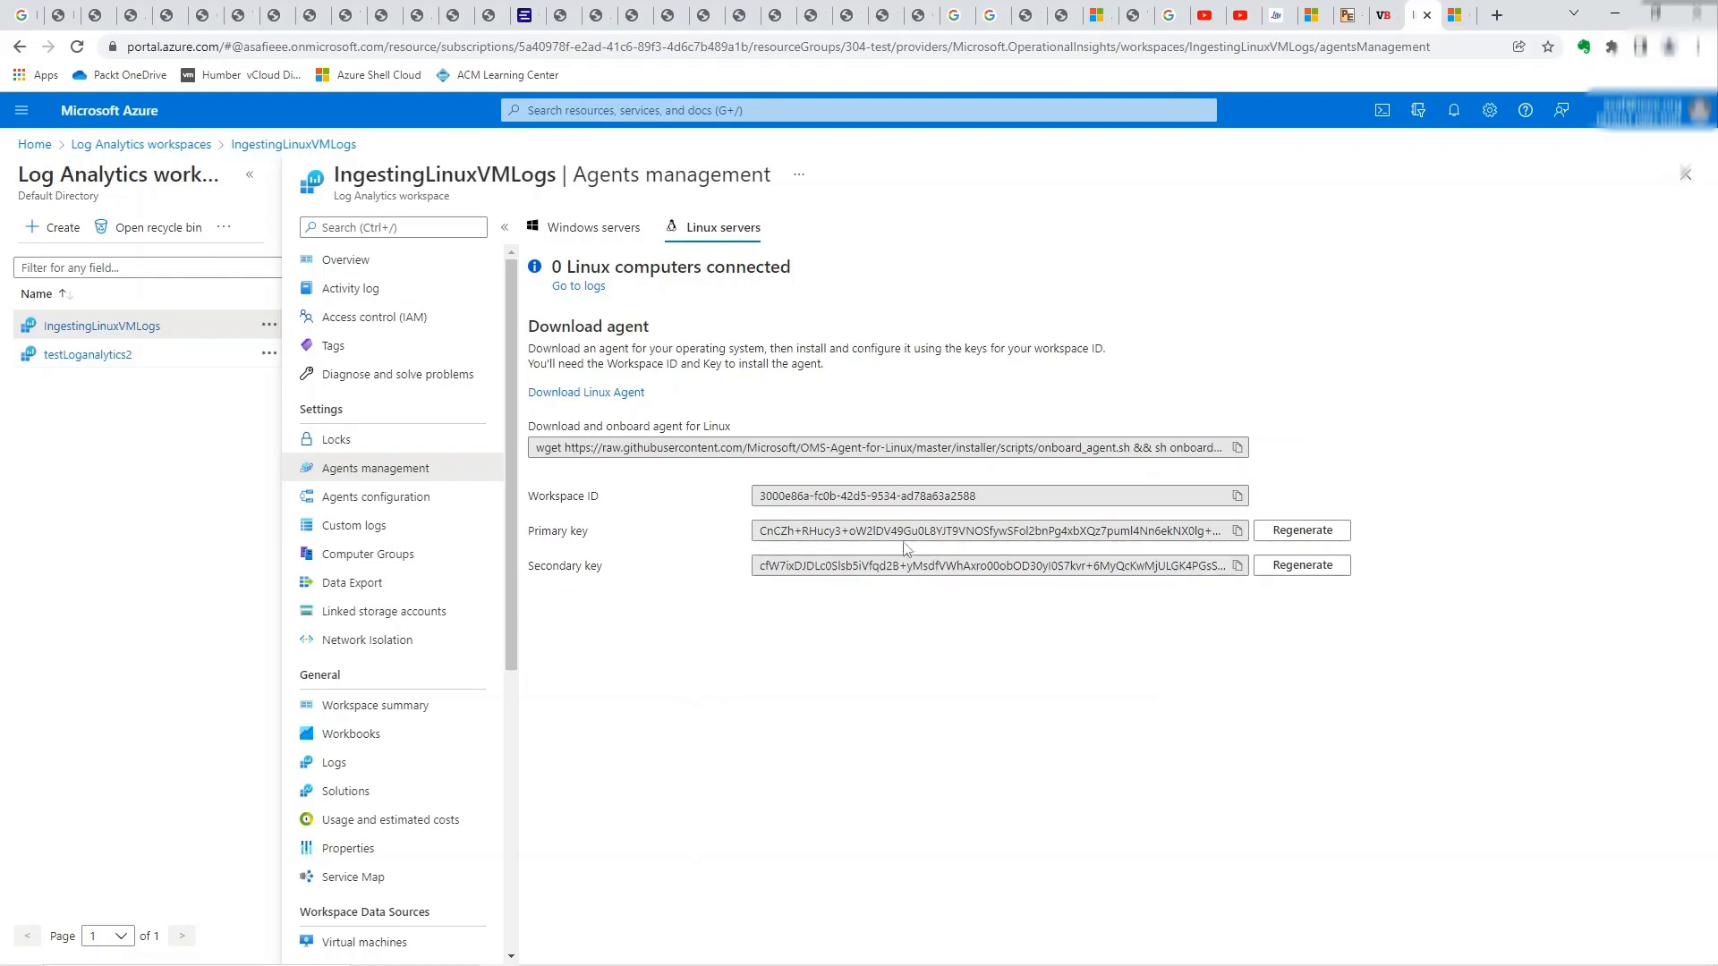
pyautogui.moveTo(936, 430)
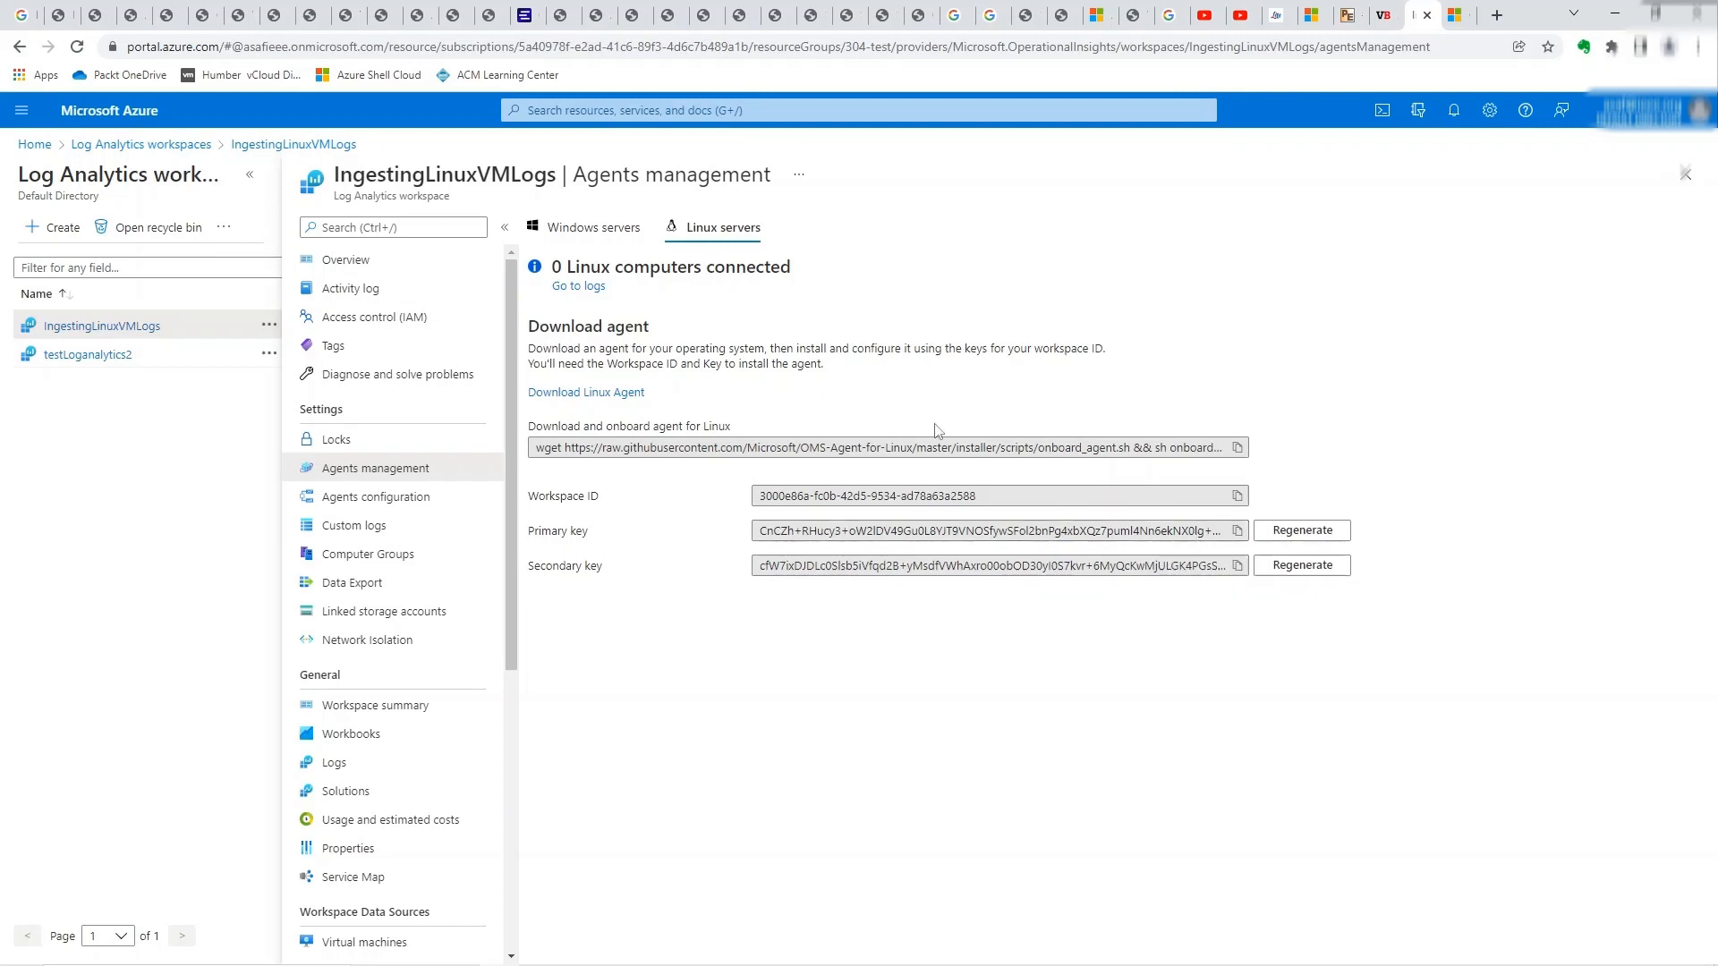
pyautogui.moveTo(963, 447)
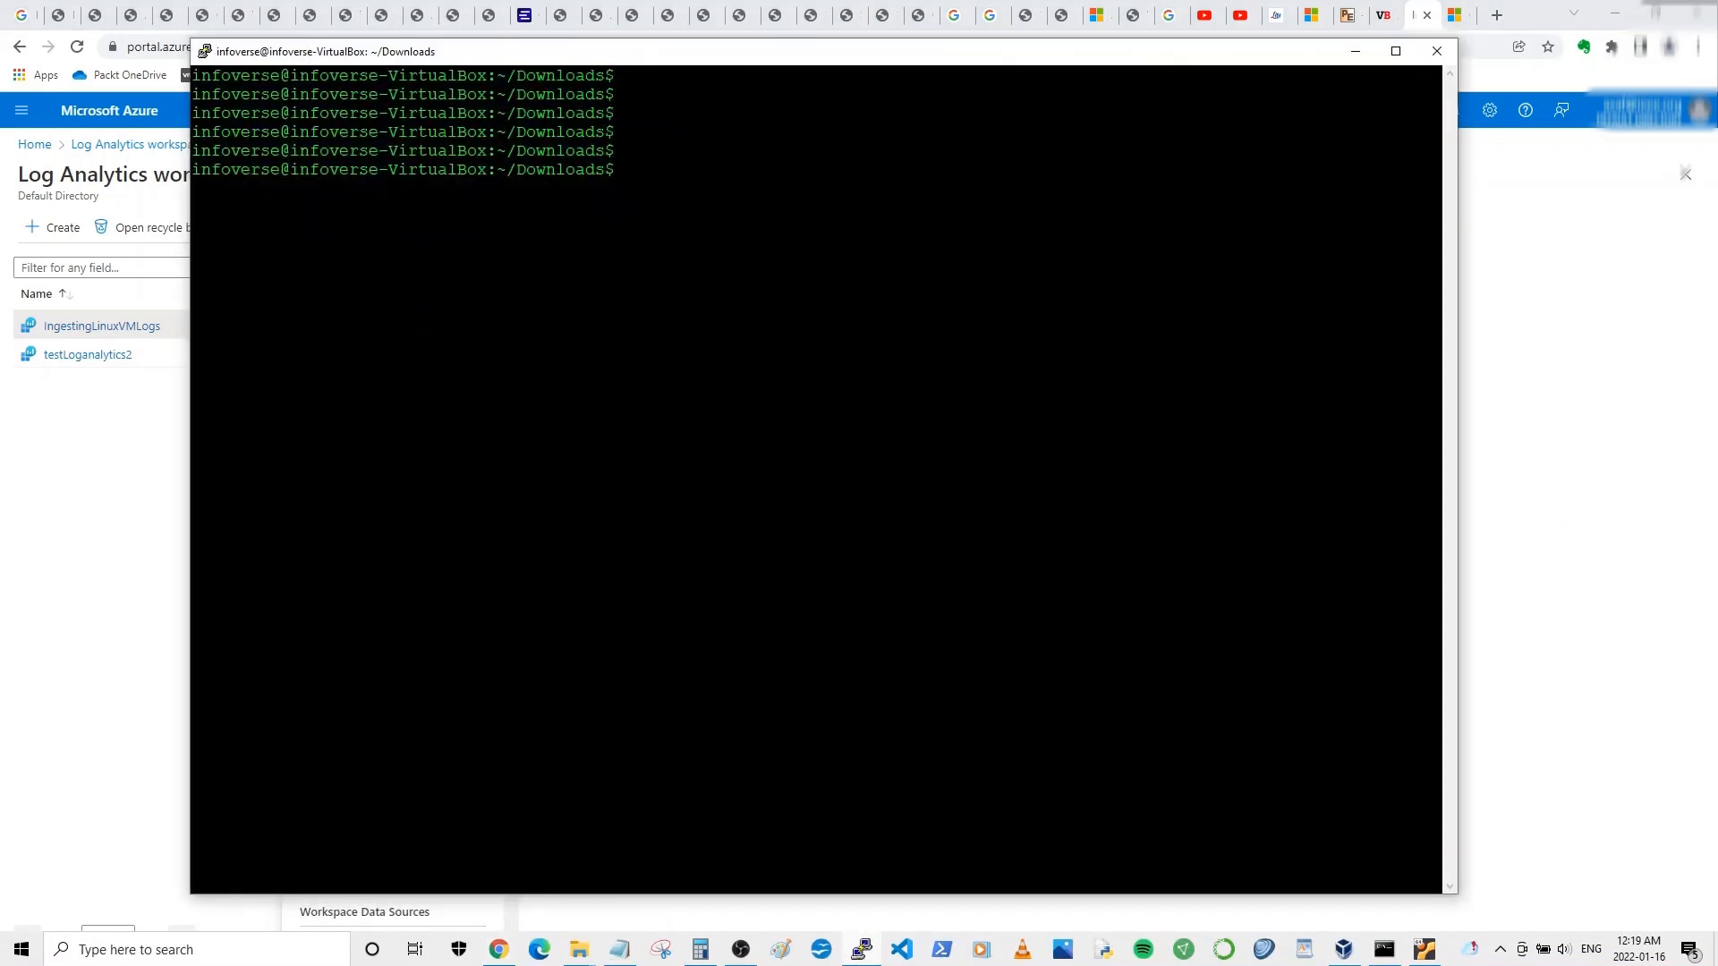
# - List Downloads, cat agent_details.txt and select the wget onboarding command
pyautogui.write('ls')
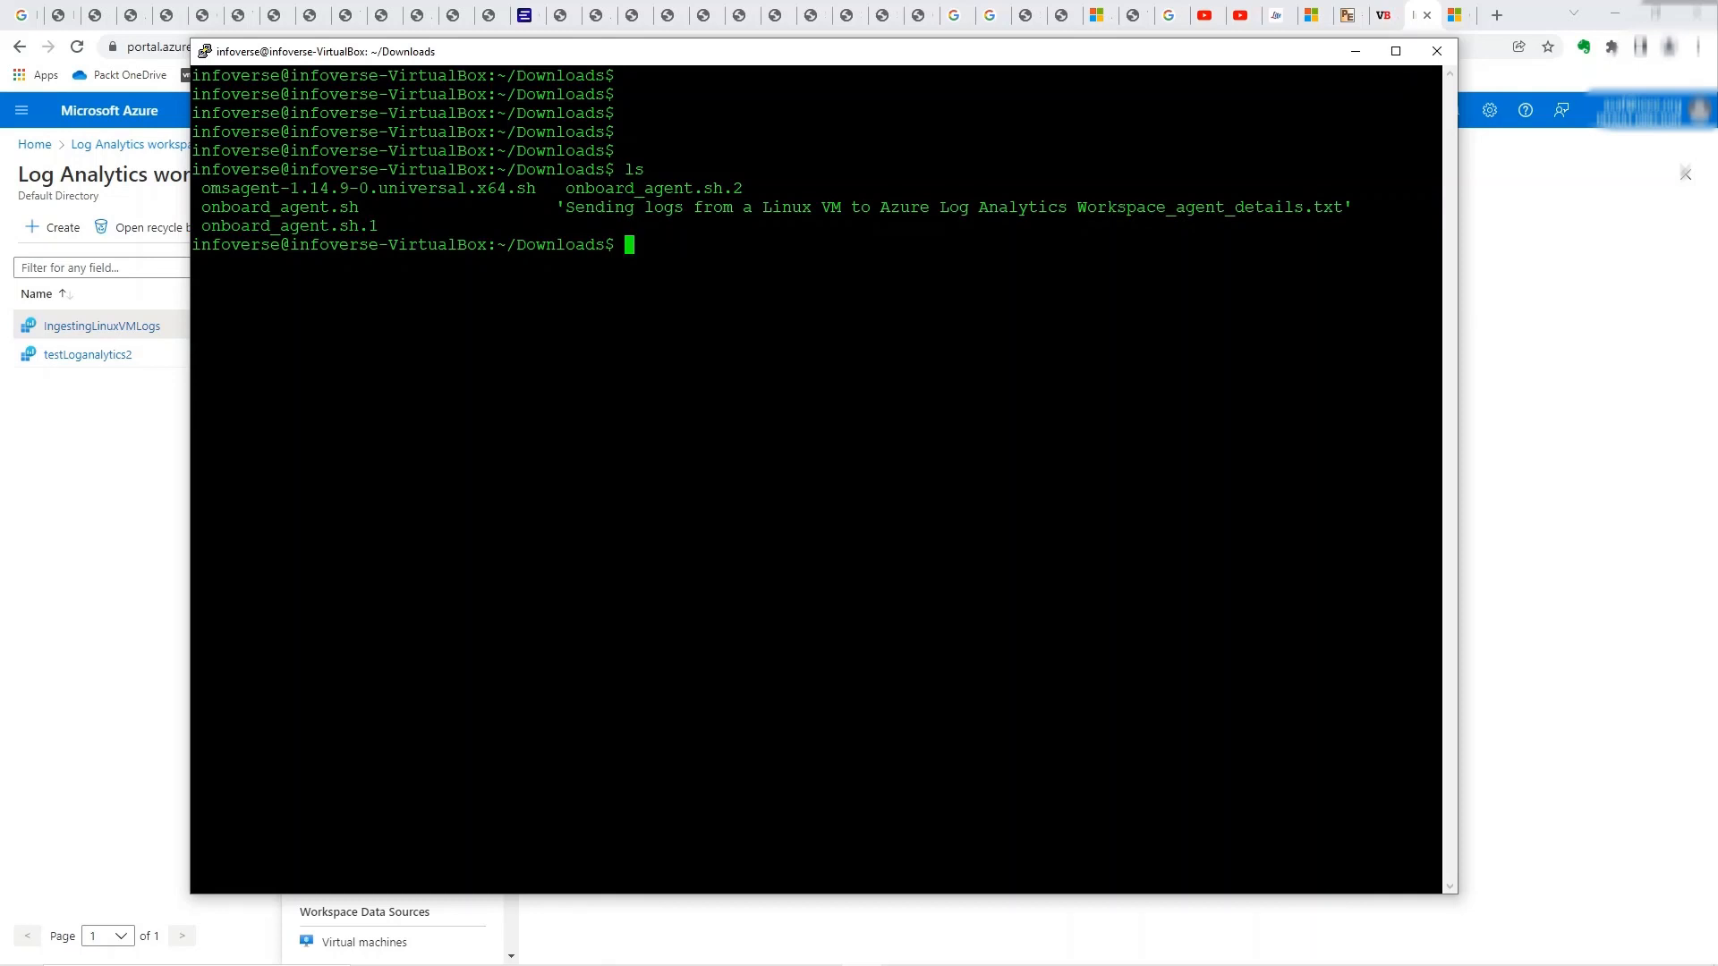
pyautogui.write('cat')
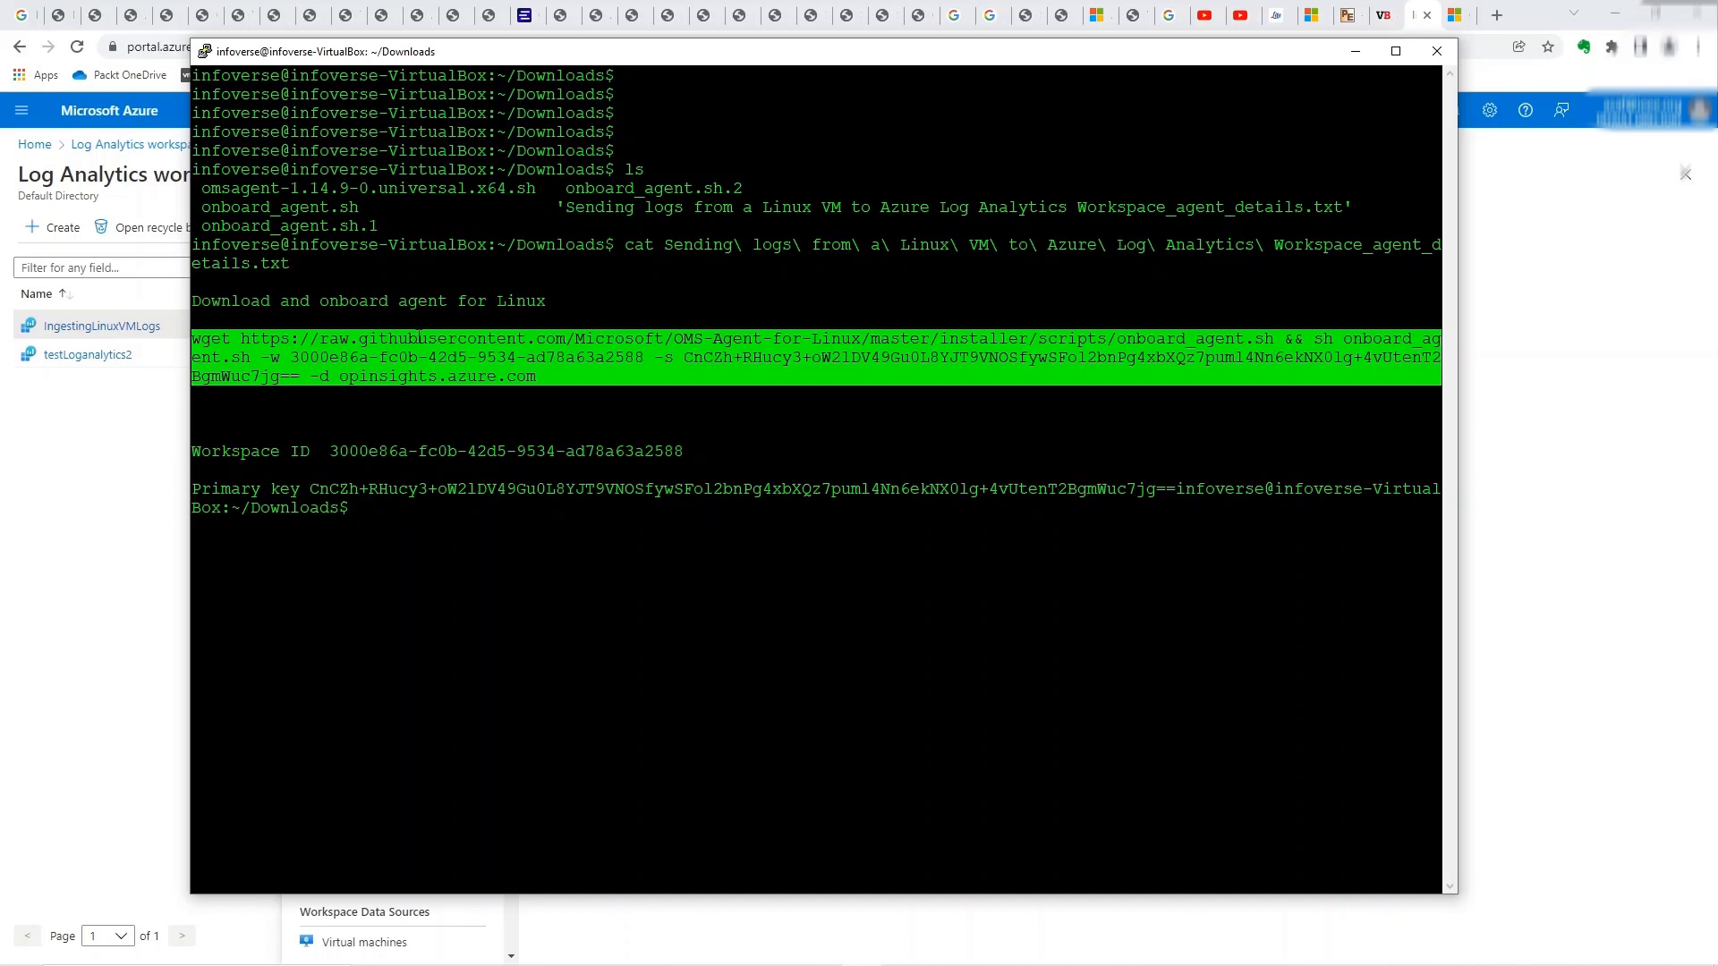
pyautogui.moveTo(453, 345)
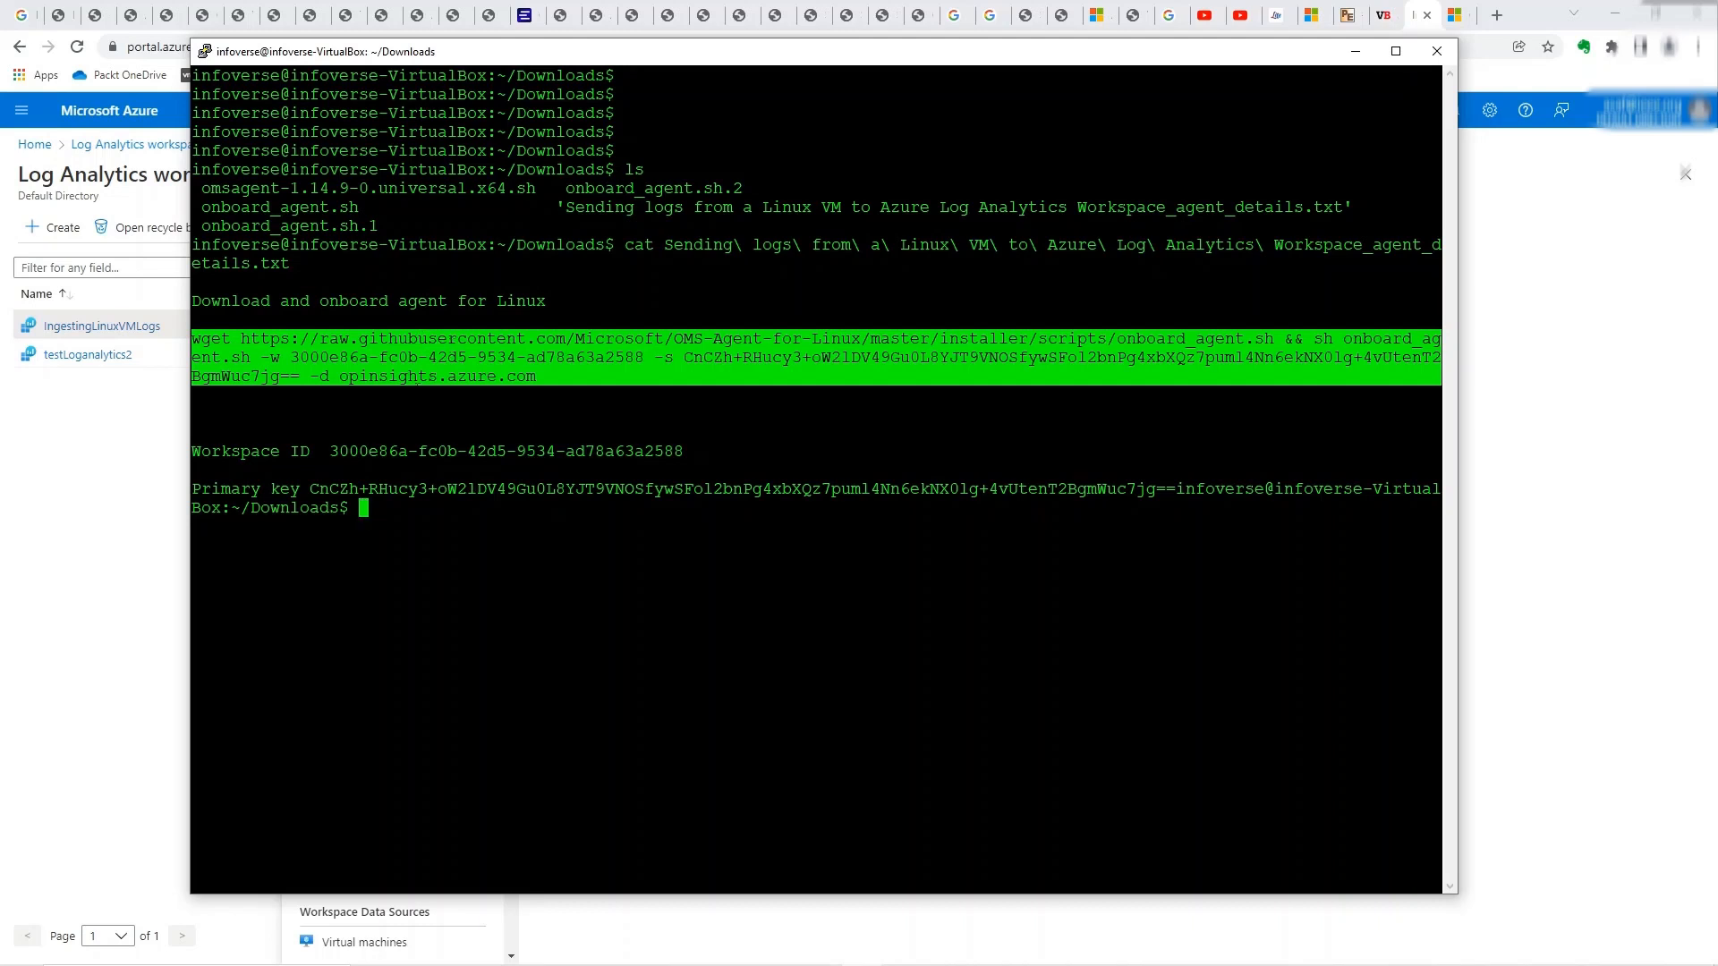
pyautogui.moveTo(328, 451); pyautogui.dragTo(663, 451)
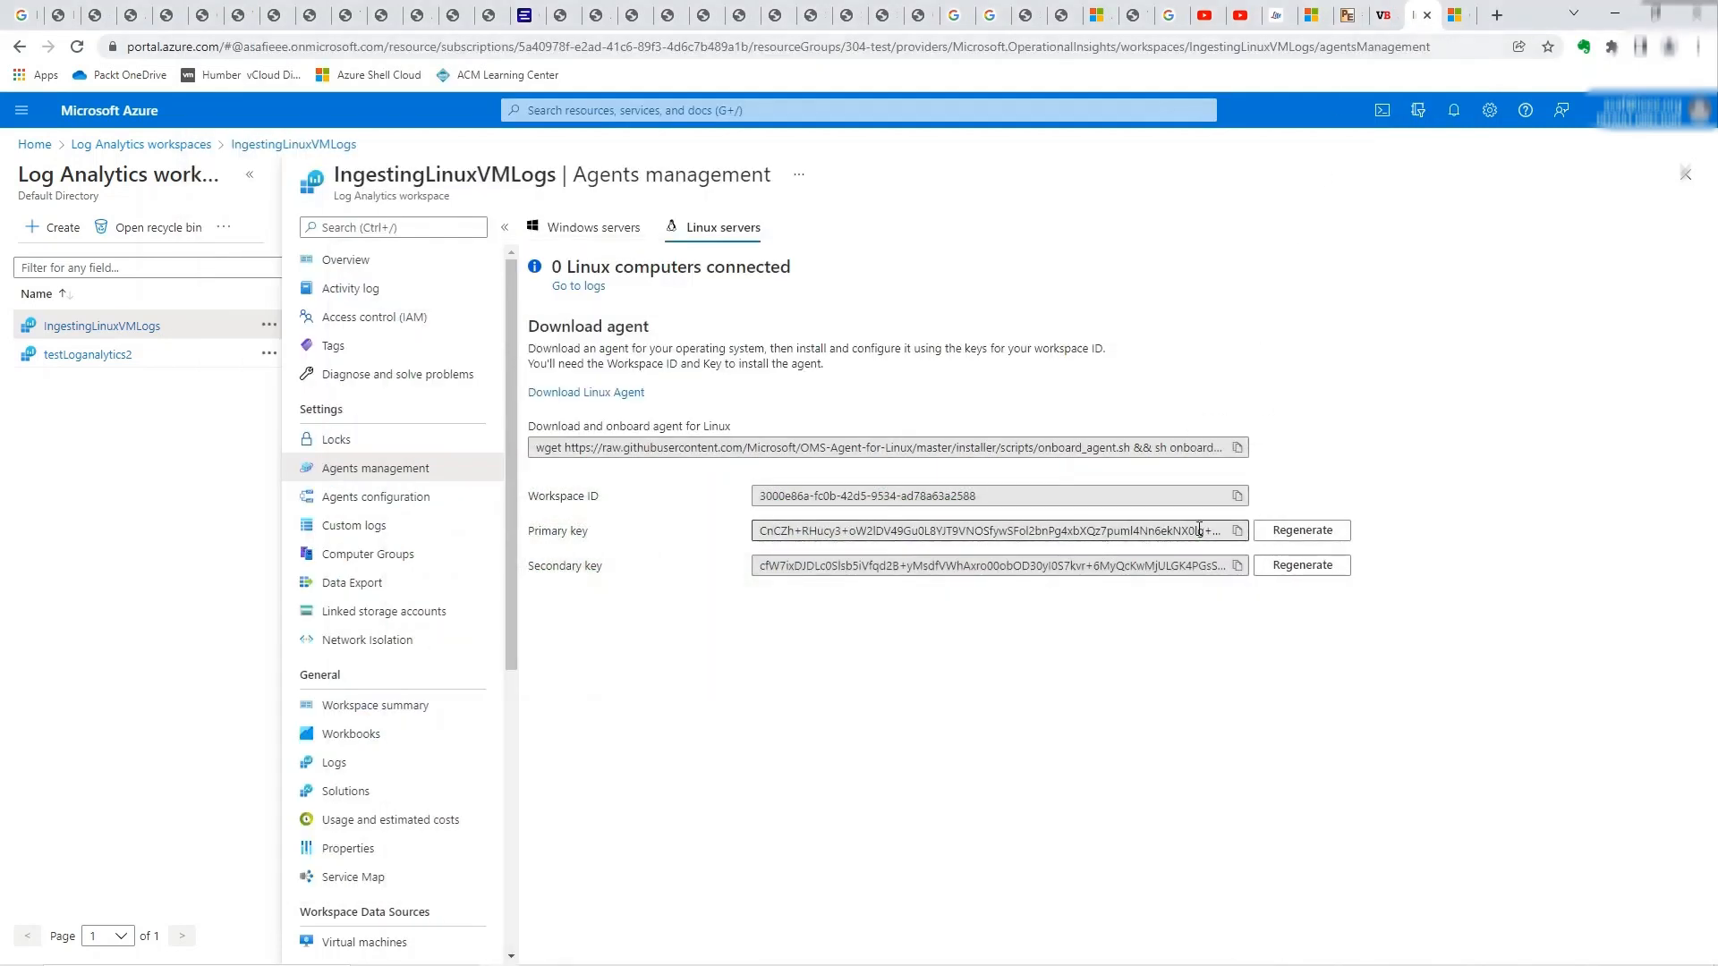
pyautogui.click(959, 496)
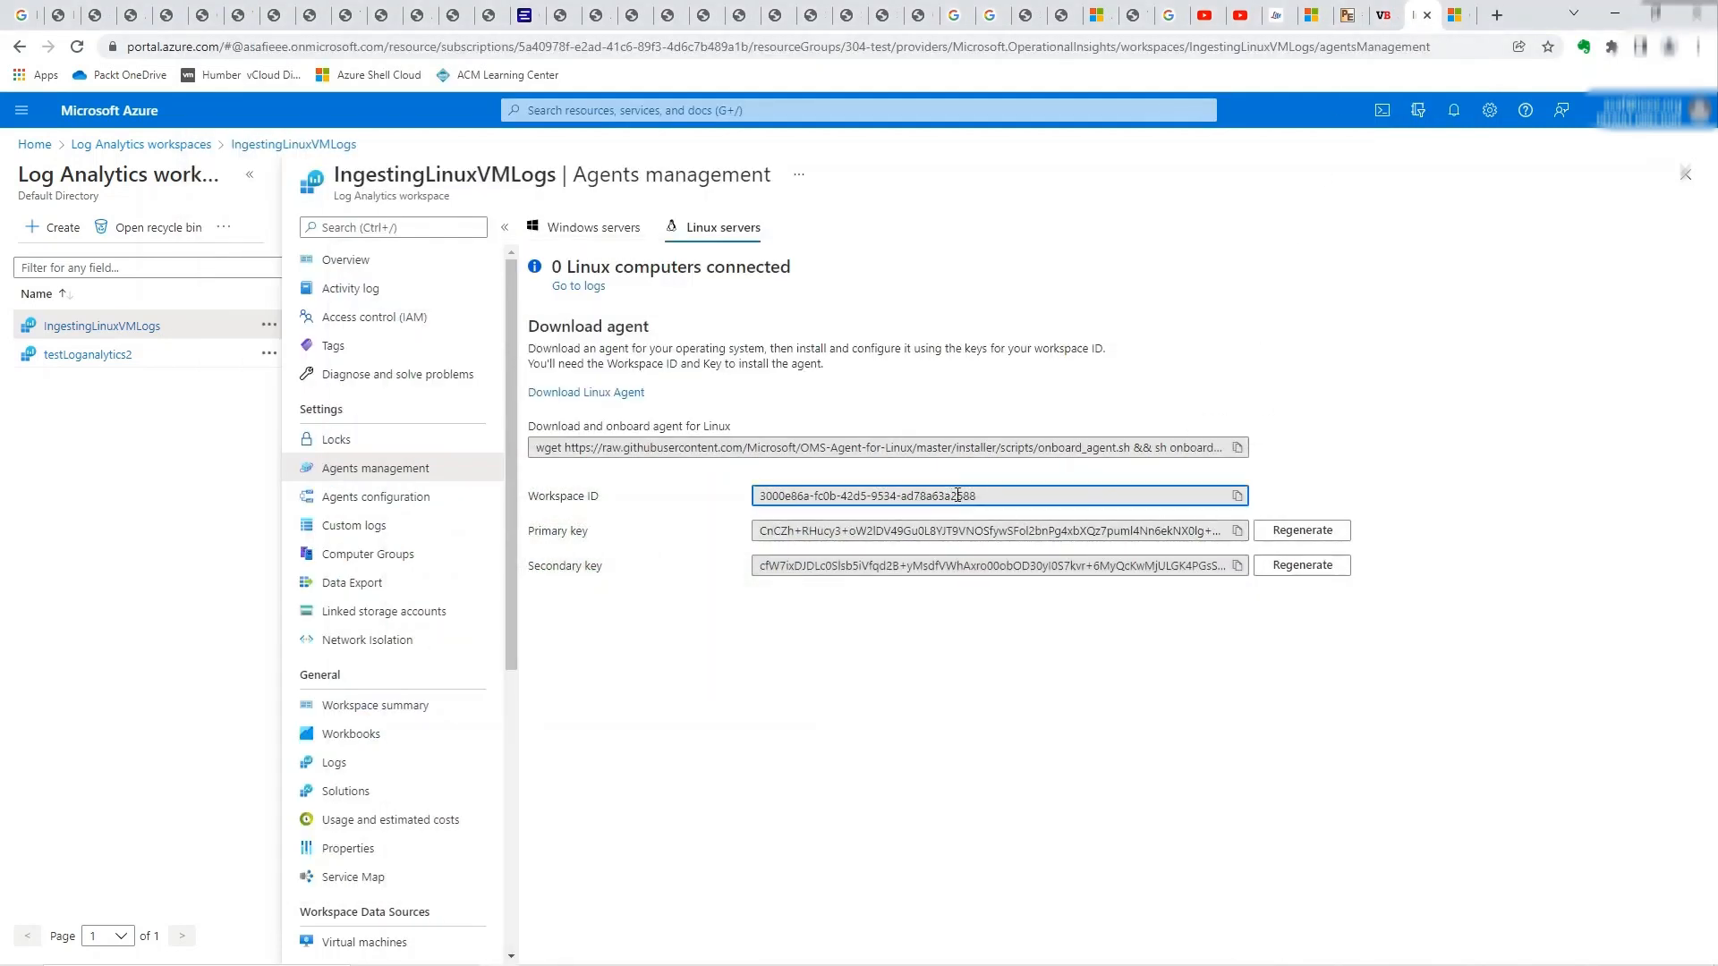
pyautogui.doubleClick(962, 494)
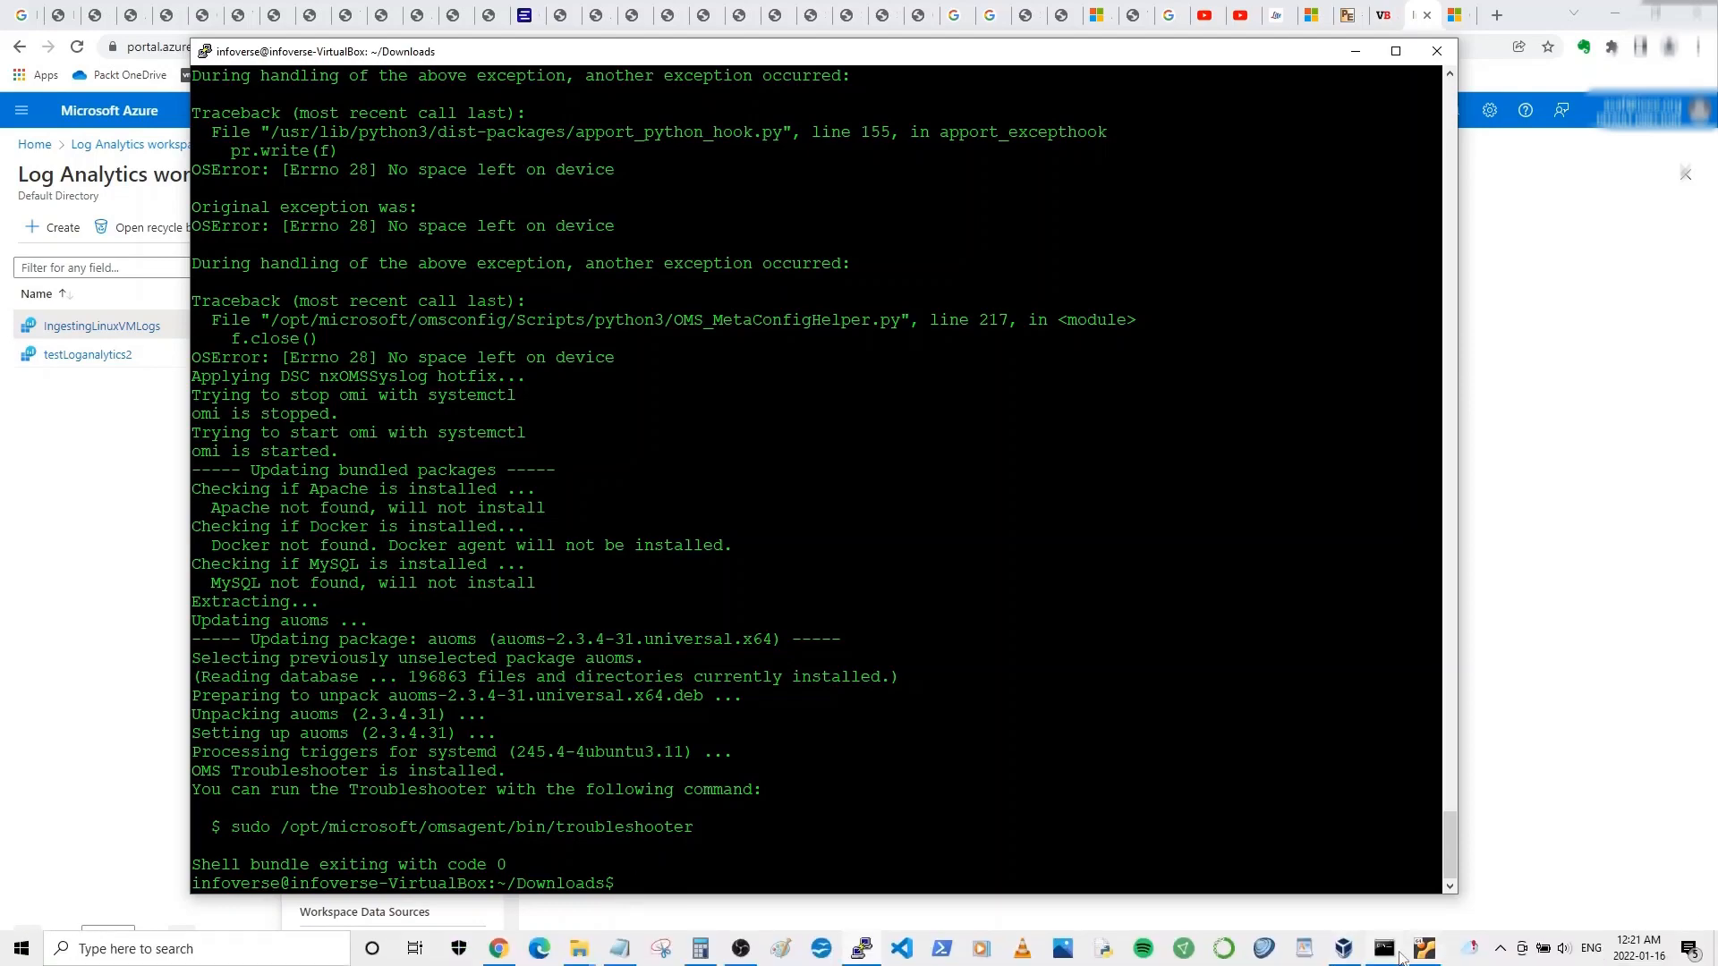
# - Bring up VirtualBox Manager to confirm the Ubuntu VM is running
pyautogui.click(1424, 949)
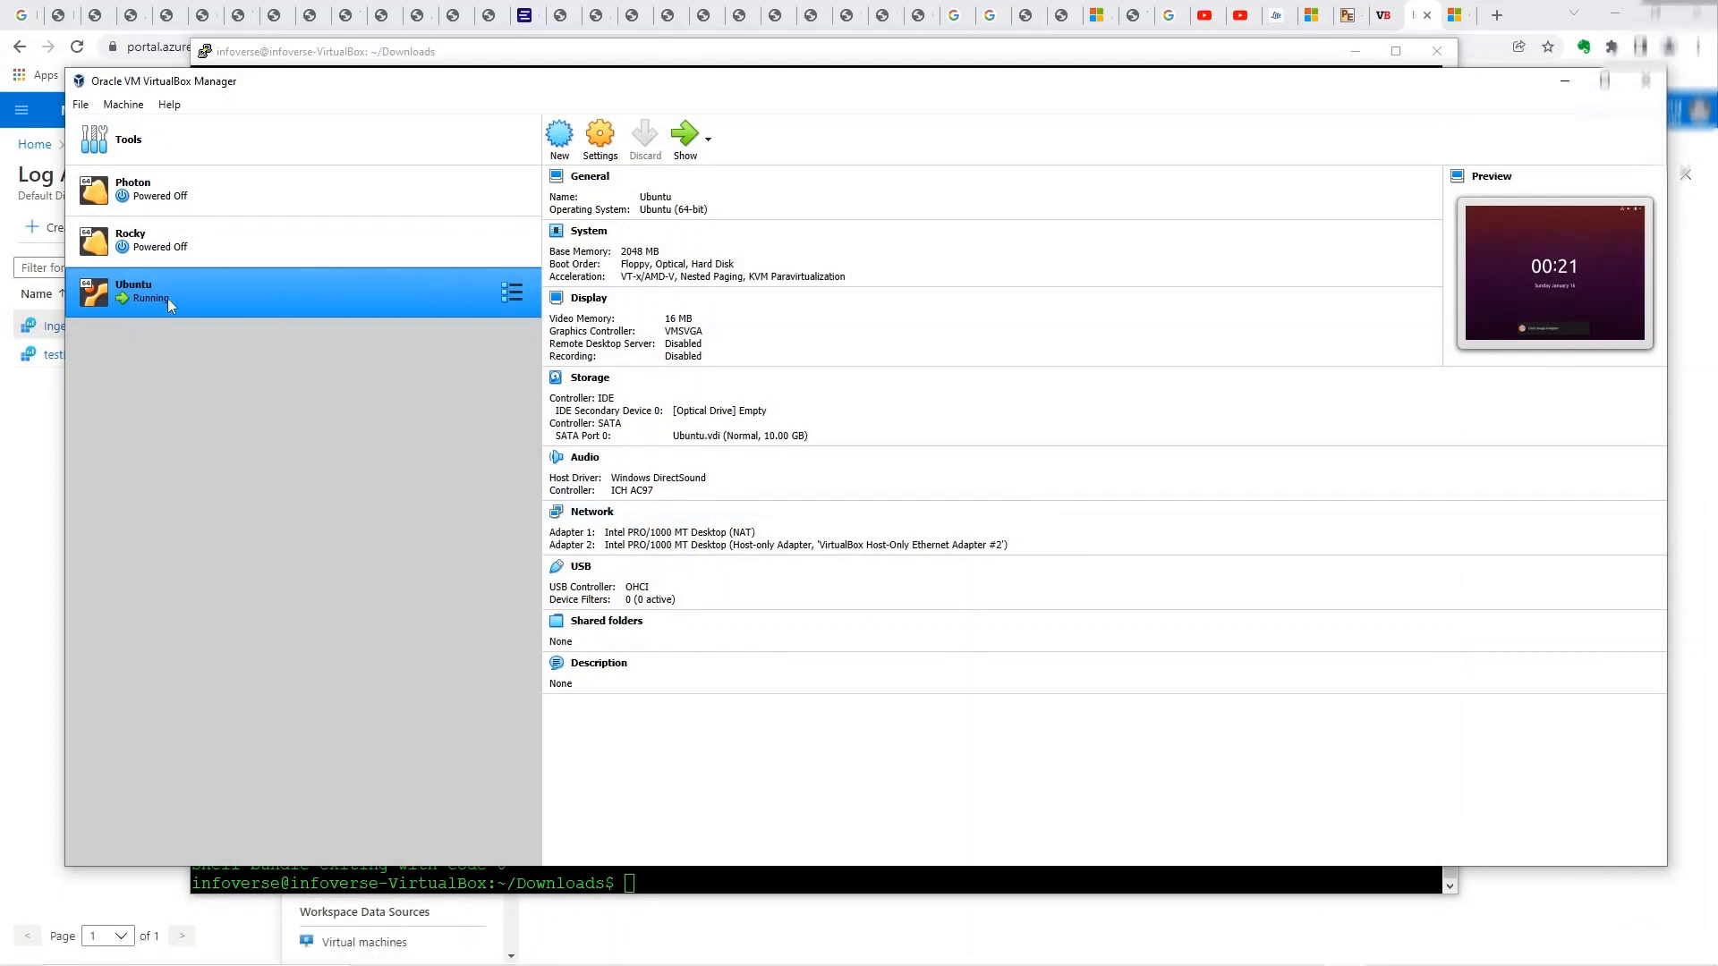
pyautogui.moveTo(1273, 235)
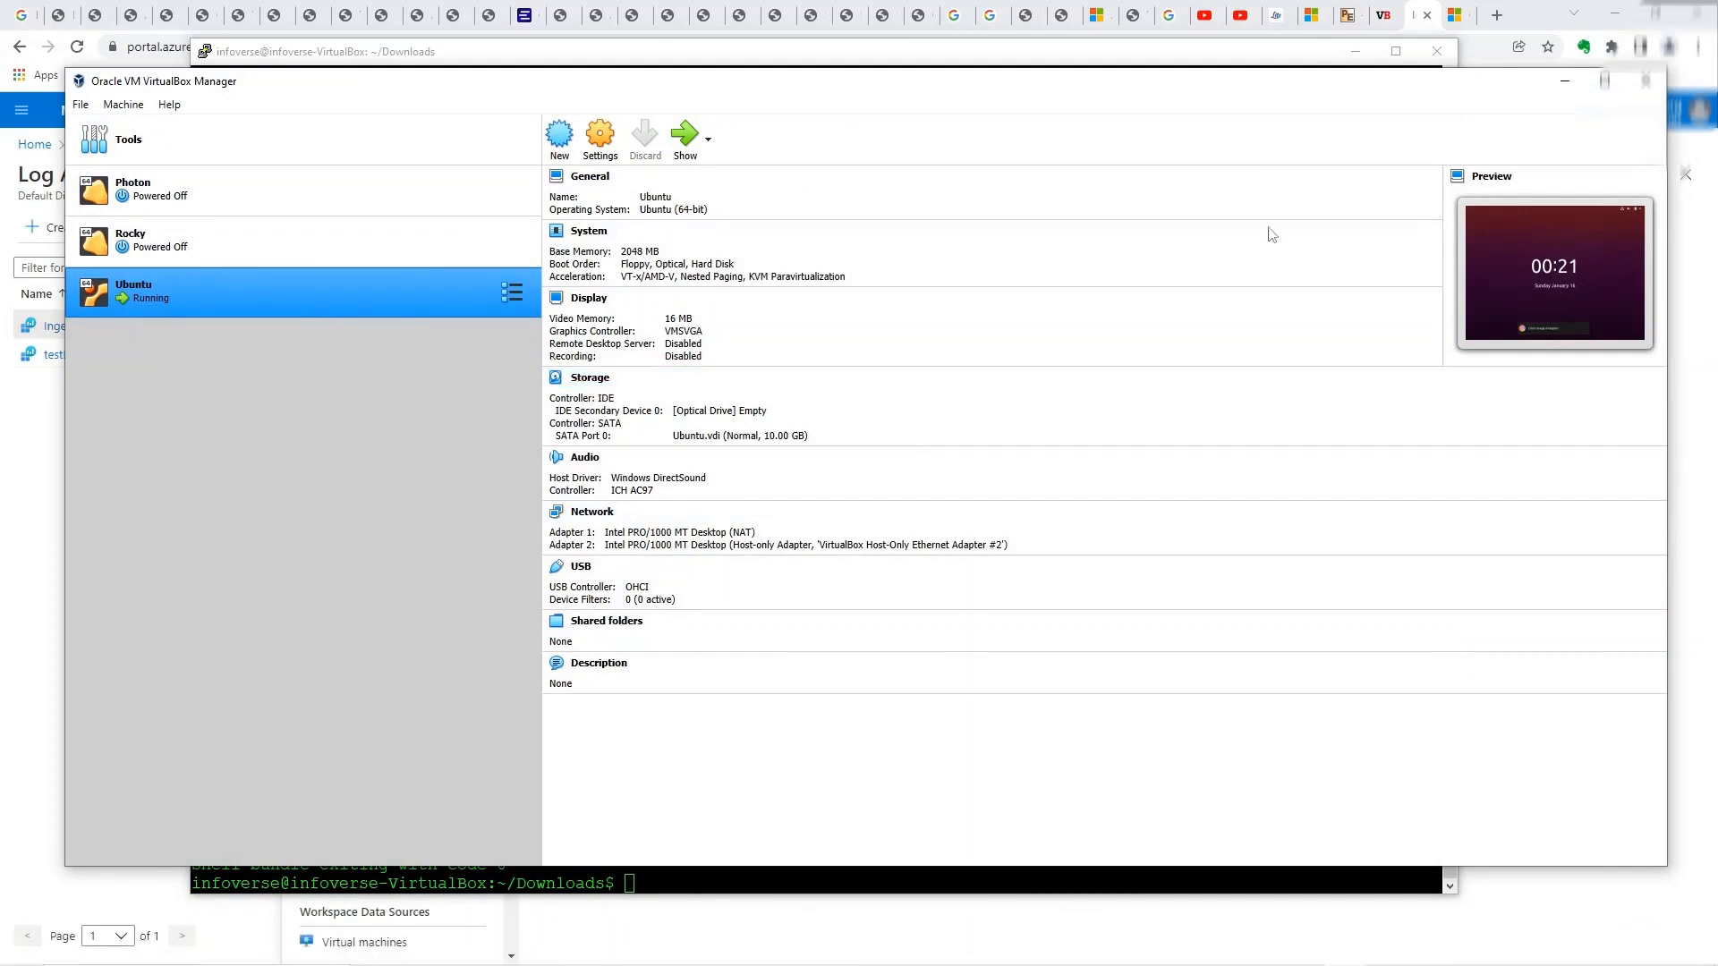
pyautogui.moveTo(1569, 118)
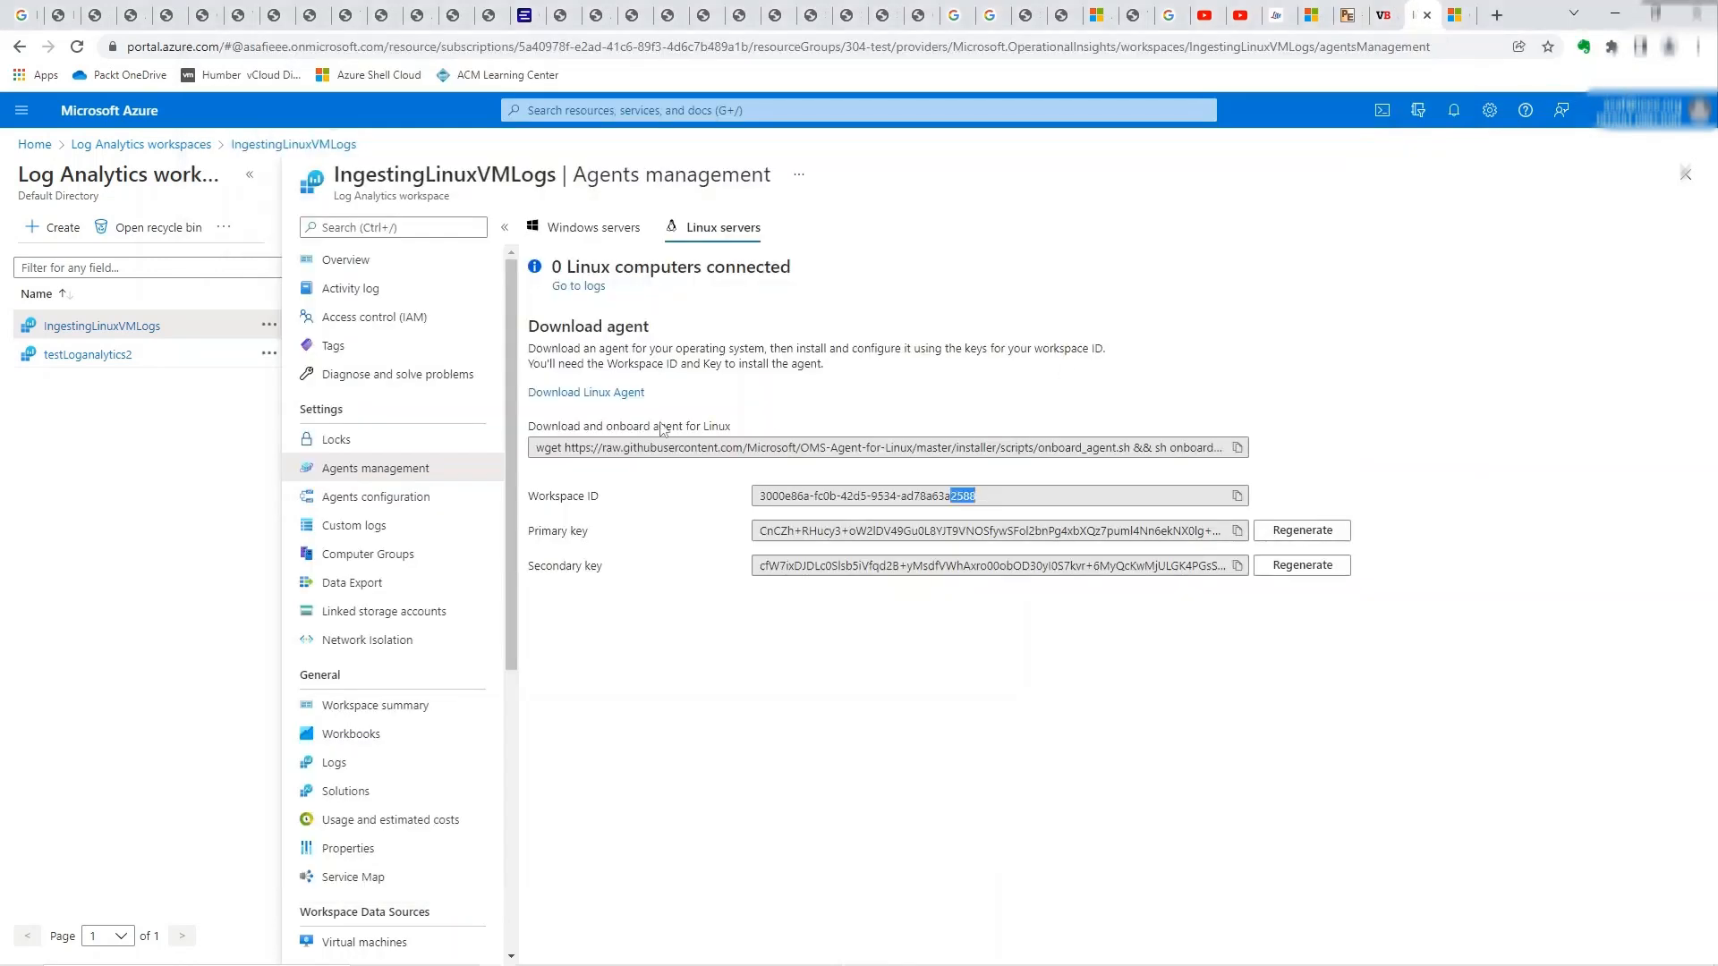
# - Check the Windows and Linux servers connection counts at full page width
pyautogui.click(591, 227)
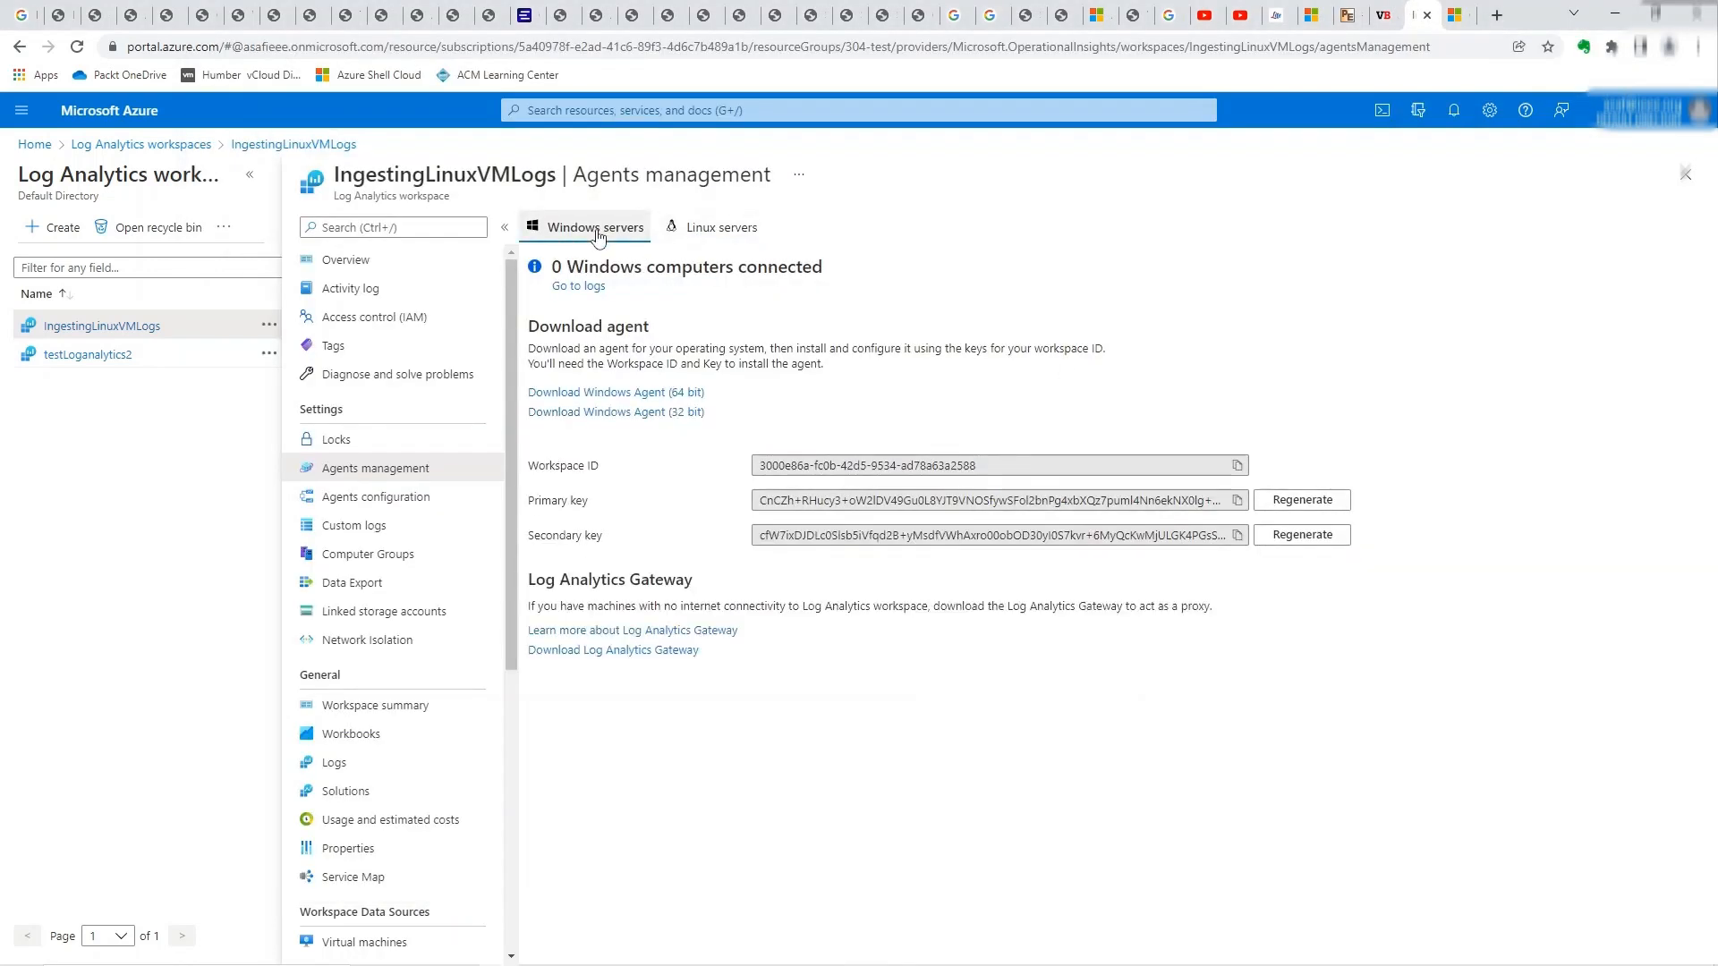
pyautogui.click(721, 228)
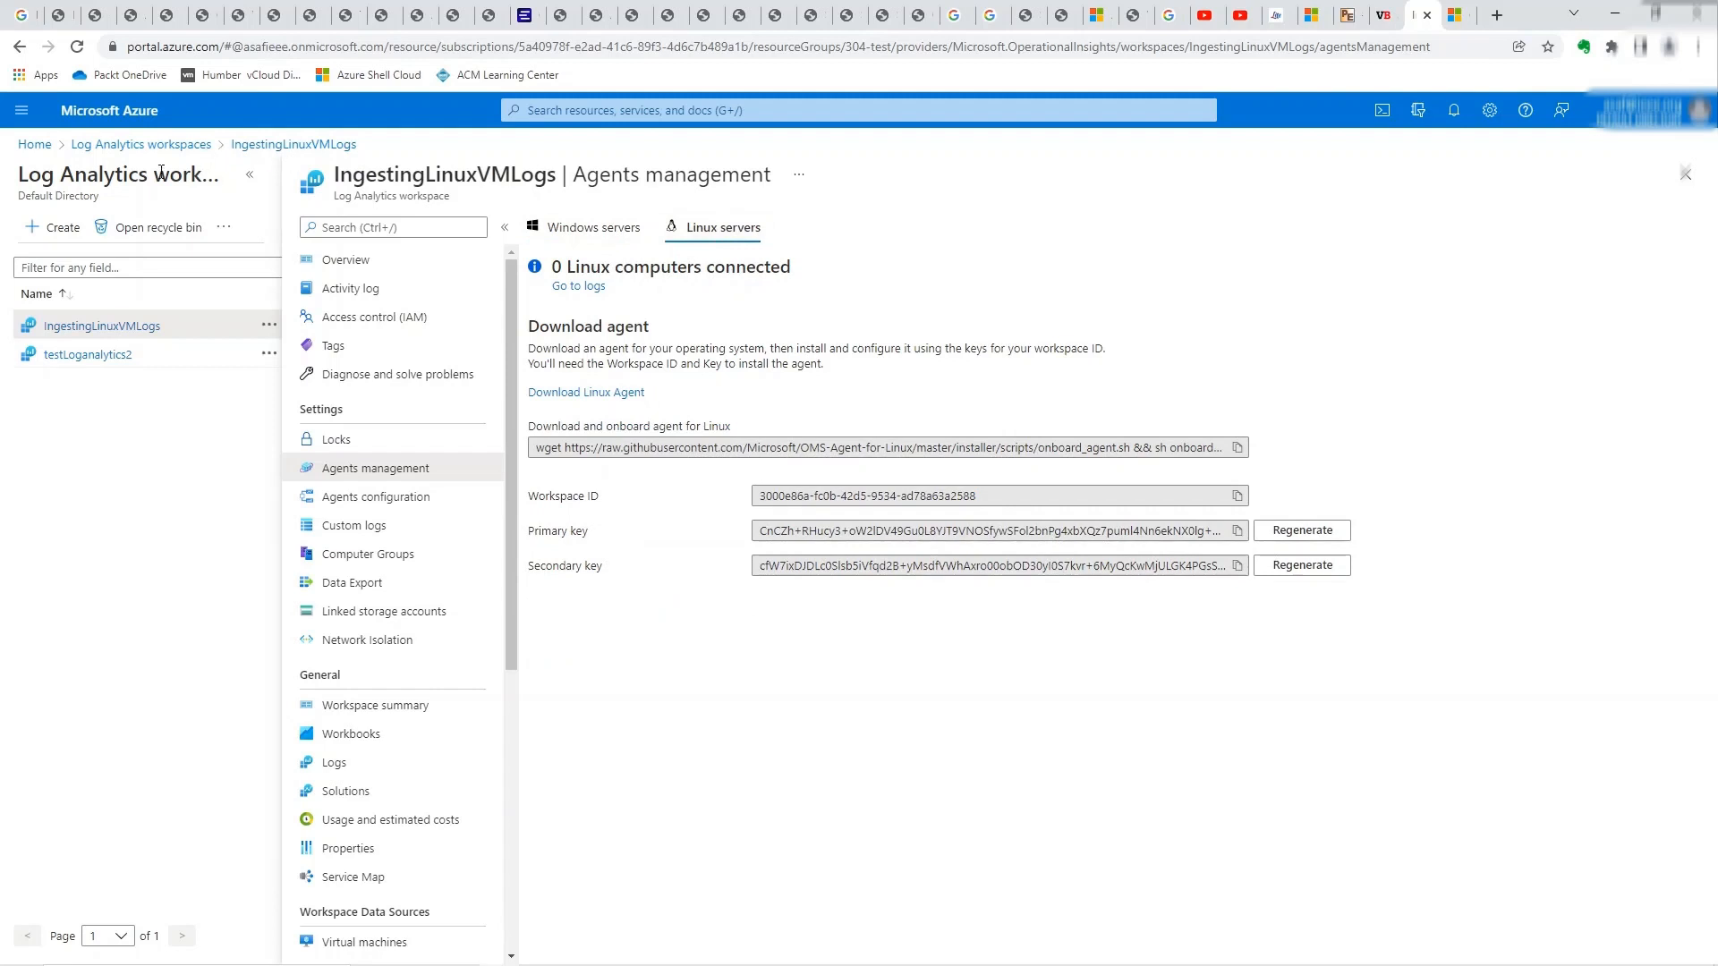
pyautogui.click(79, 43)
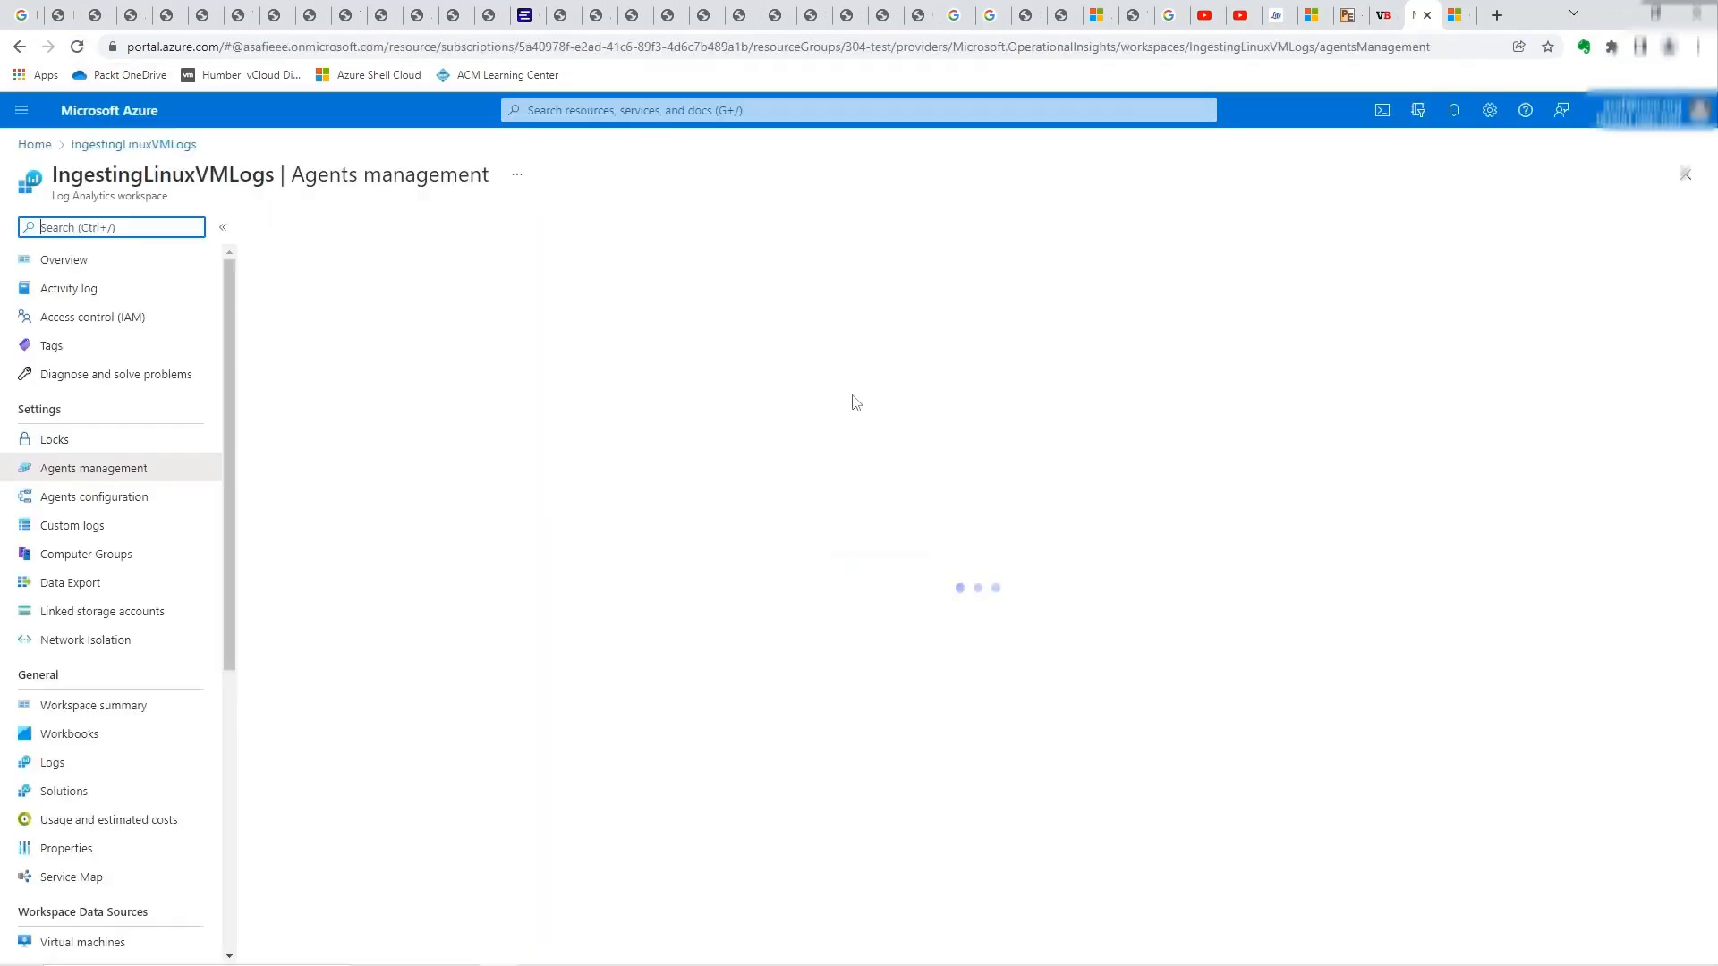
pyautogui.click(440, 227)
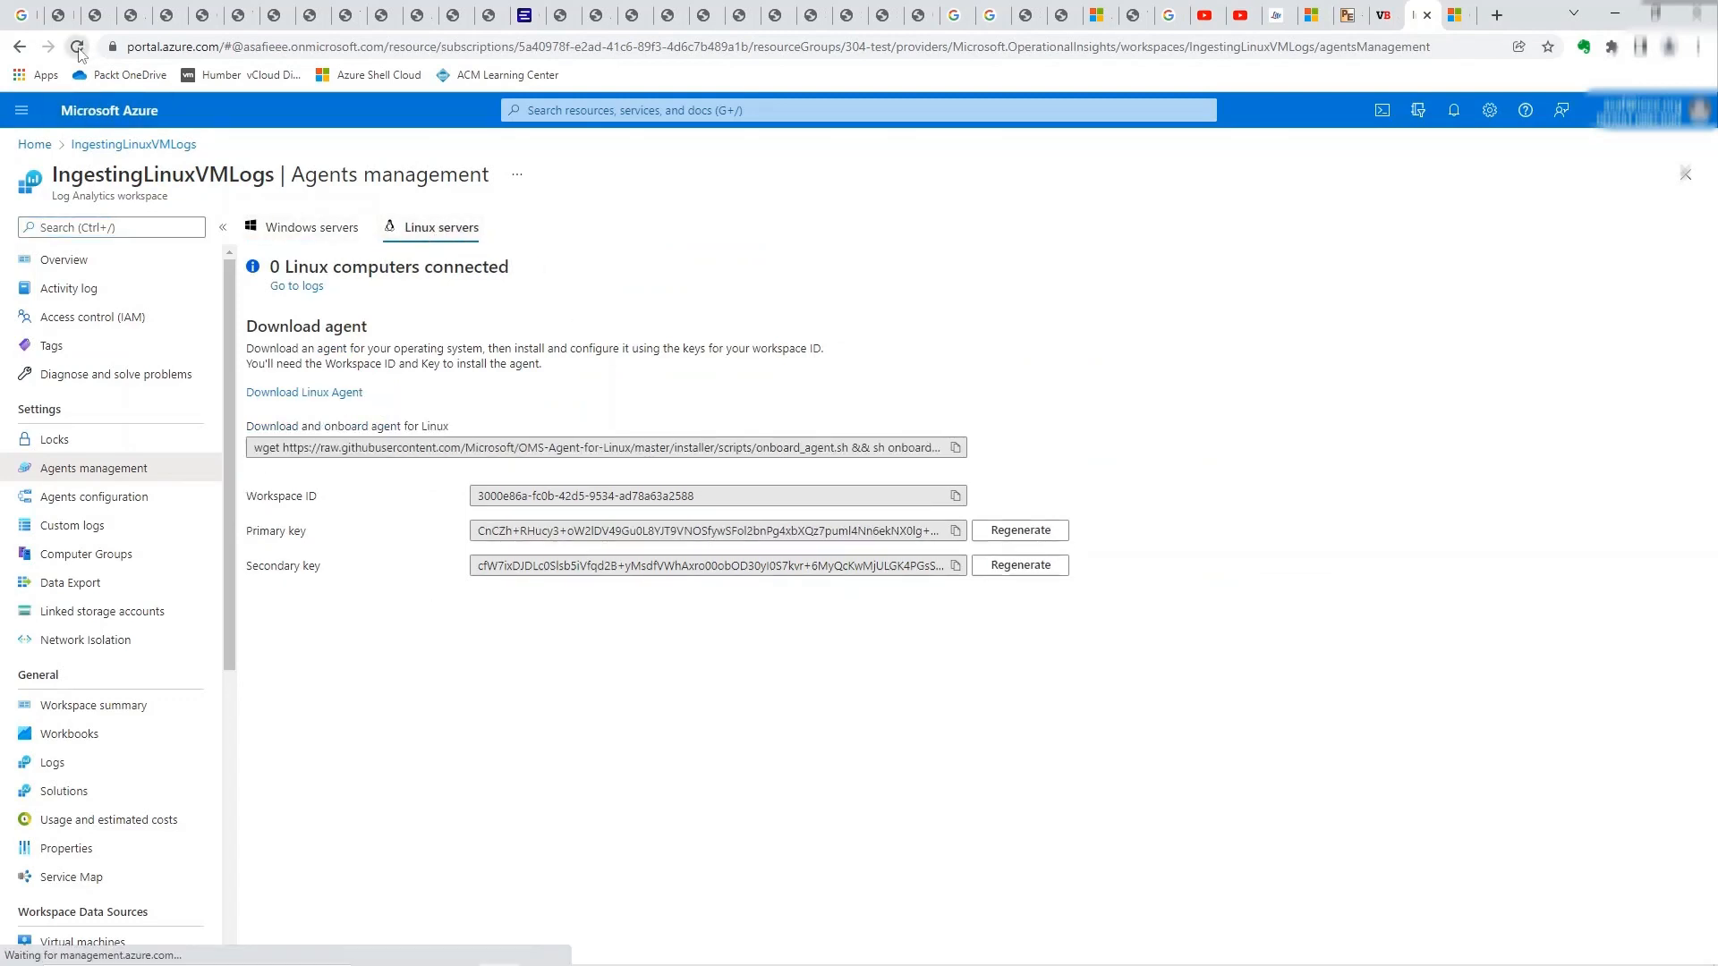
# - Refresh the agents page and recheck both tabs, still showing zero connected
pyautogui.click(311, 227)
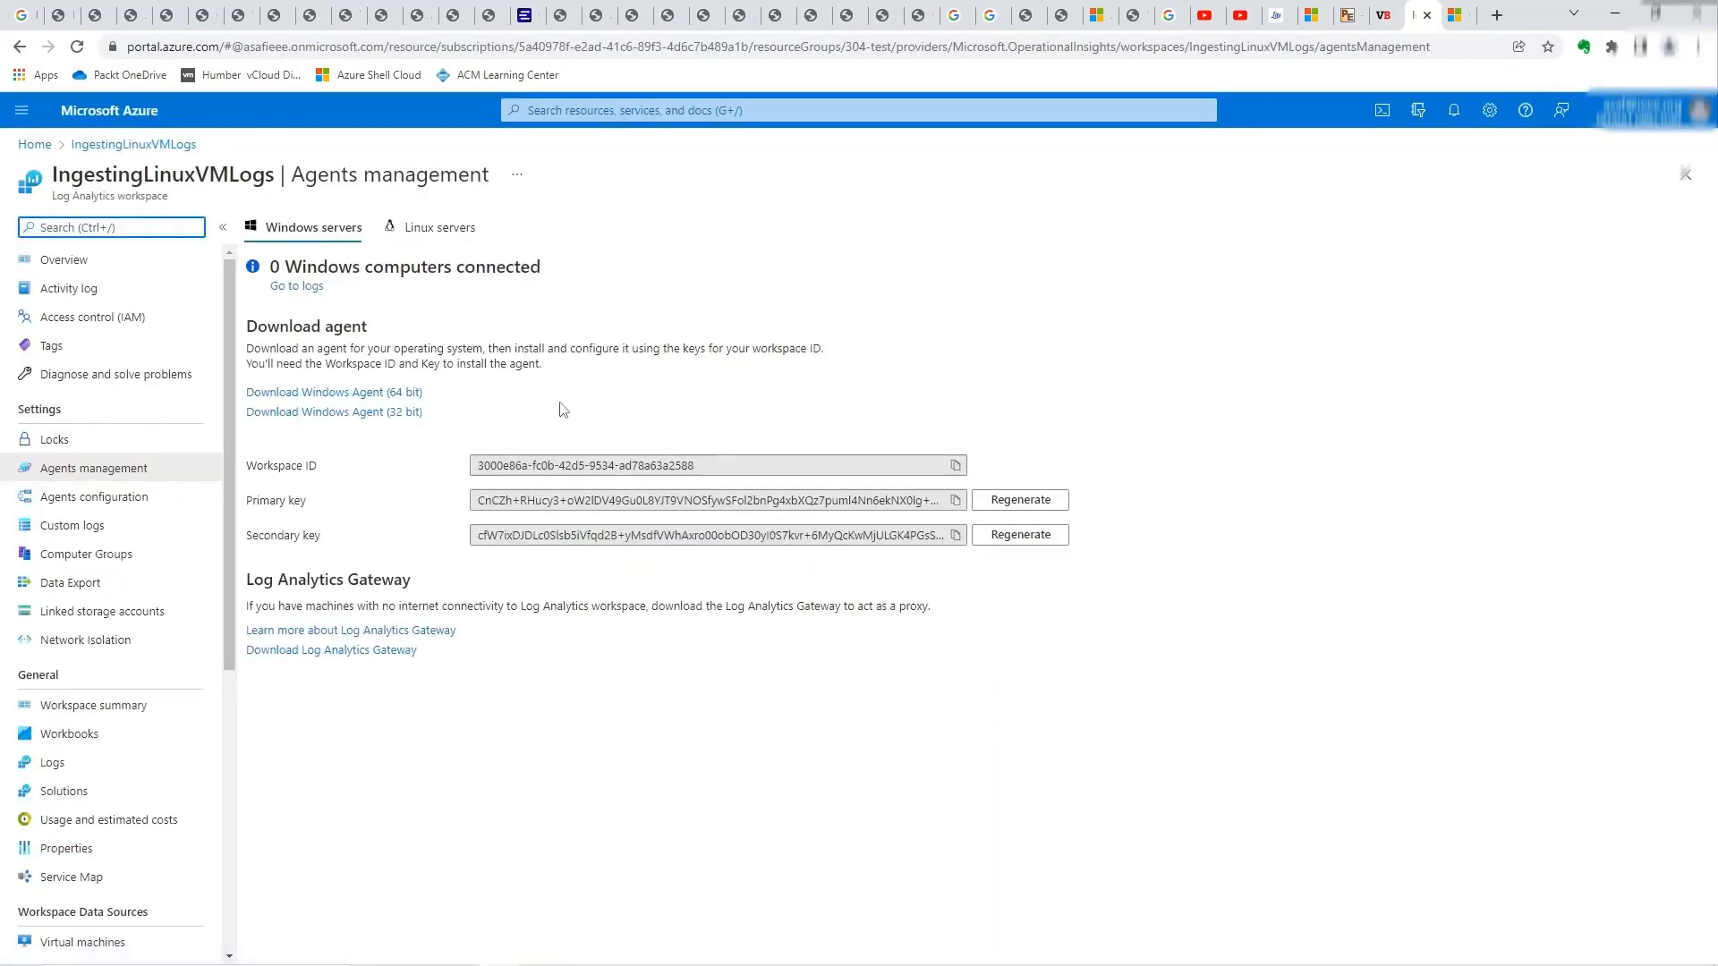
pyautogui.click(440, 227)
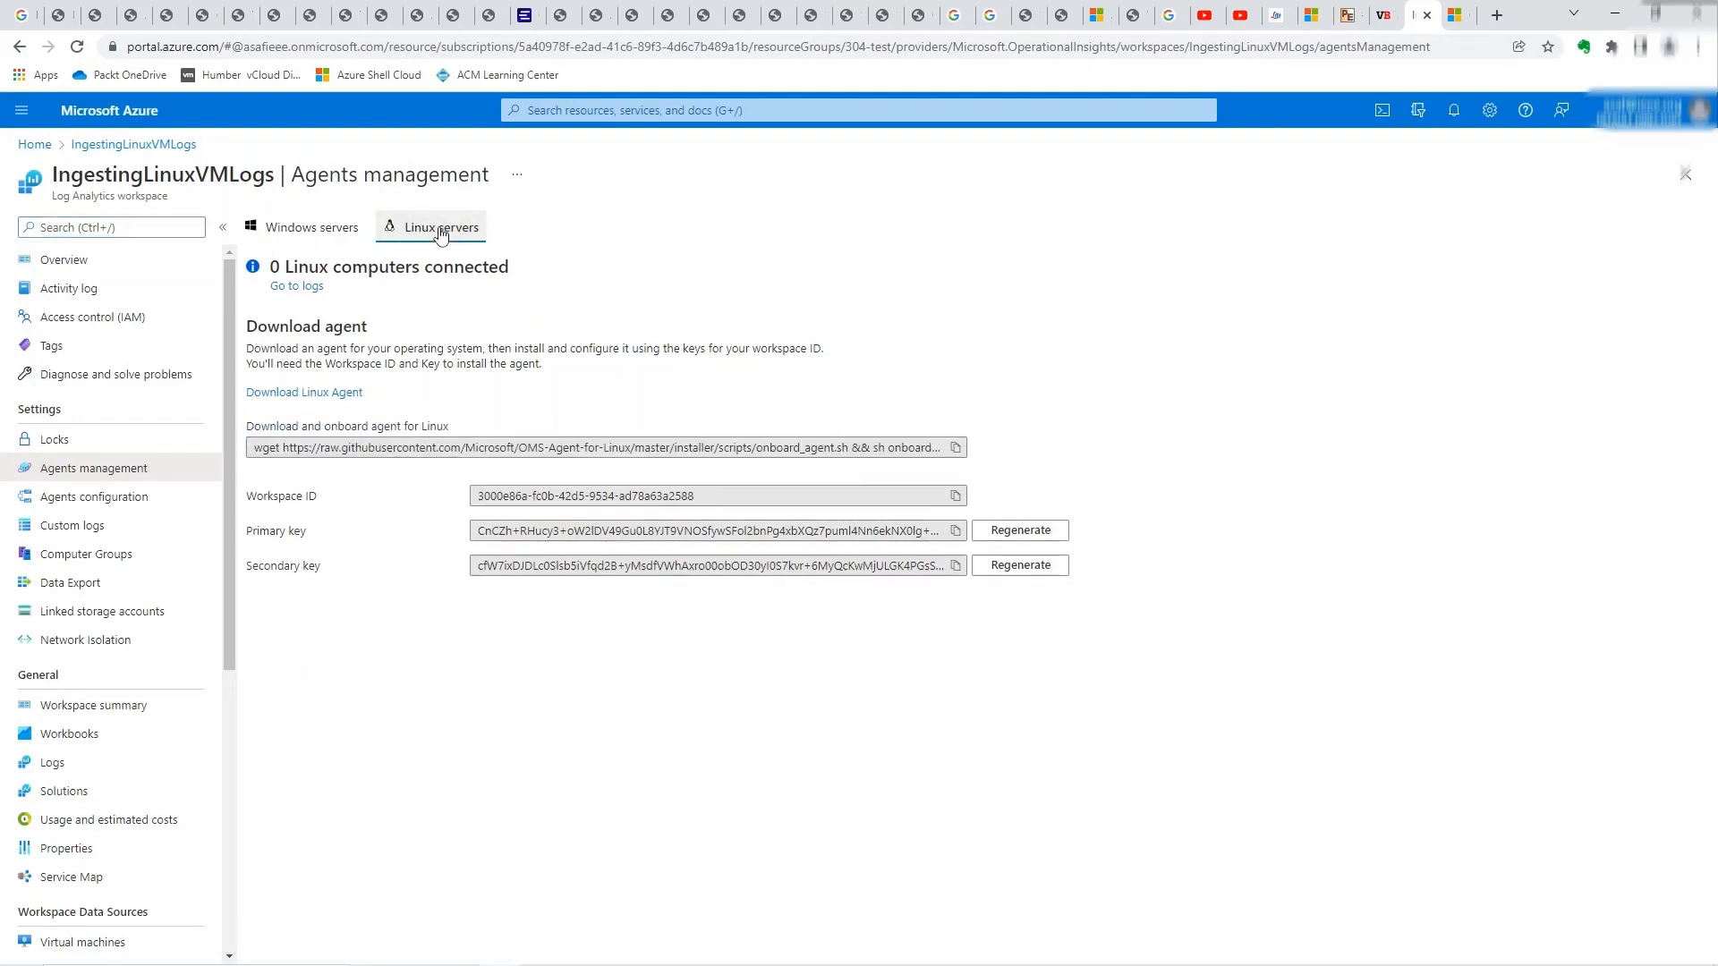
pyautogui.click(78, 68)
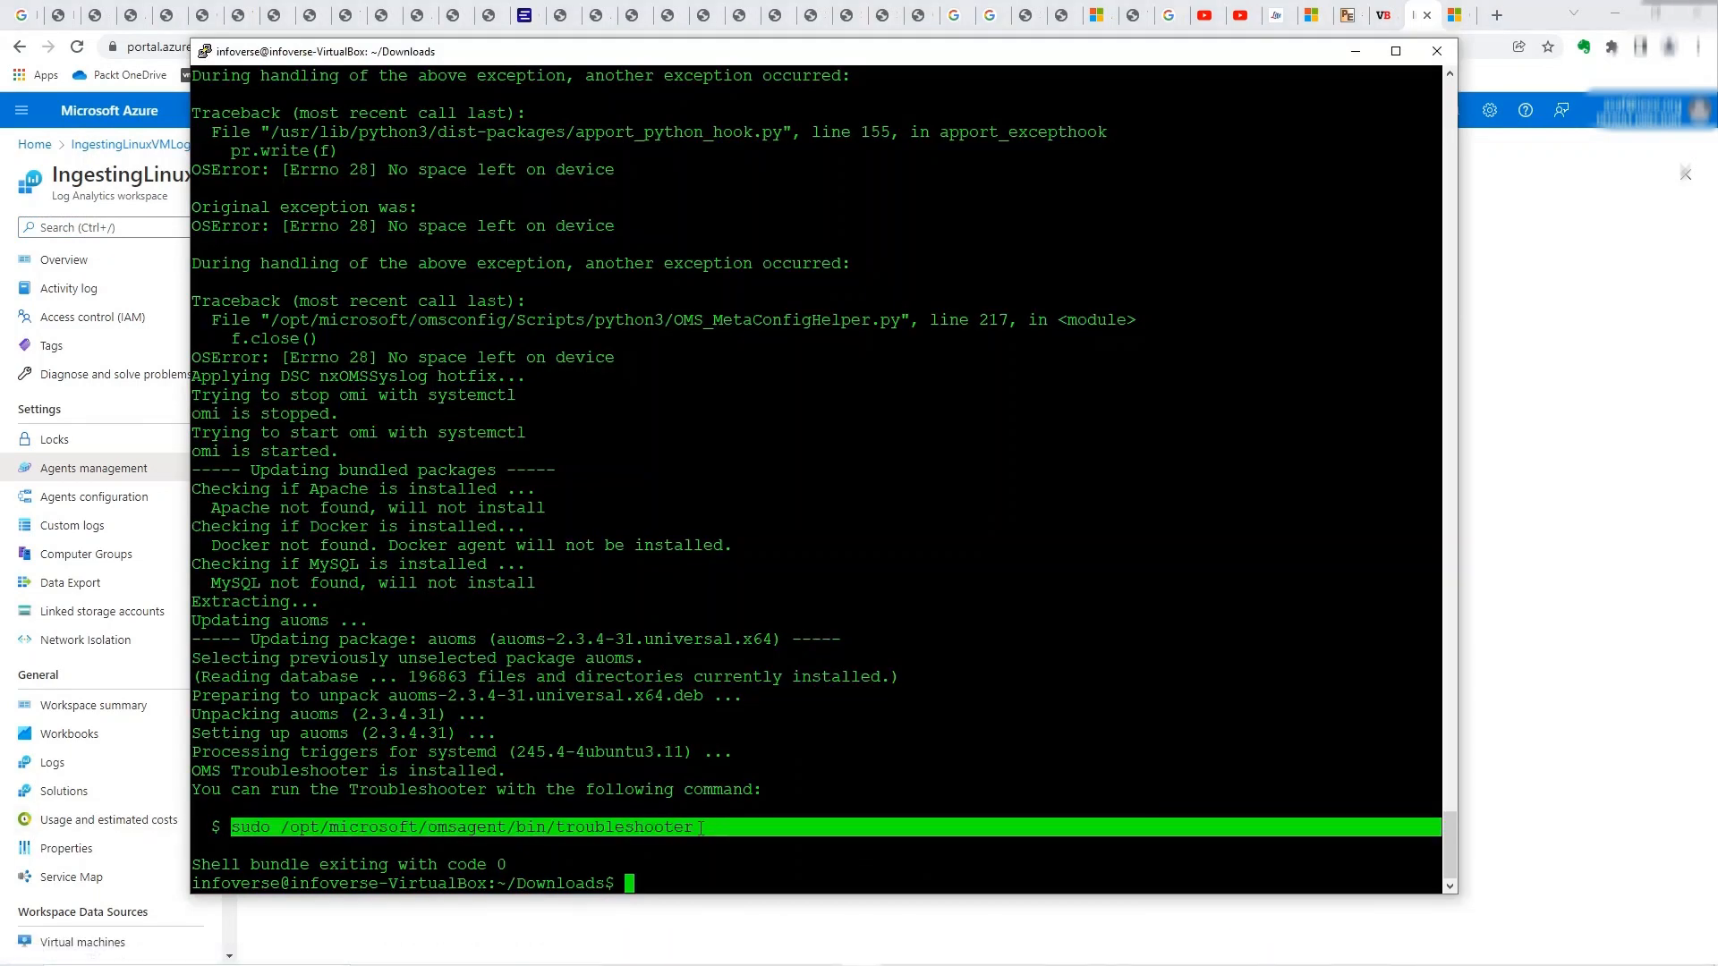
# - Run the omsagent troubleshooter with sudo, choosing all scenarios (A) in silent mode (s)
pyautogui.write('sudo /opt/microsoft/omsagent/bin/troubleshooter')
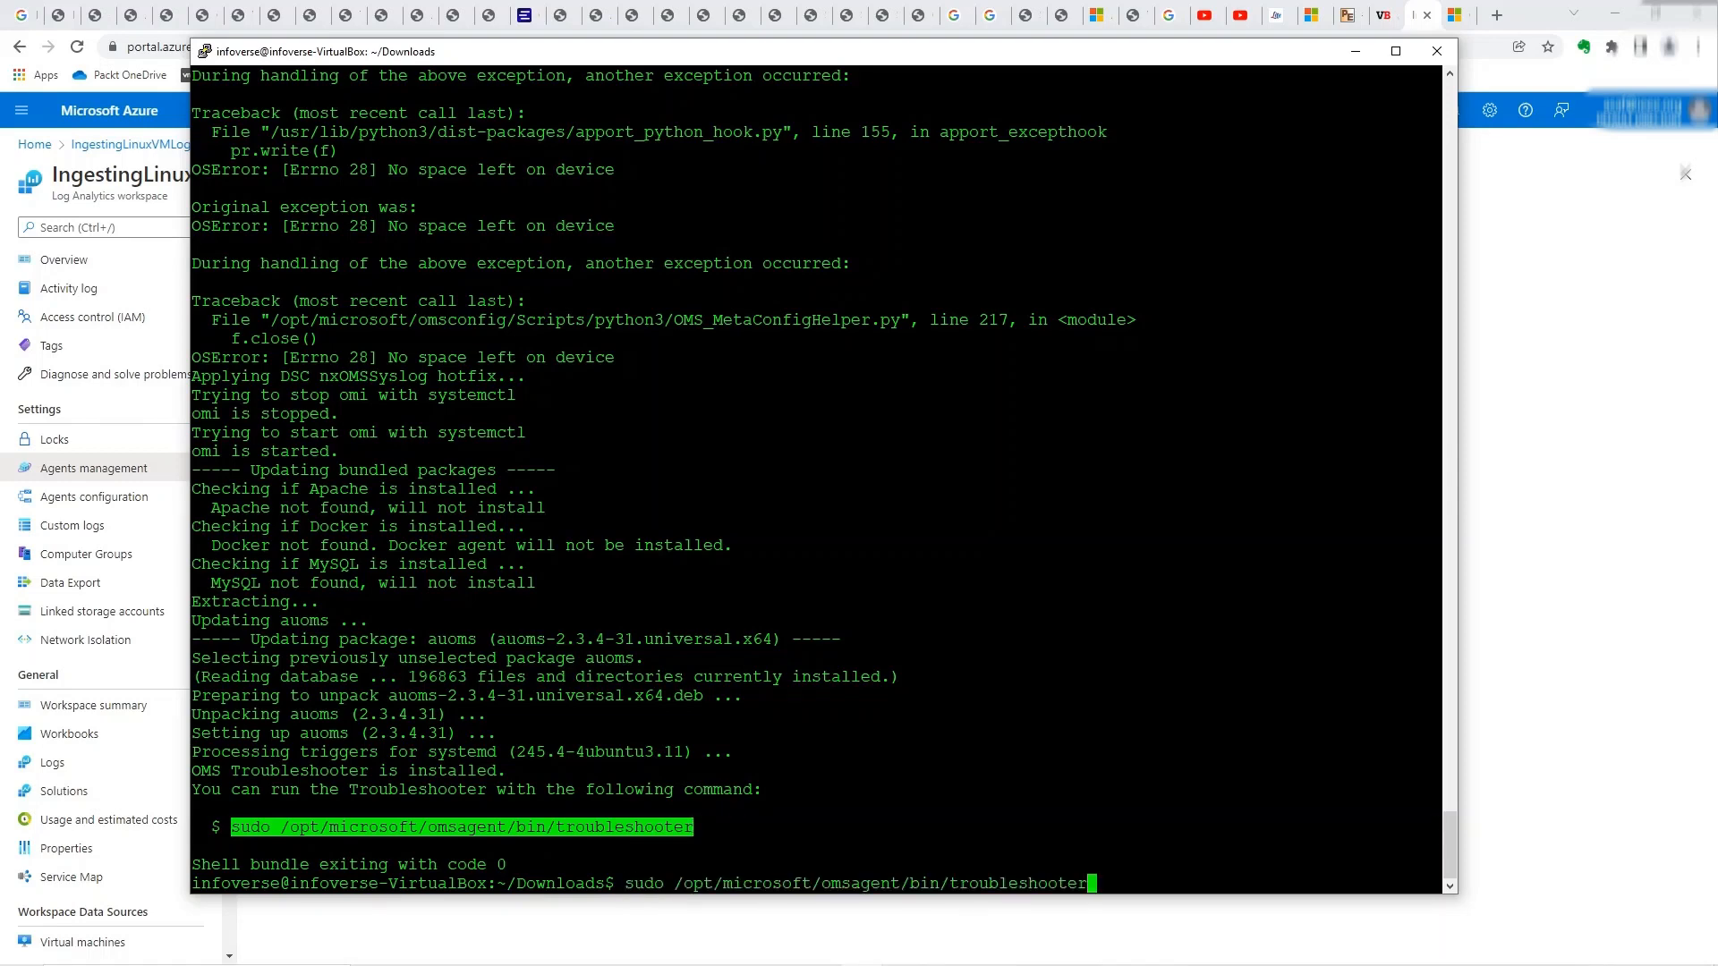
pyautogui.press('Return')
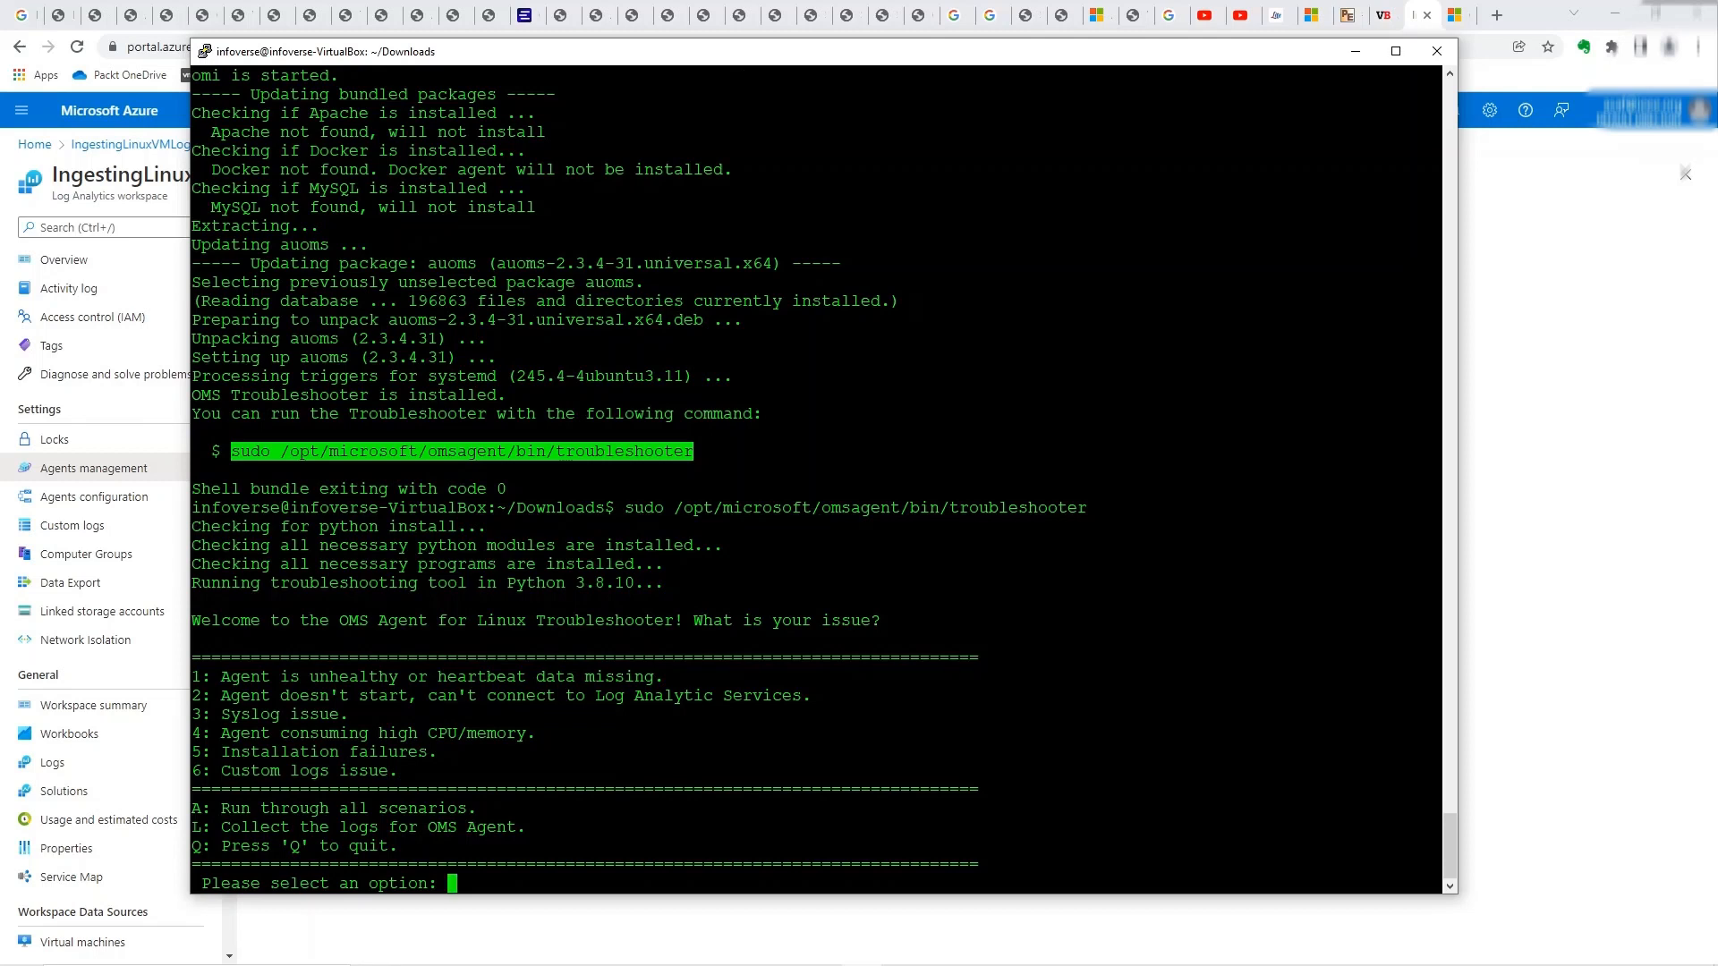
pyautogui.write('A')
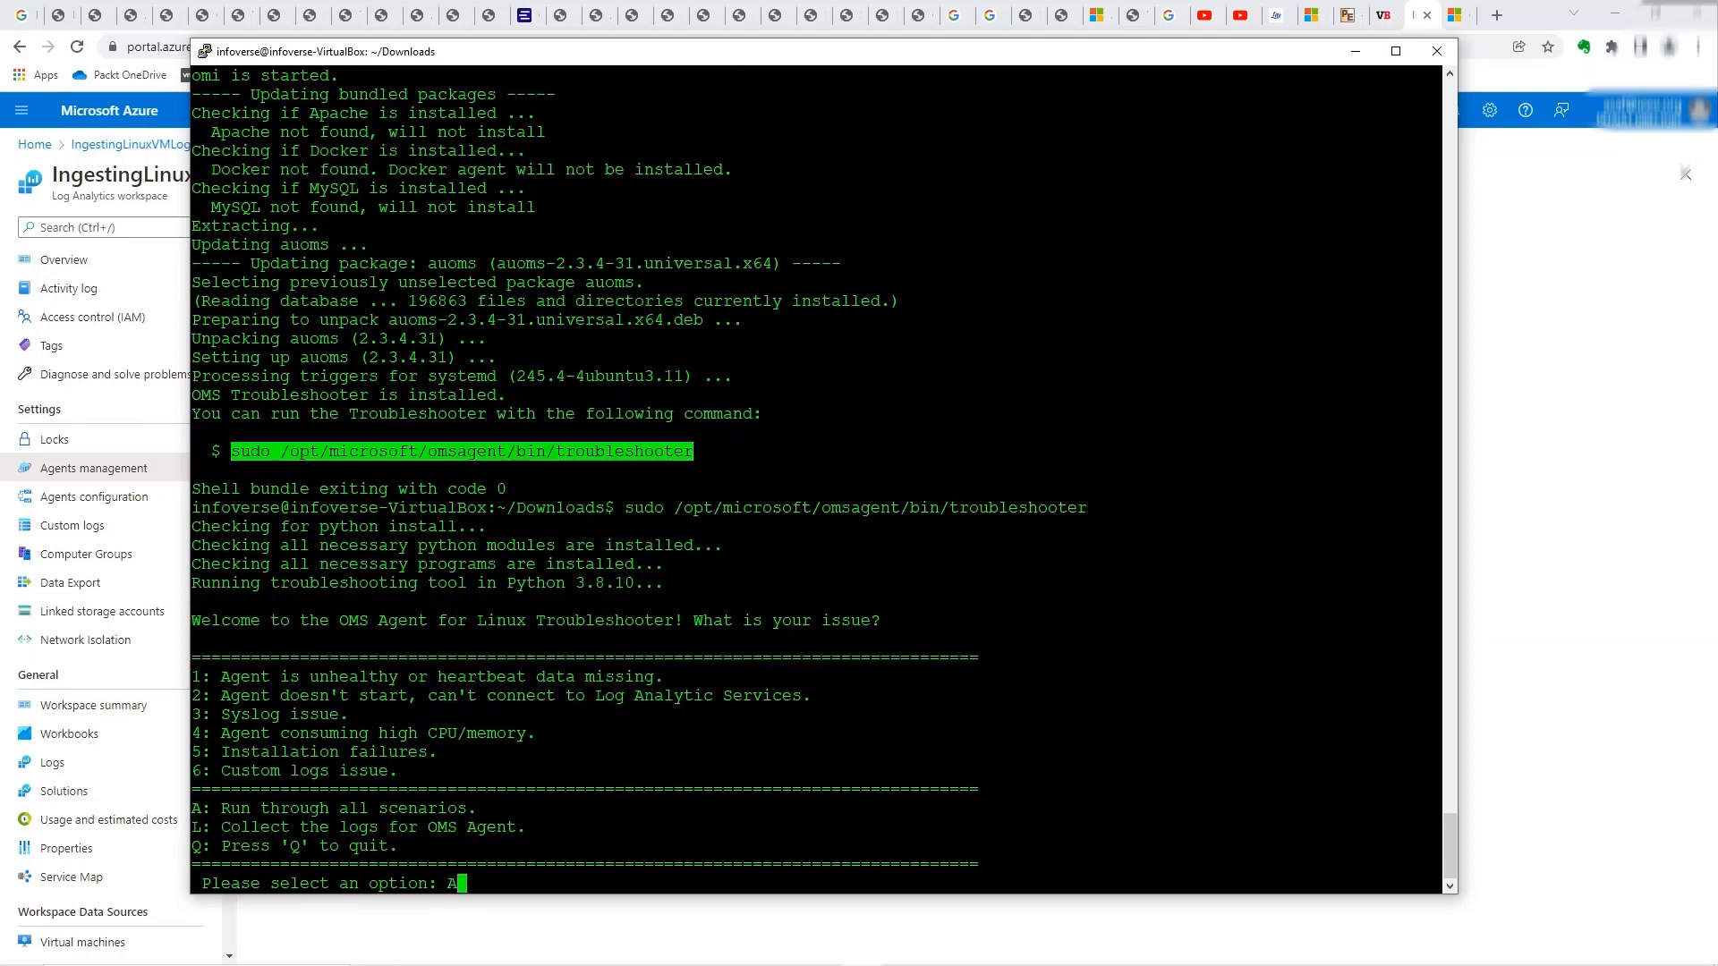
pyautogui.press('enter')
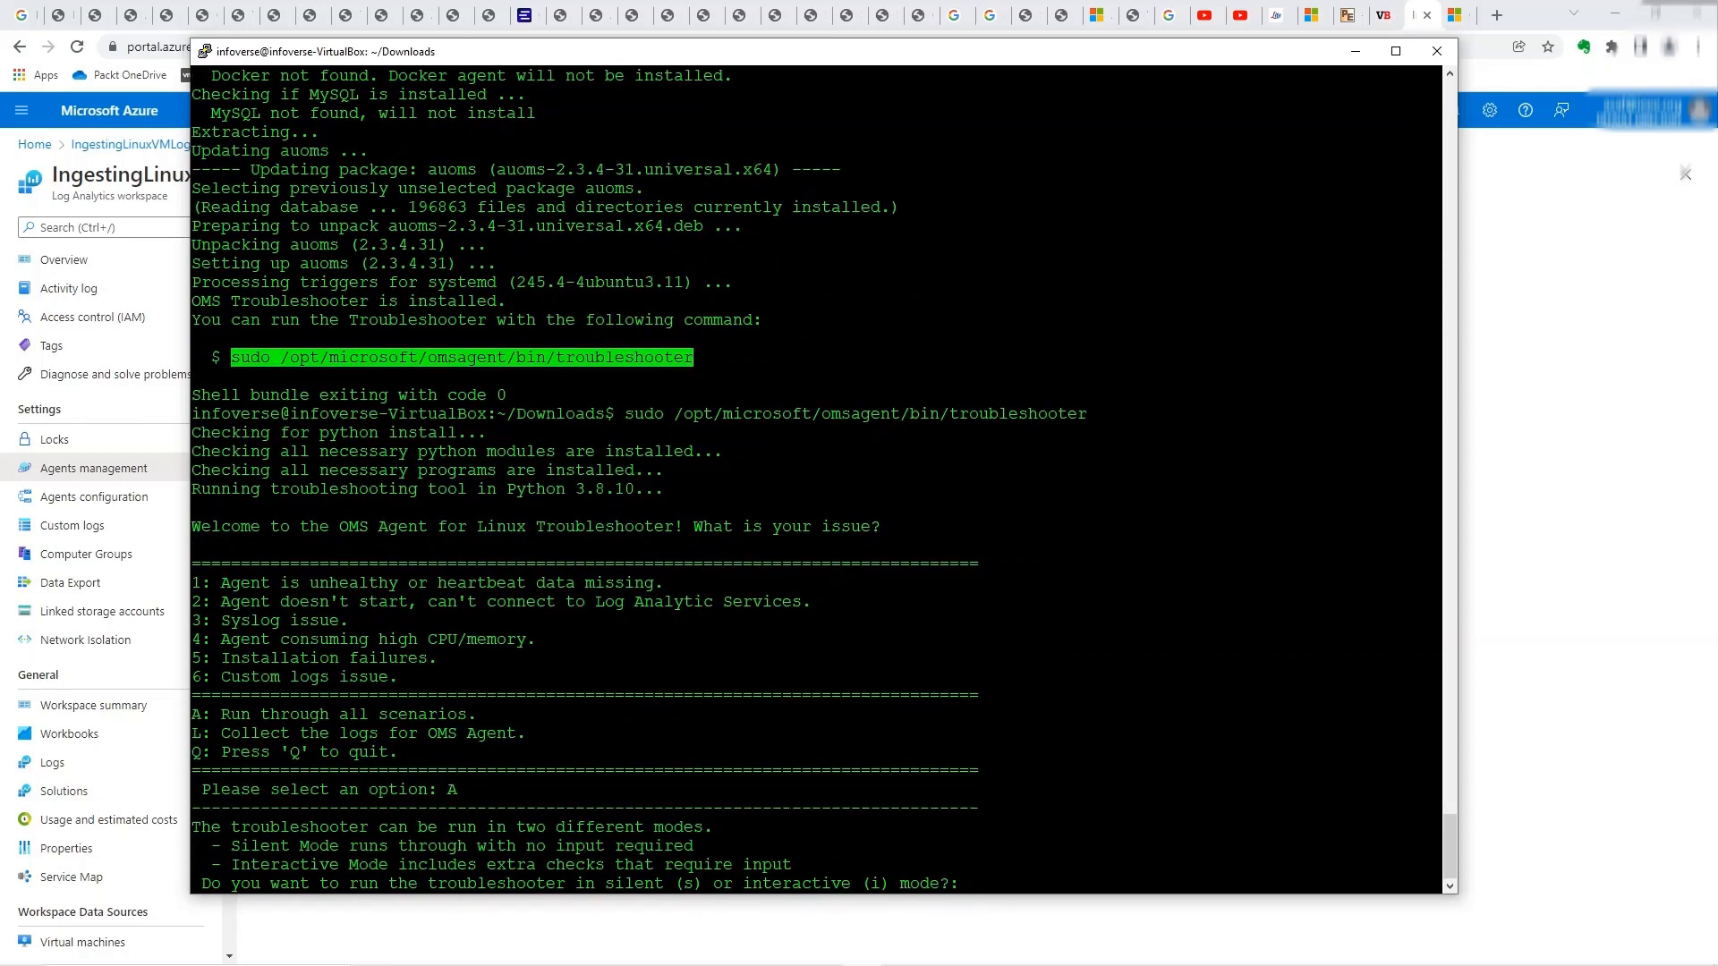
pyautogui.write('s')
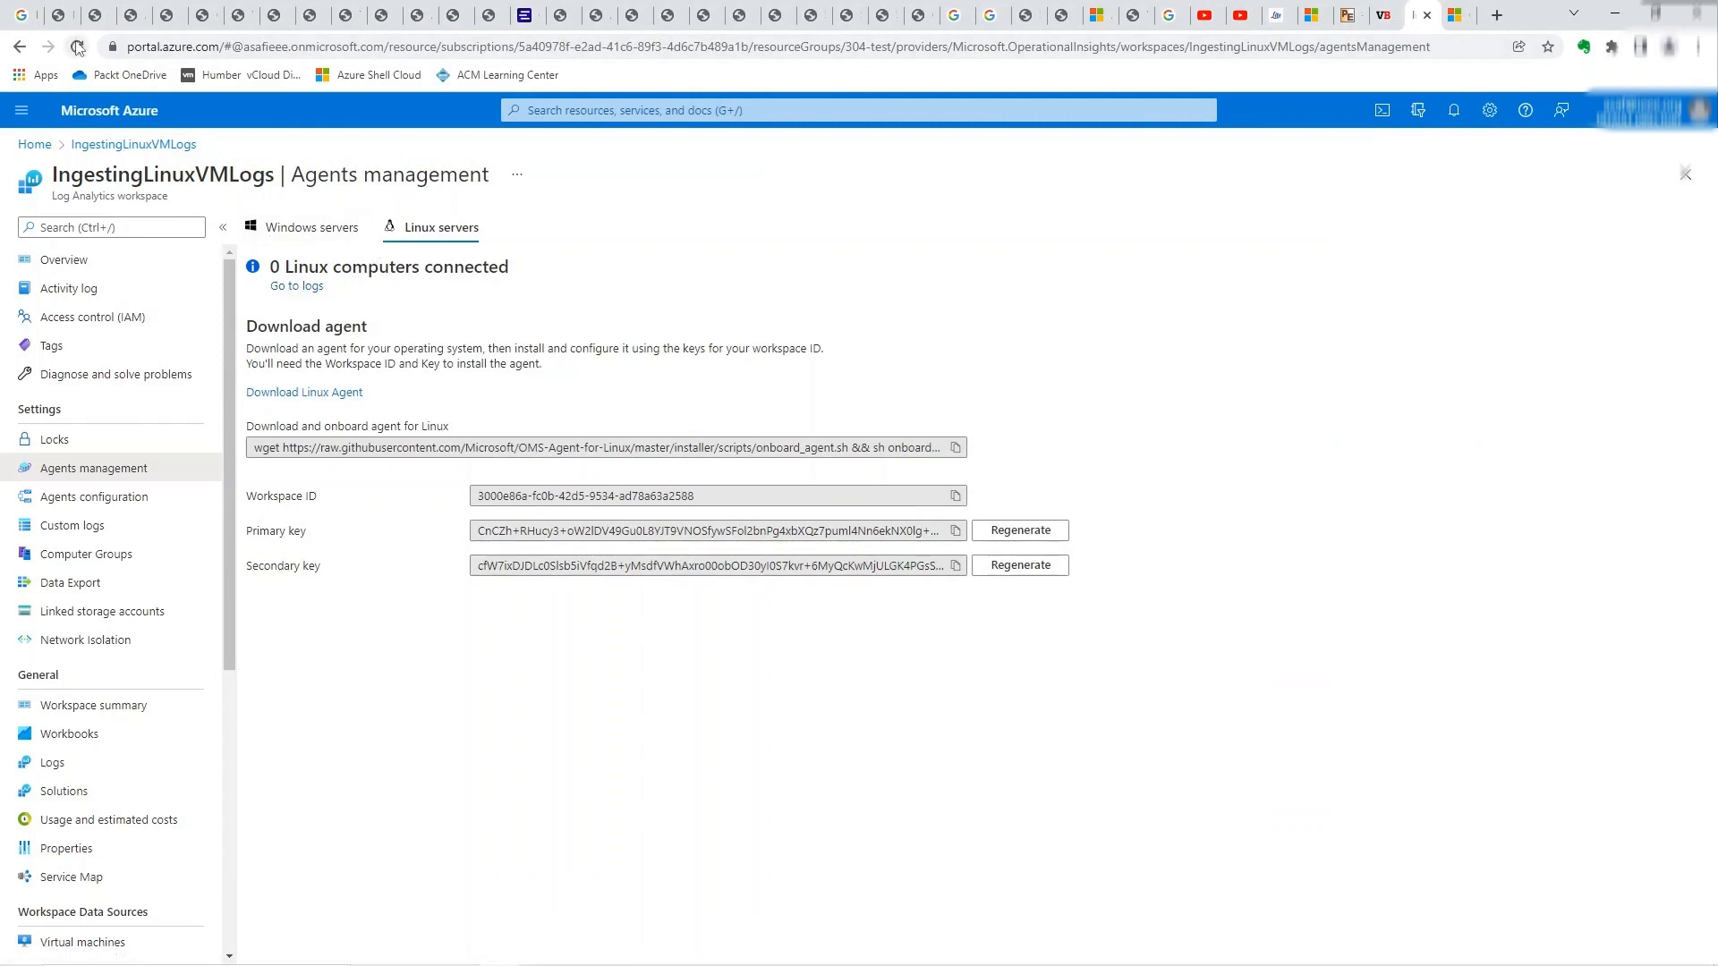
pyautogui.click(79, 48)
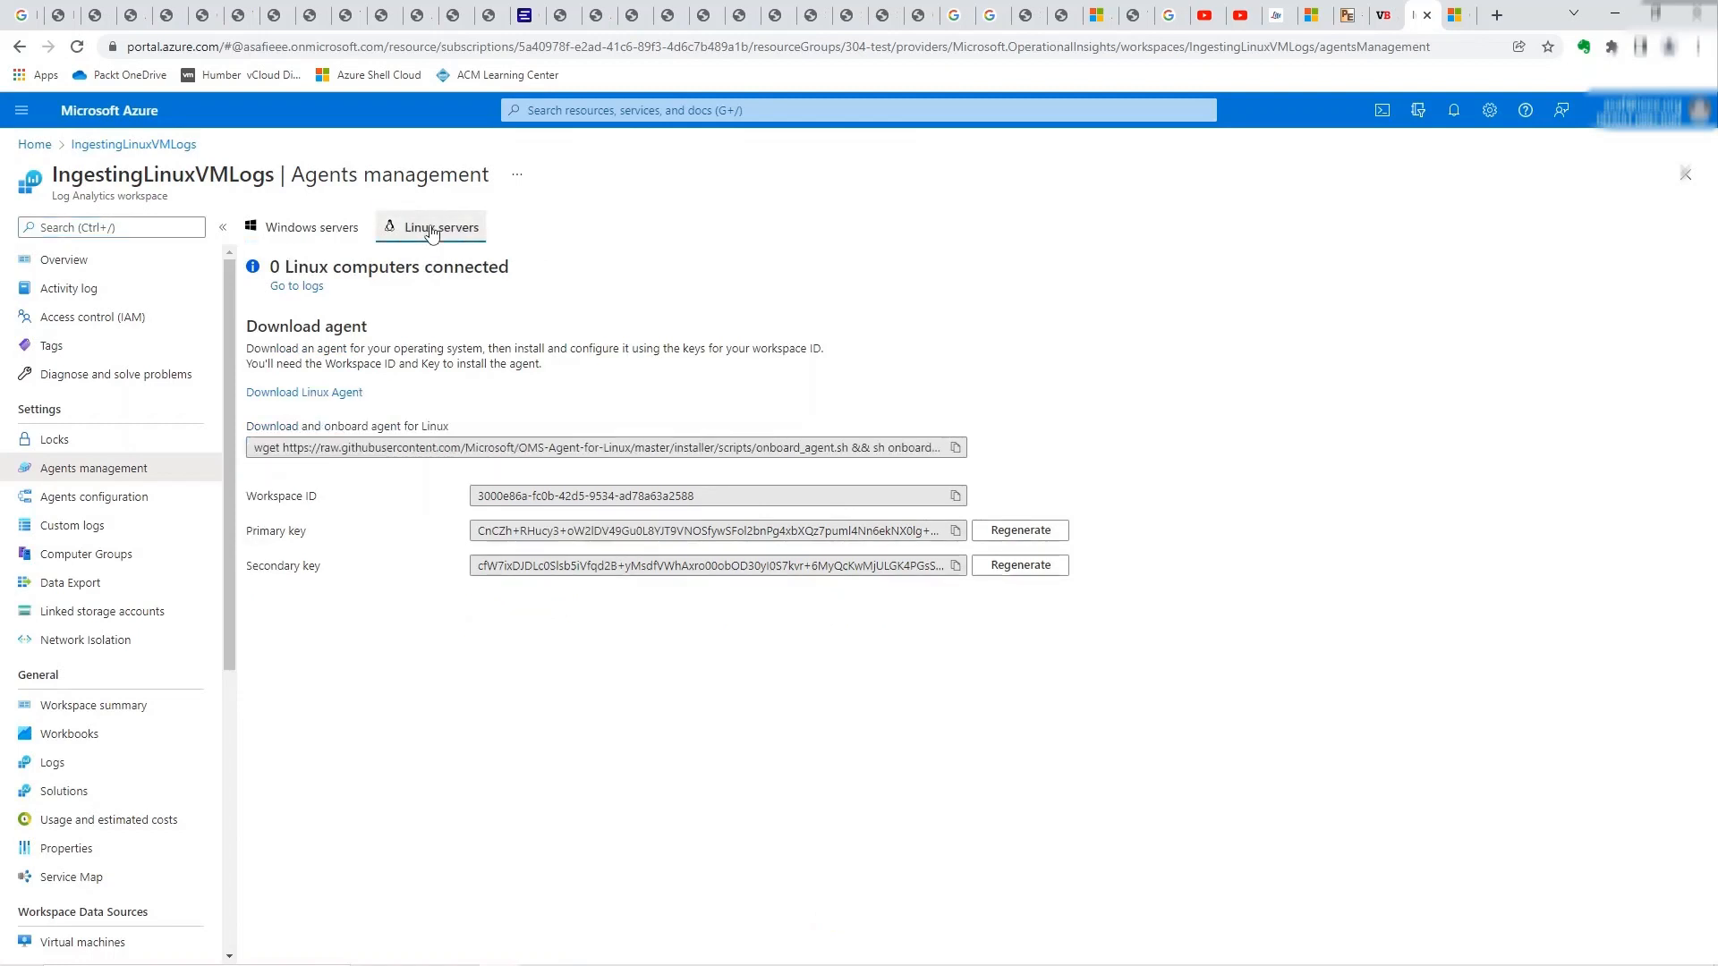
pyautogui.click(312, 228)
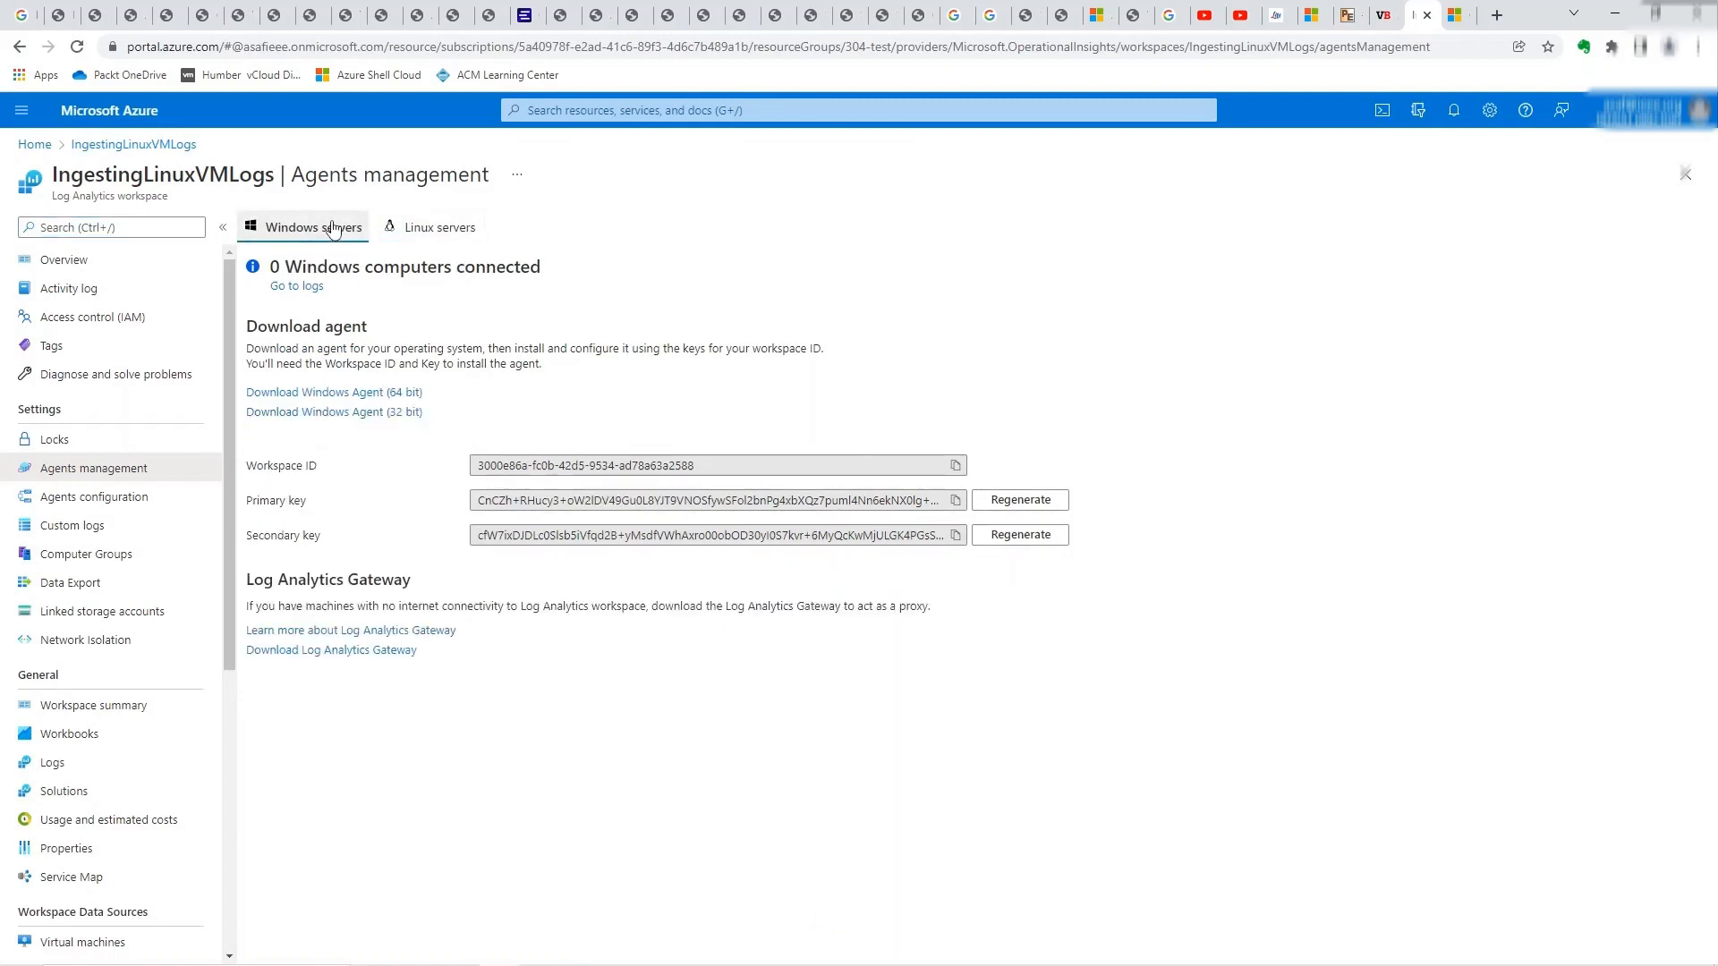
pyautogui.click(440, 227)
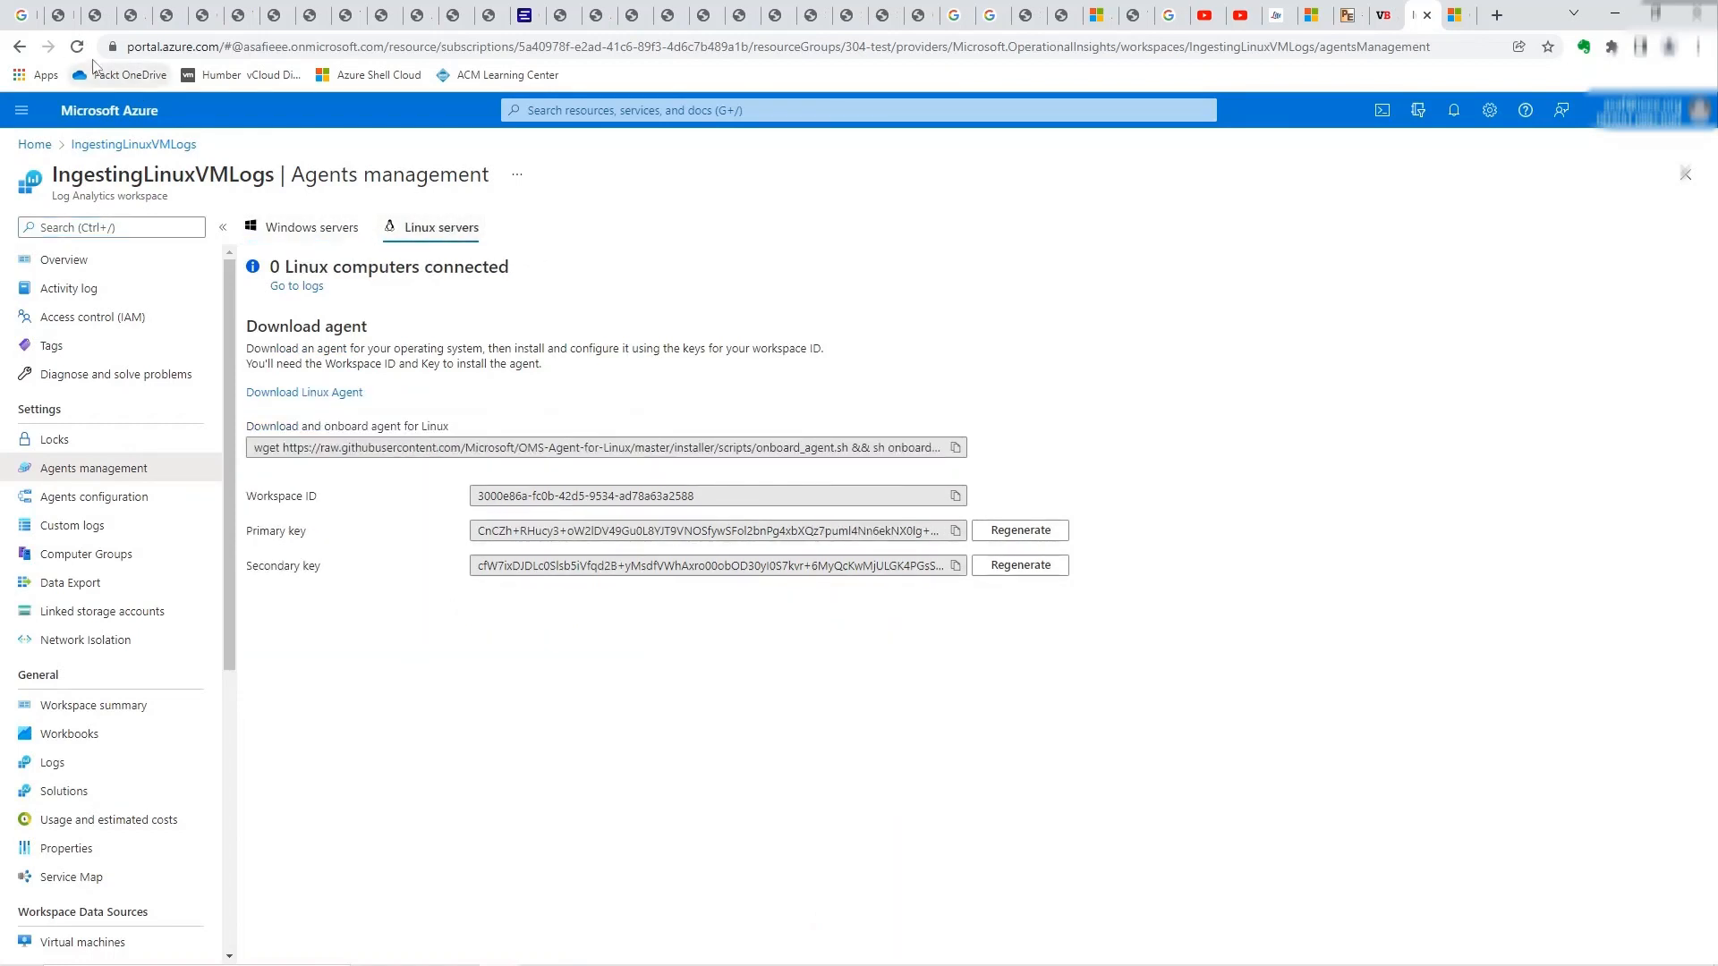
pyautogui.click(79, 47)
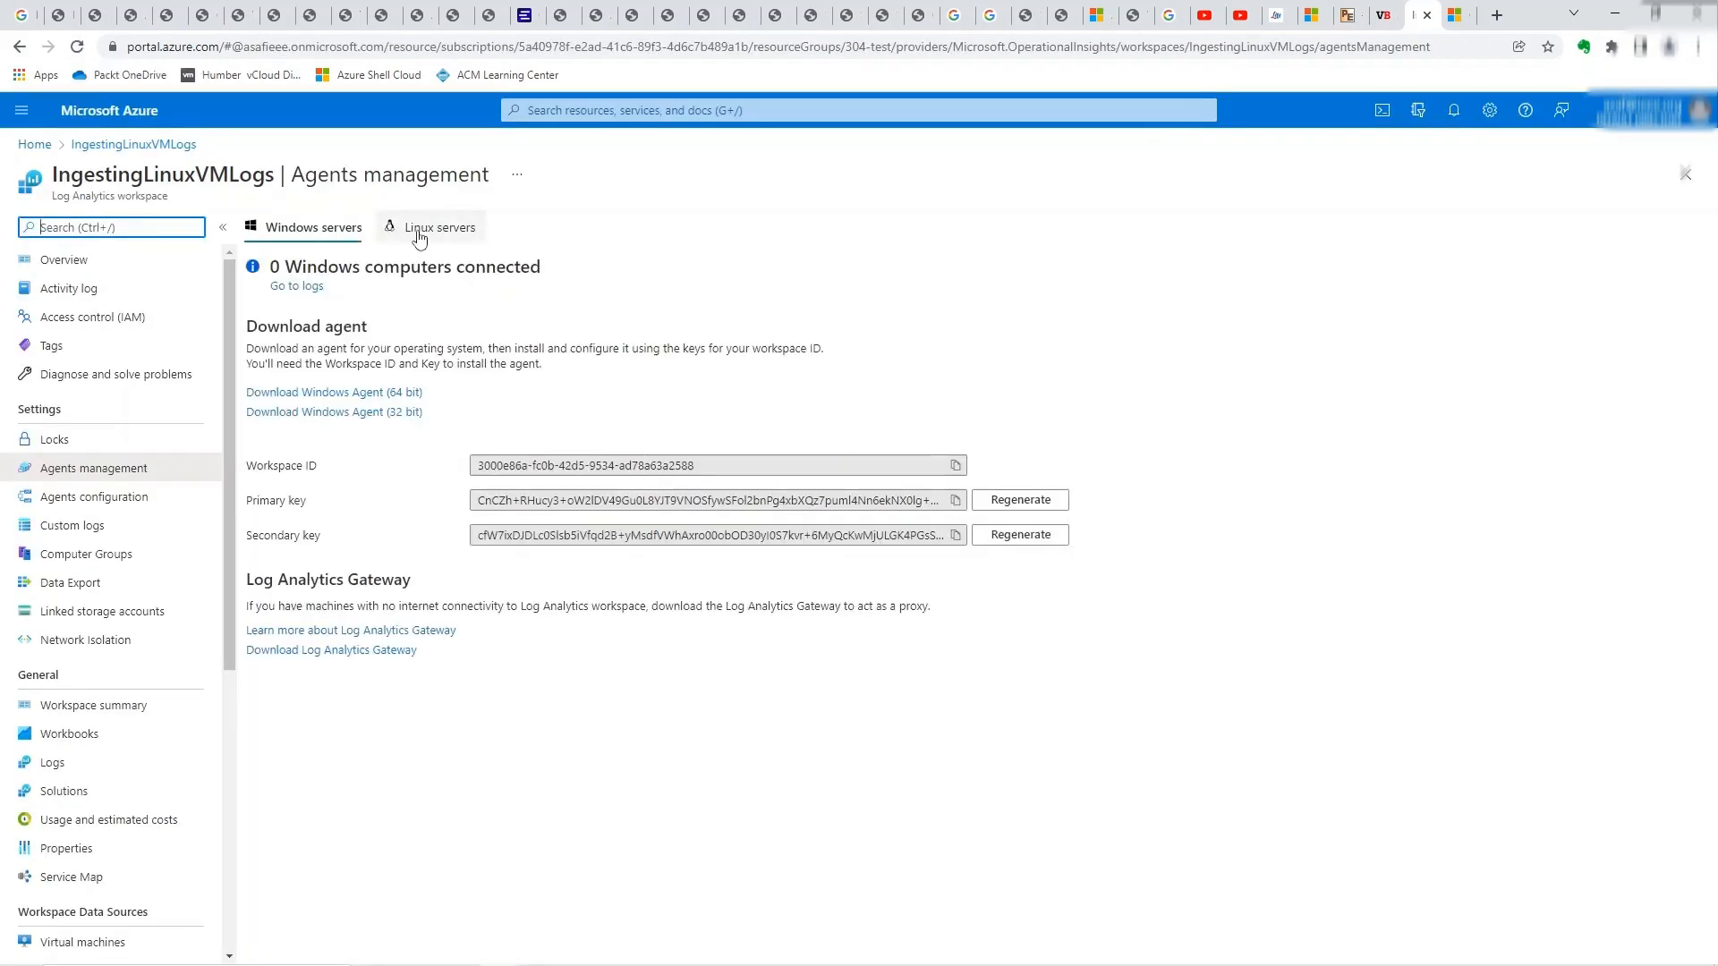
pyautogui.click(439, 228)
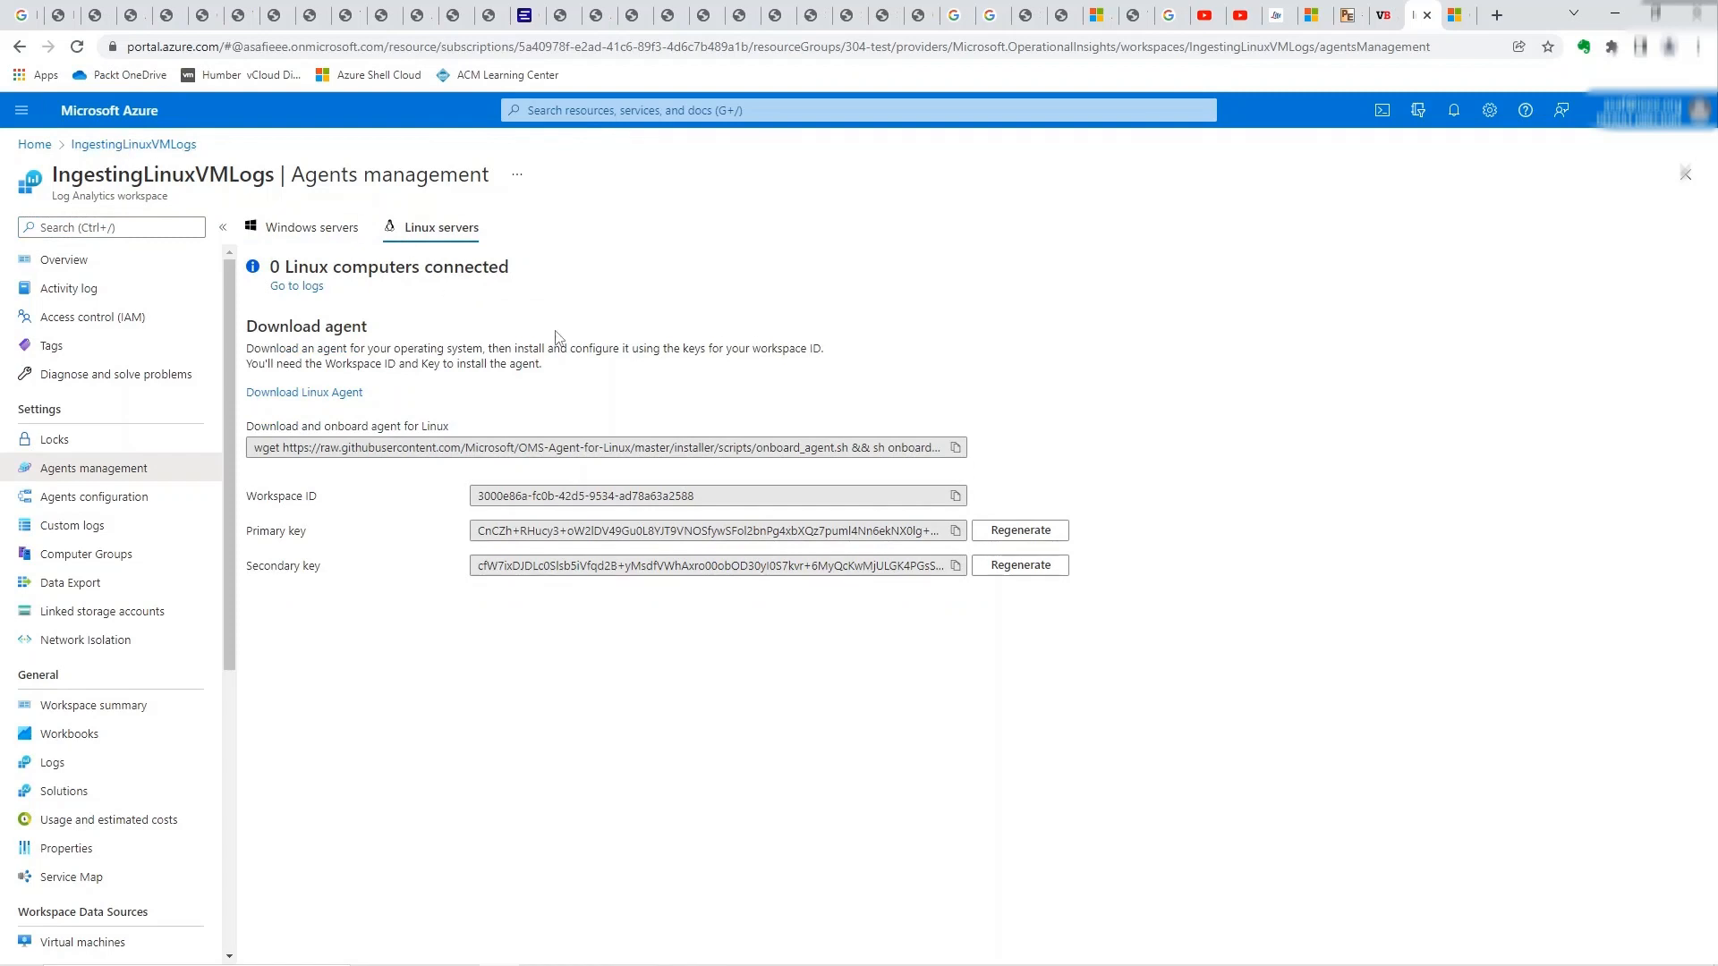
pyautogui.moveTo(476, 284)
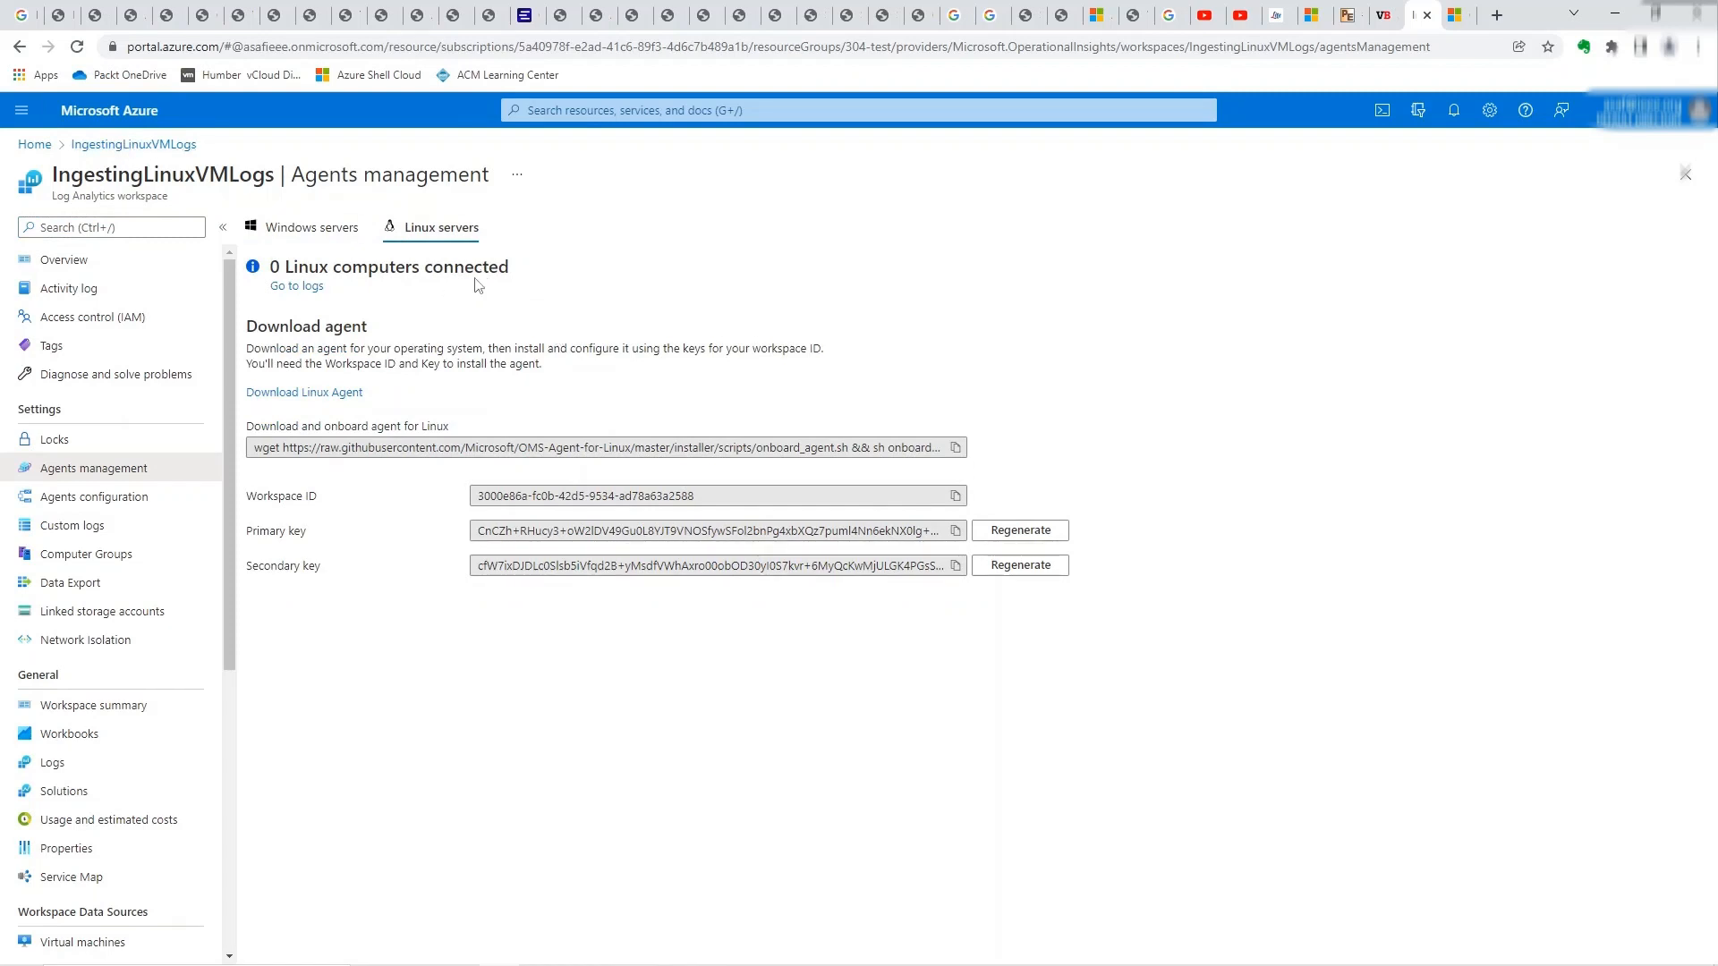
pyautogui.moveTo(30, 153)
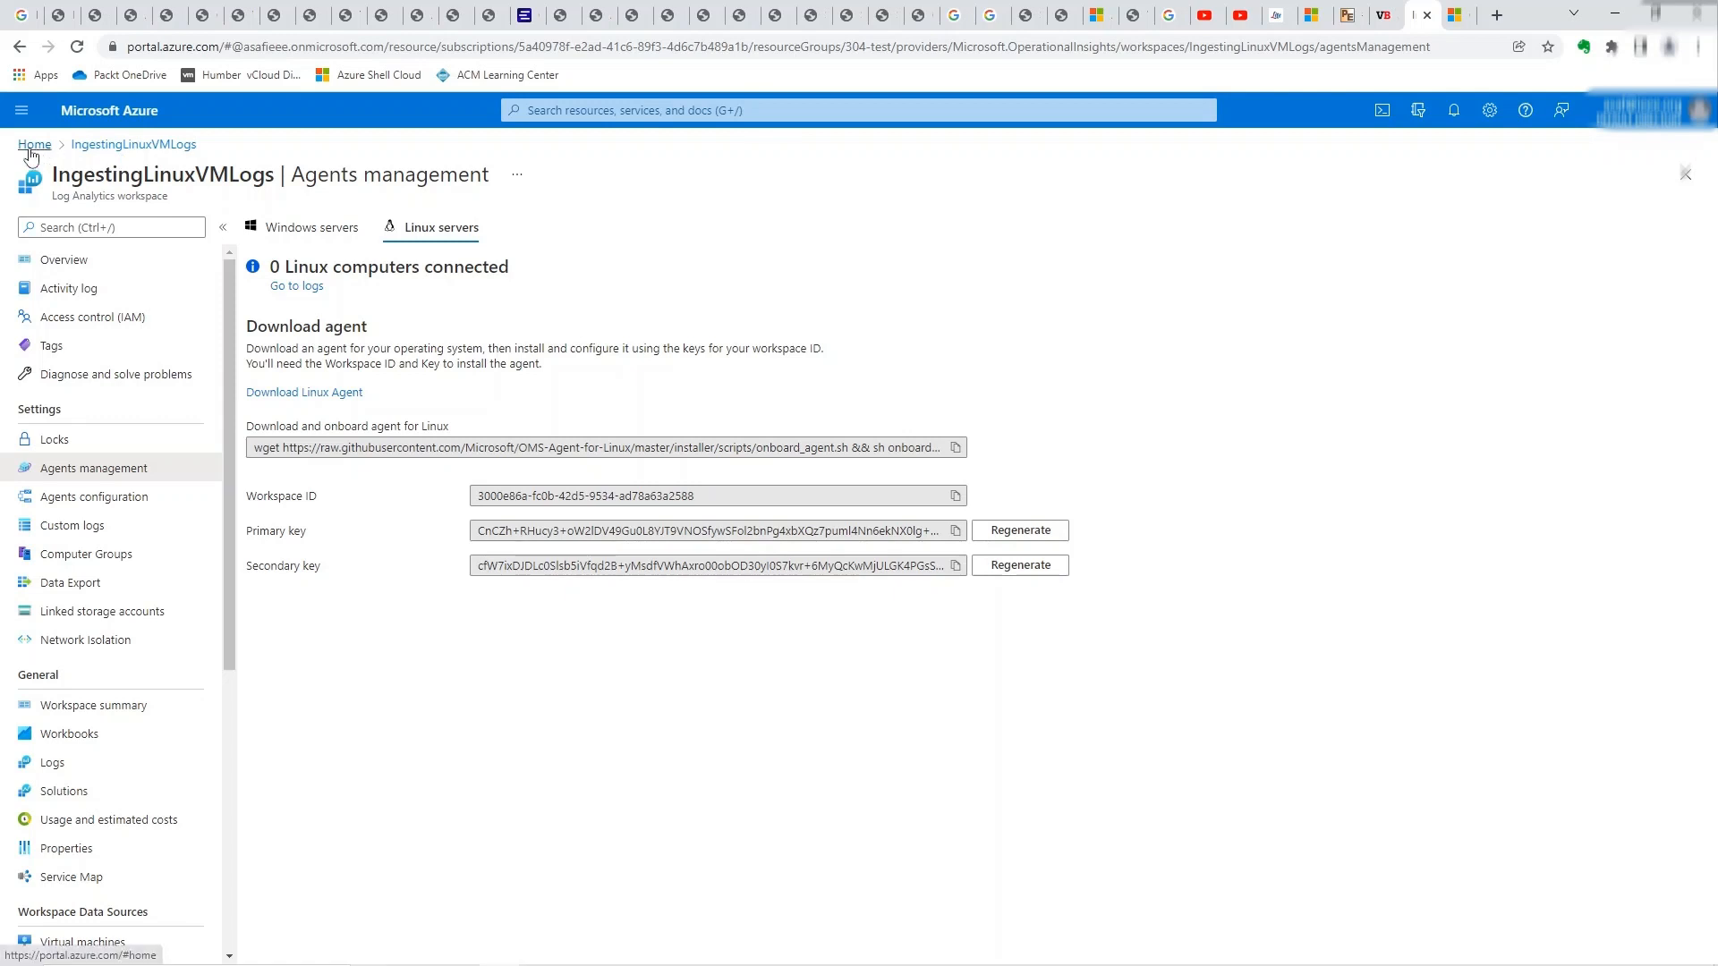
# - Return home and open the testLoganalytics2 workspace from the Log Analytics list
pyautogui.click(34, 143)
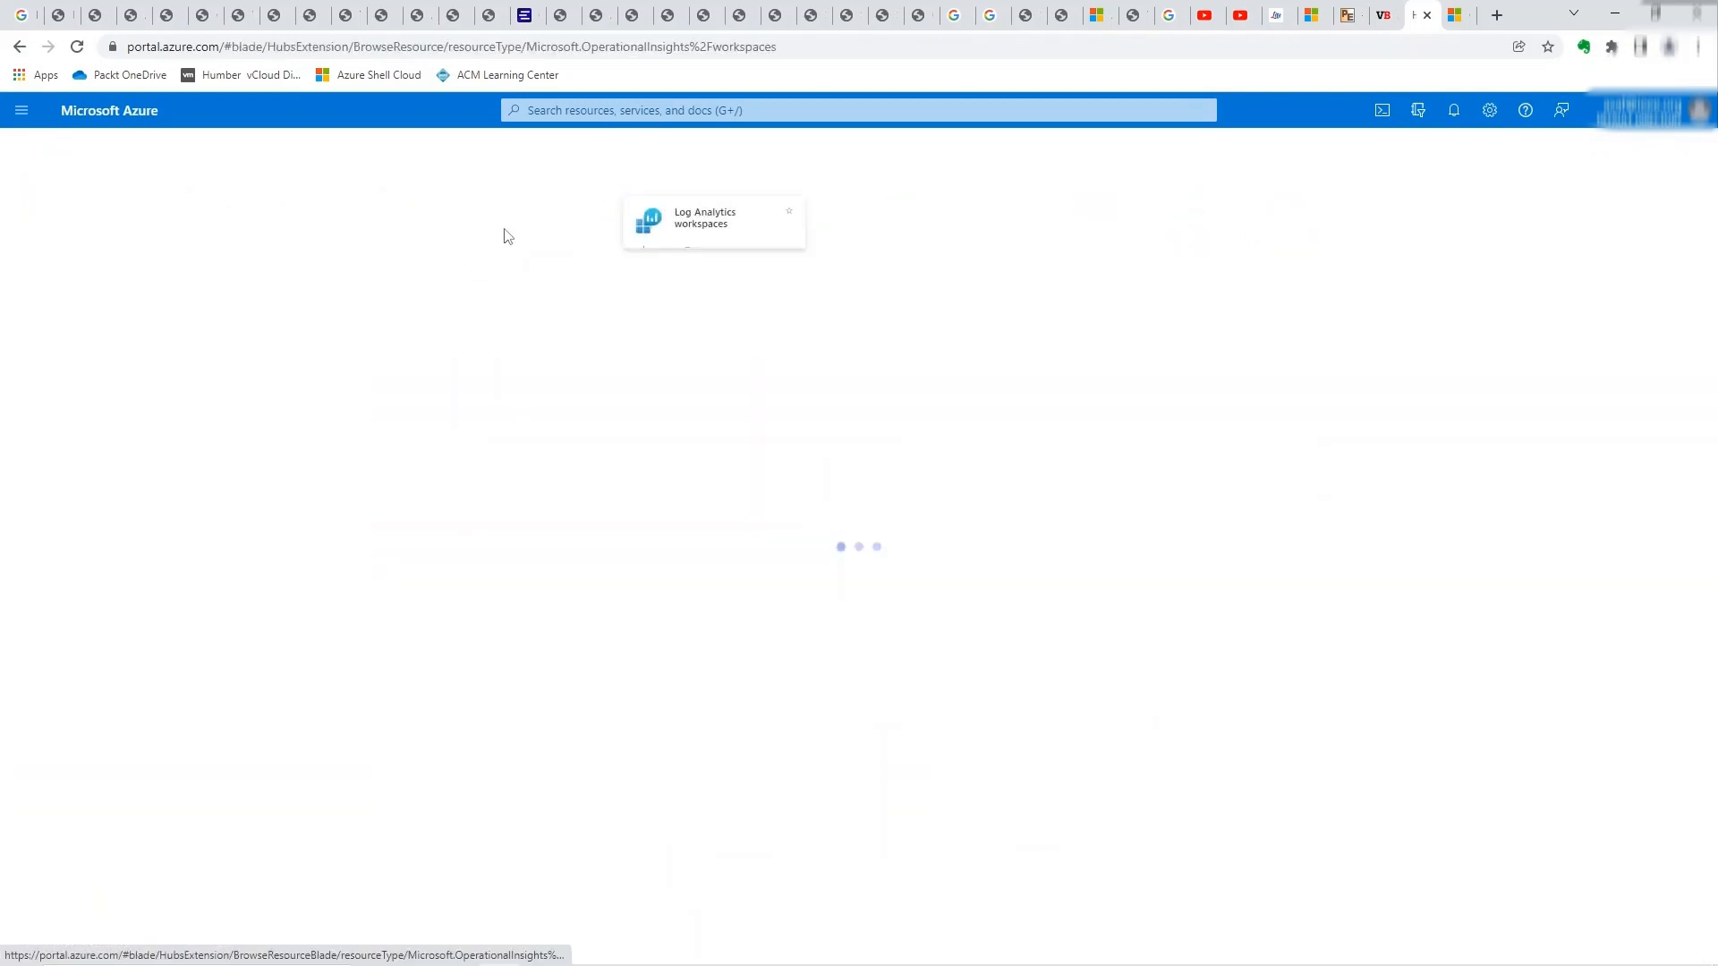
pyautogui.click(705, 216)
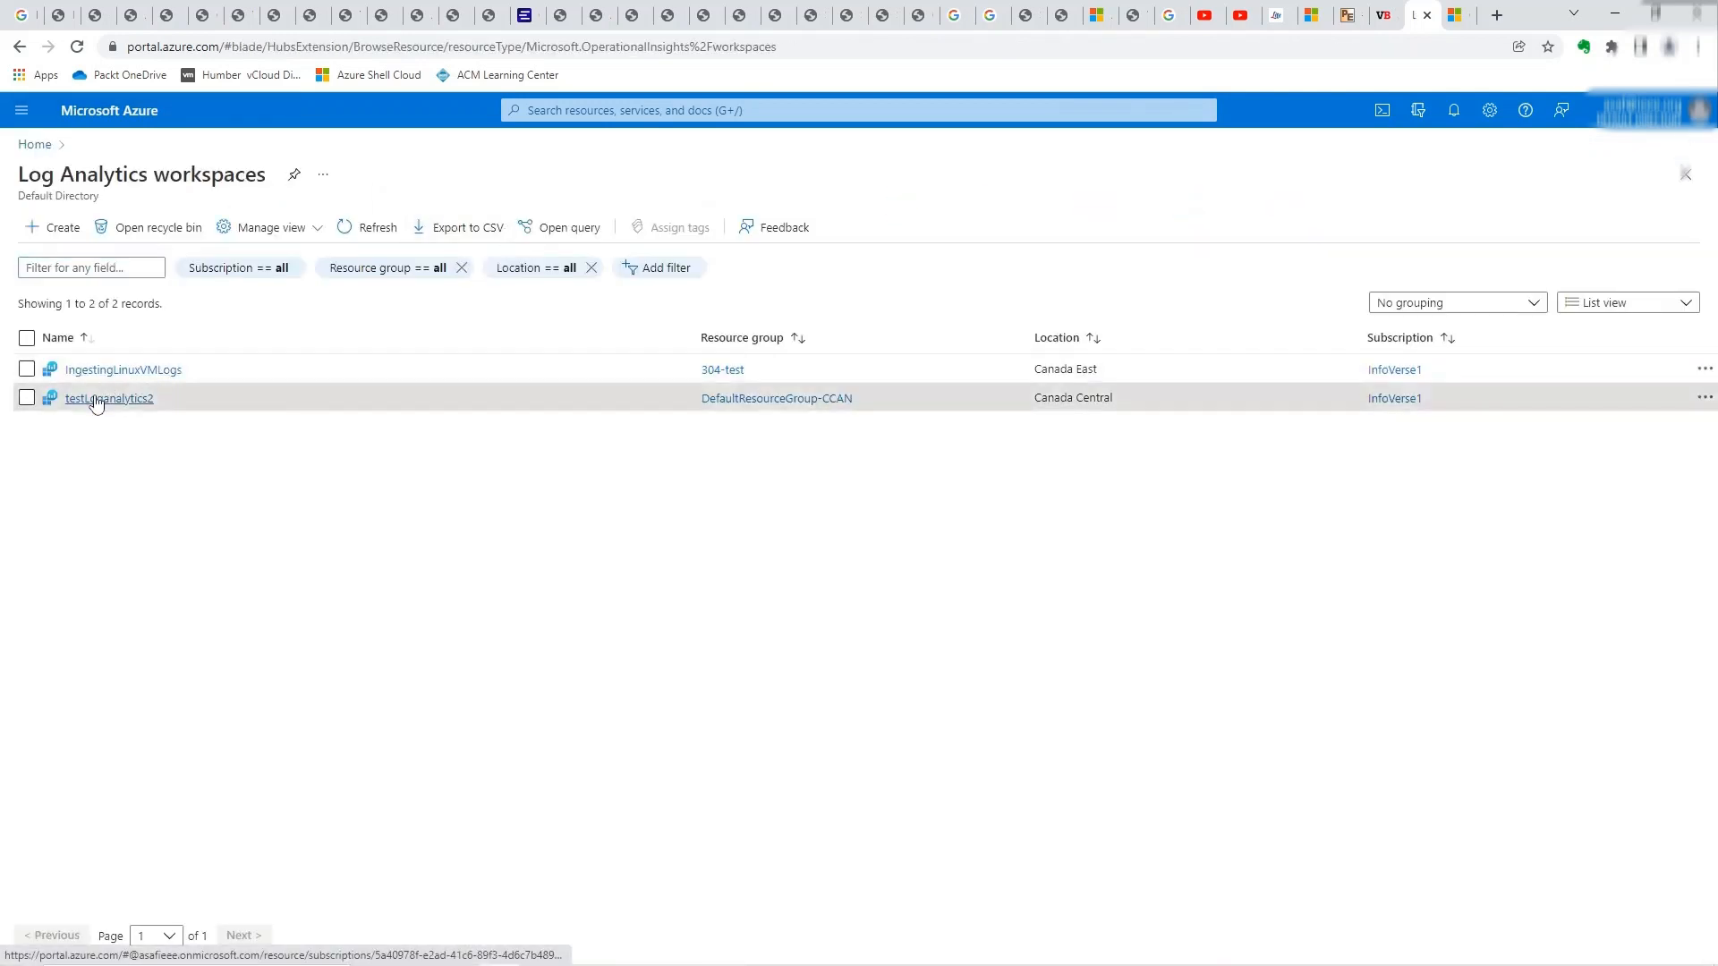
pyautogui.click(107, 397)
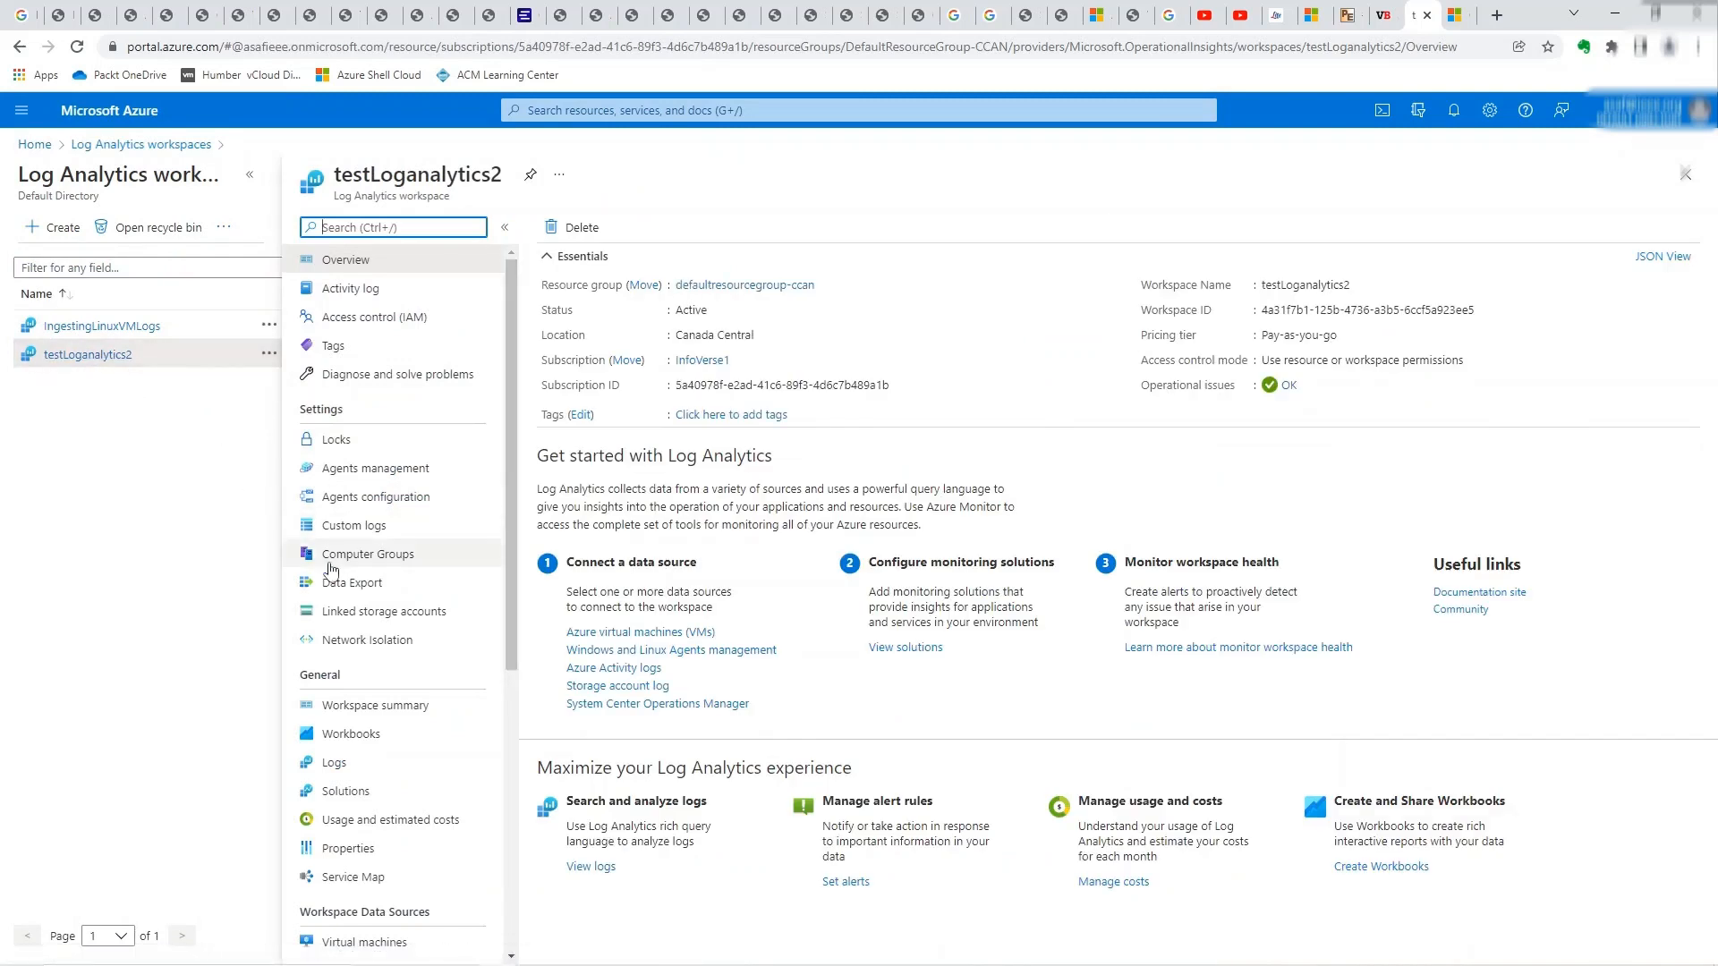
# - Check Agents management showing 1 Windows and 1 Linux computer connected
pyautogui.click(372, 469)
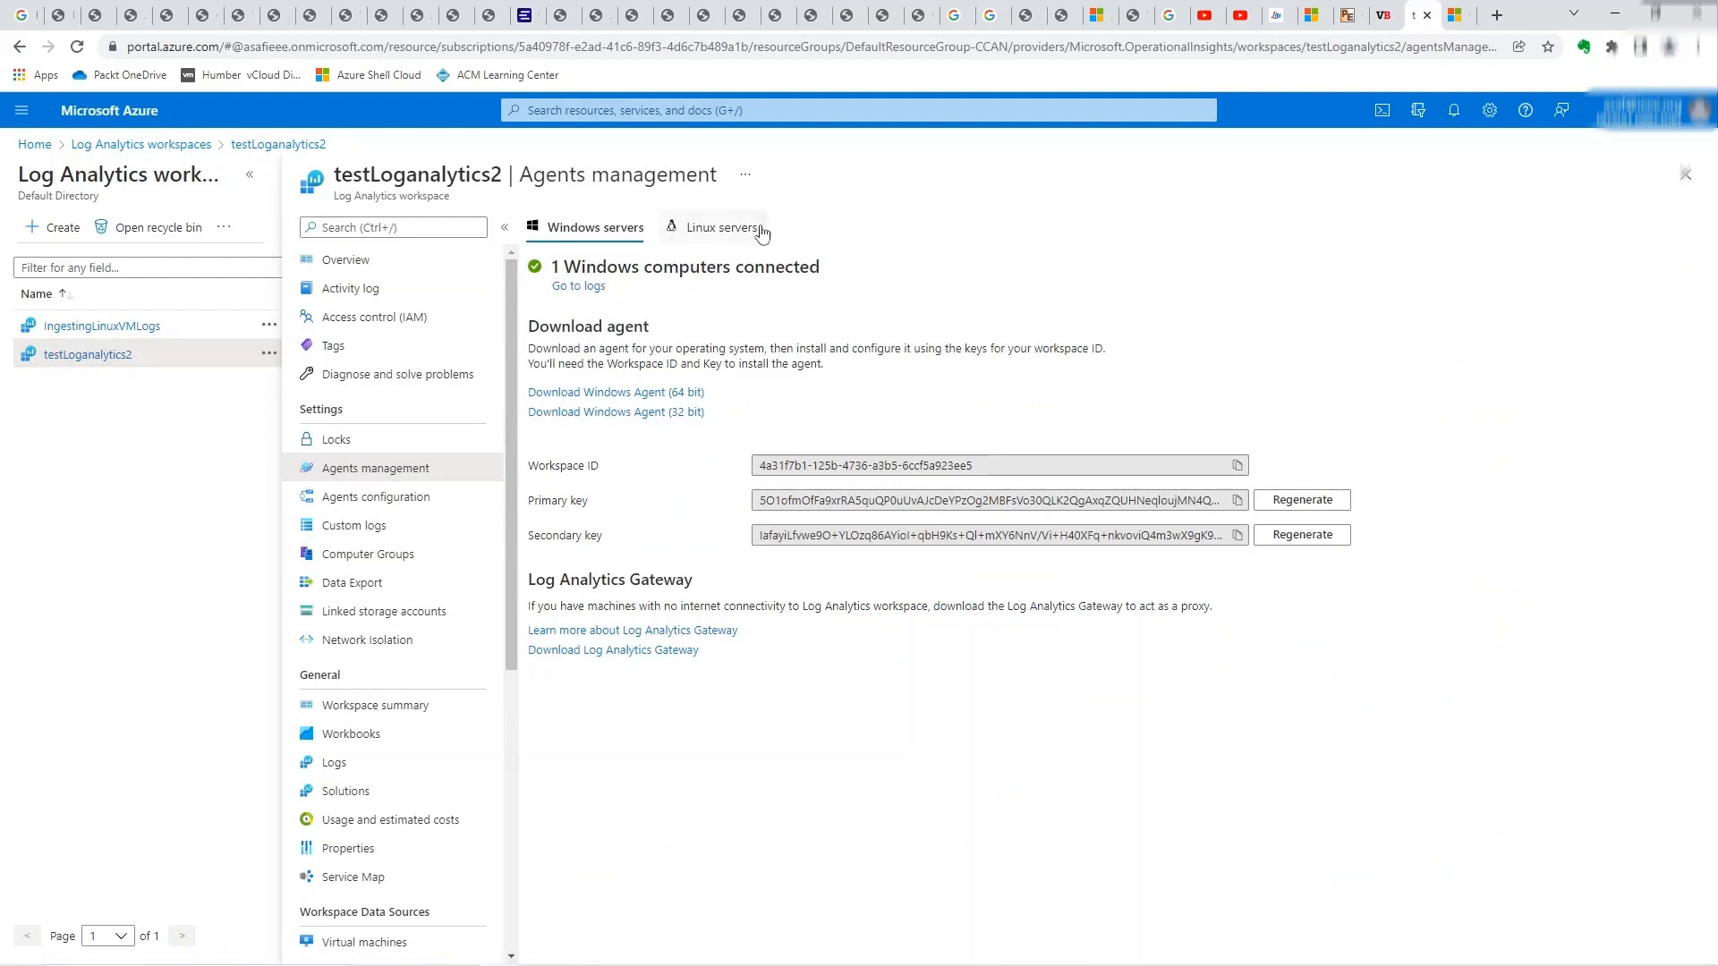
pyautogui.click(721, 227)
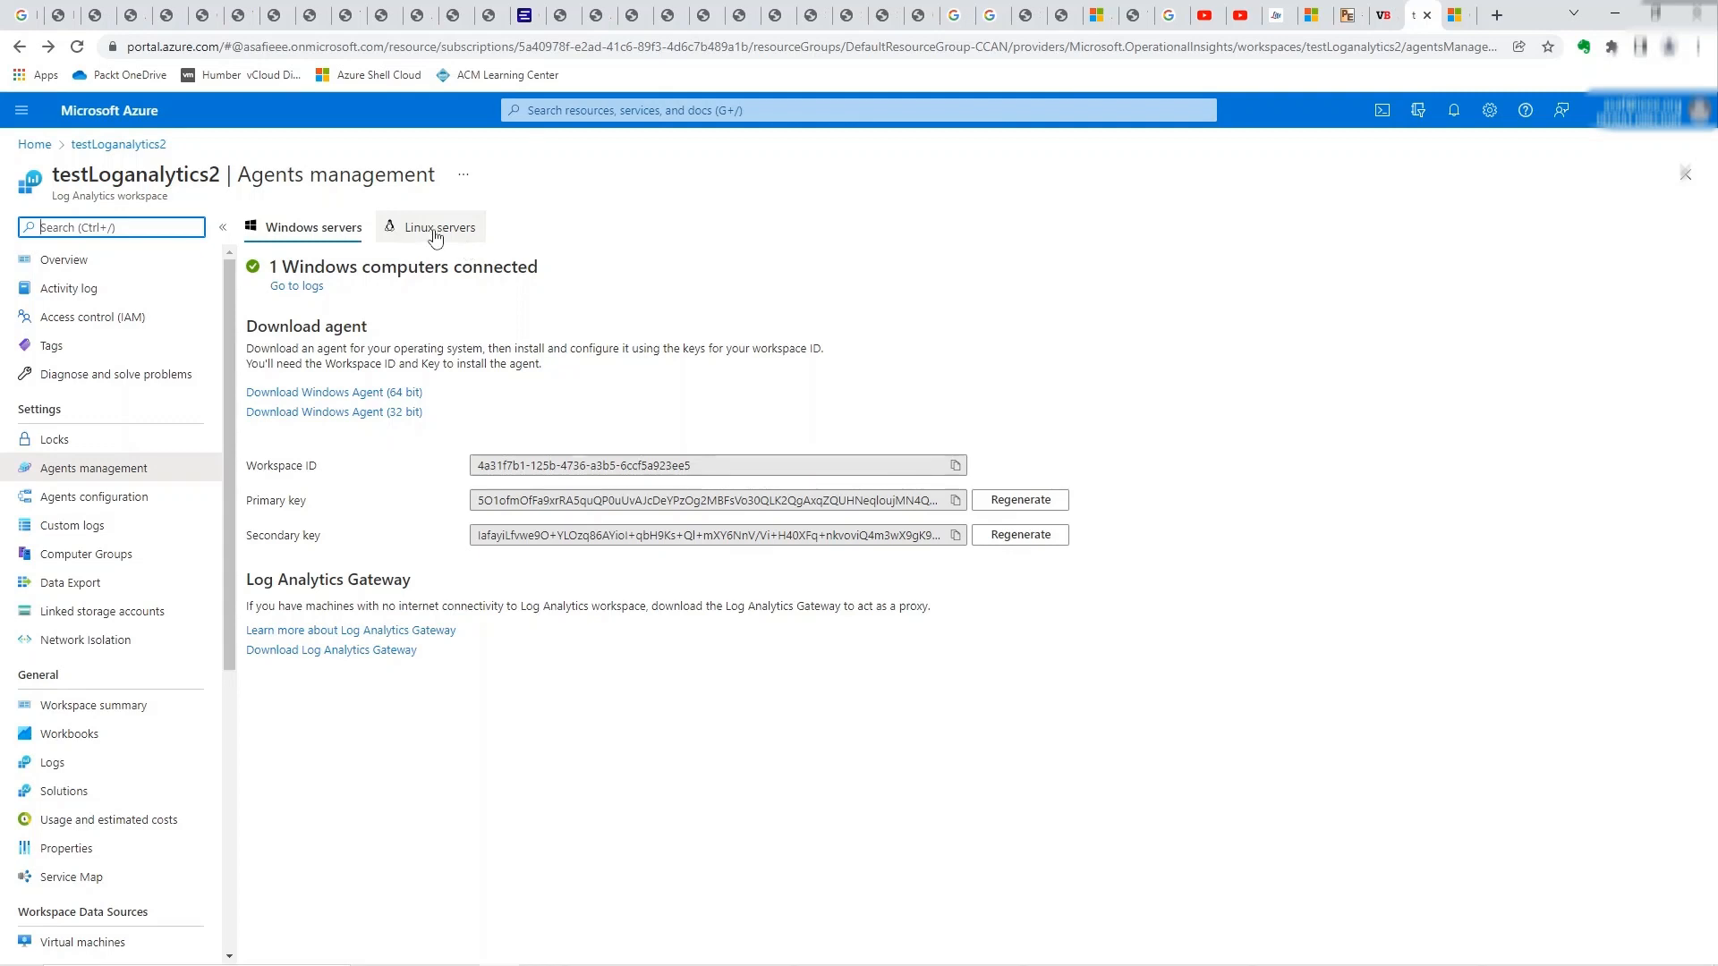
pyautogui.click(440, 227)
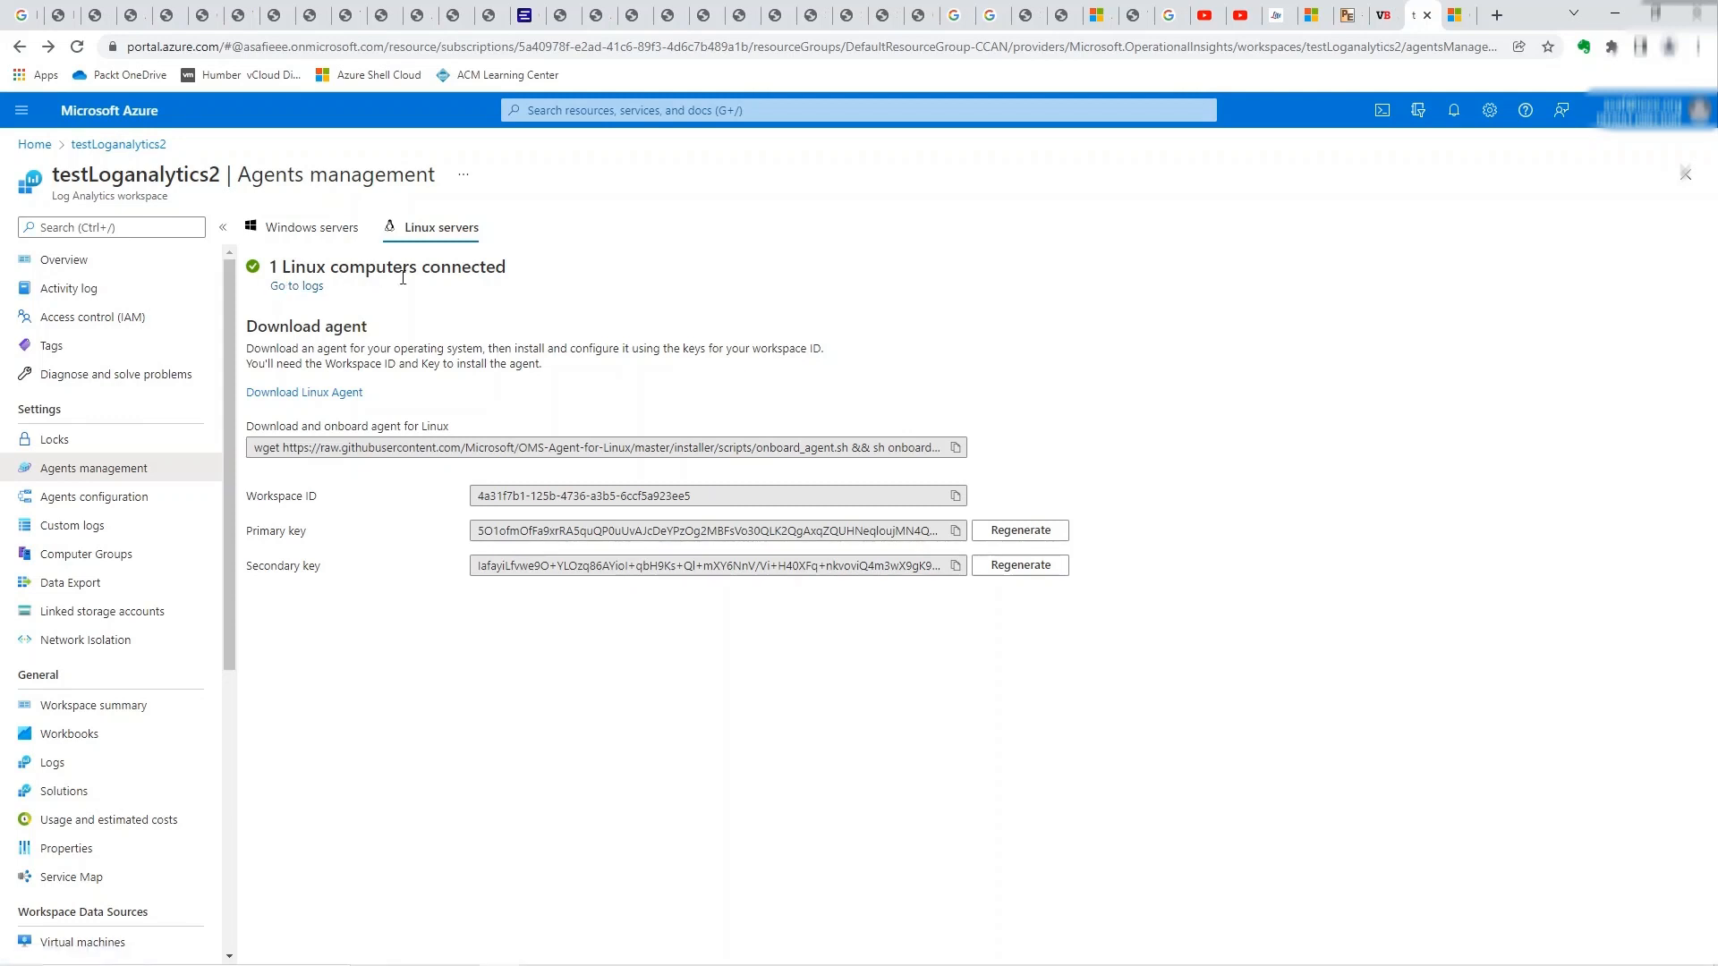
pyautogui.moveTo(360, 290)
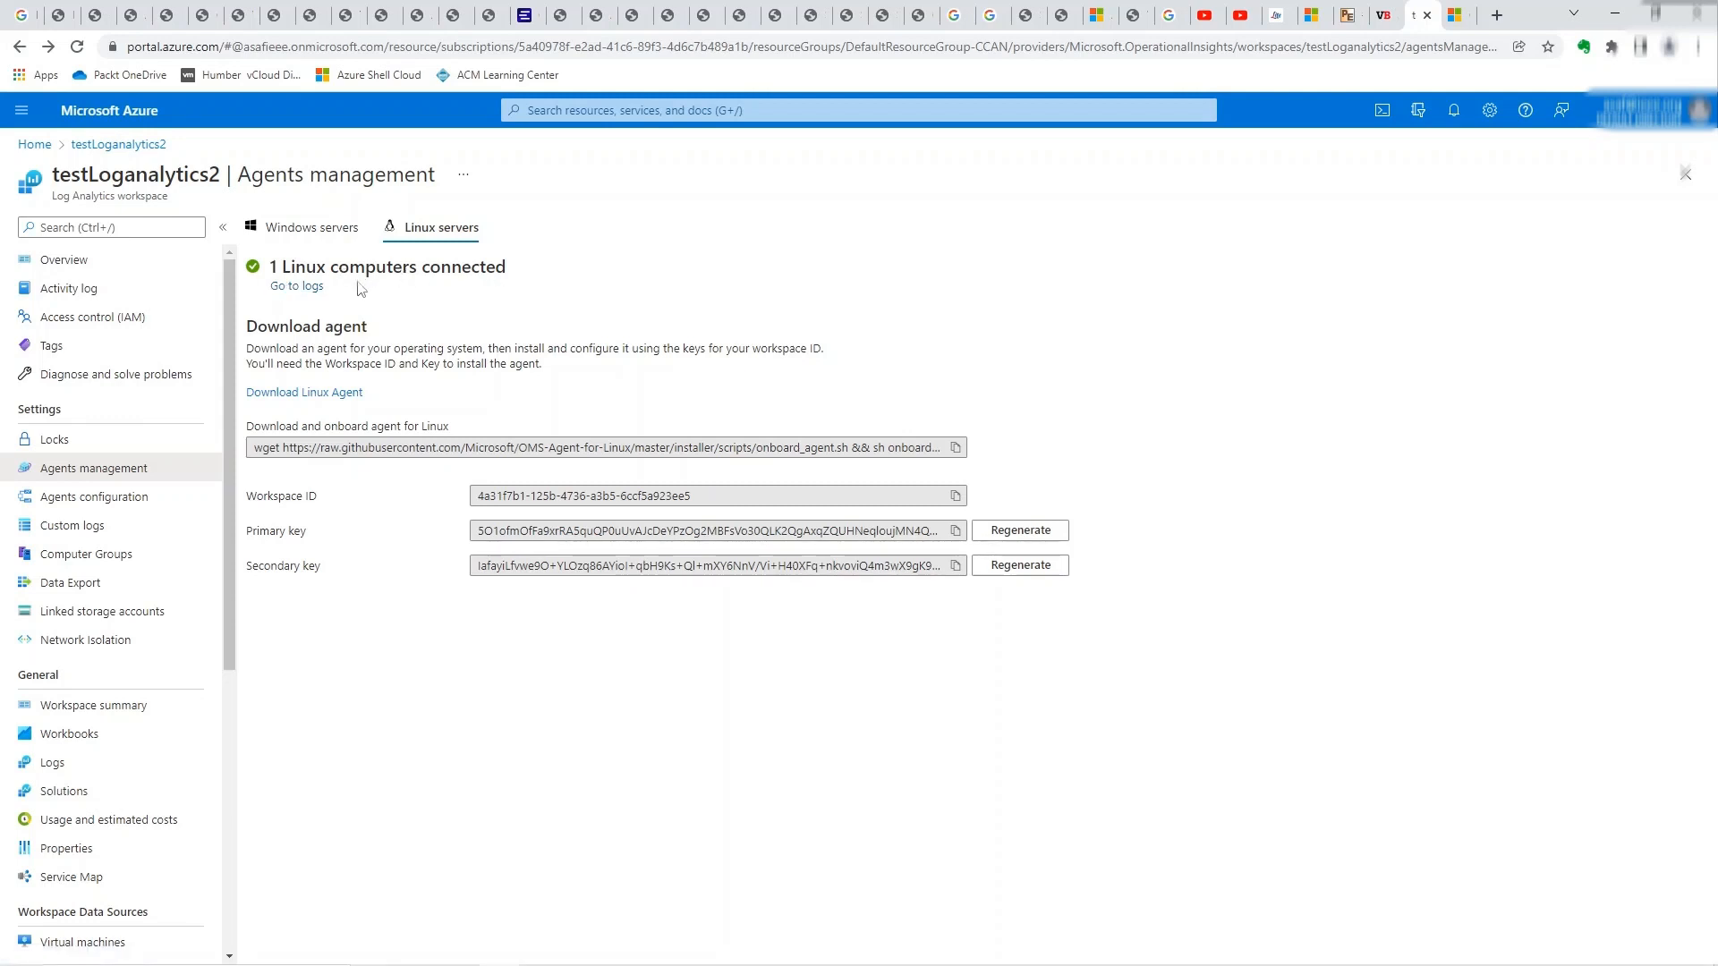
# - Run the unfiltered Heartbeat query in testLoganalytics2 Logs, returning 172 records
pyautogui.click(297, 287)
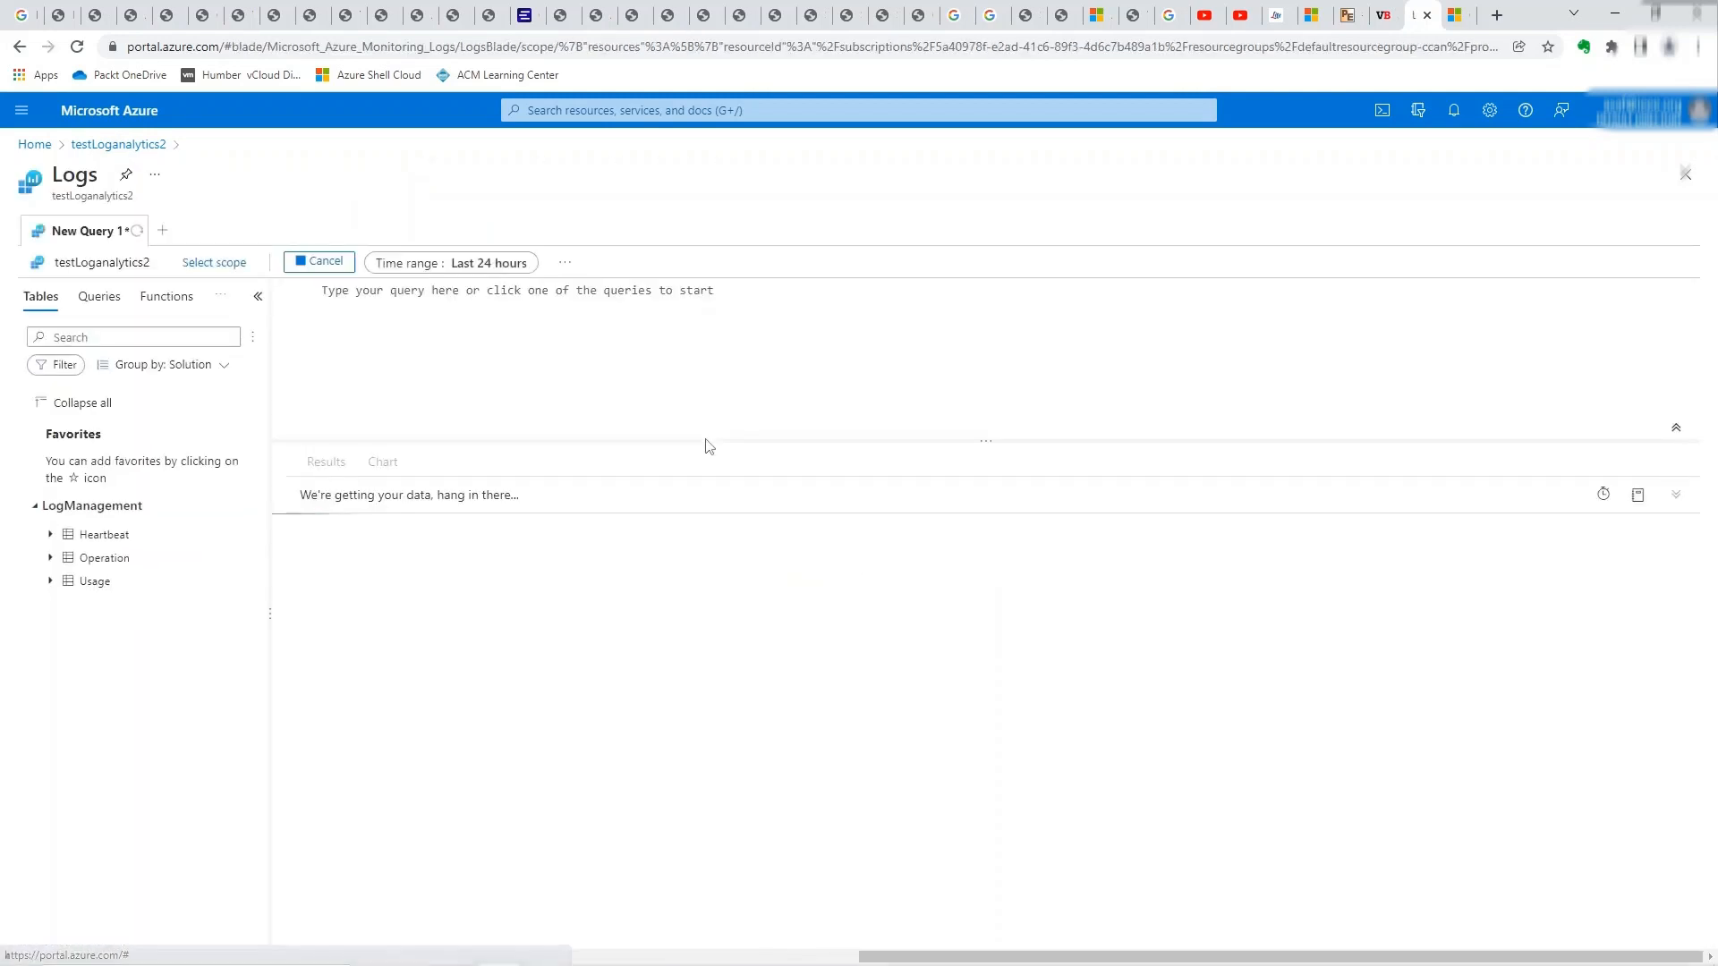
pyautogui.write("Heartbeat | where OSType == 'Linux' | summarize arg_max(TimeGenerated, *) by SourceComputerId | sort by Computer | render table")
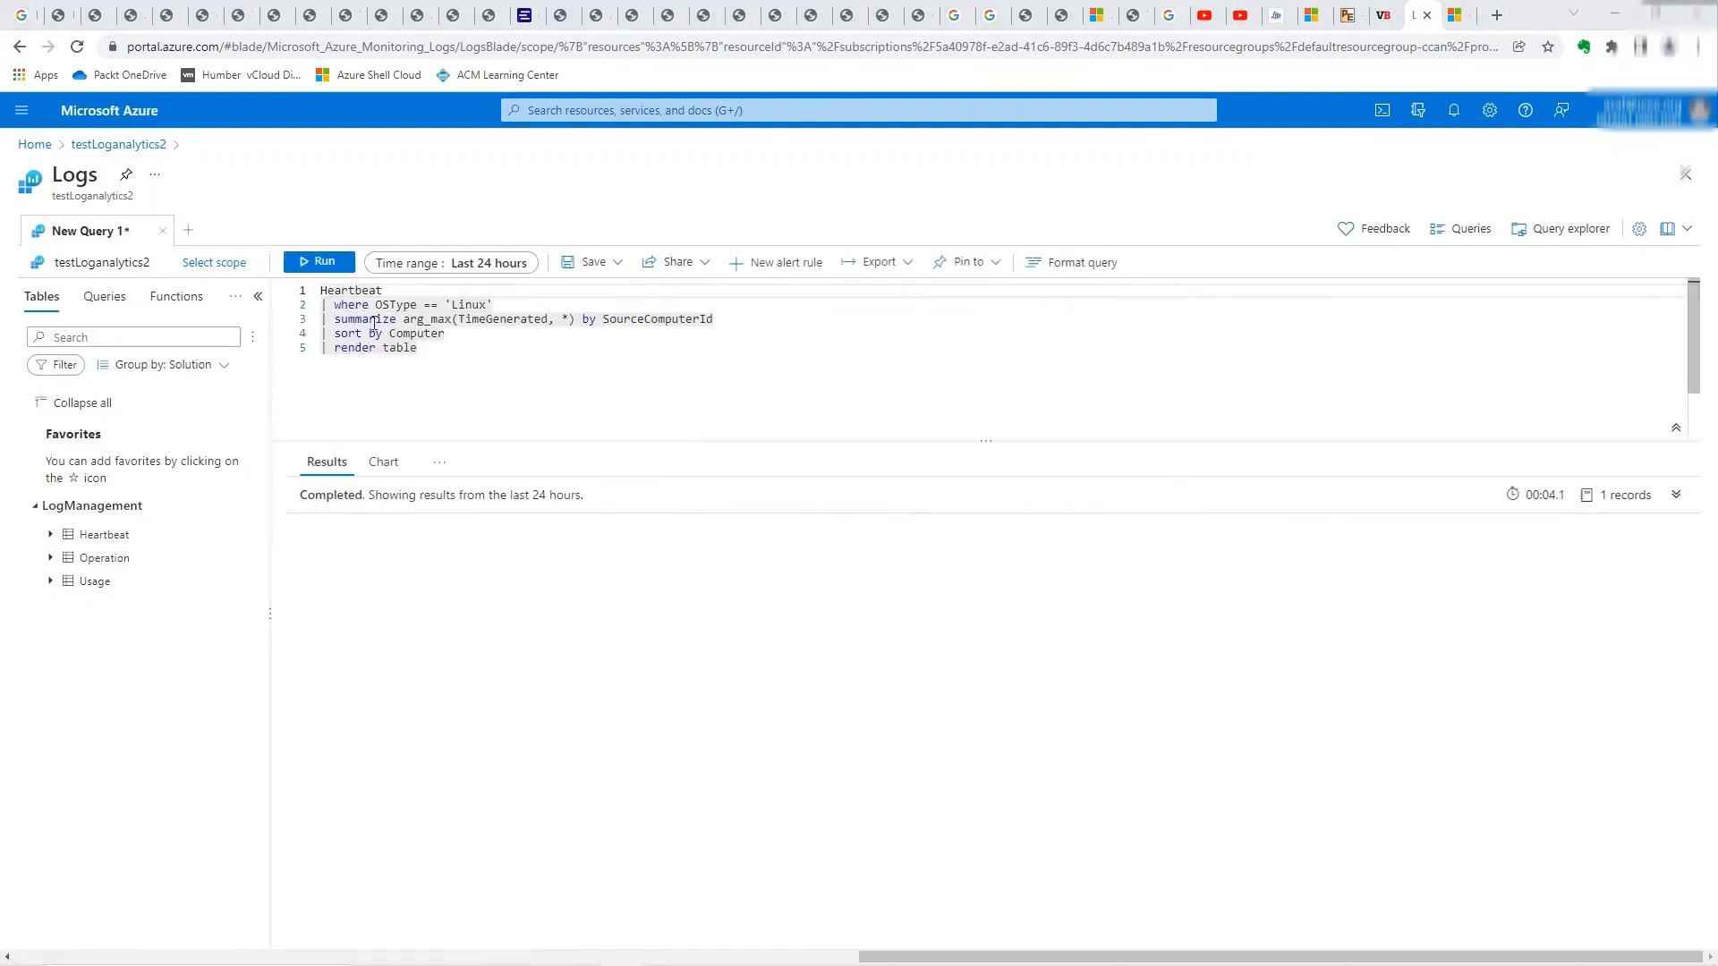
pyautogui.click(319, 261)
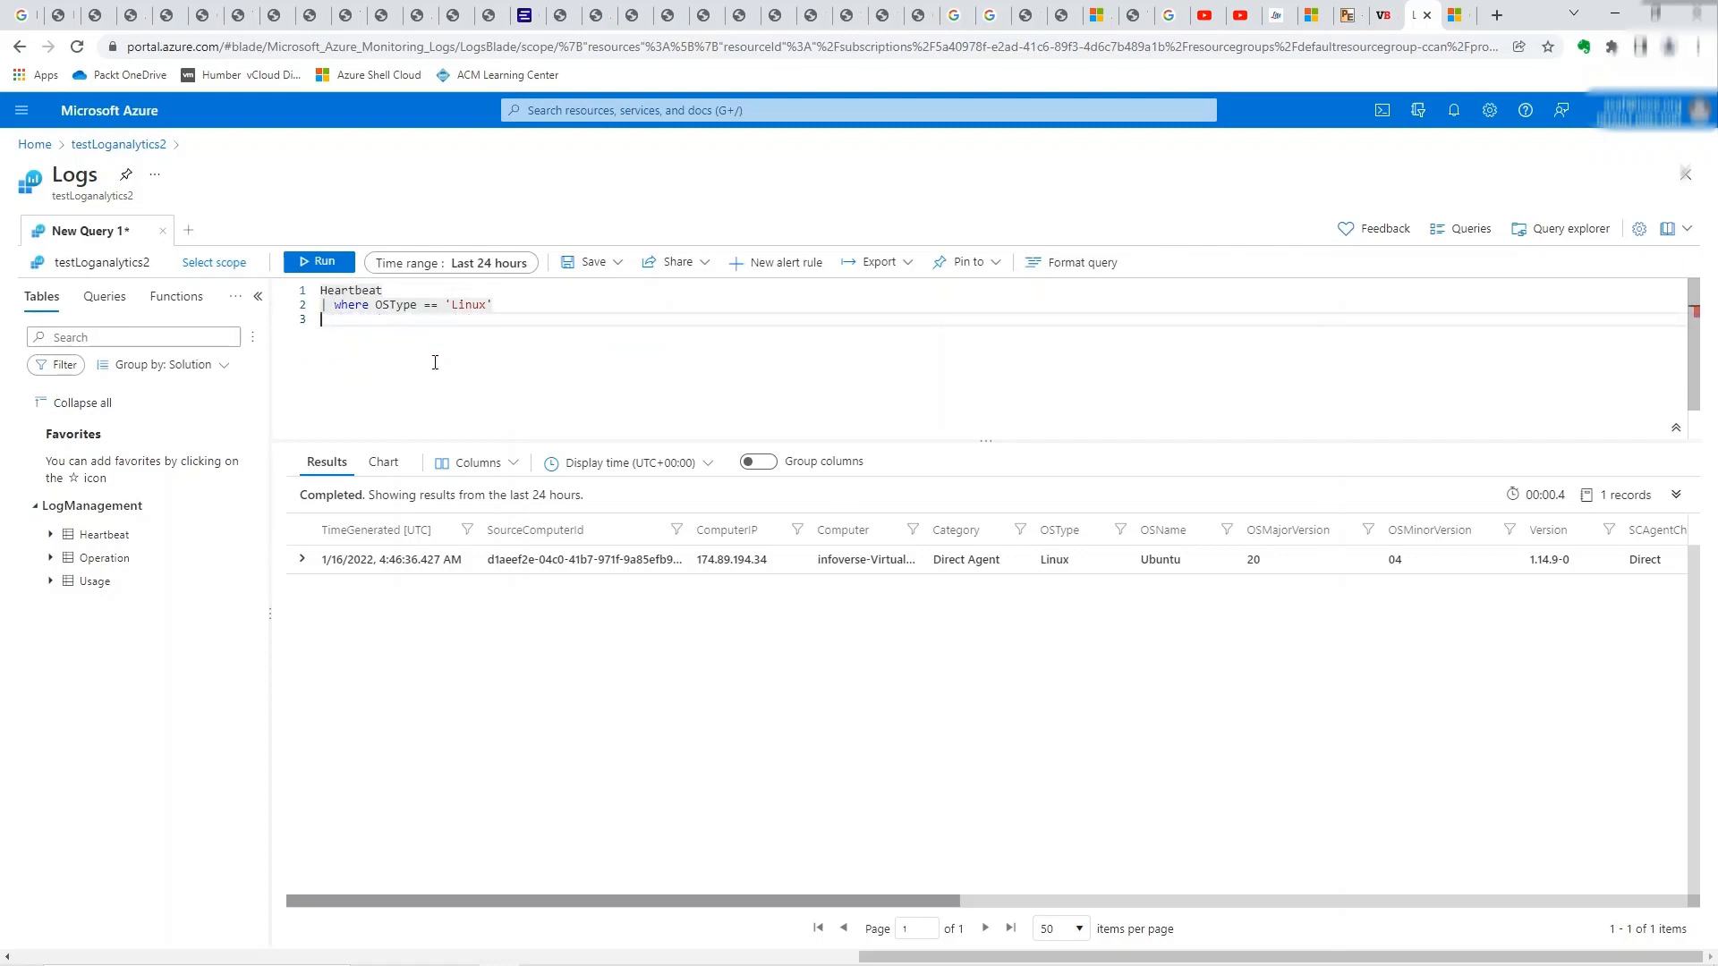
pyautogui.moveTo(644, 288)
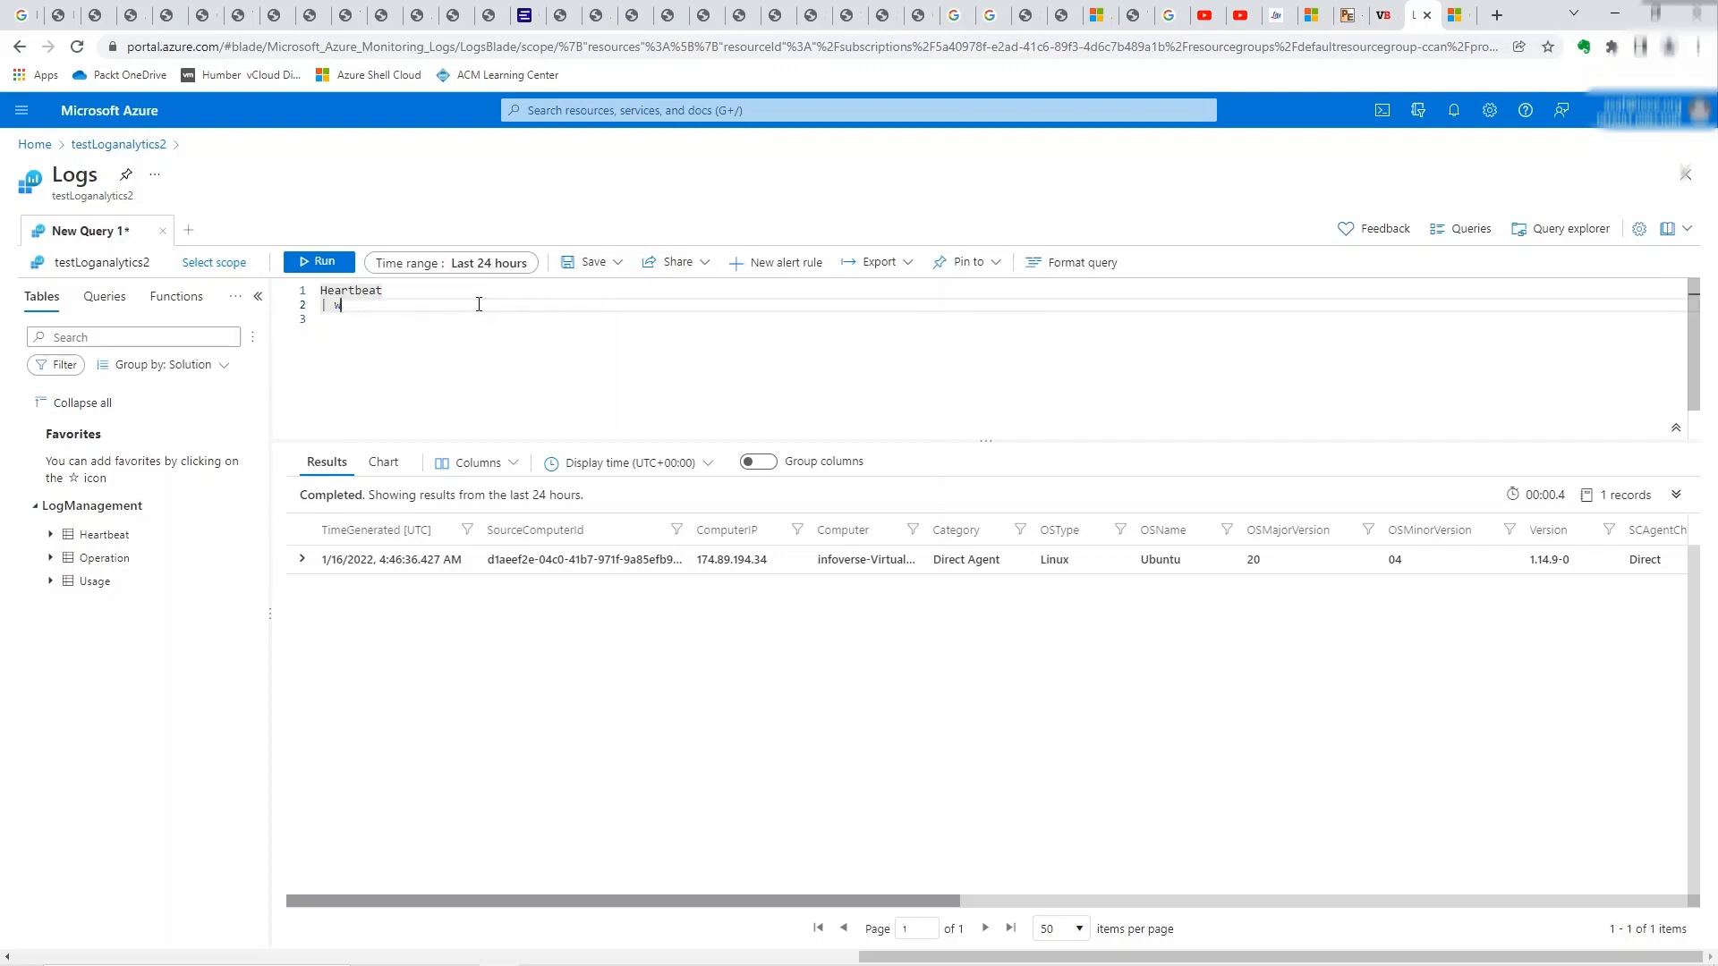
pyautogui.press('Backspace')
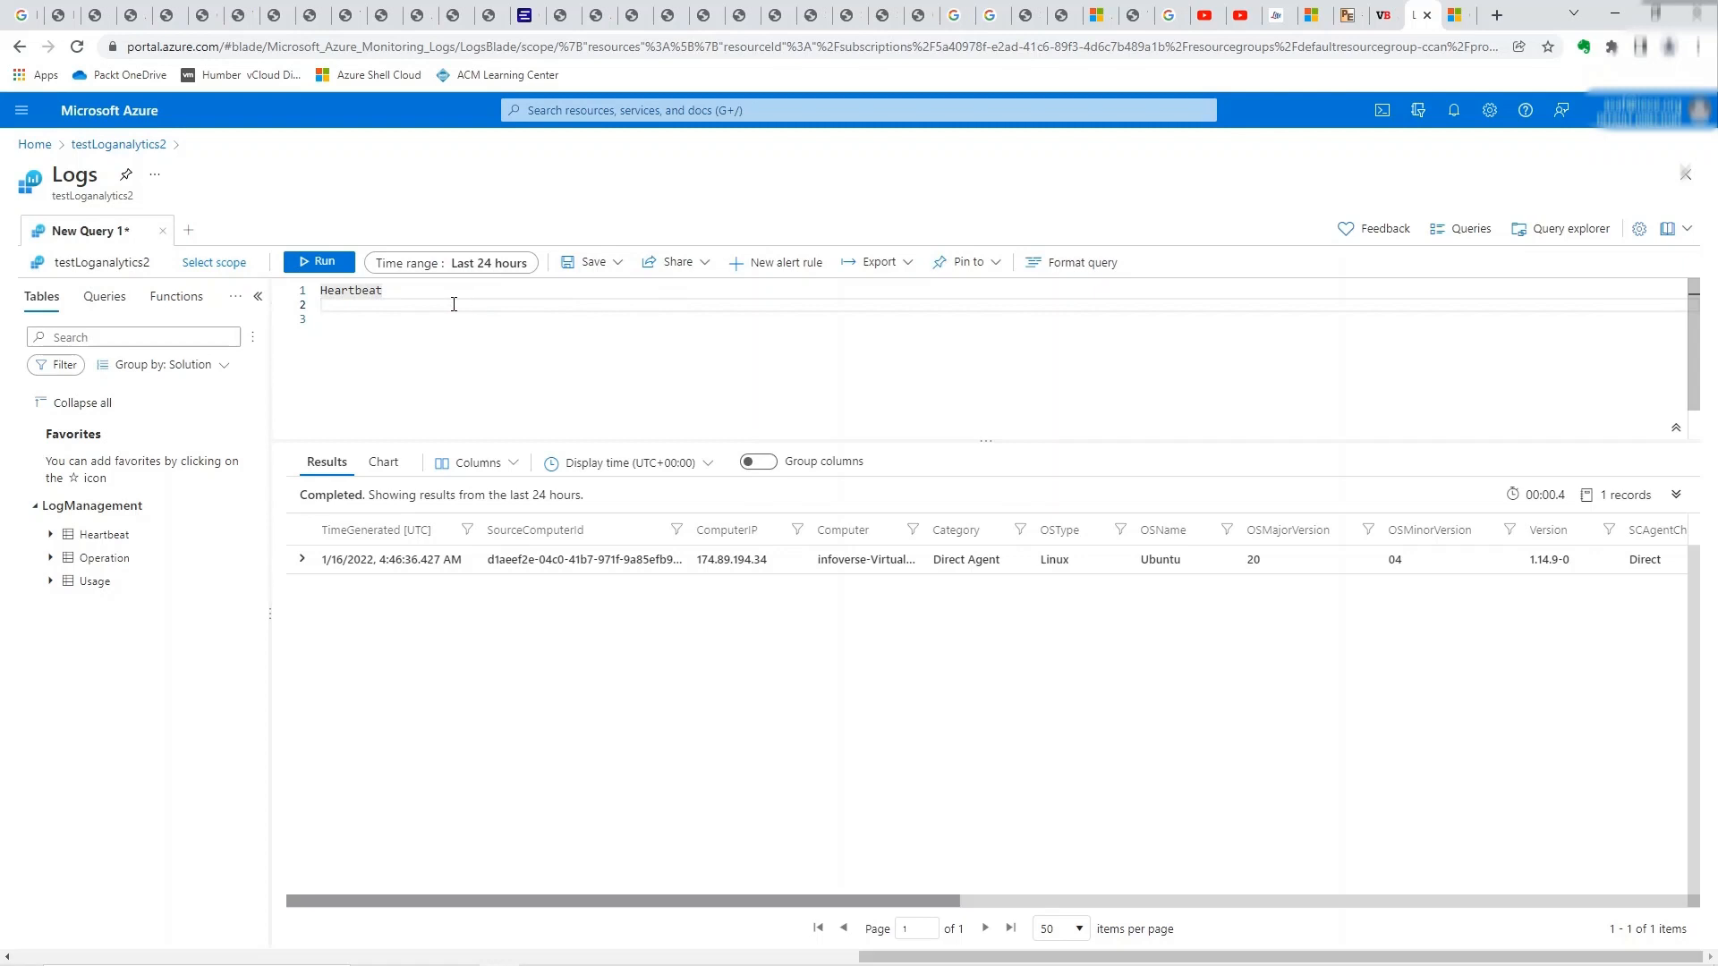
pyautogui.click(319, 261)
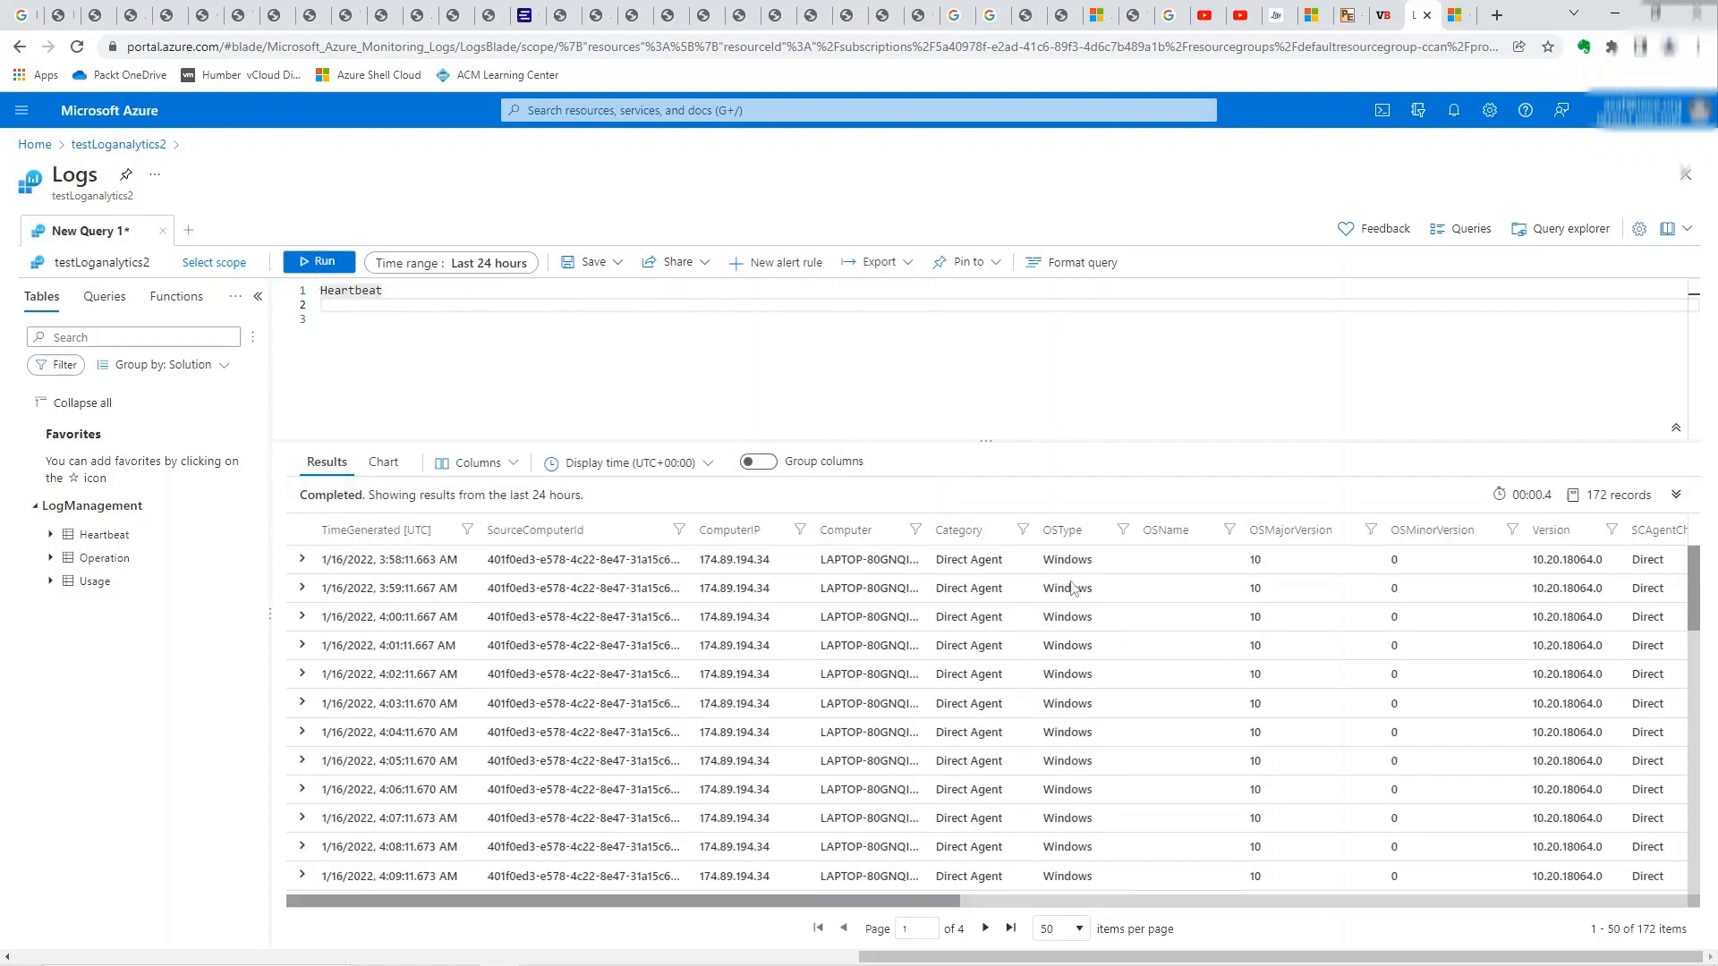
pyautogui.scroll(-3)
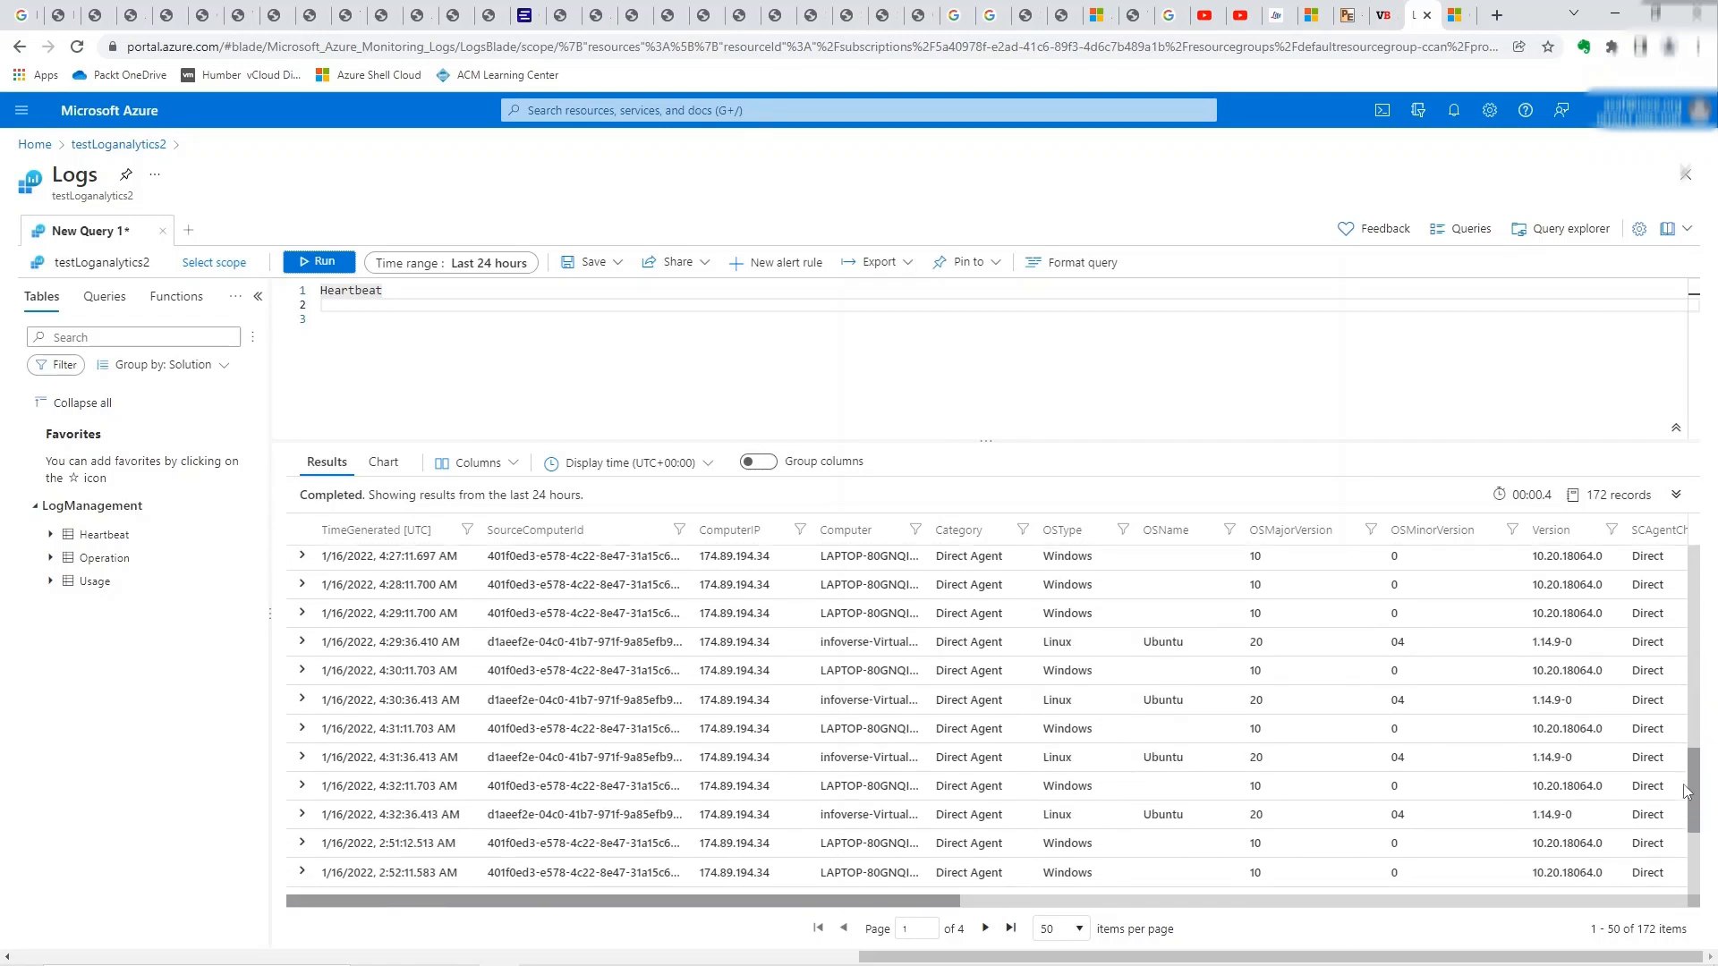
pyautogui.moveTo(1077, 746)
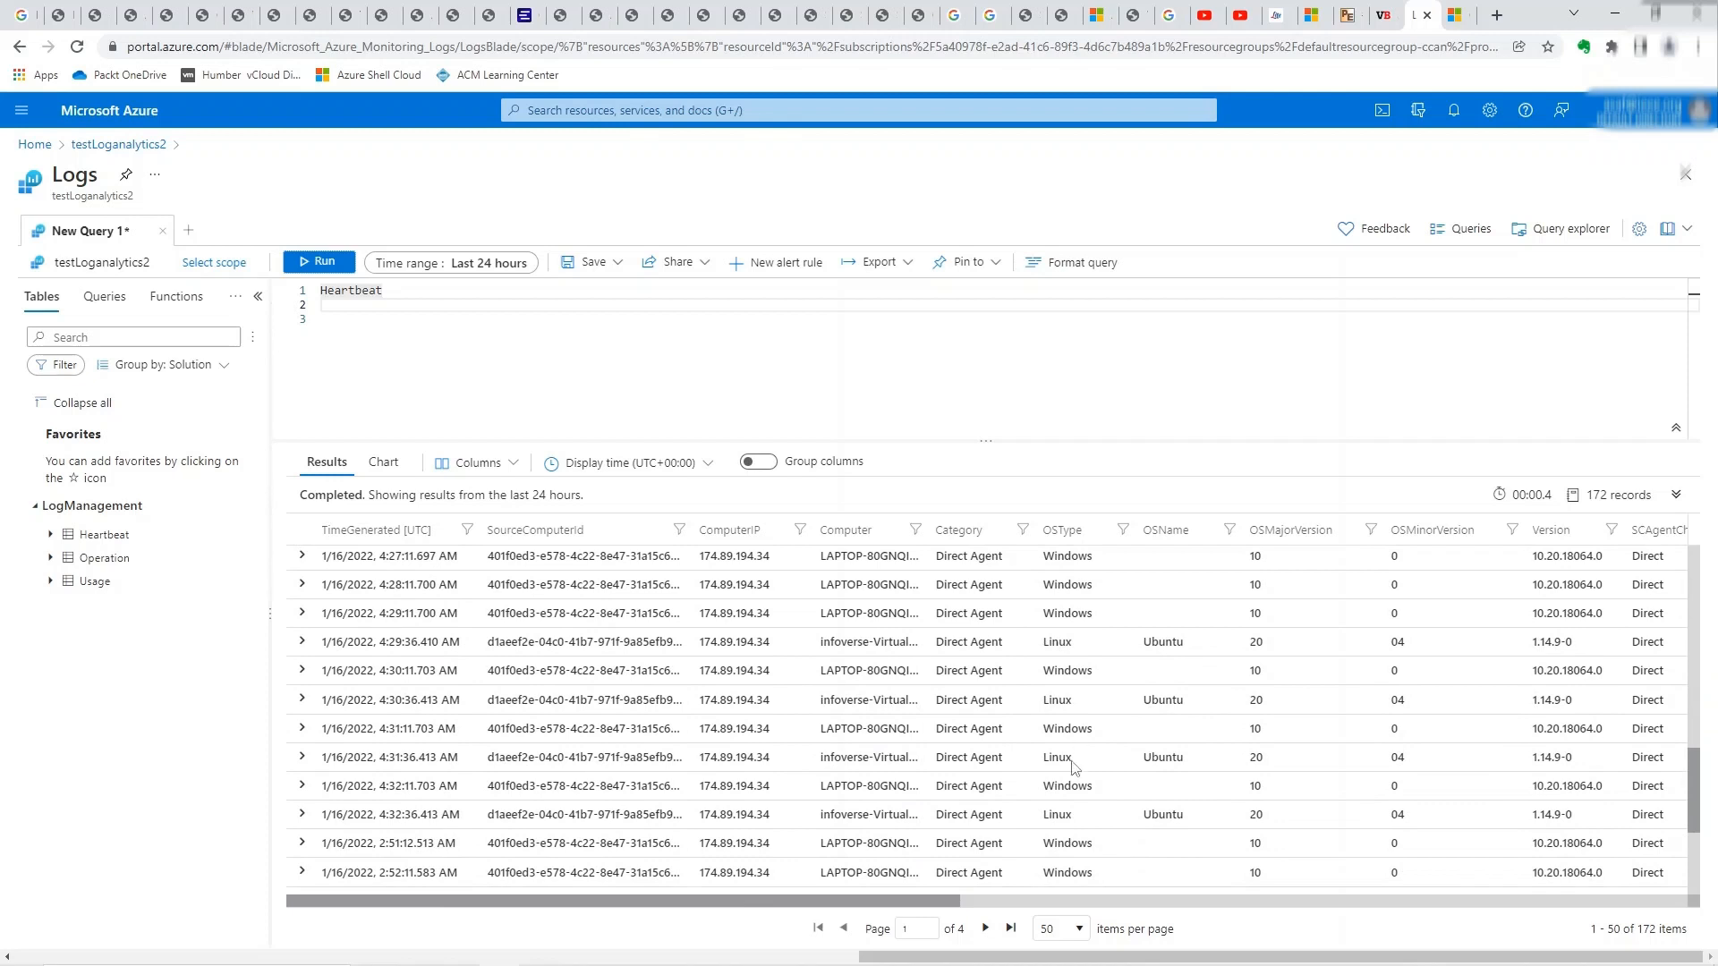
pyautogui.scroll(-3)
pyautogui.write(' | where O')
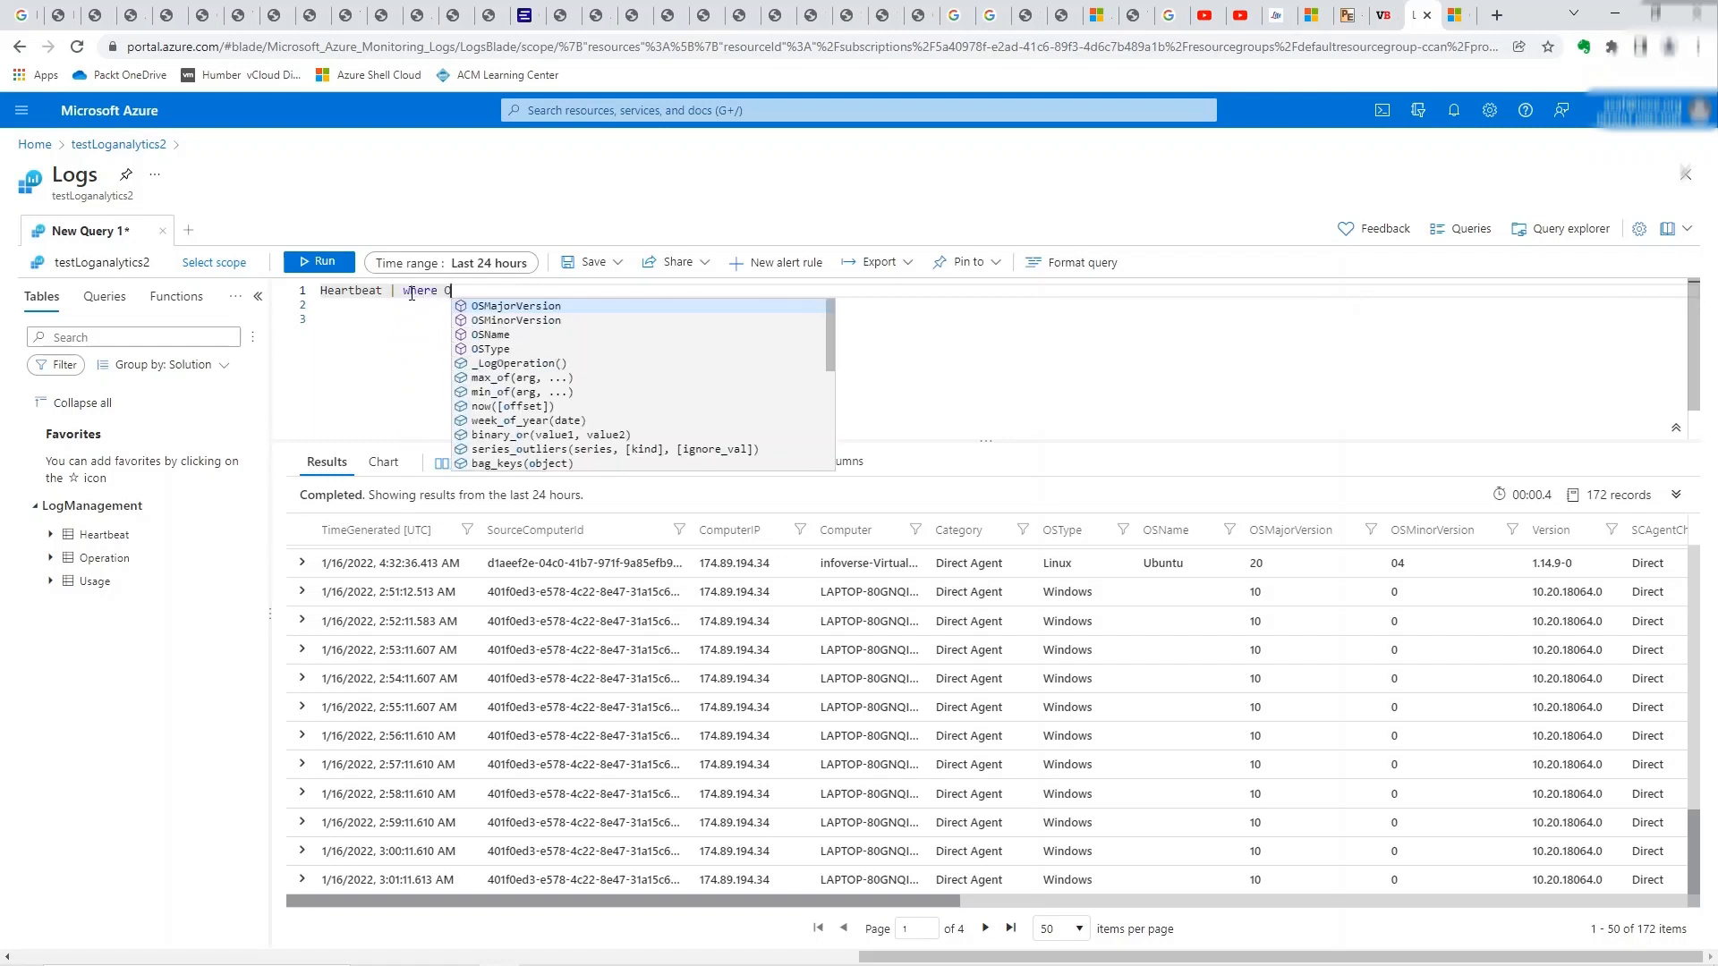
# - Add | where OSType == 'Linux' and rerun, narrowing results to 18 Ubuntu records
pyautogui.write('SType')
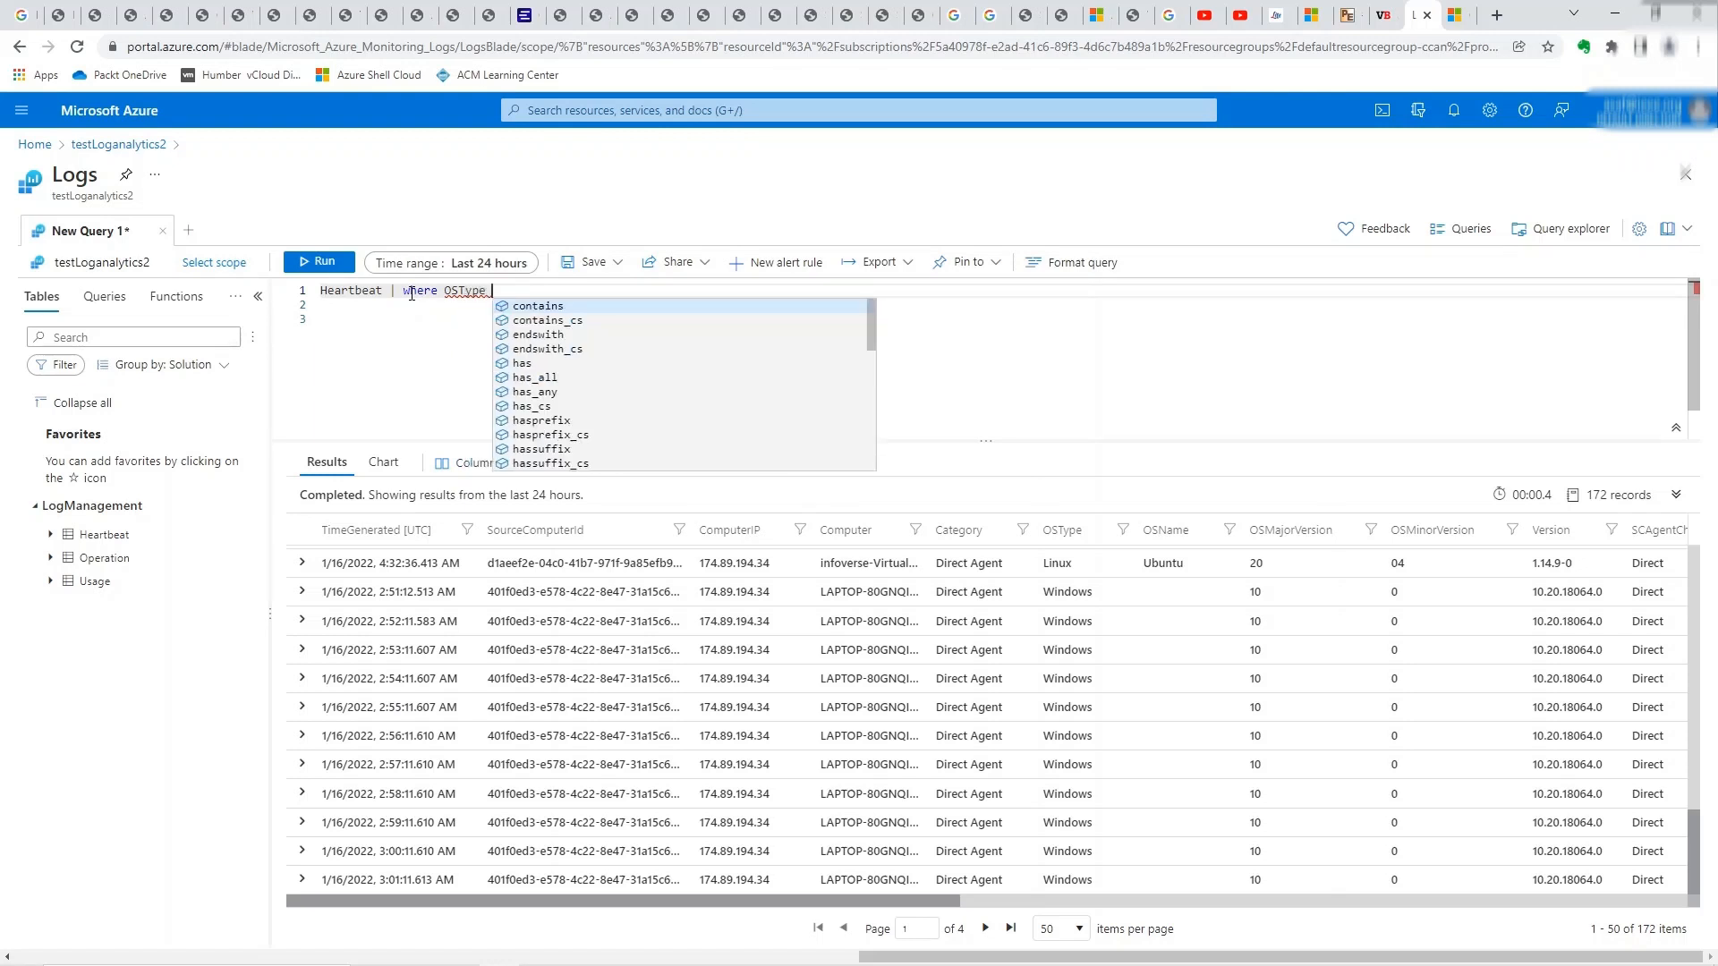
pyautogui.write('==')
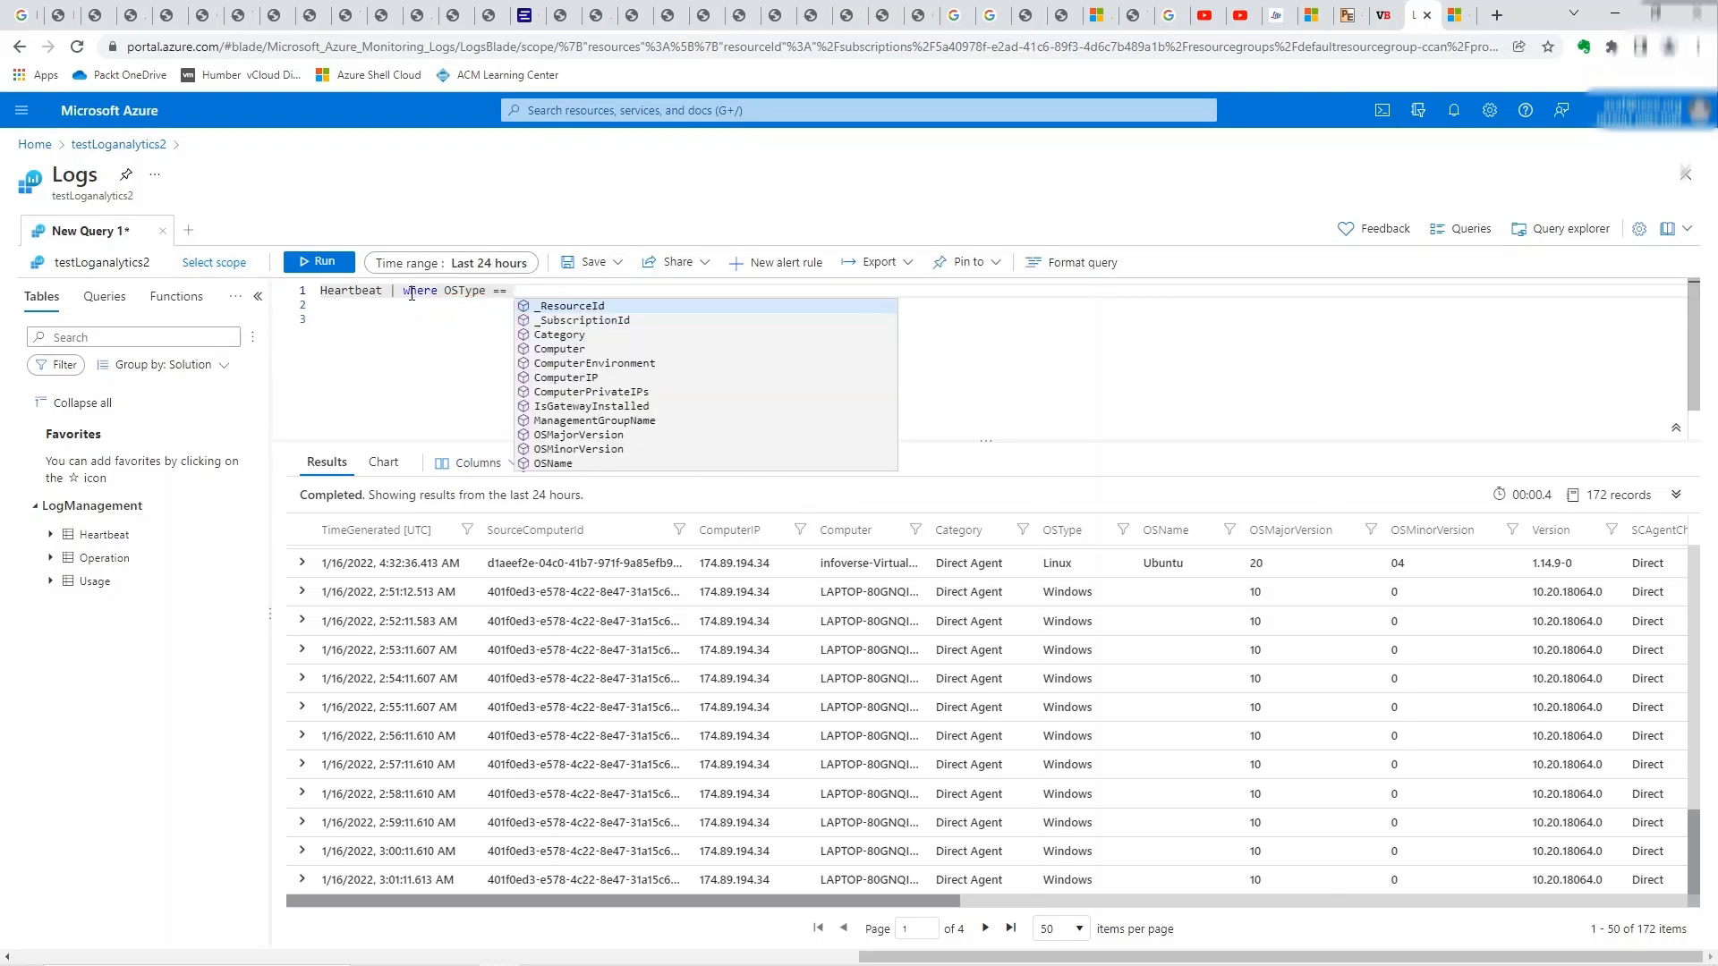
pyautogui.write("'Linux'")
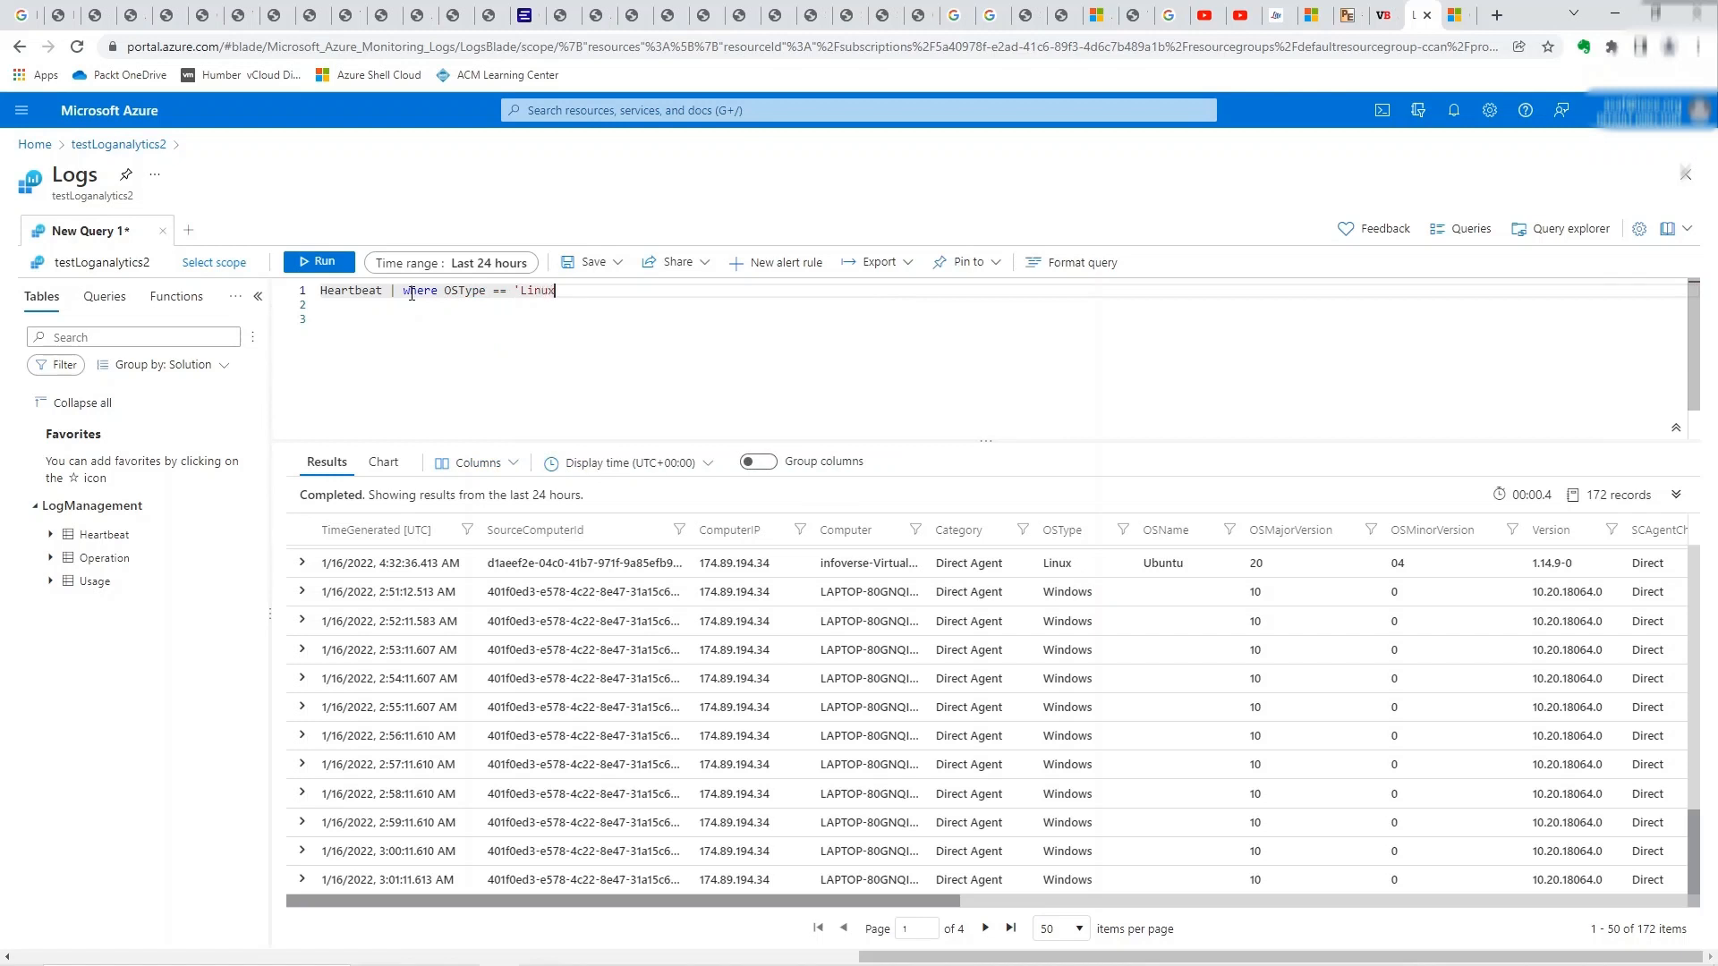
pyautogui.write("'")
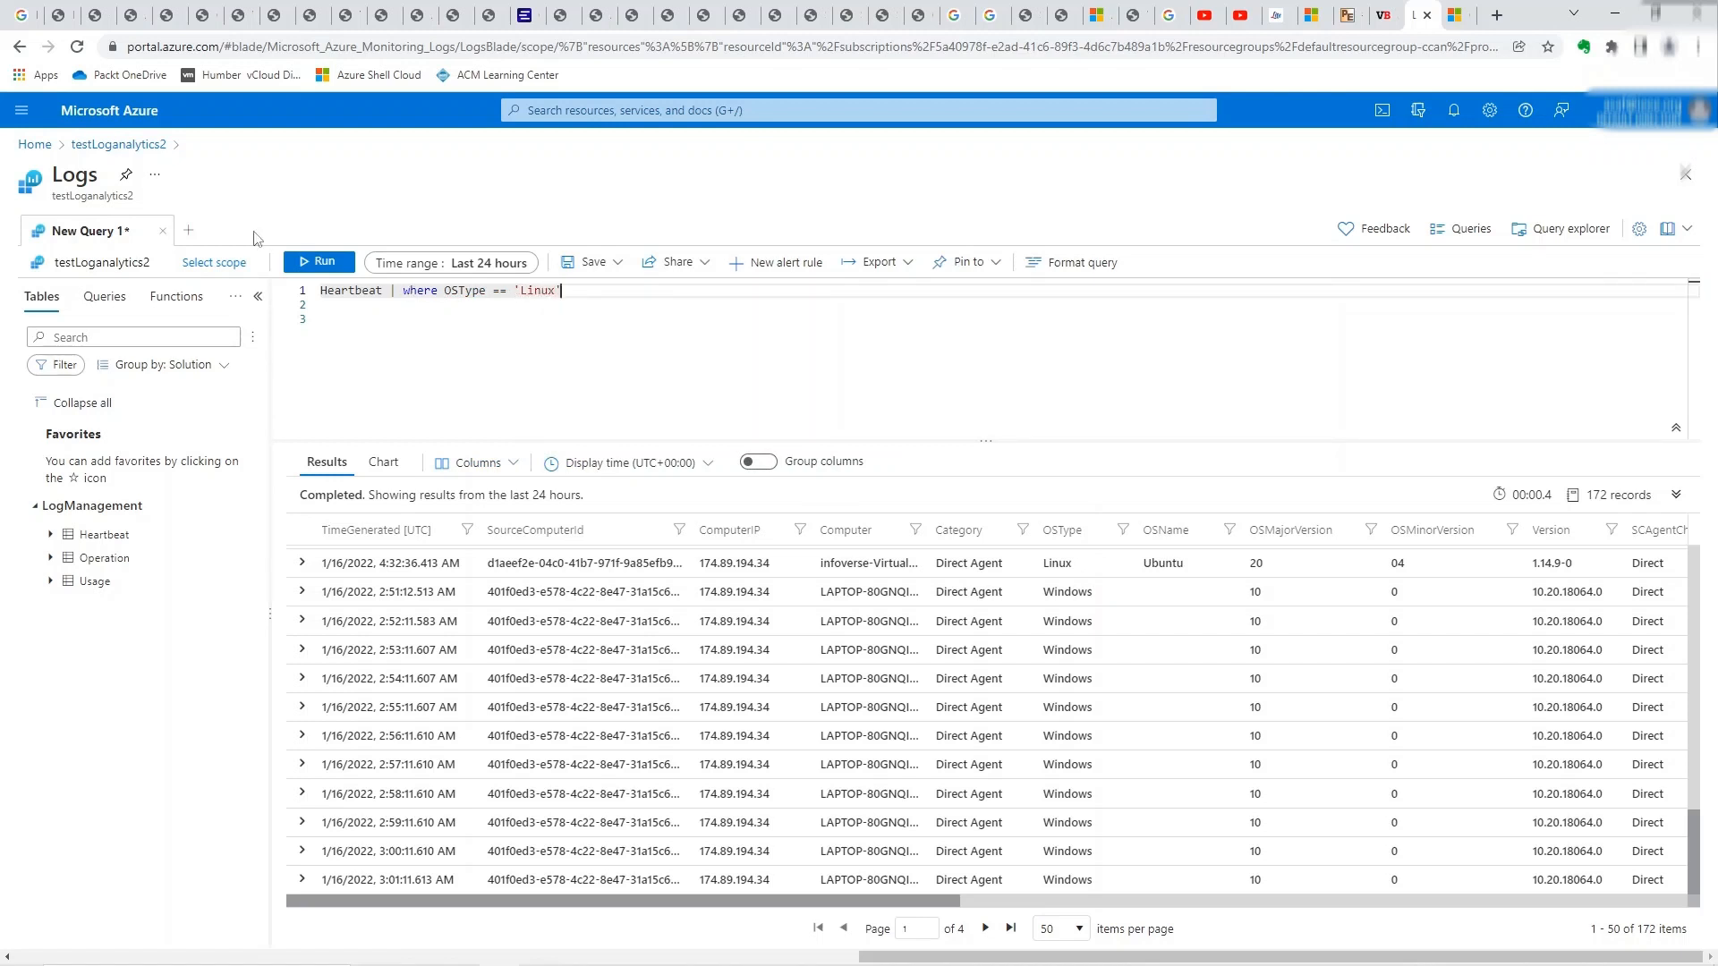
pyautogui.click(318, 262)
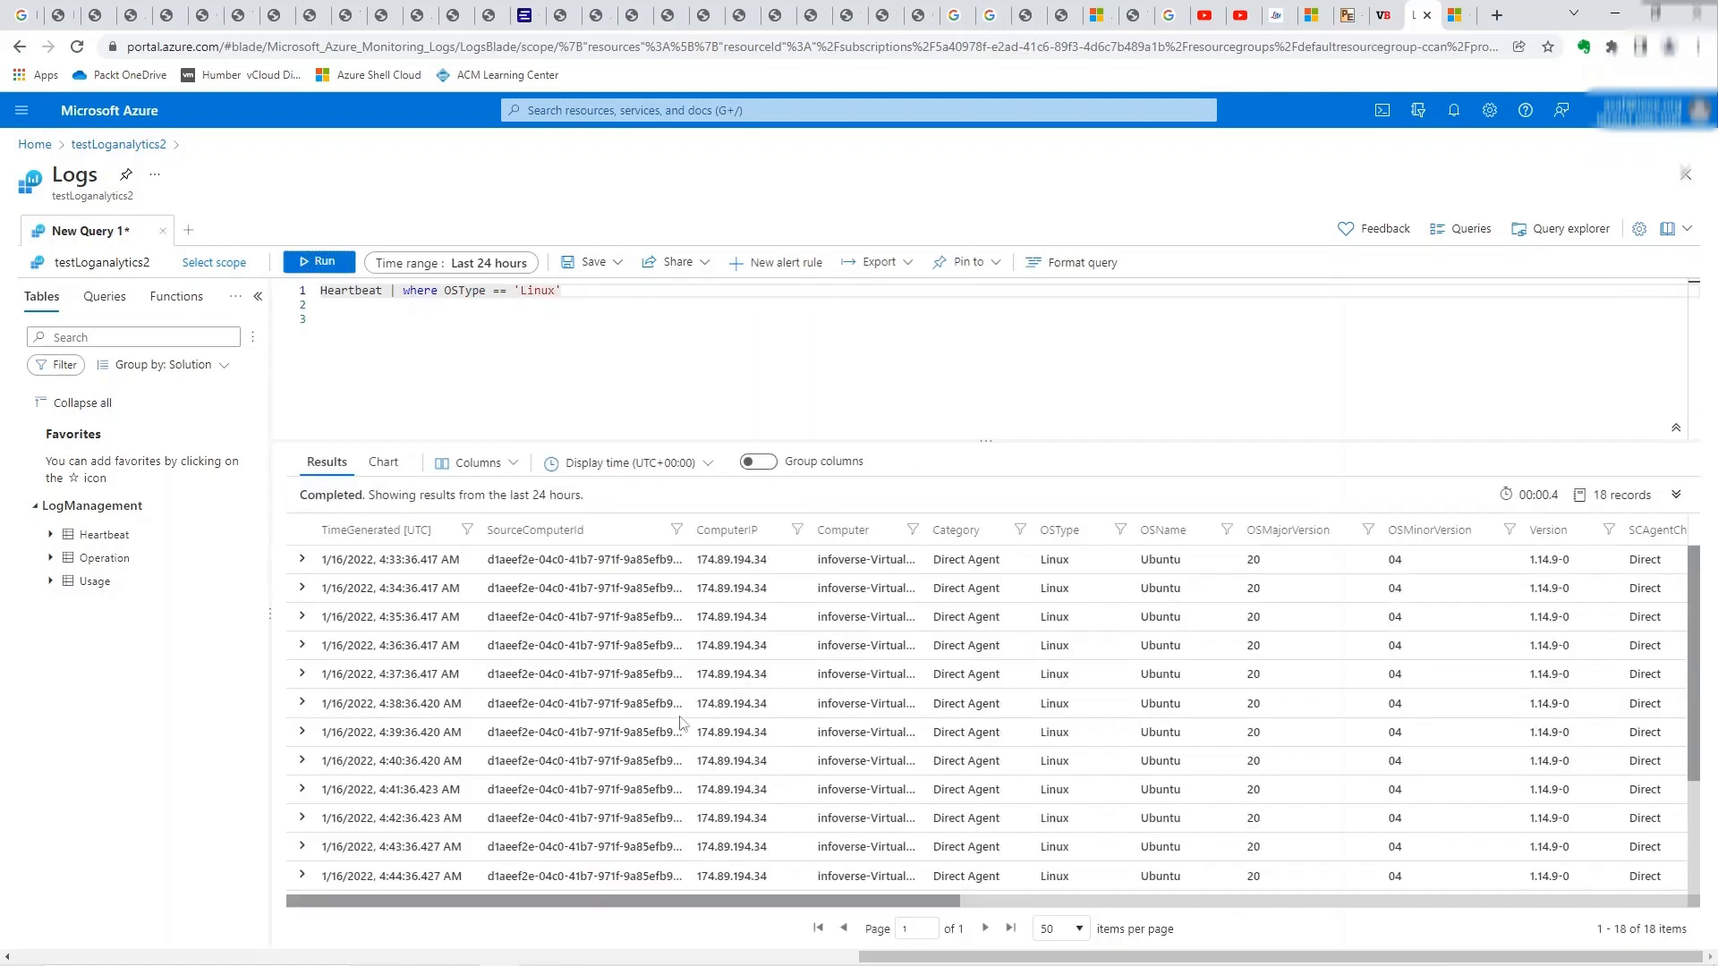
pyautogui.moveTo(526, 623)
pyautogui.write(' | project')
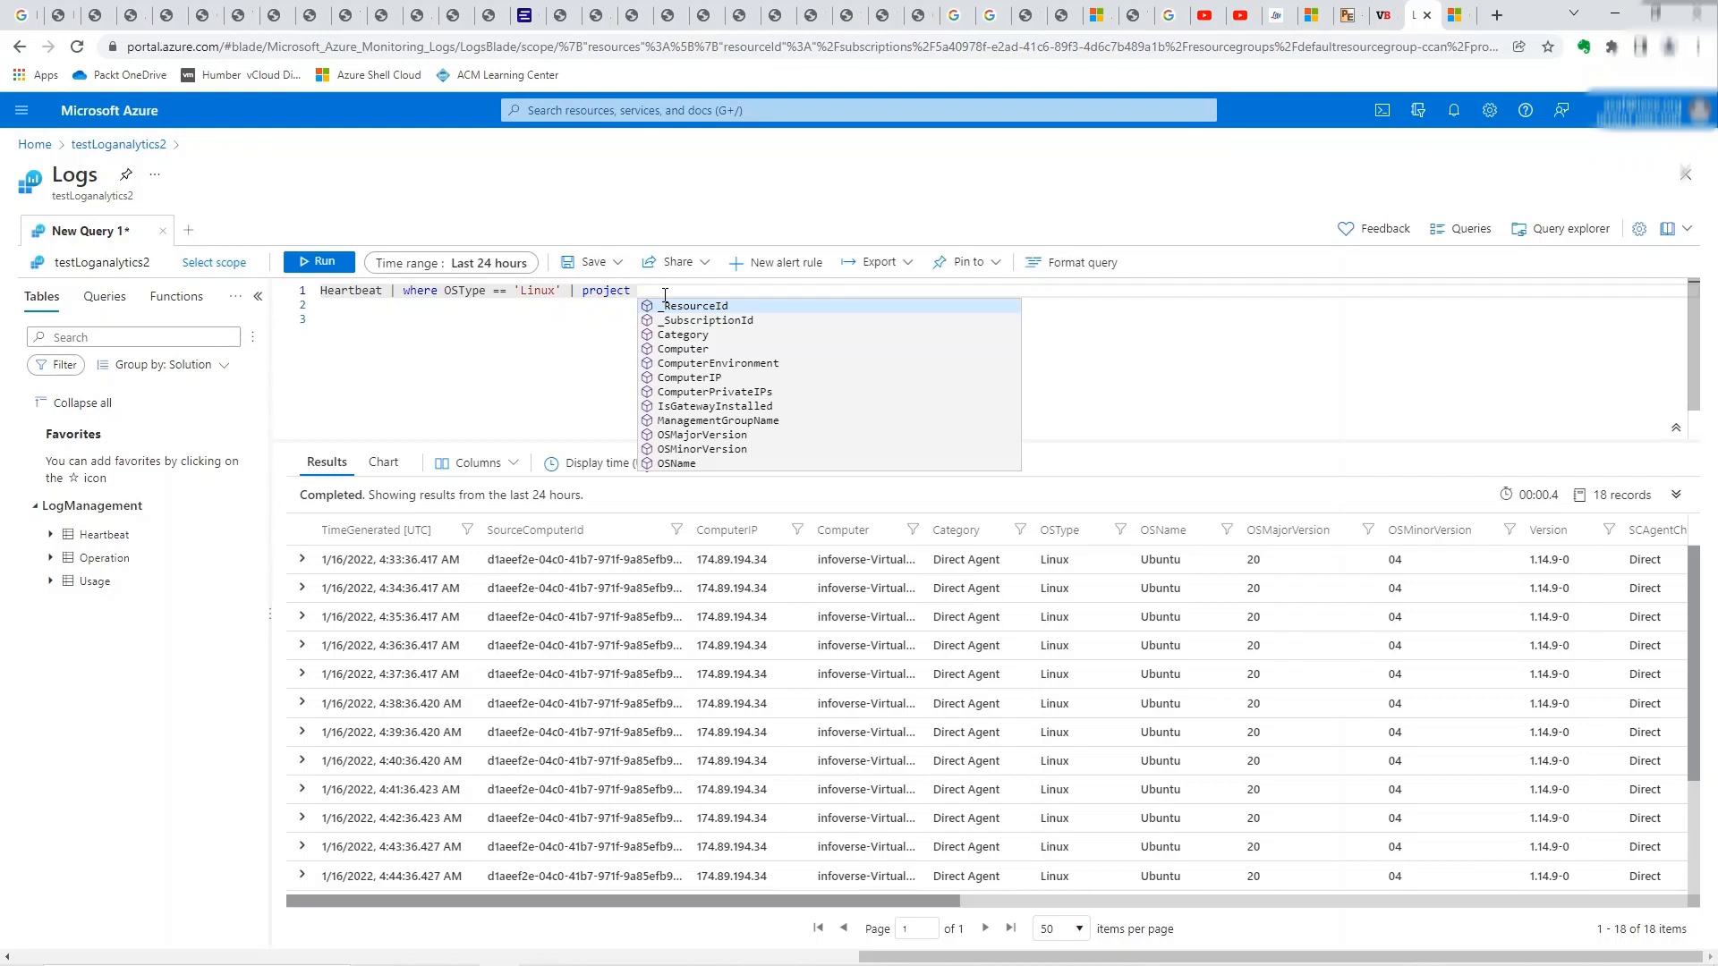
# - Append | project OSName, ComputerEnvironment, Type and run, returning 18 three-column rows
pyautogui.write('z')
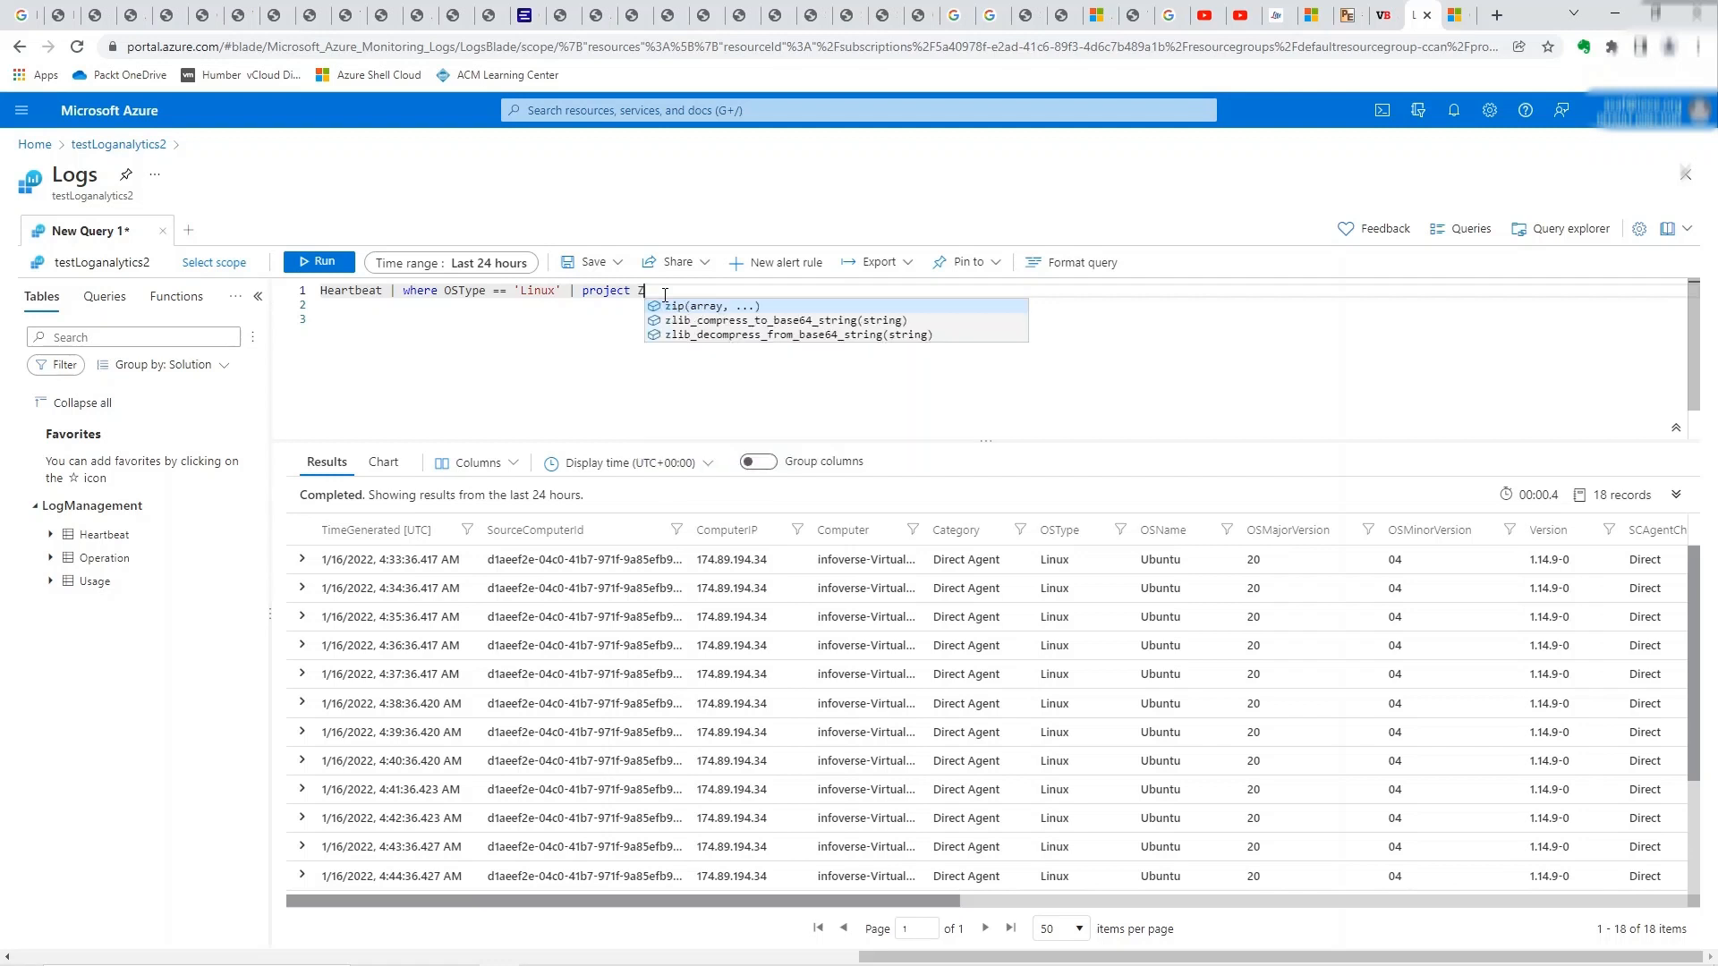
pyautogui.press('Backspace')
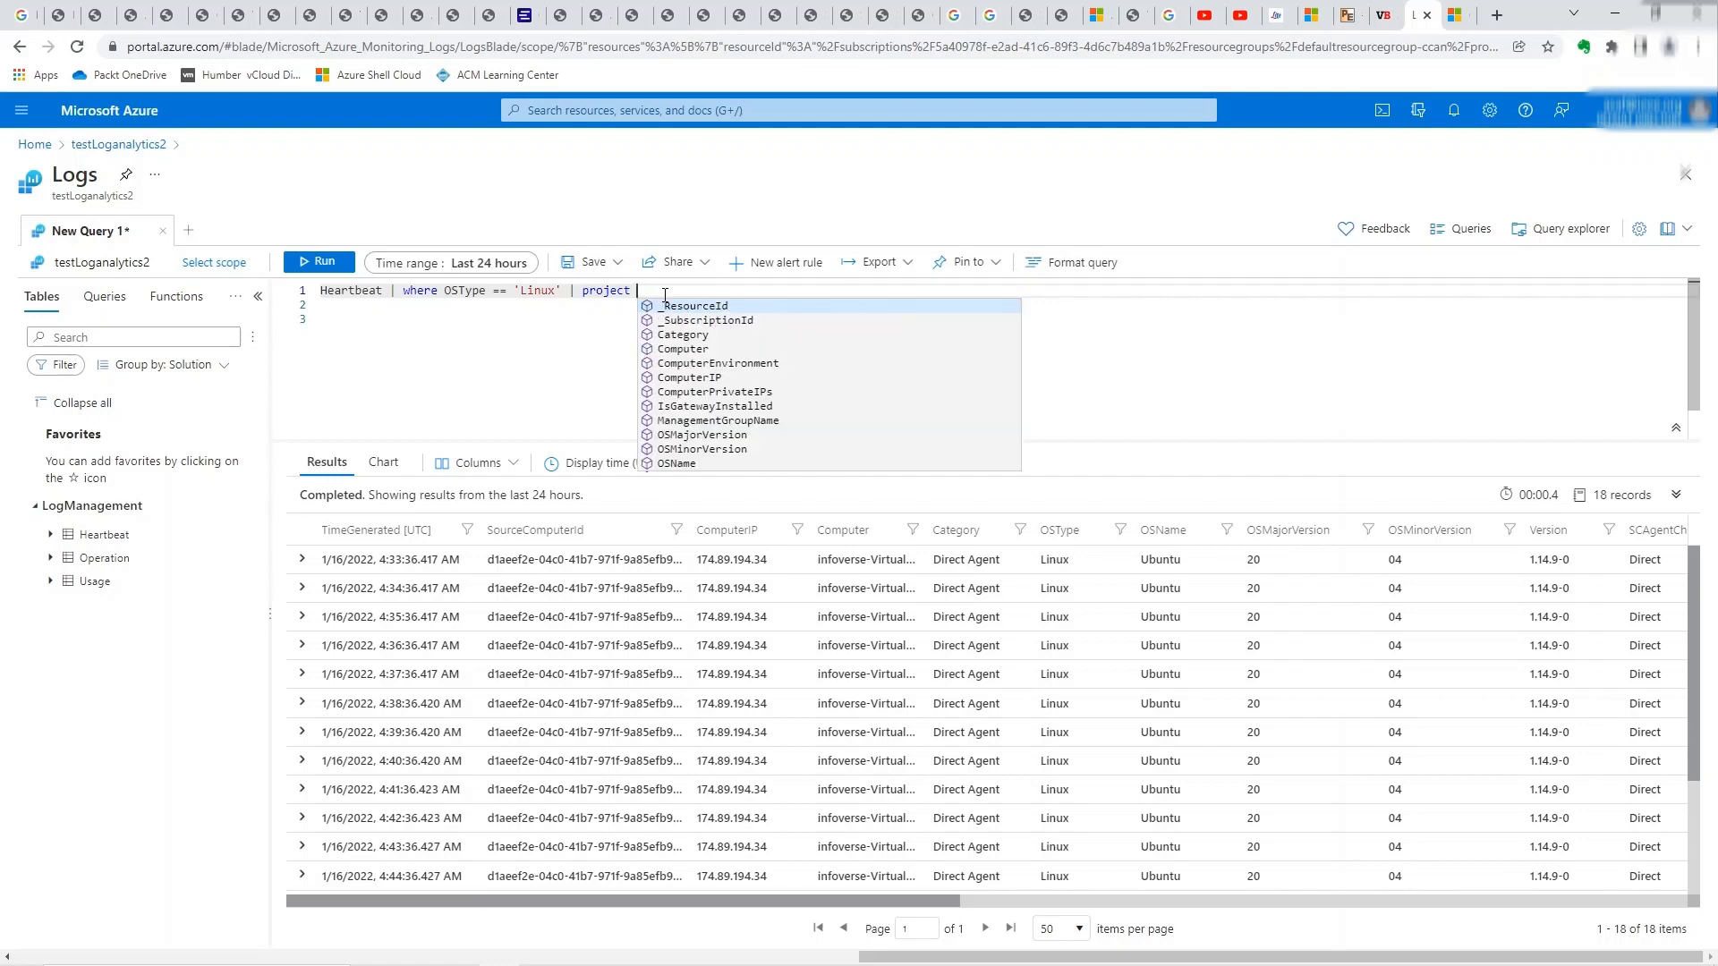
pyautogui.write('OSName, C')
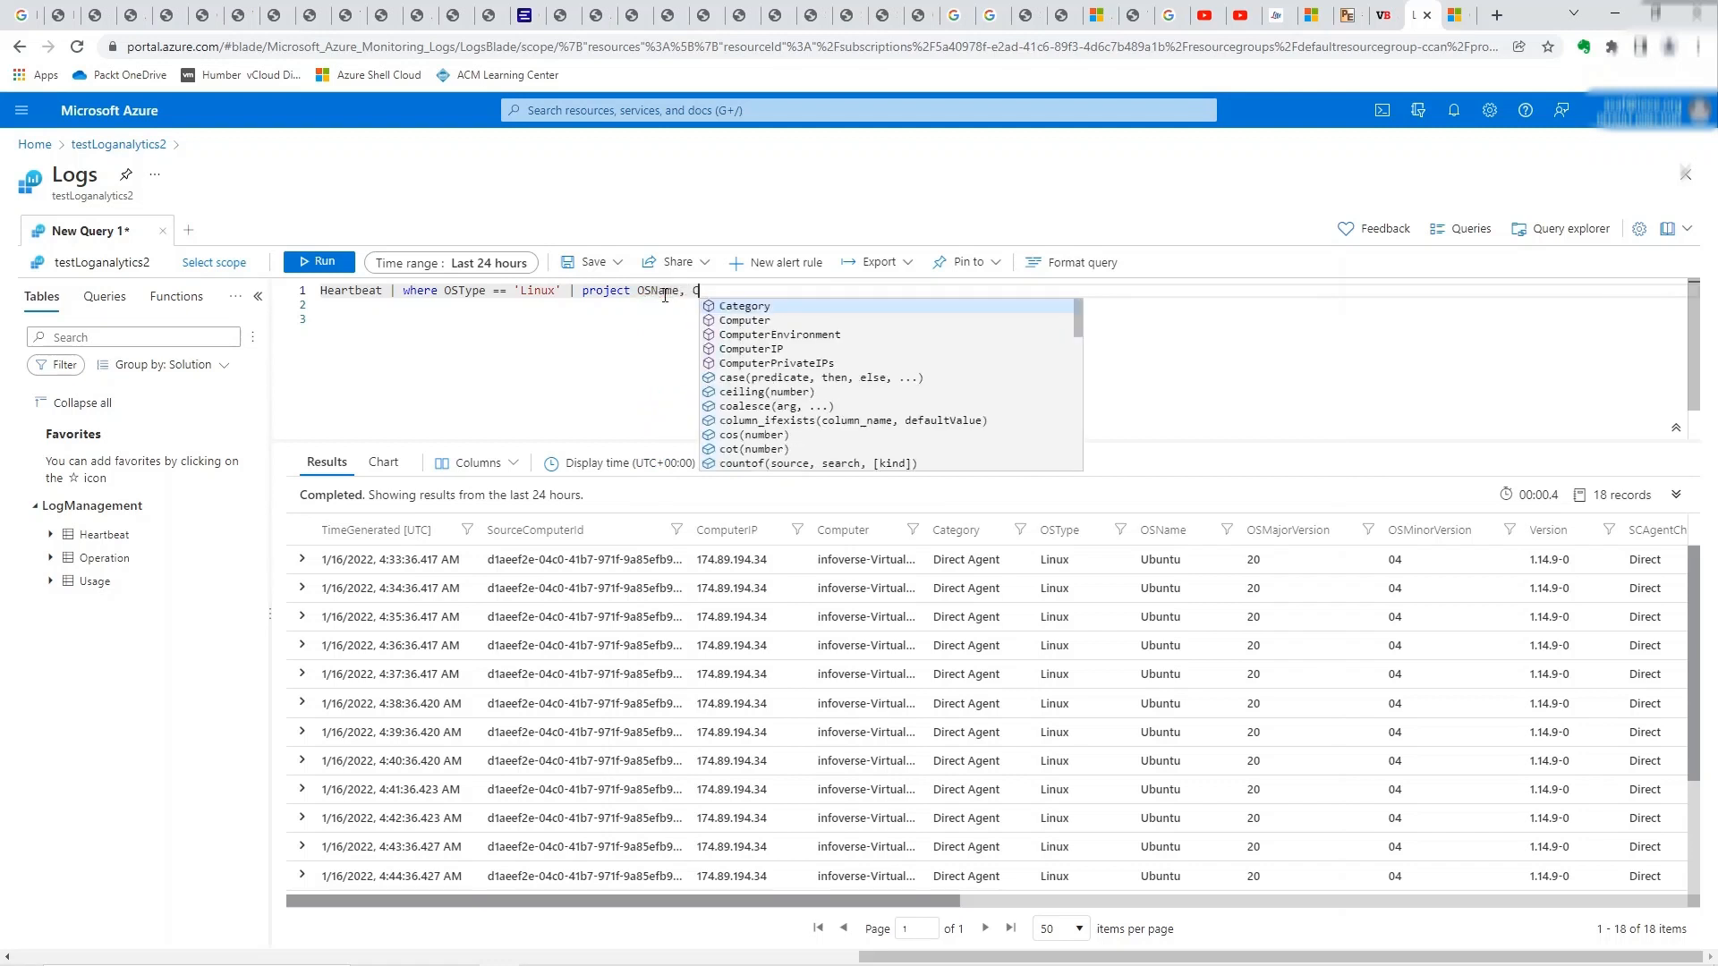
pyautogui.write('om')
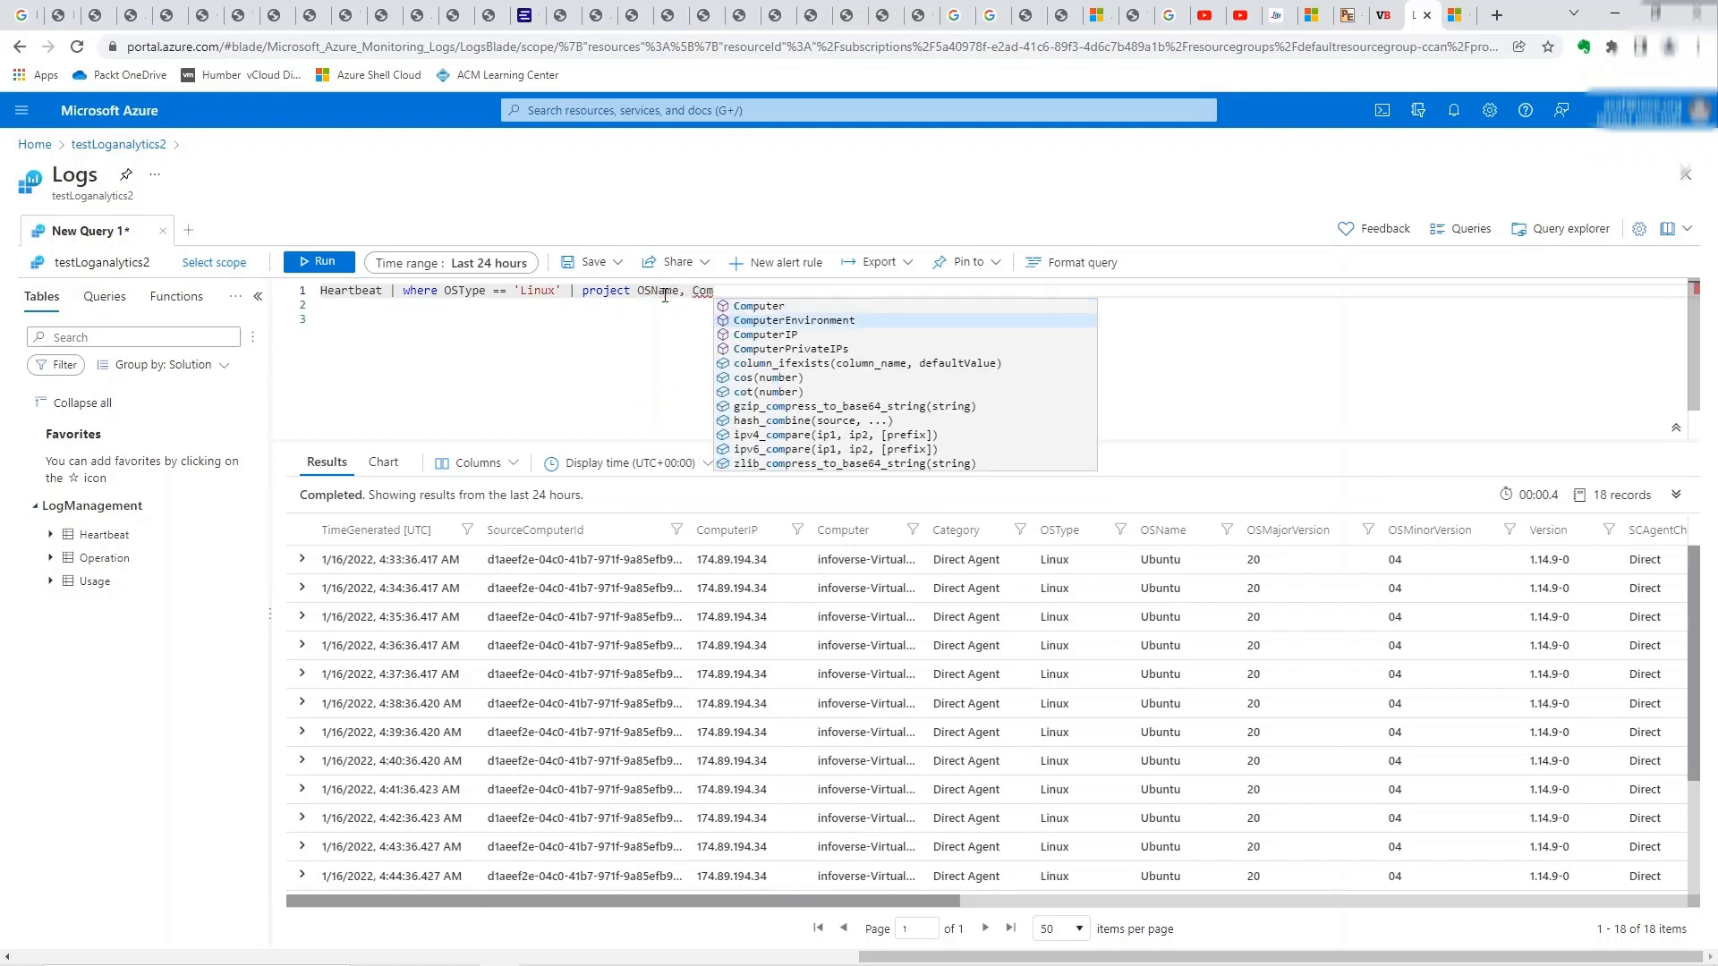
pyautogui.write('computerEnvironment, Ty')
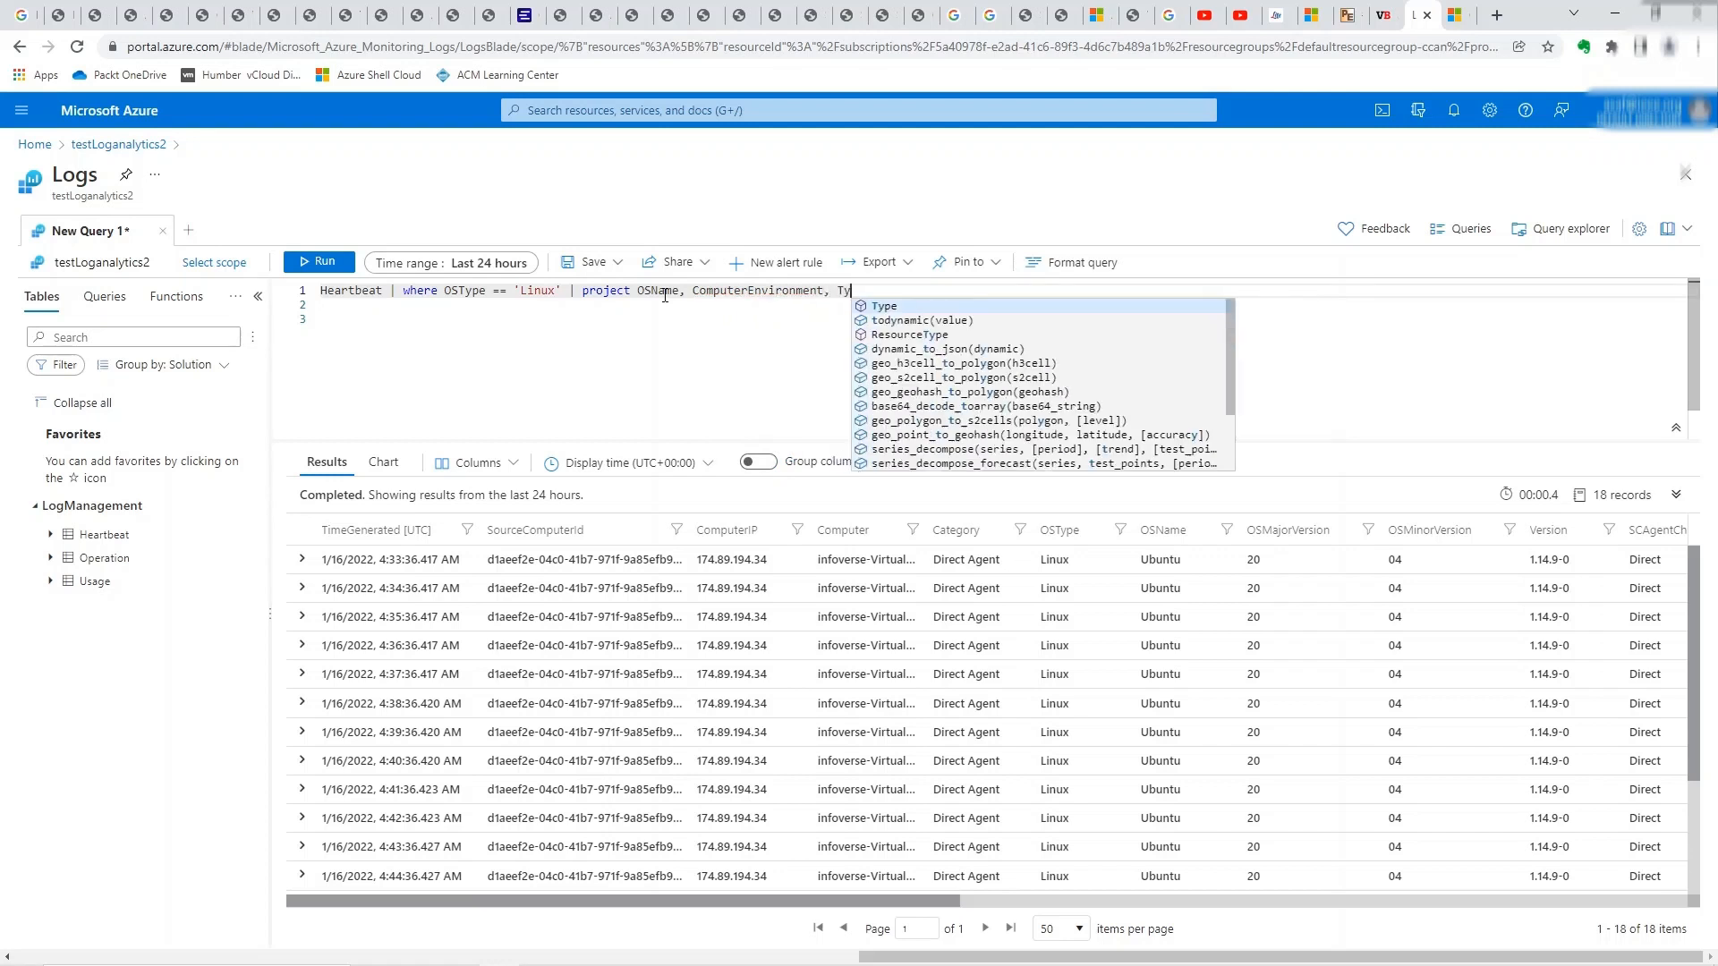
pyautogui.write('pe')
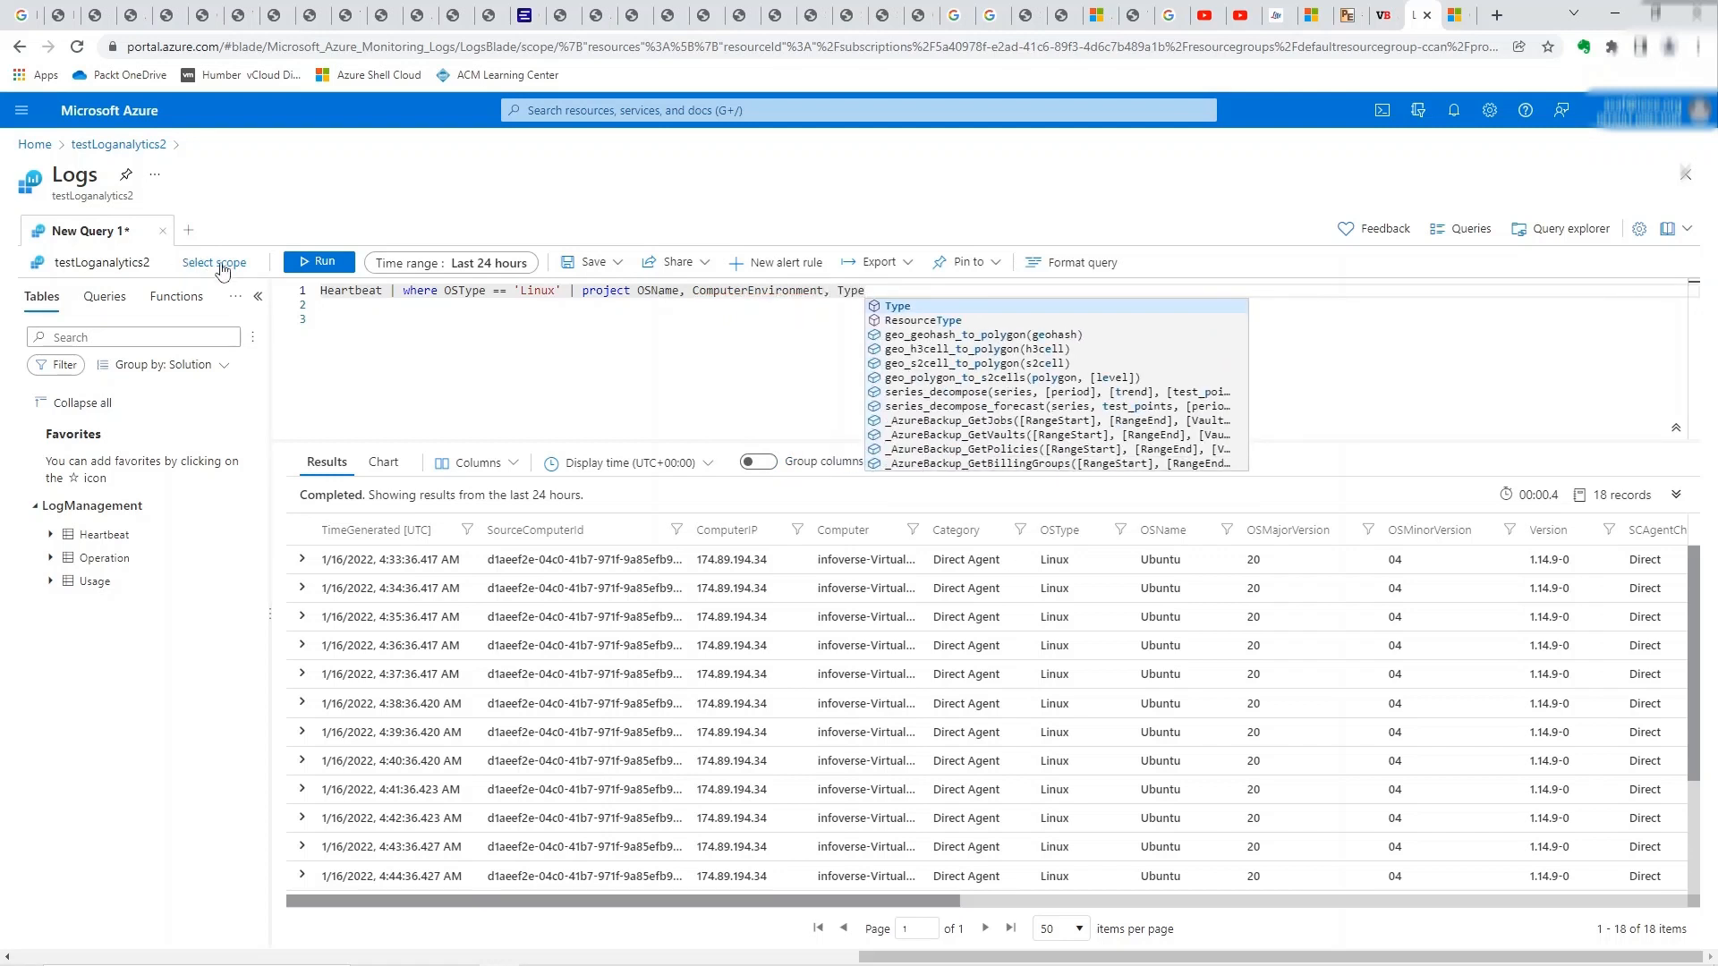
pyautogui.click(319, 261)
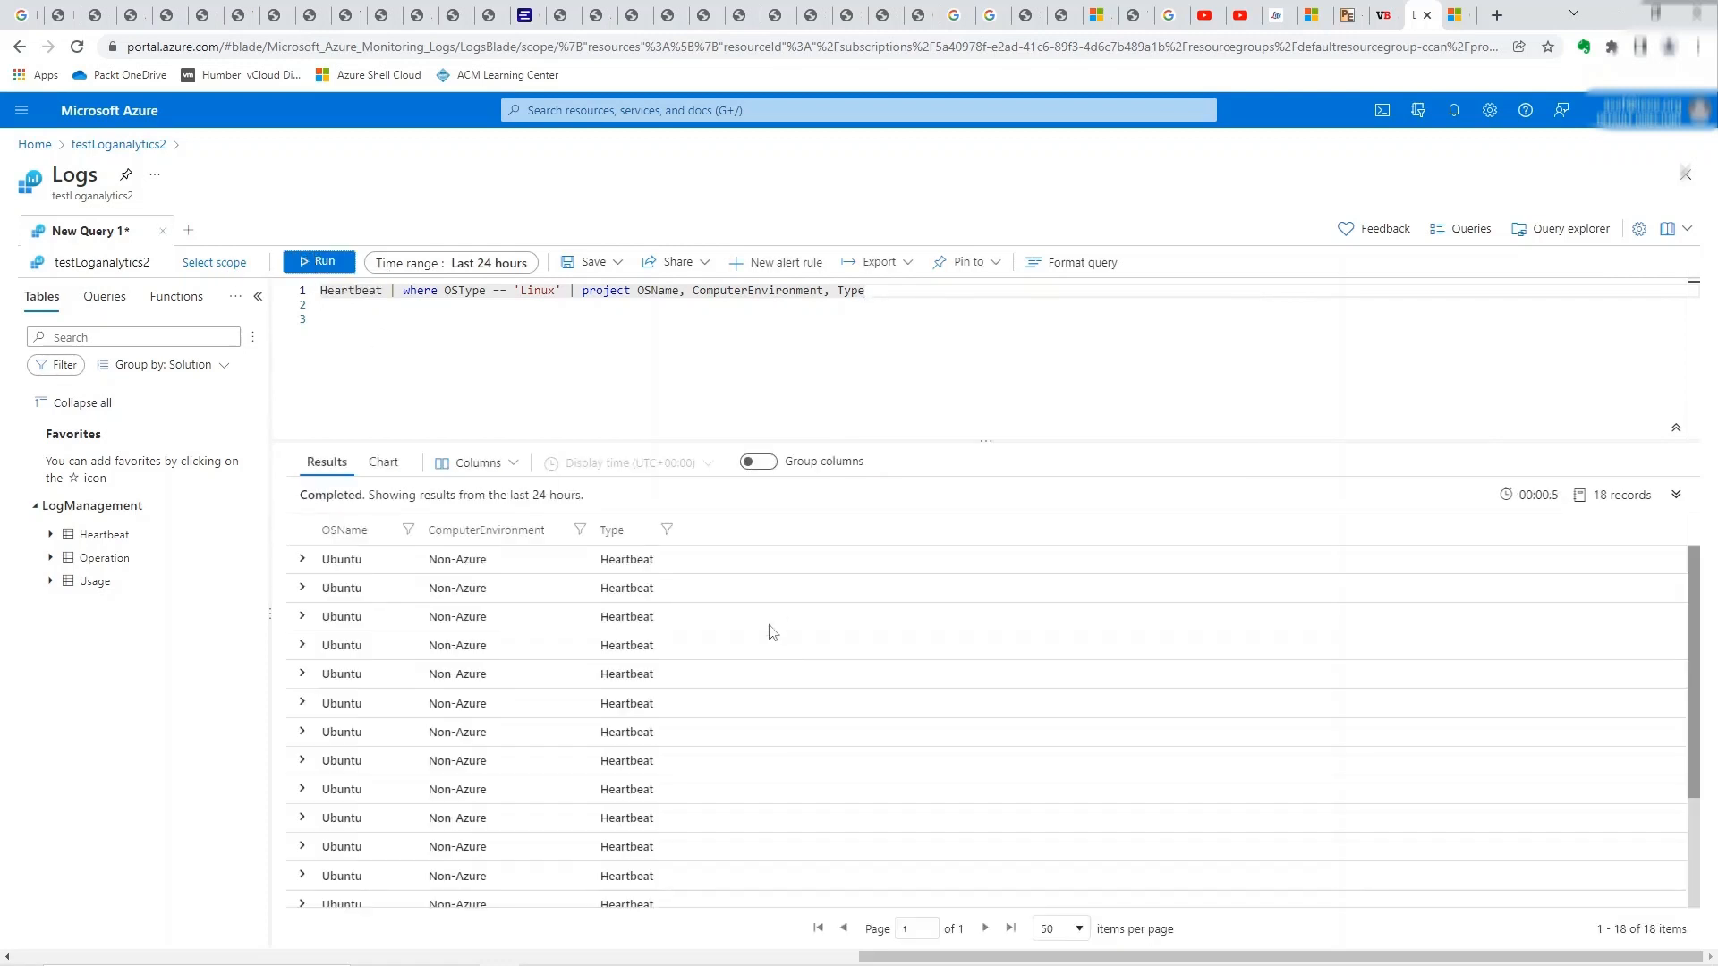
pyautogui.moveTo(349, 565)
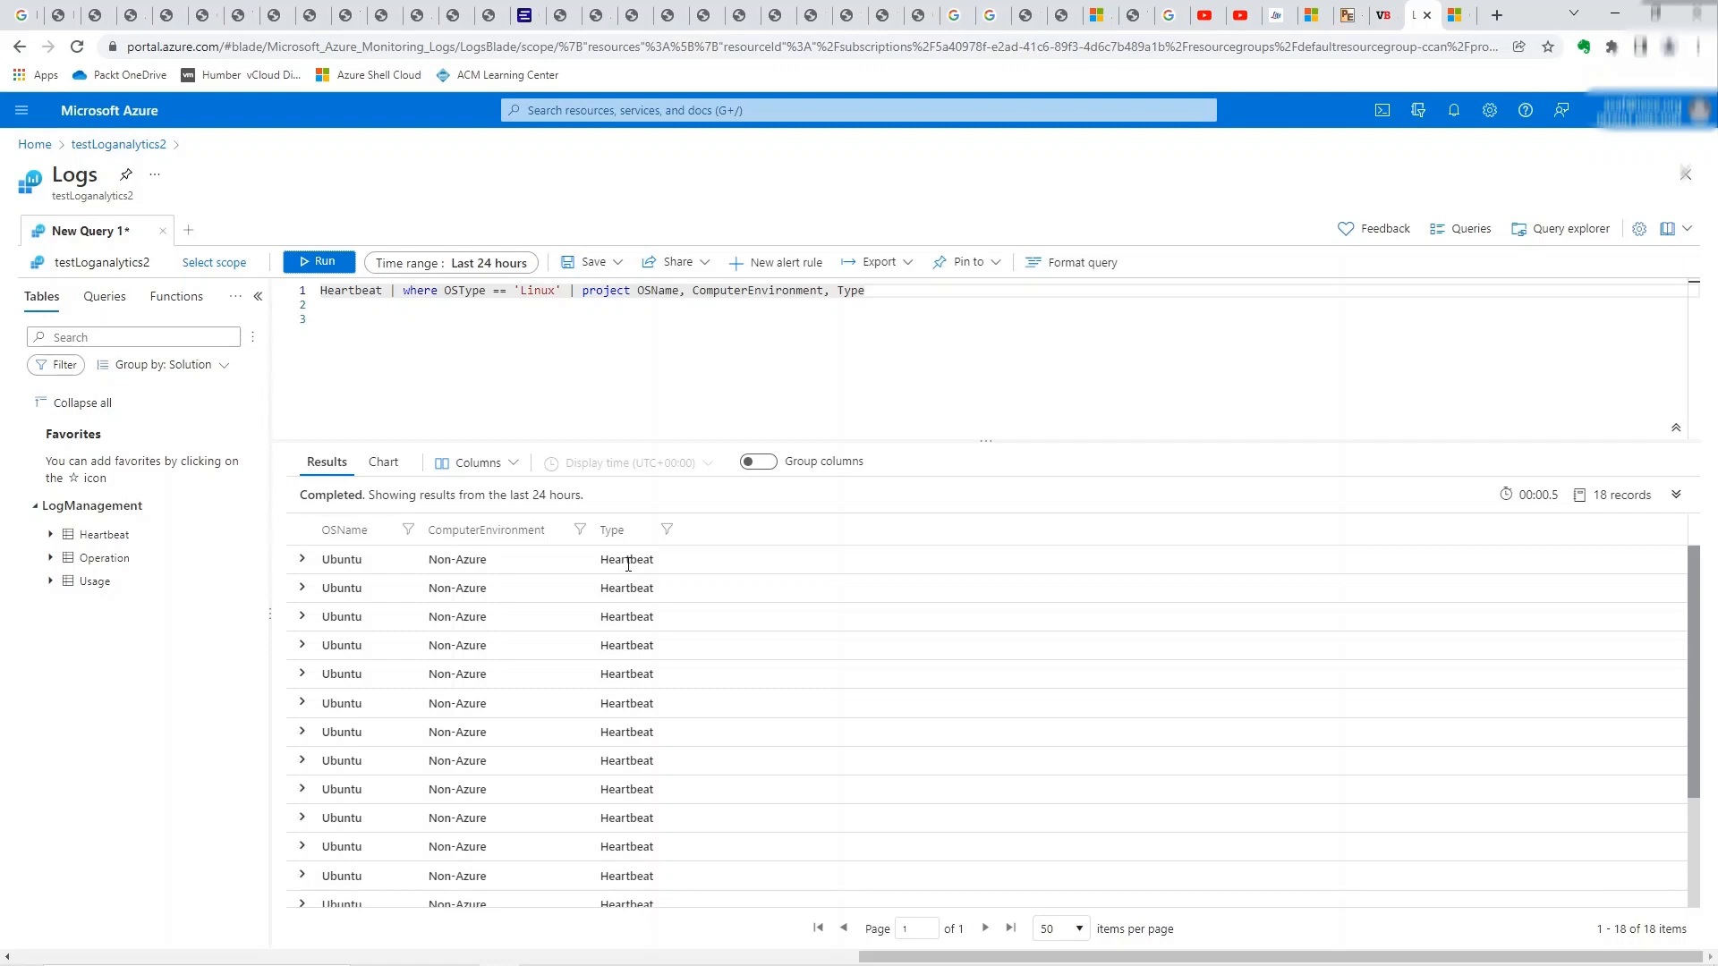
pyautogui.scroll(-3)
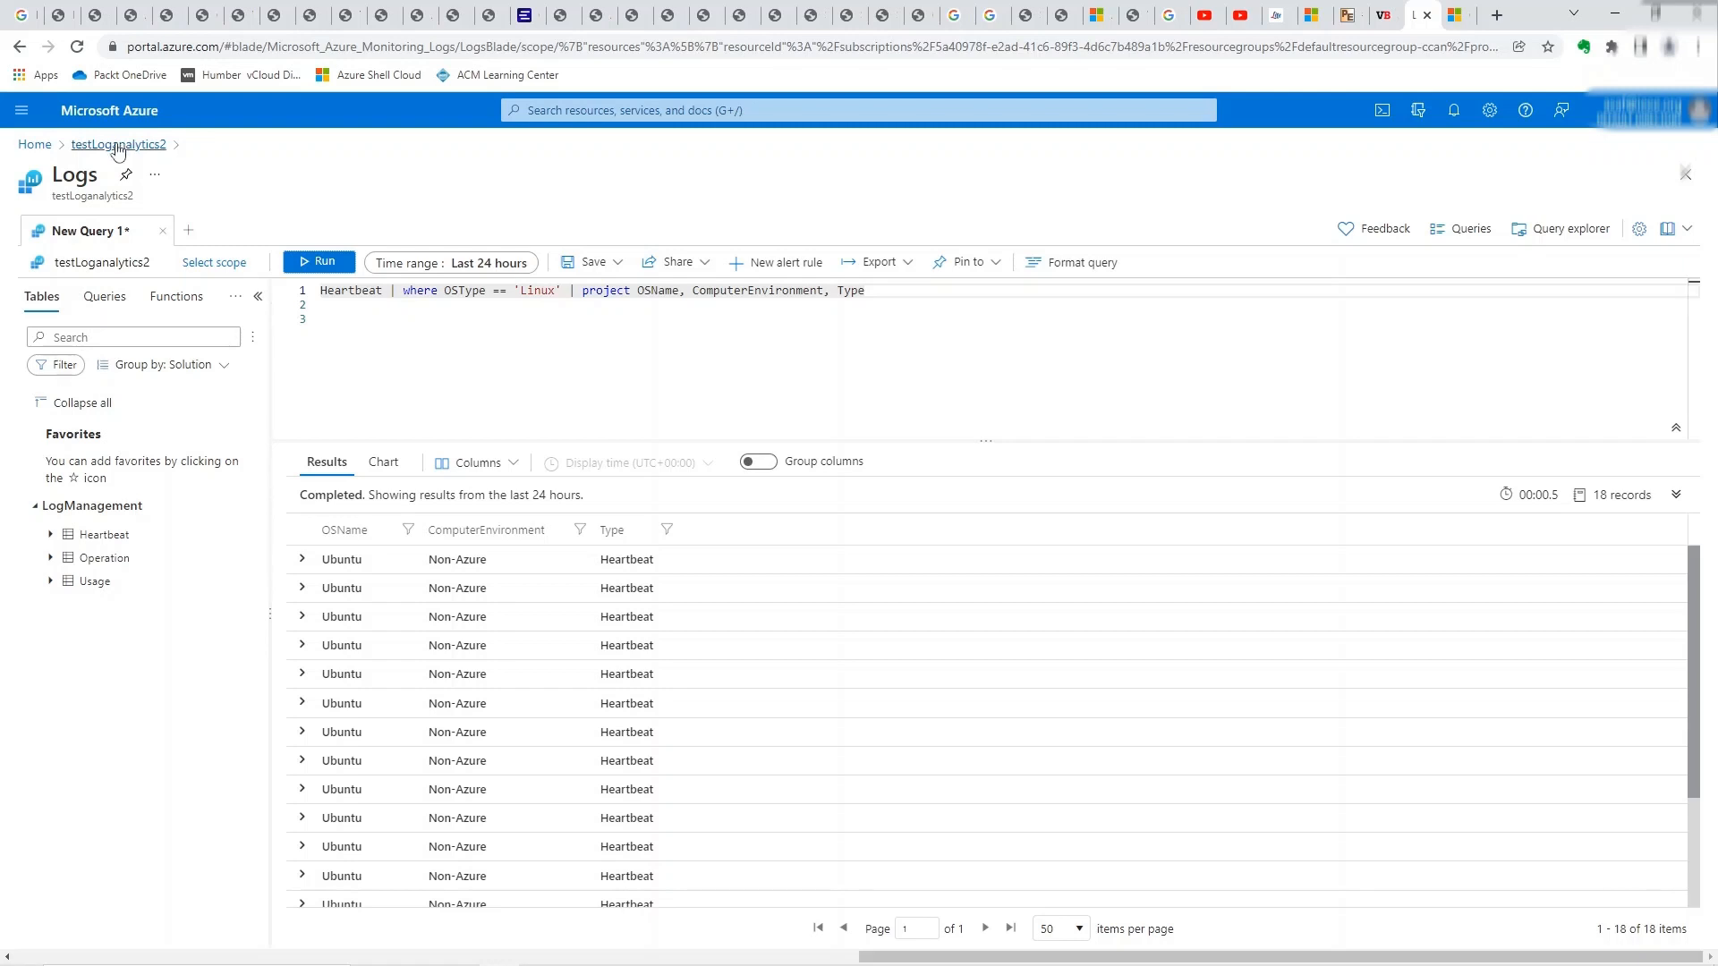
# - Leave Logs for the testLoganalytics2 workspace, discarding unsaved edits, and view Agents management
pyautogui.click(118, 143)
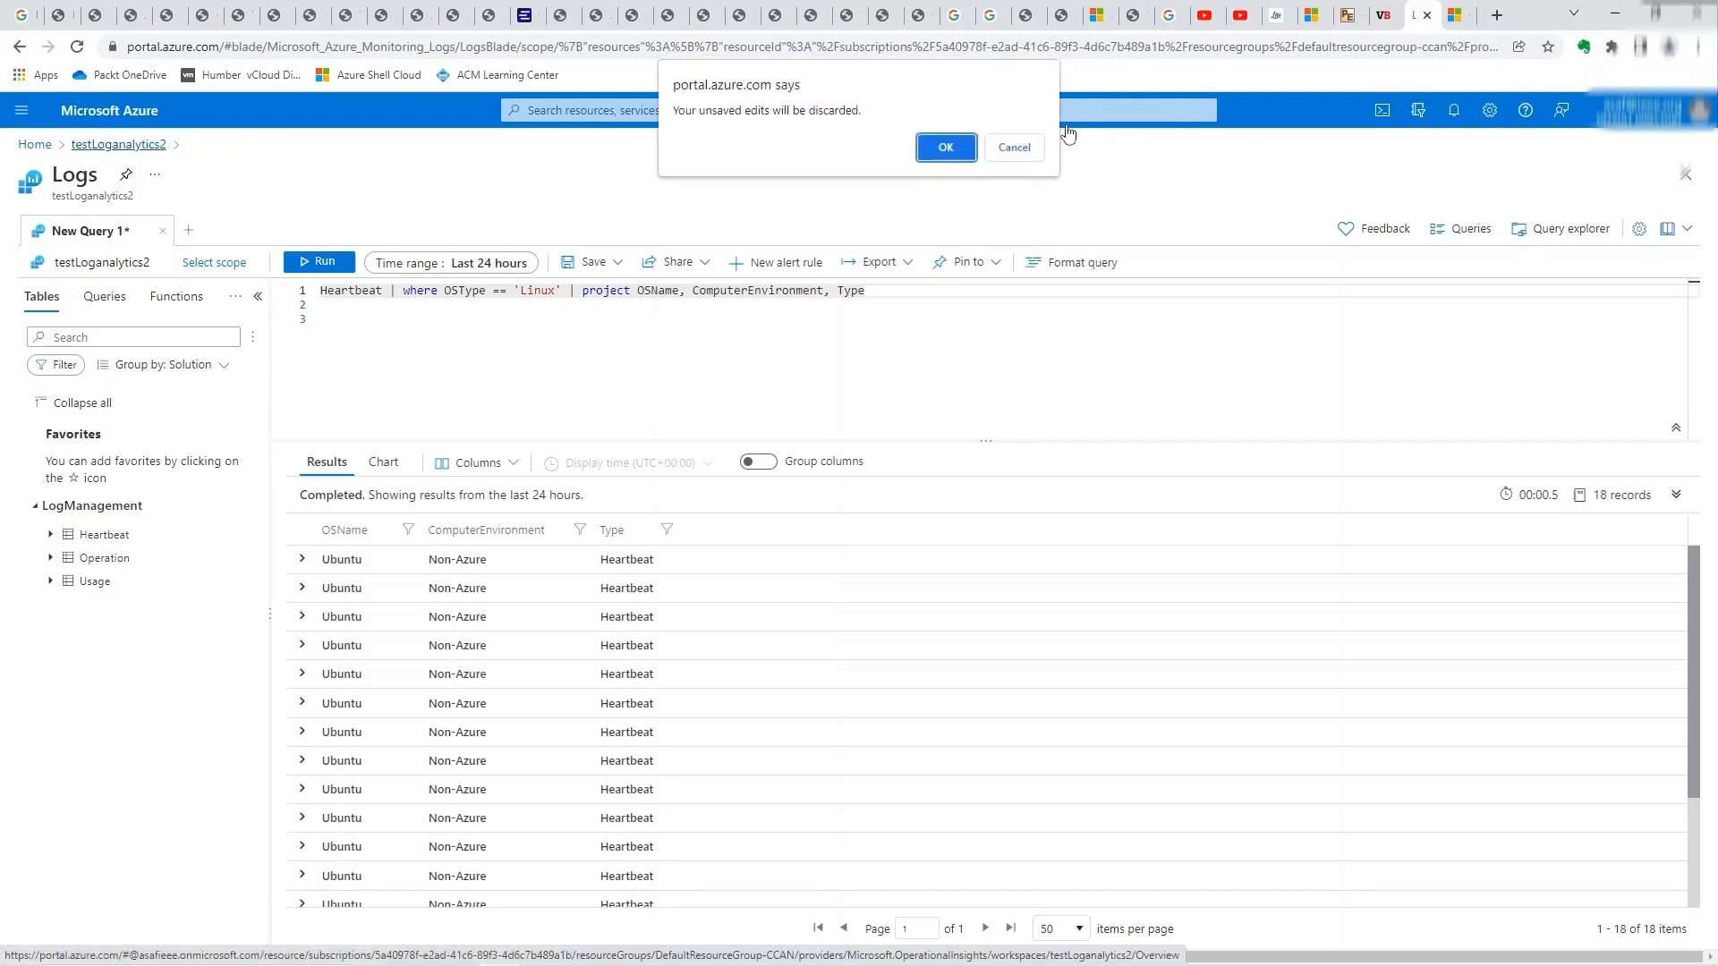
pyautogui.click(945, 146)
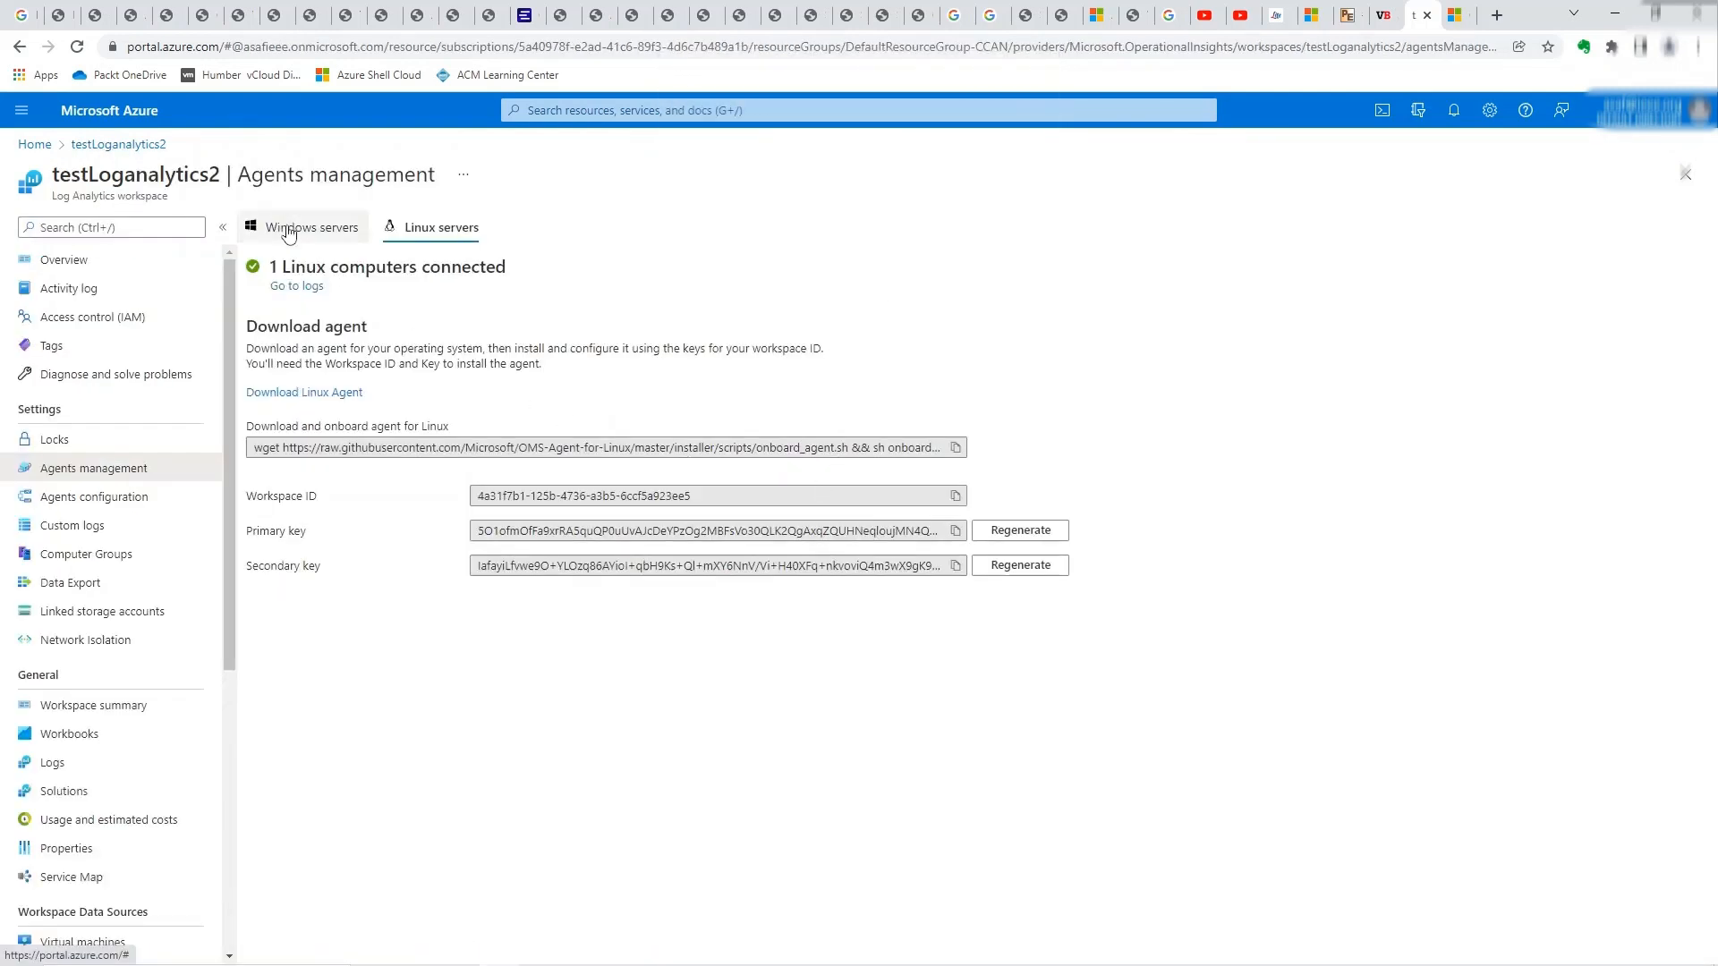
pyautogui.click(311, 227)
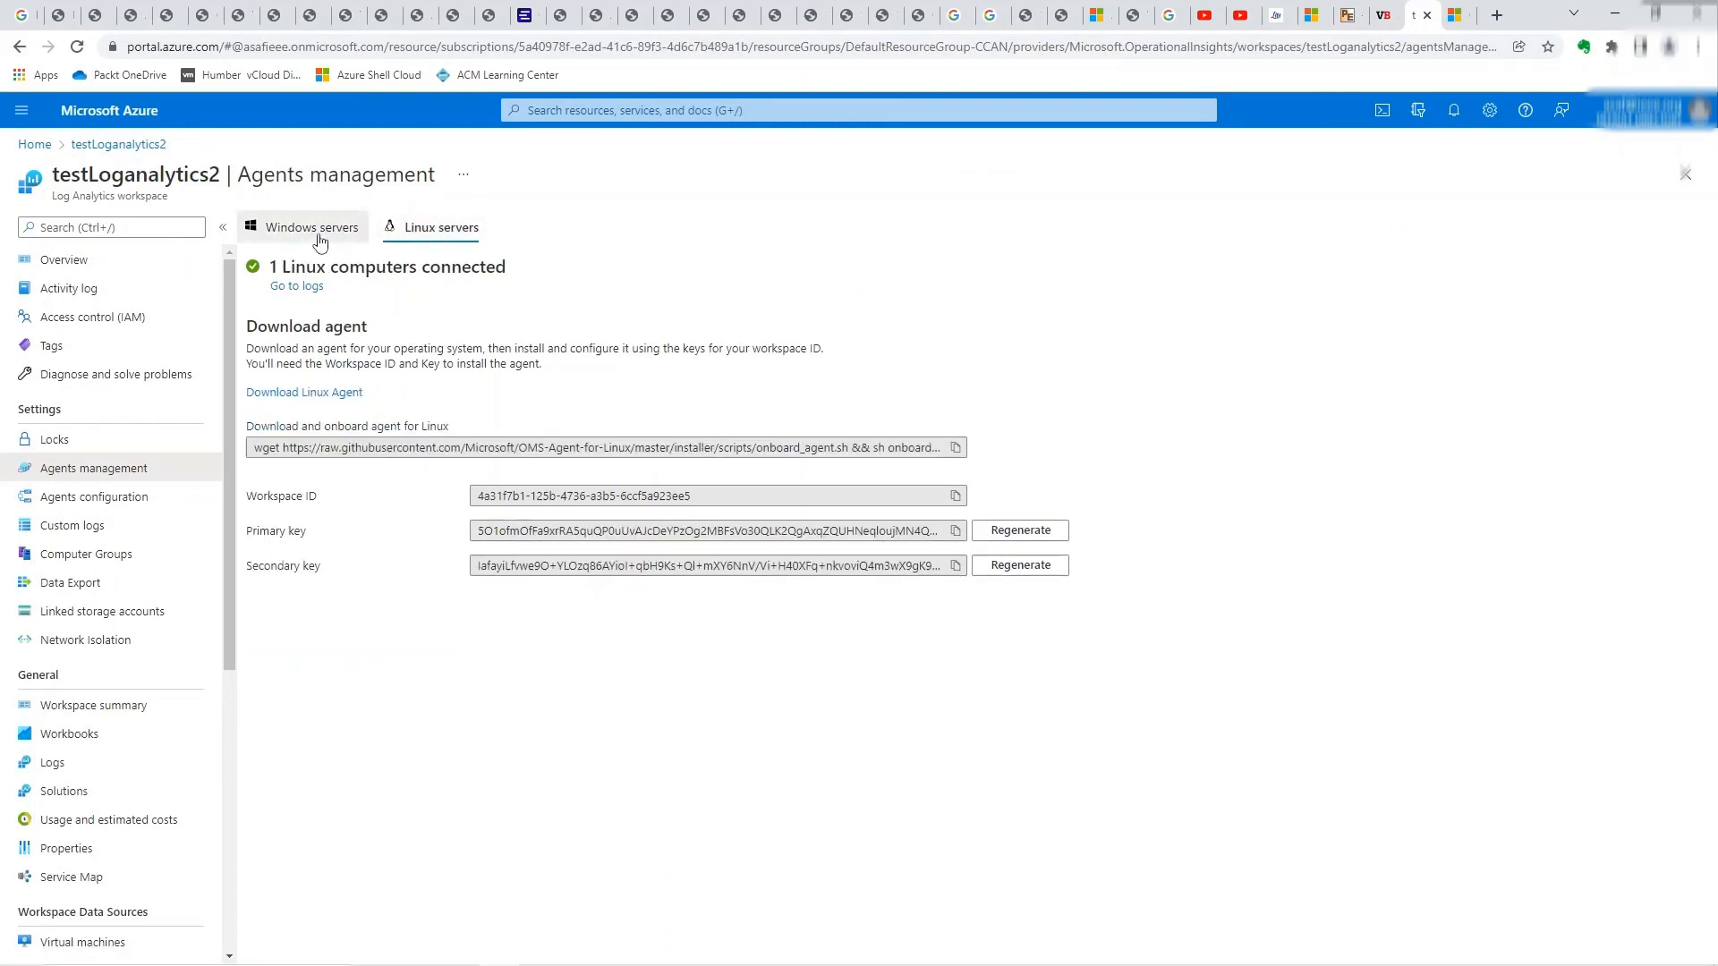
pyautogui.click(312, 227)
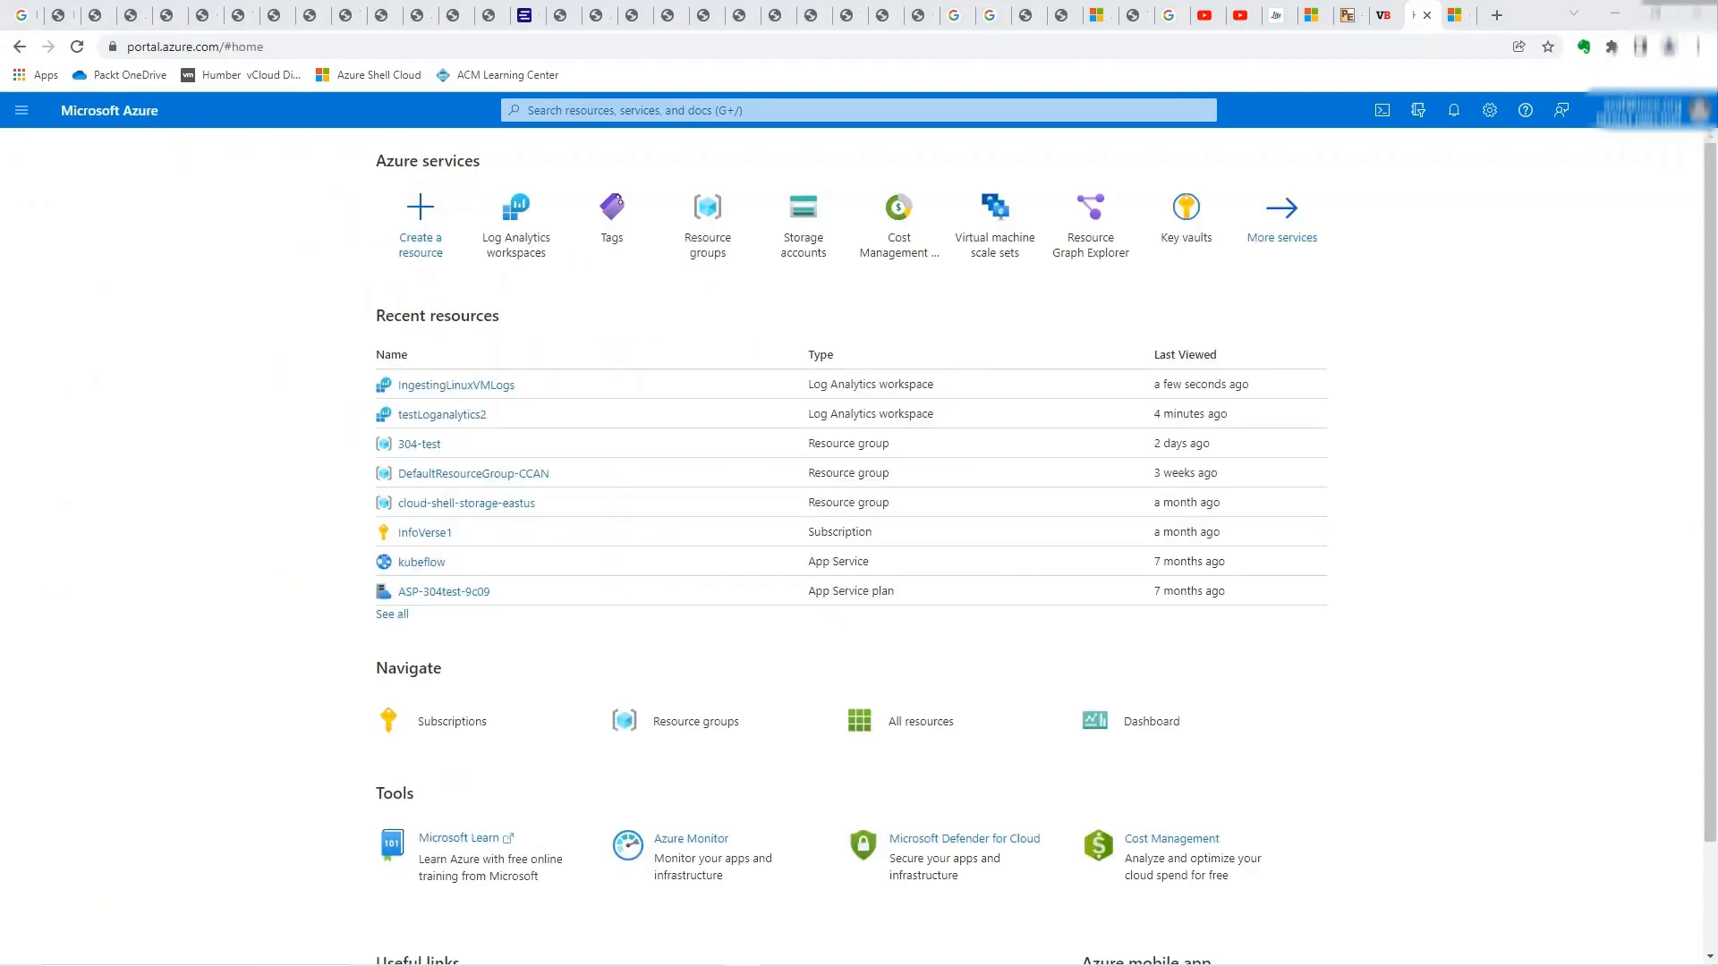
pyautogui.moveTo(649, 706)
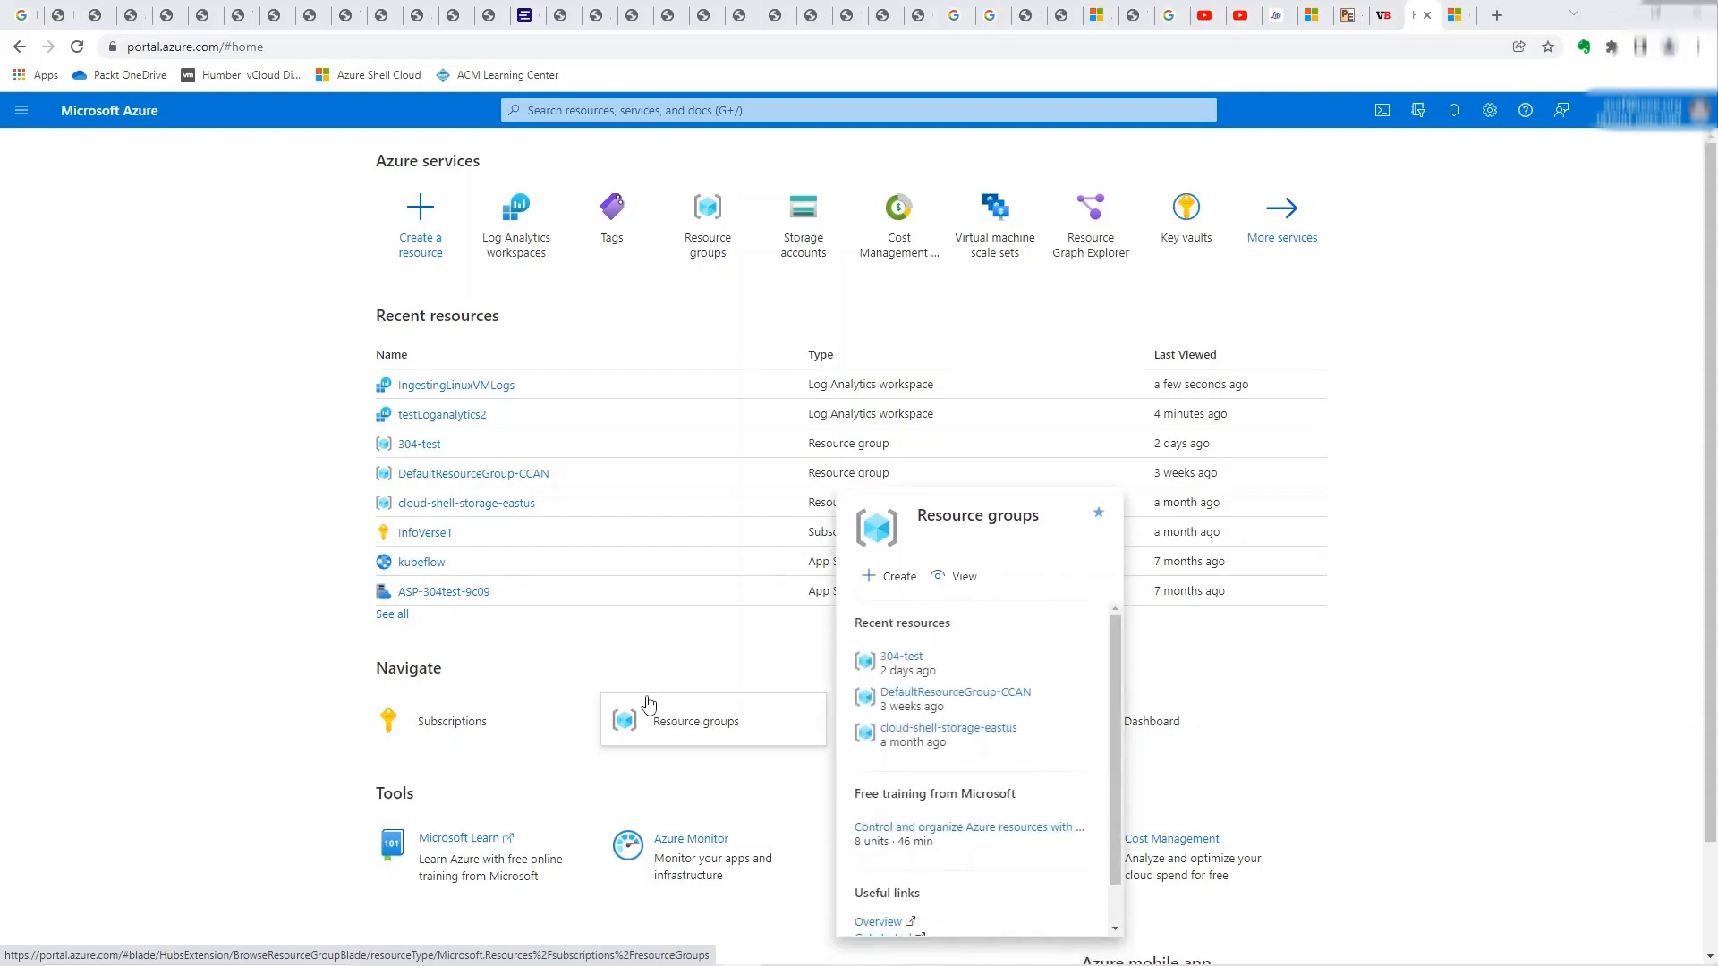
pyautogui.moveTo(662, 639)
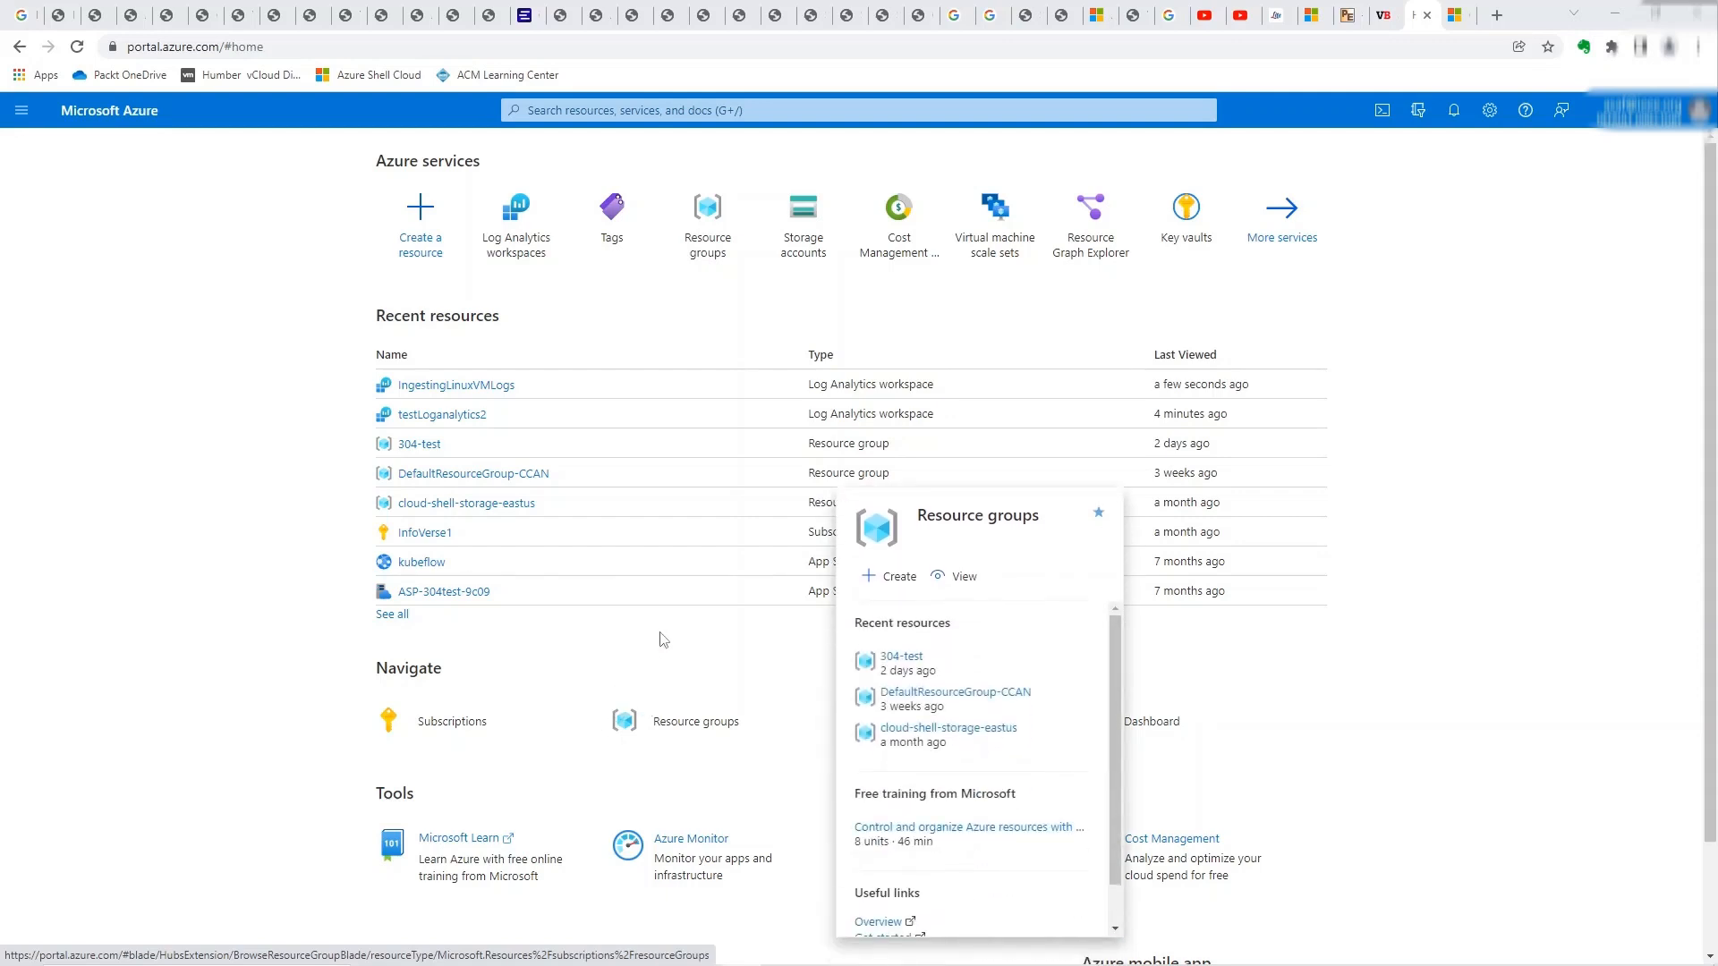
pyautogui.moveTo(486, 181)
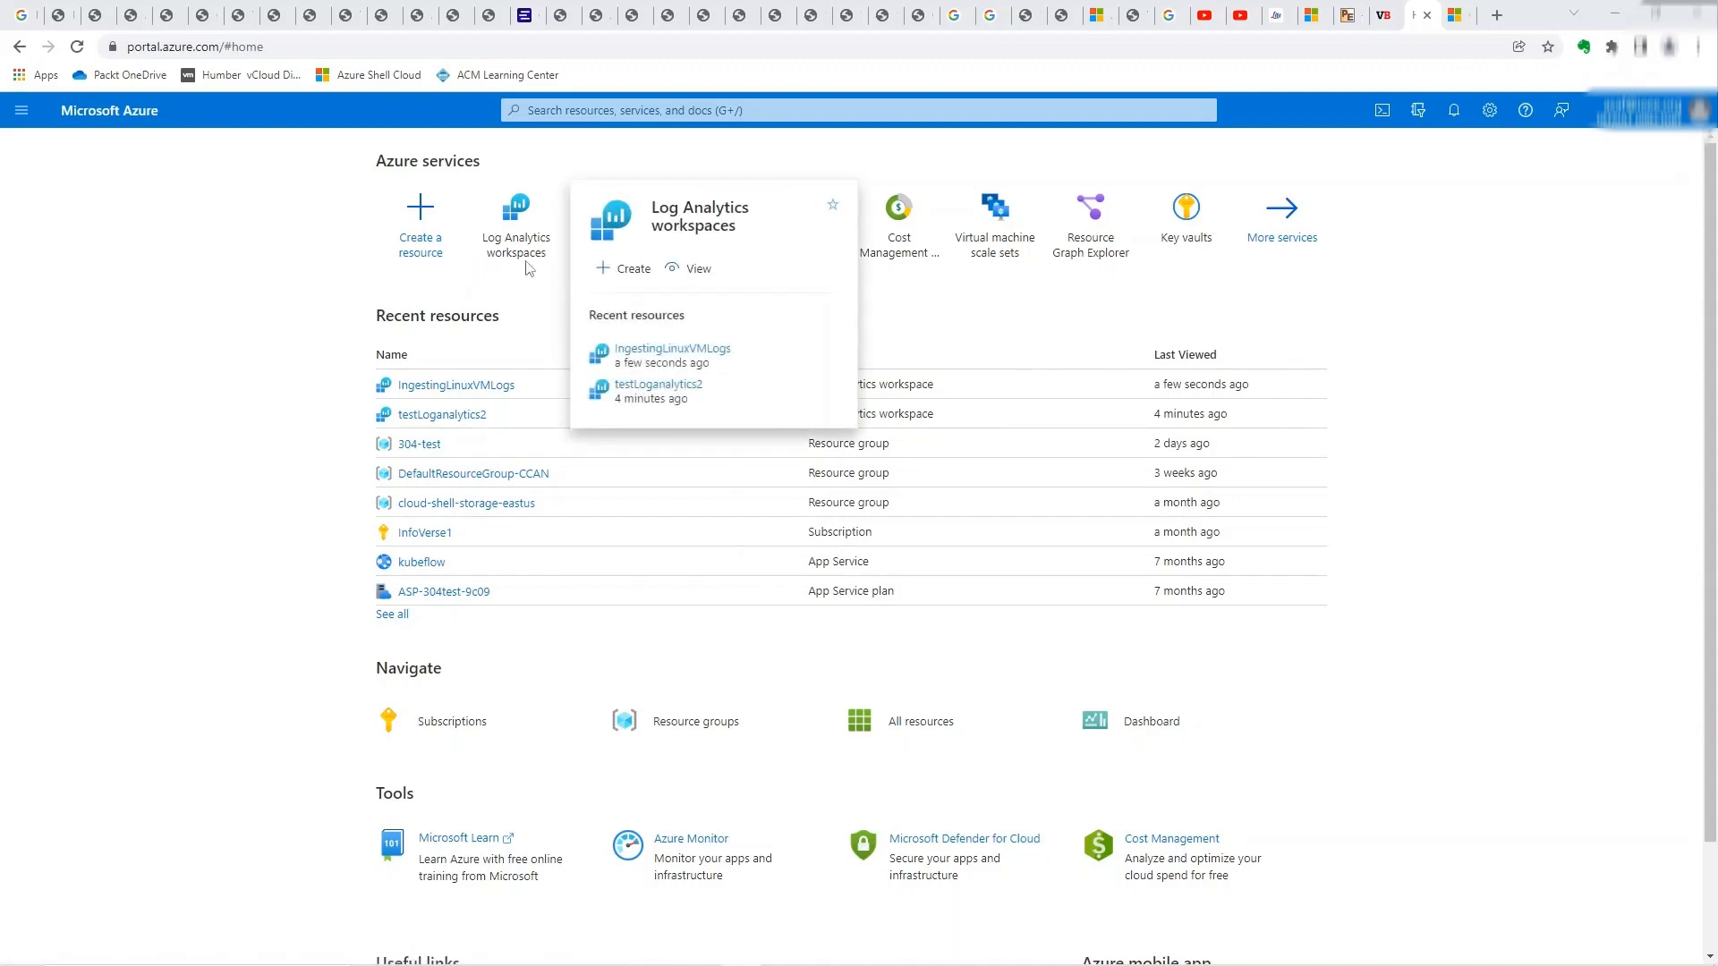
# - Open IngestingLinuxVMLogs Agents management, Linux servers tab, showing 1 Linux computer connected
pyautogui.click(516, 235)
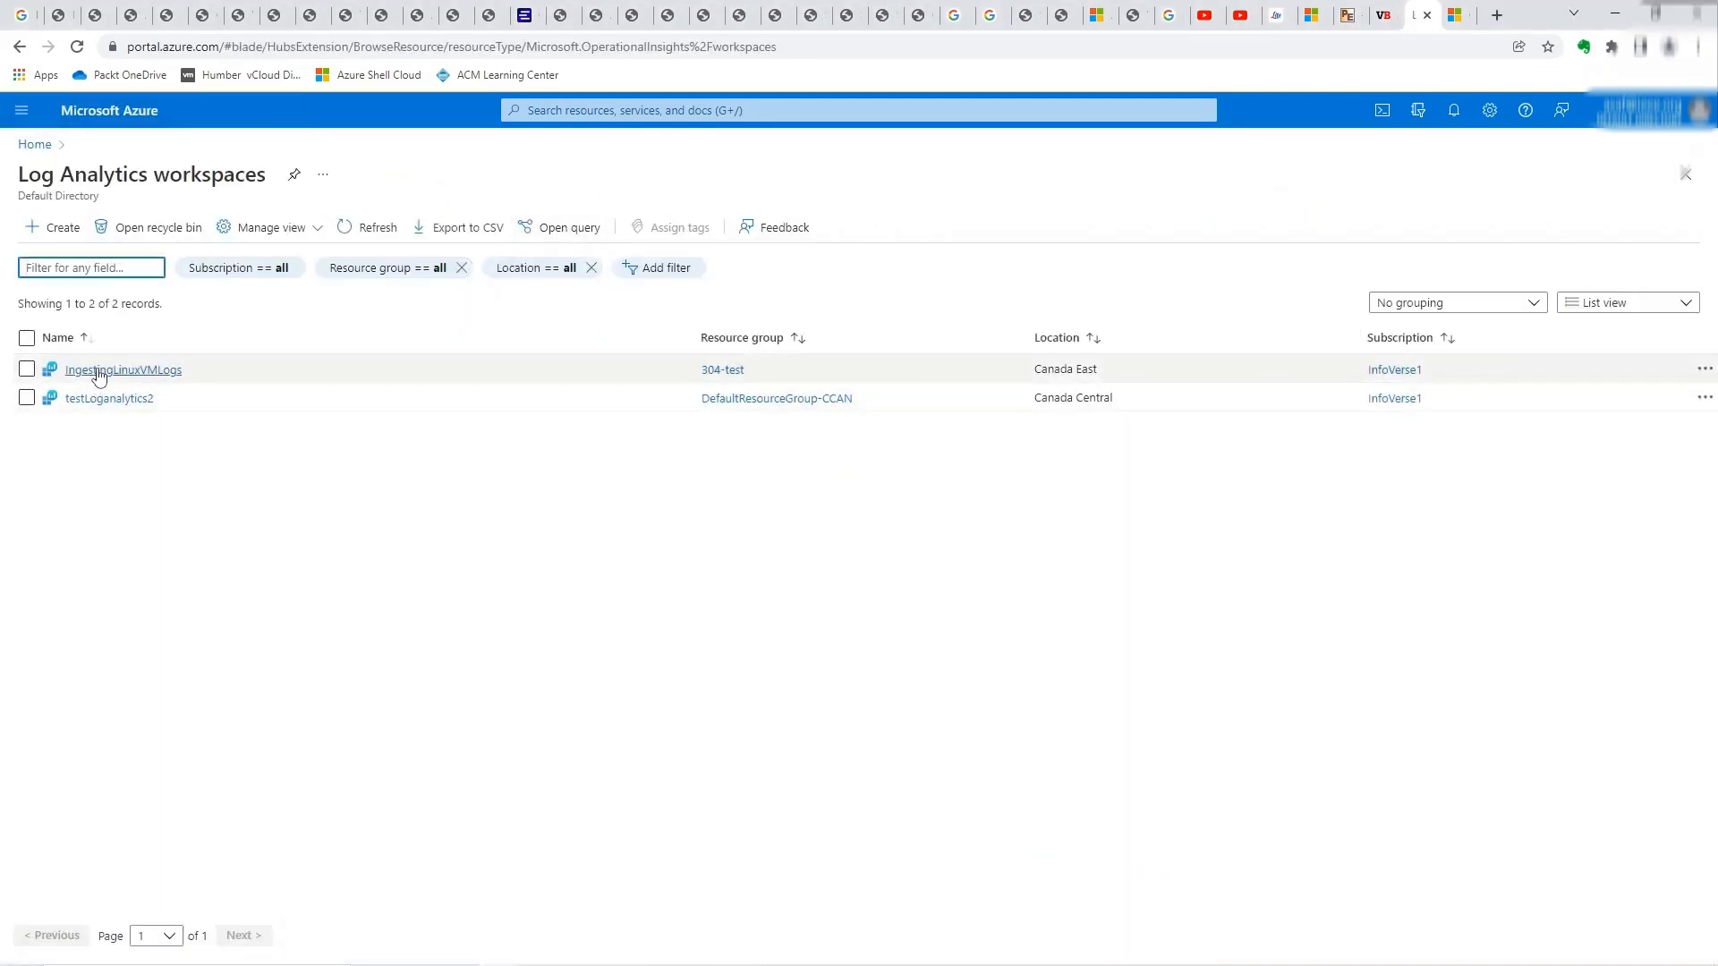
pyautogui.click(121, 369)
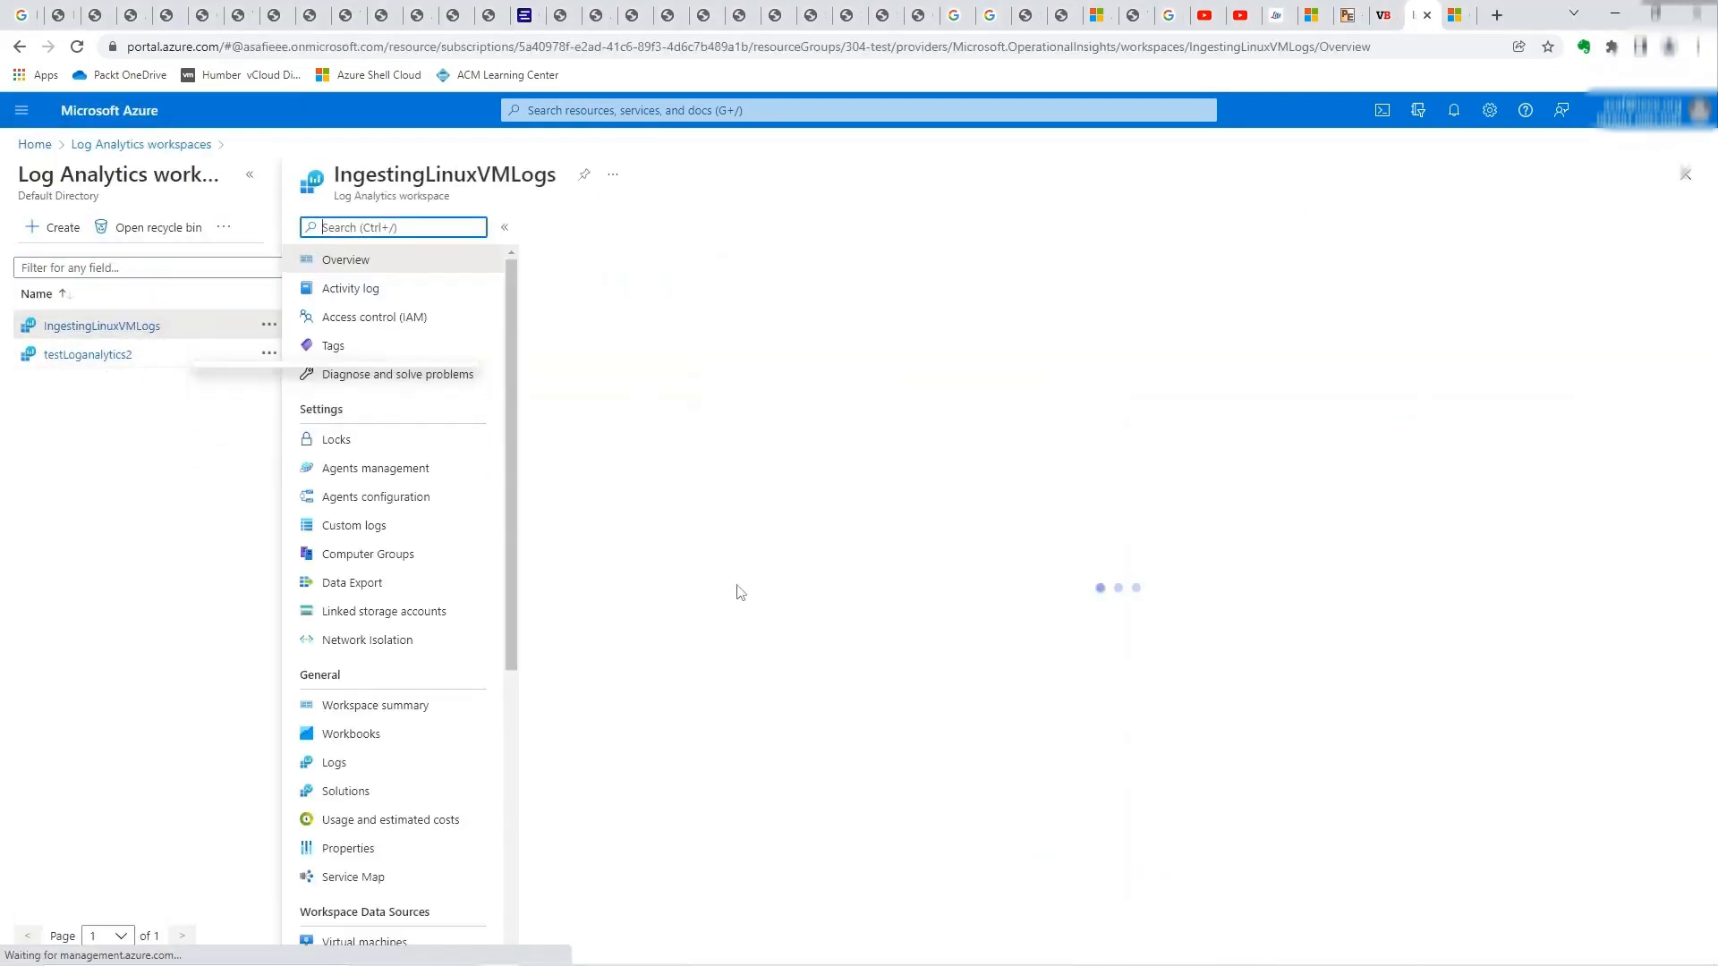
pyautogui.click(343, 259)
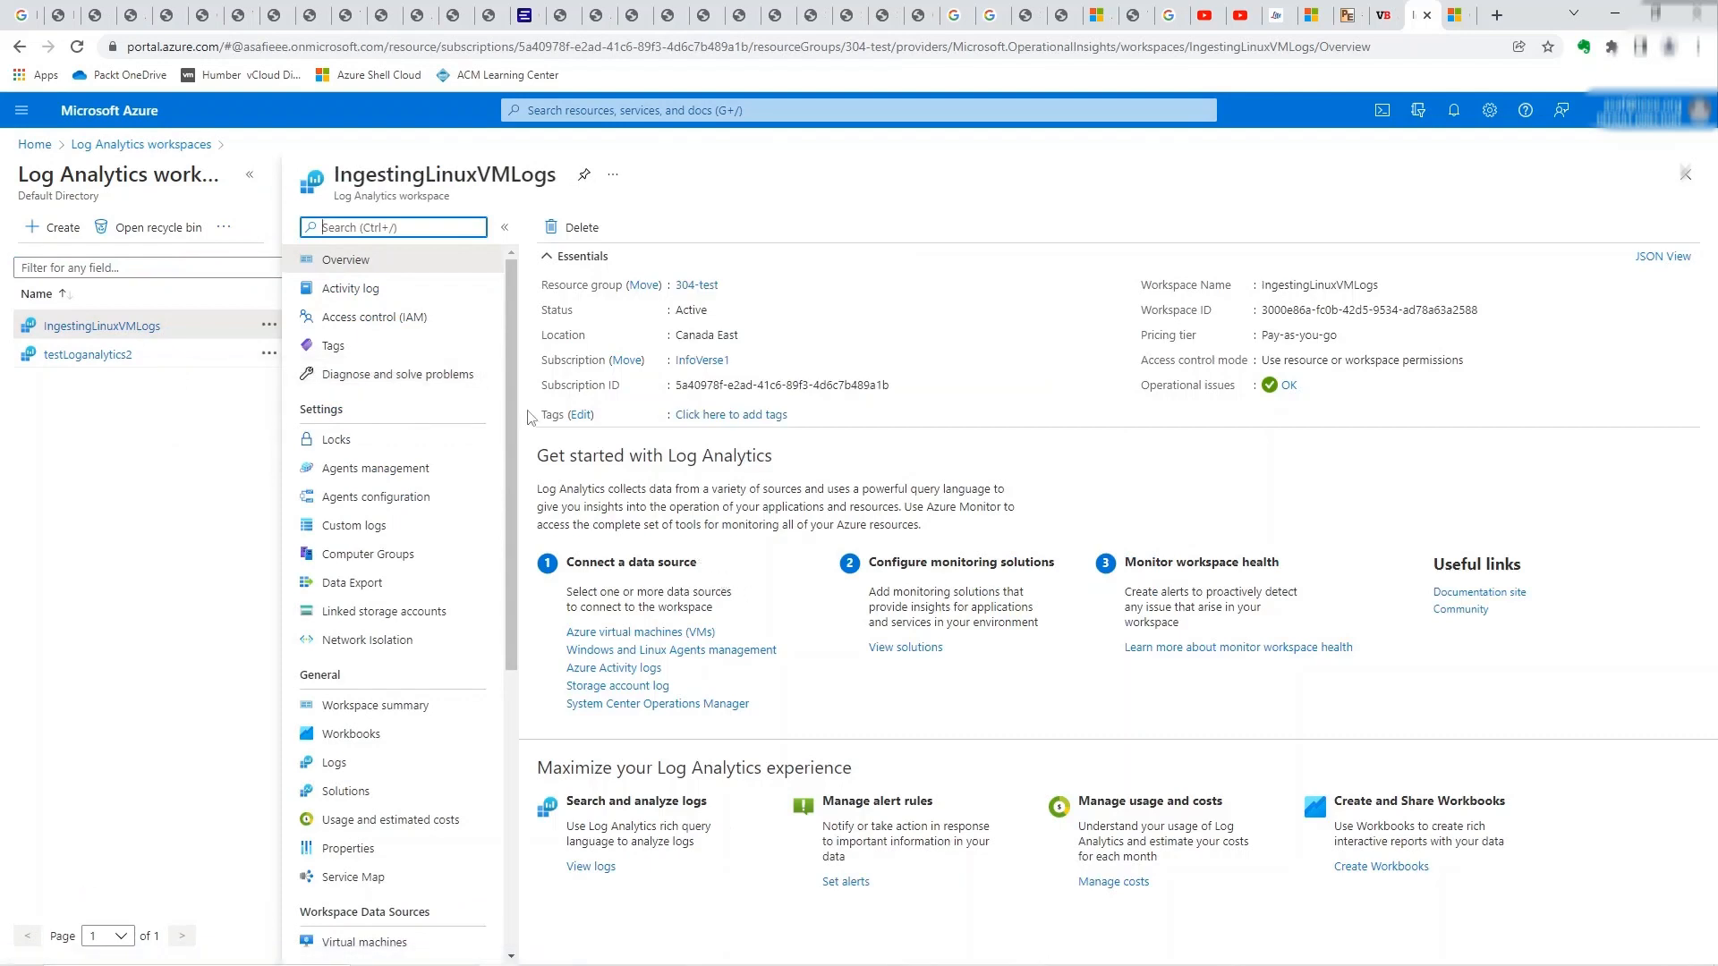
pyautogui.click(374, 469)
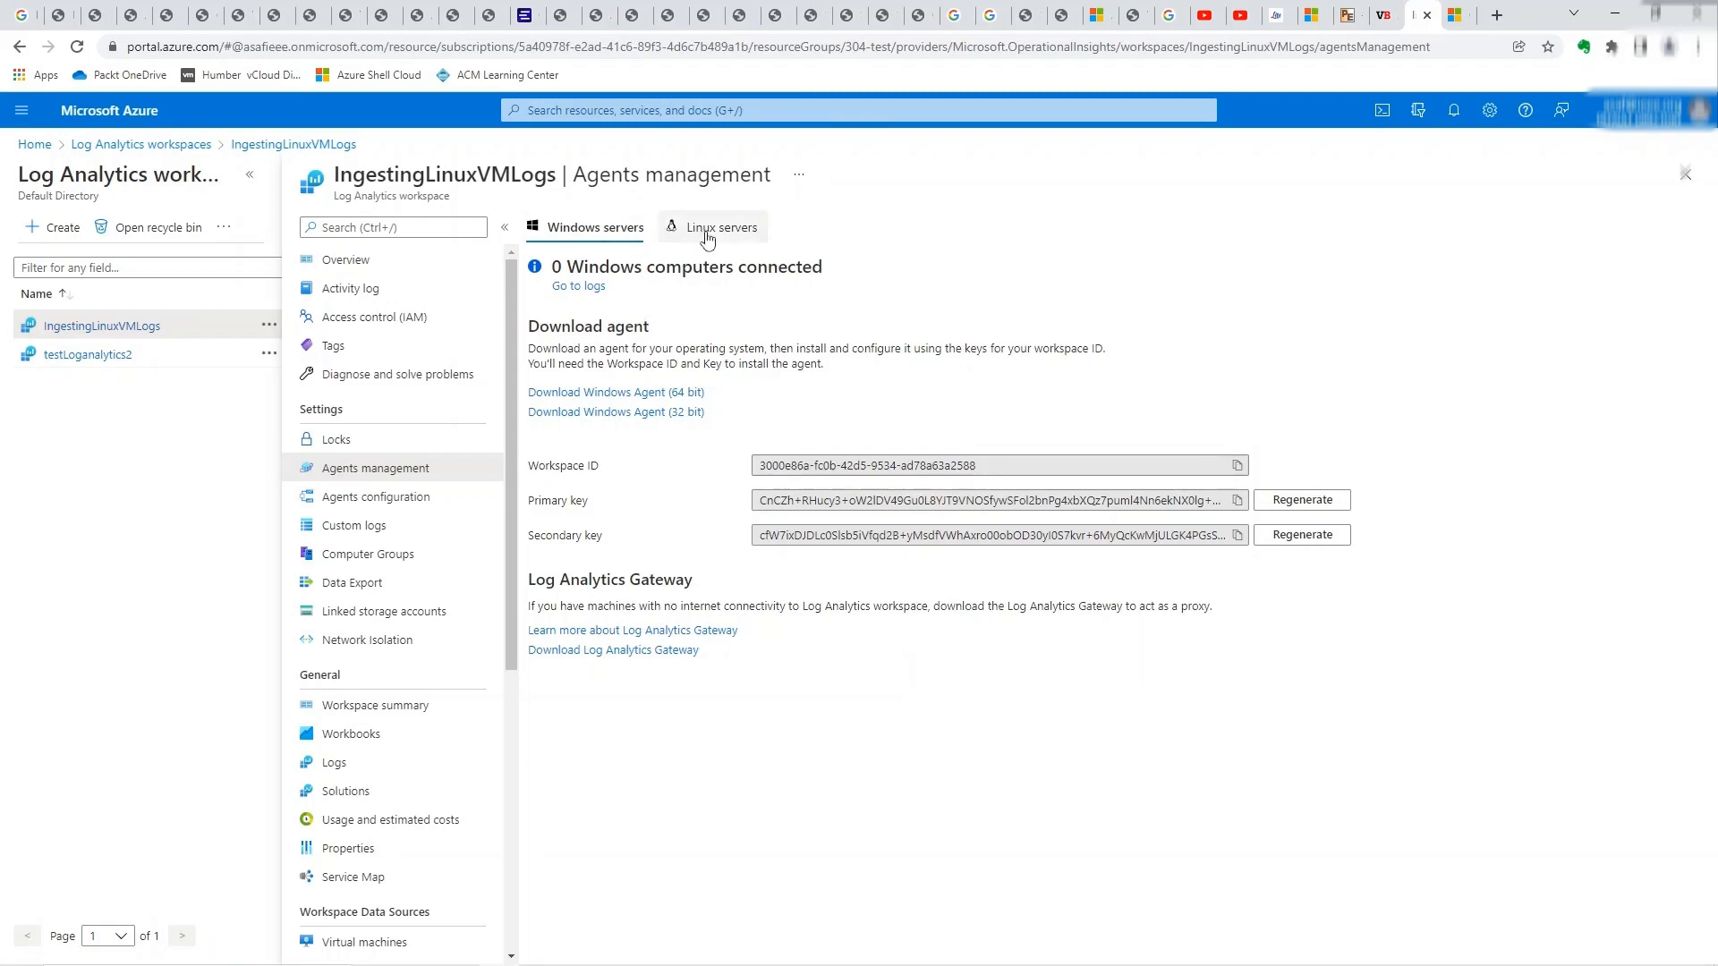
pyautogui.click(722, 227)
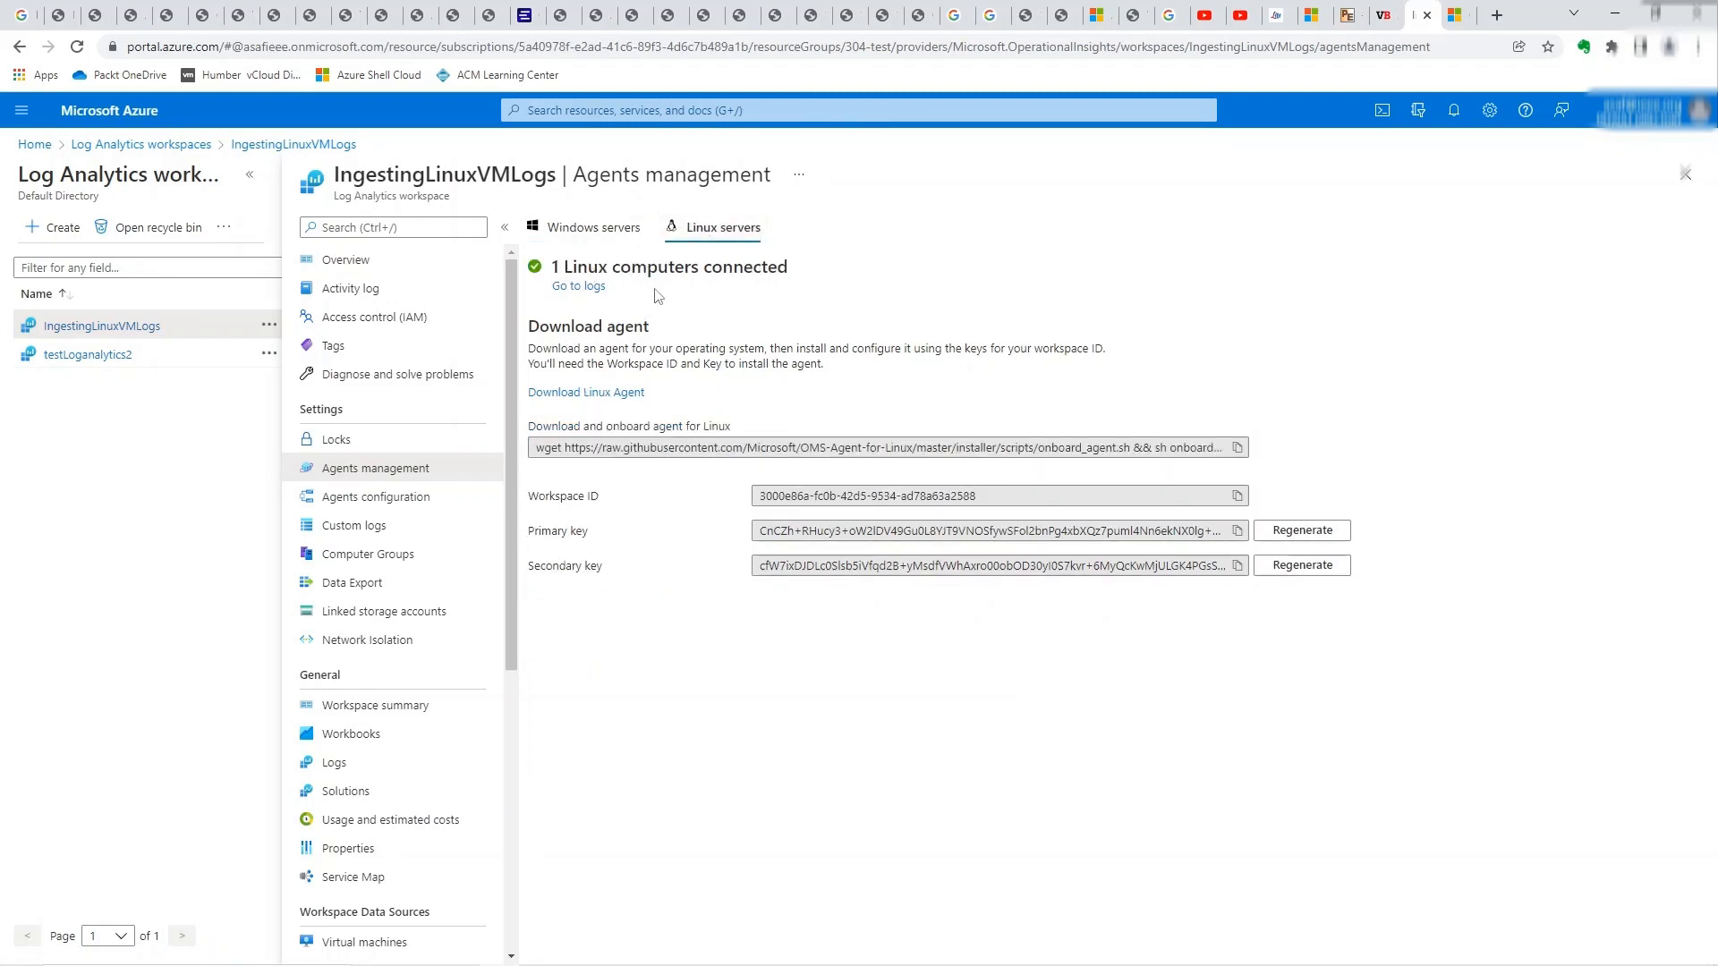
pyautogui.moveTo(672, 322)
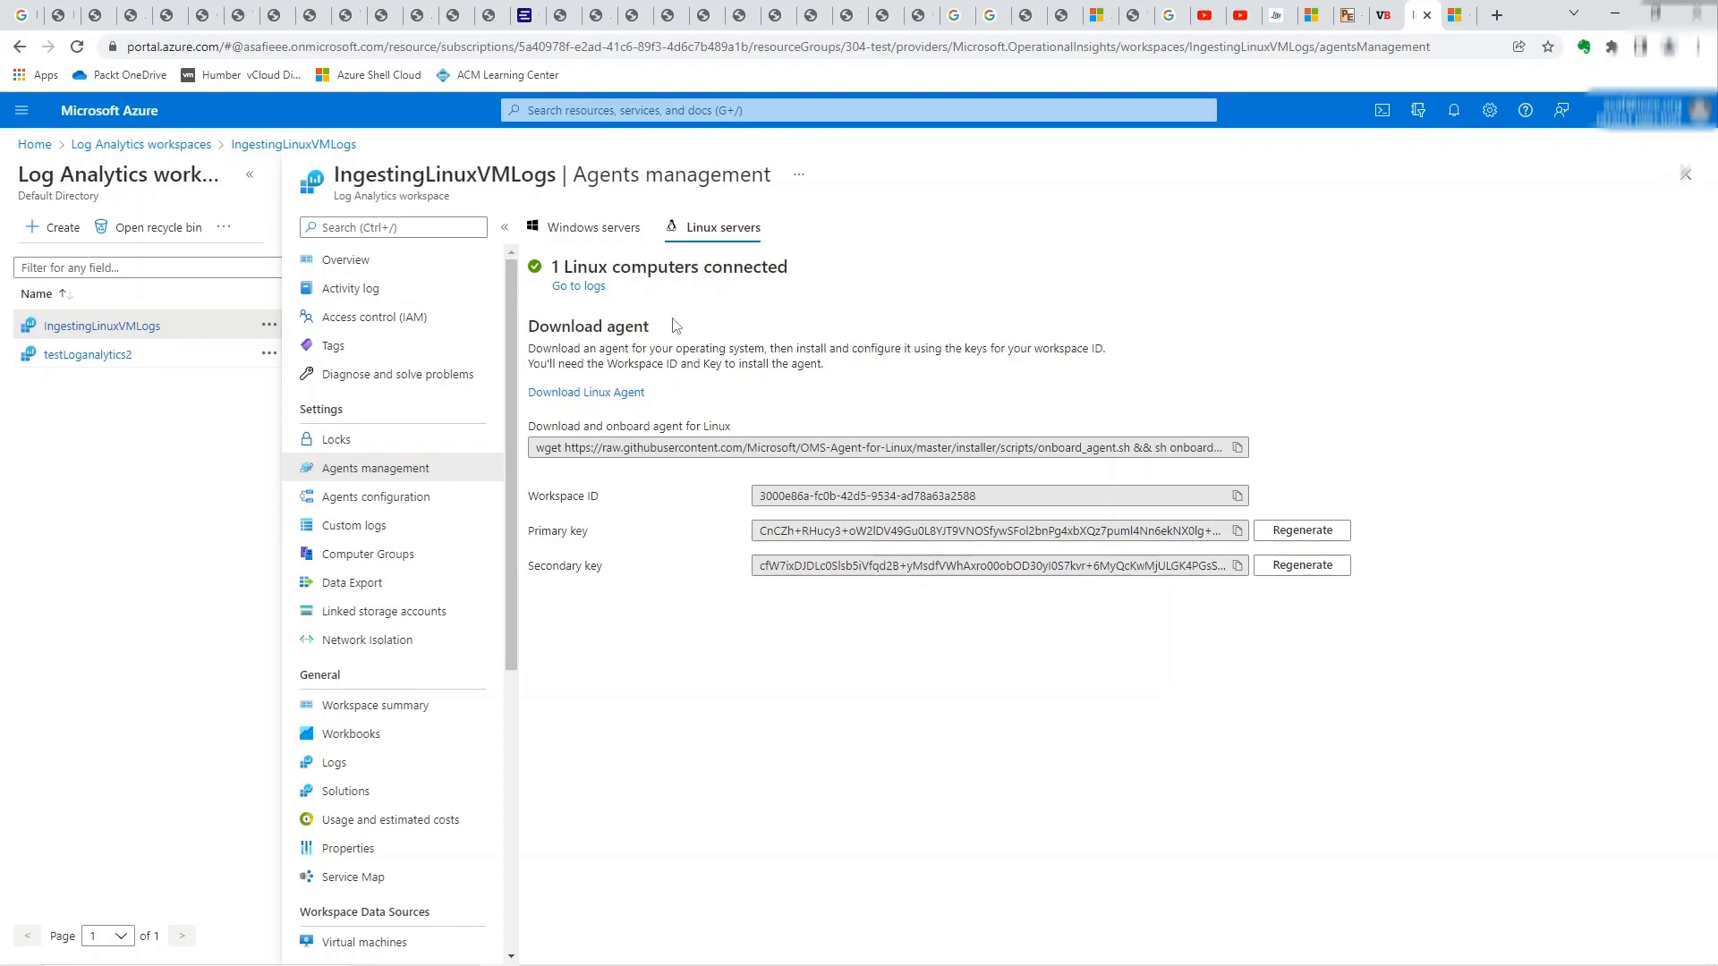
pyautogui.moveTo(577, 290)
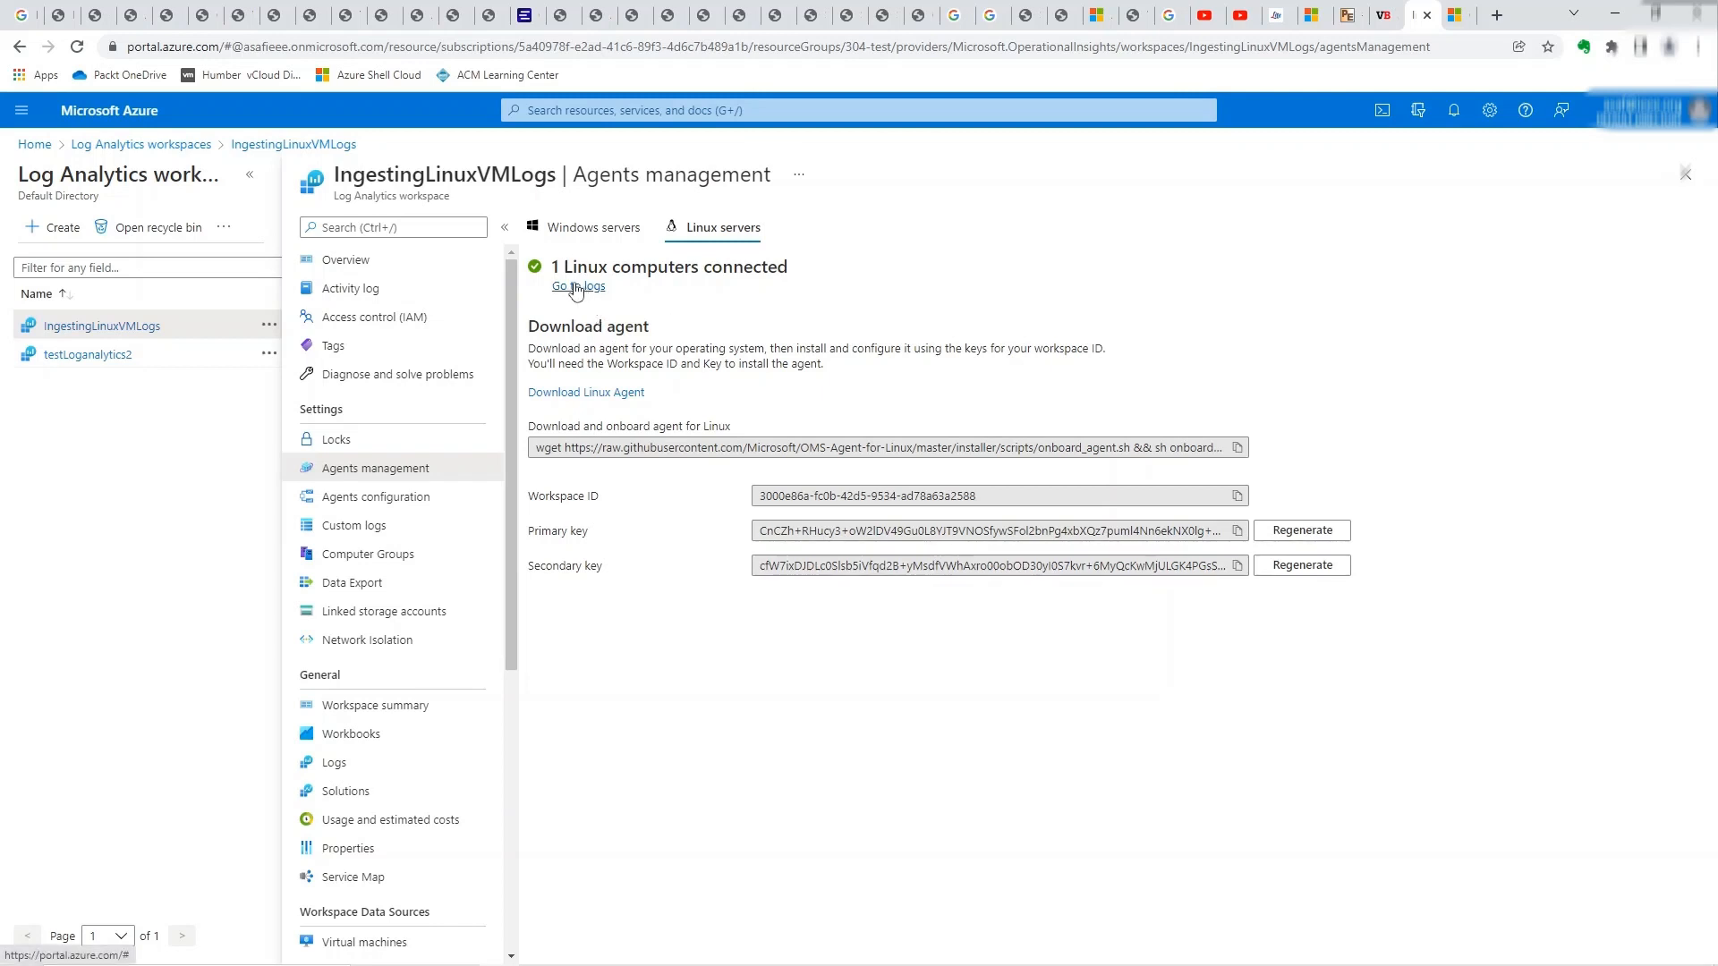
# - Go to logs and run Heartbeat | count, returning a count of 7
pyautogui.click(577, 287)
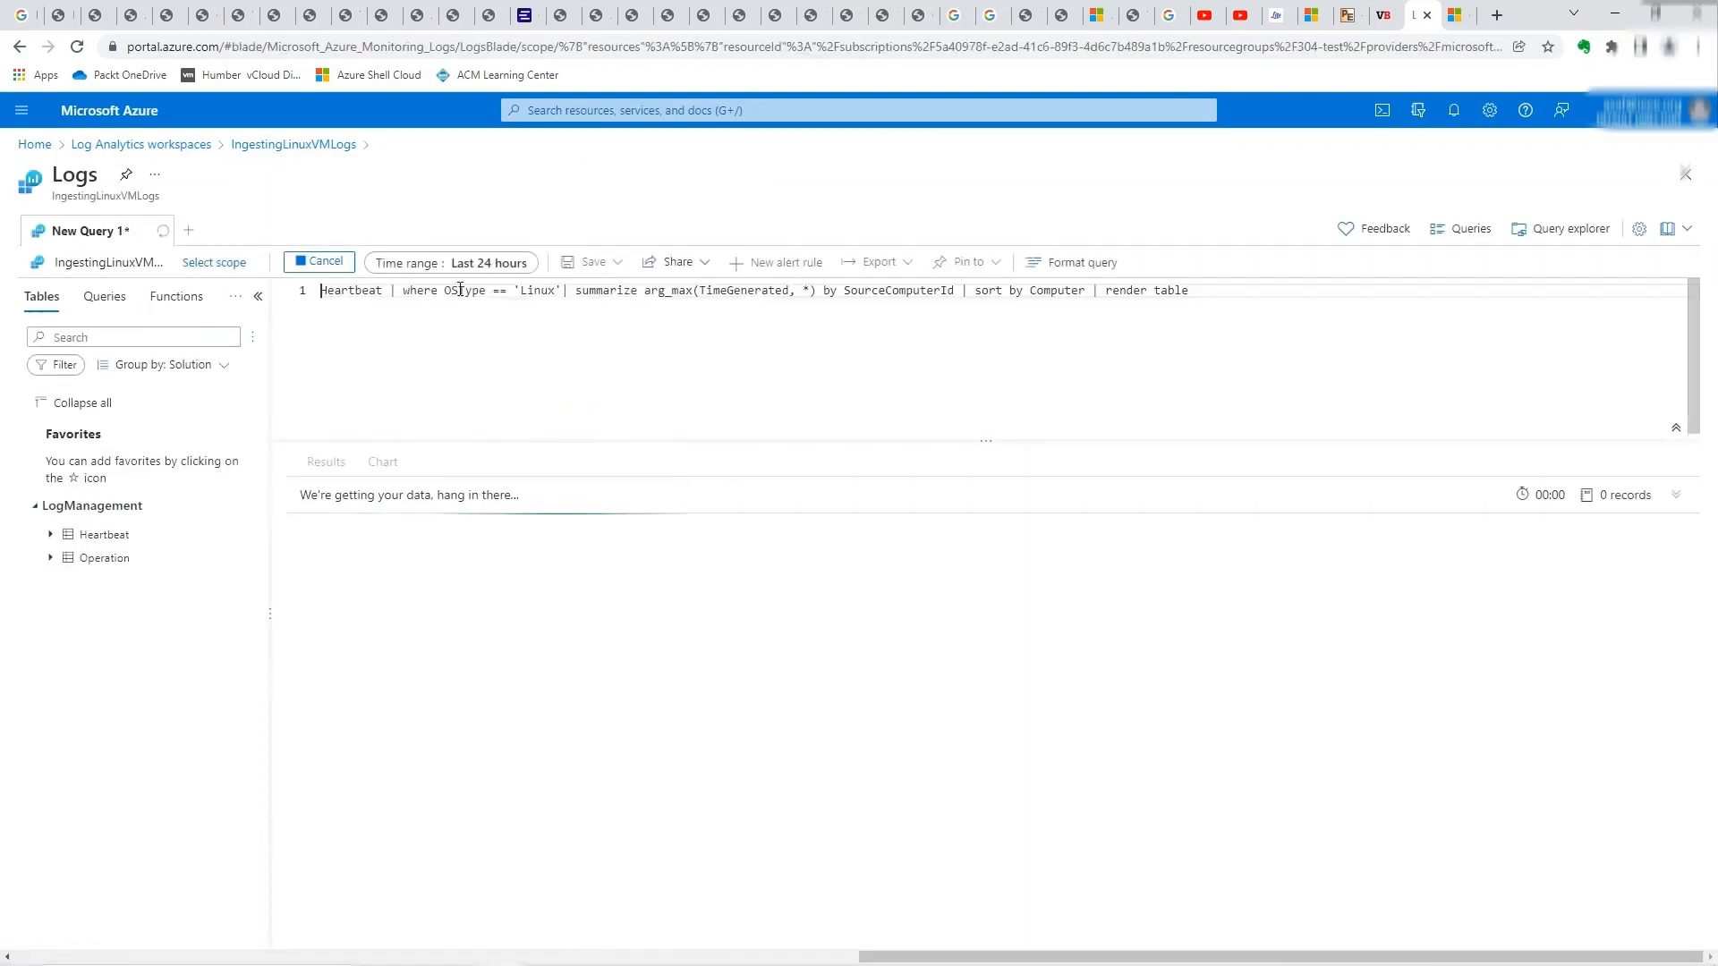
pyautogui.click(1081, 261)
pyautogui.write('Heartbeat |')
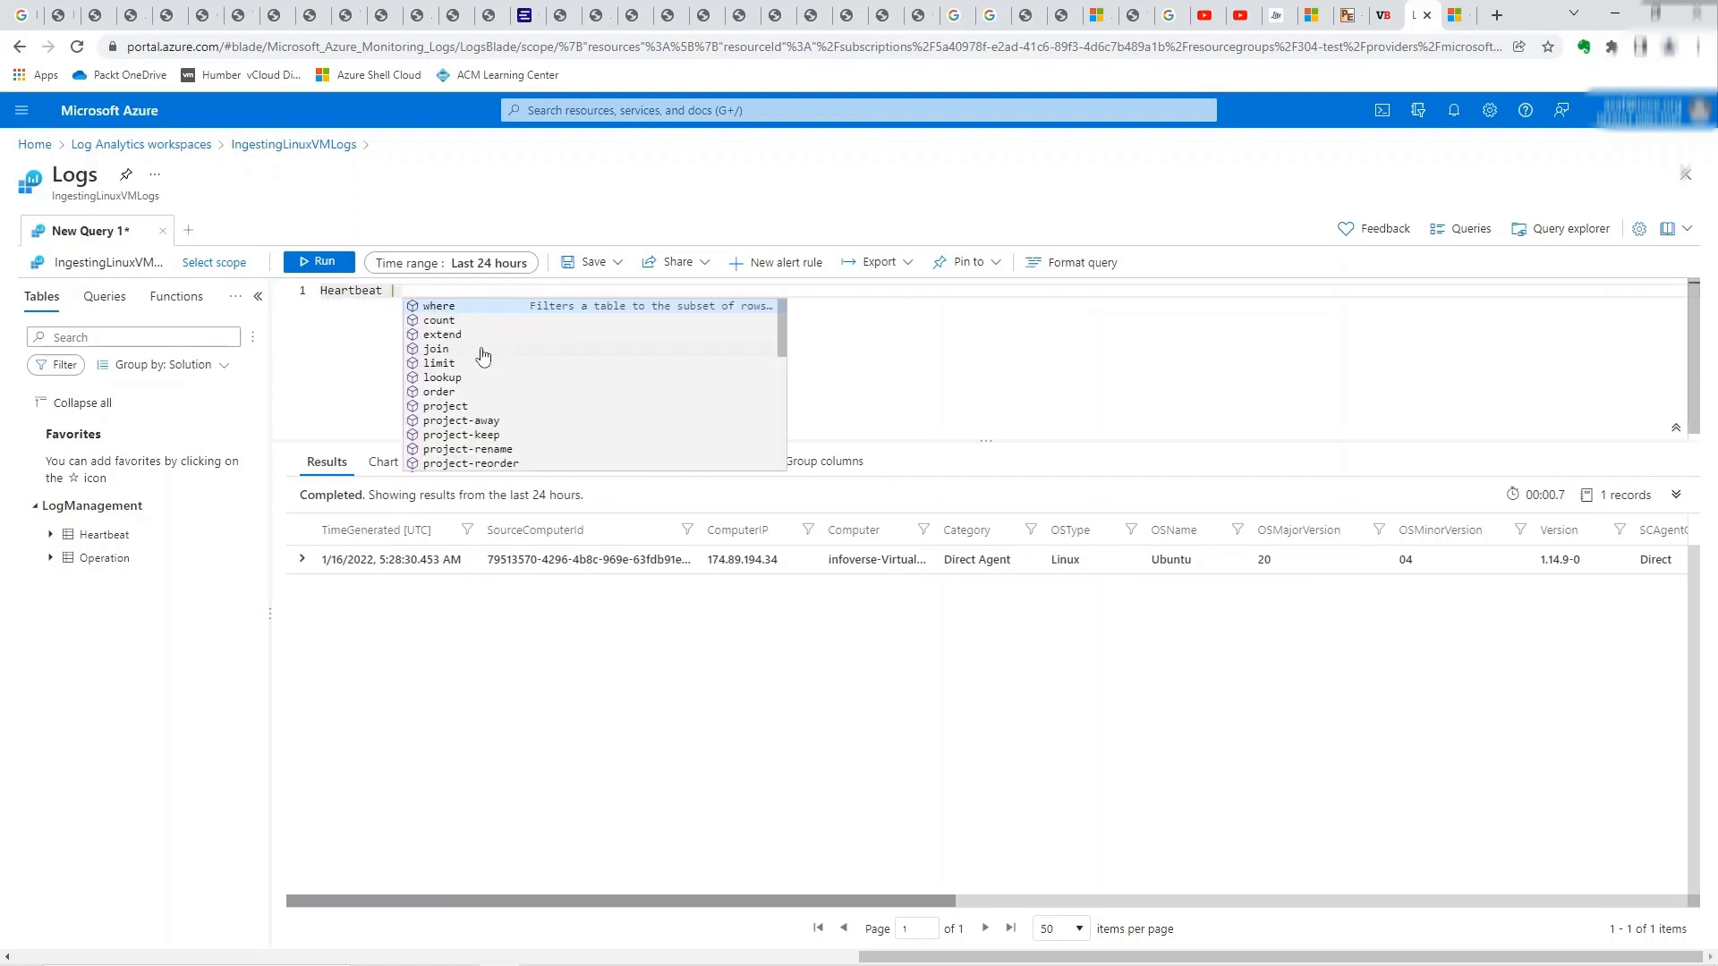
pyautogui.write('count')
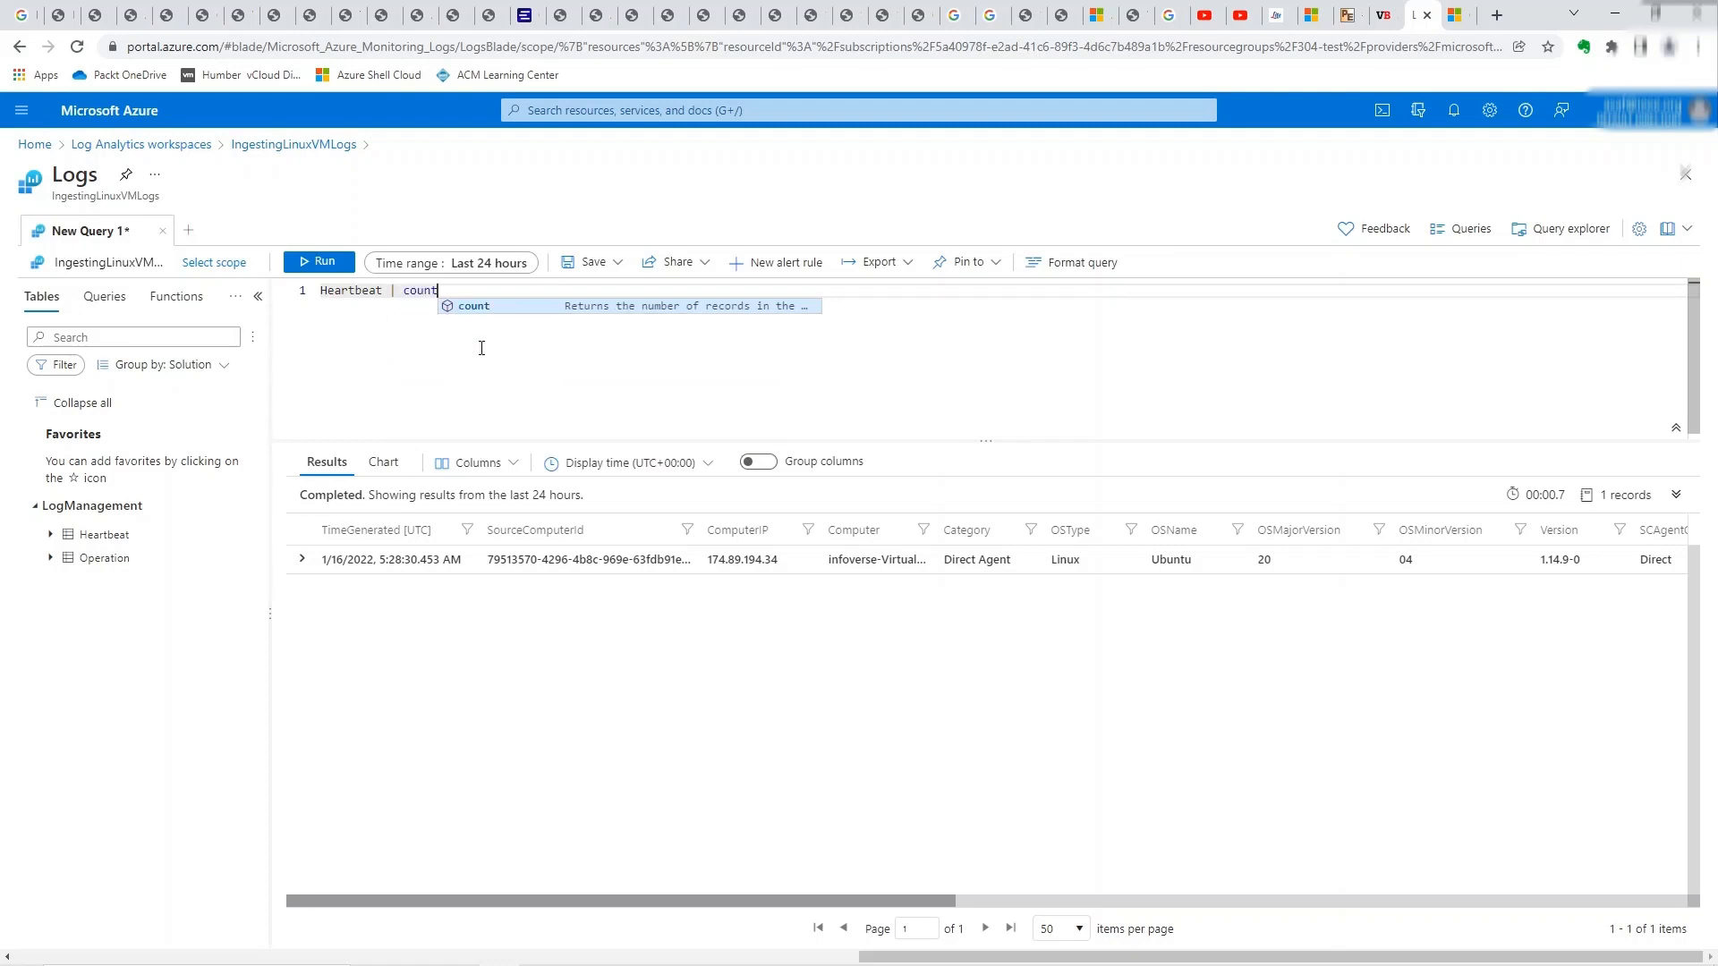
pyautogui.press('Enter')
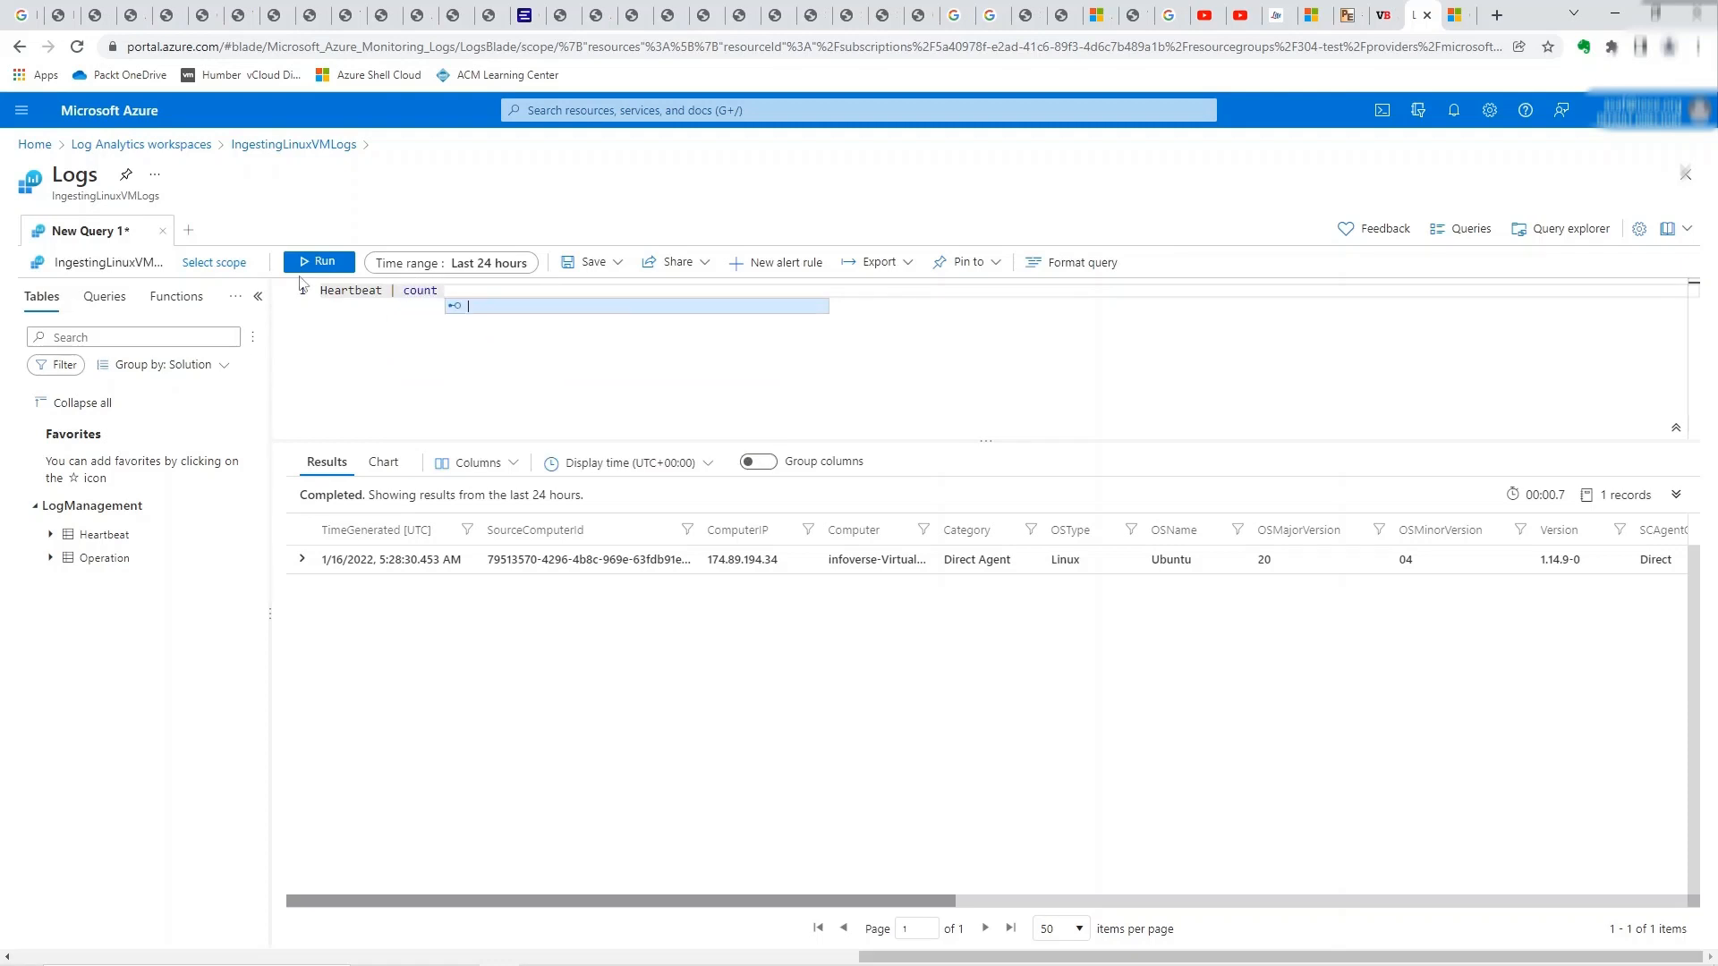
pyautogui.click(319, 261)
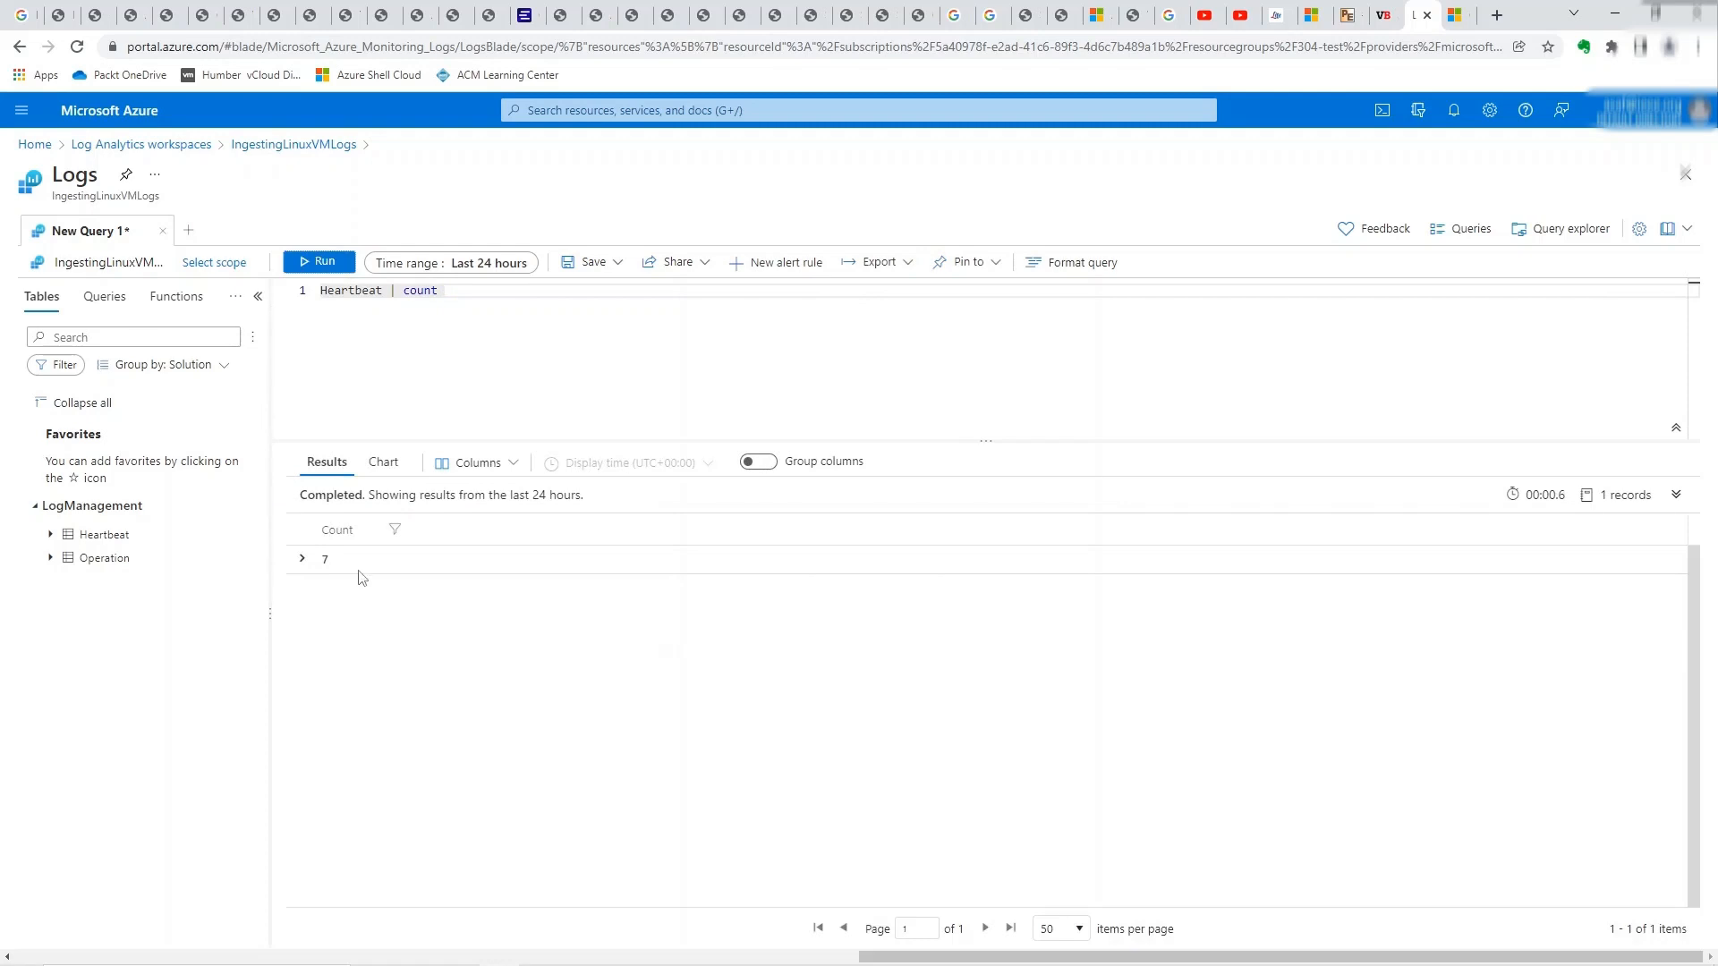
pyautogui.moveTo(107, 152)
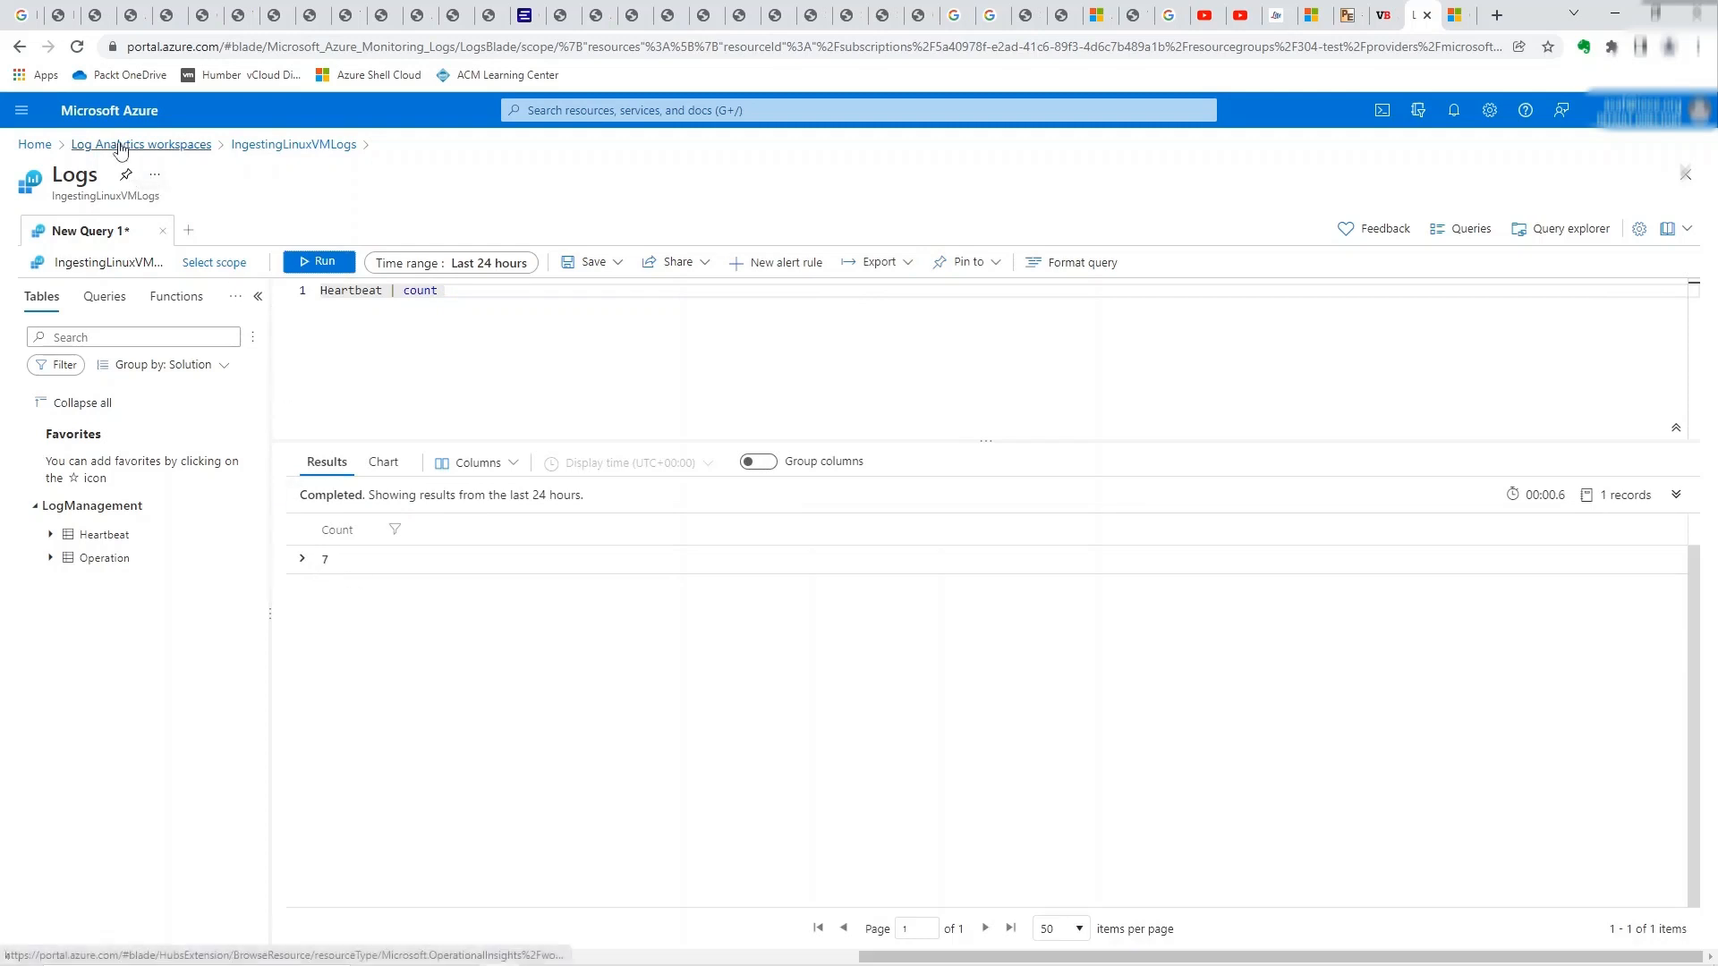
# - Discard edits and open testLoganalytics2 Agents management via the workspaces list
pyautogui.click(140, 143)
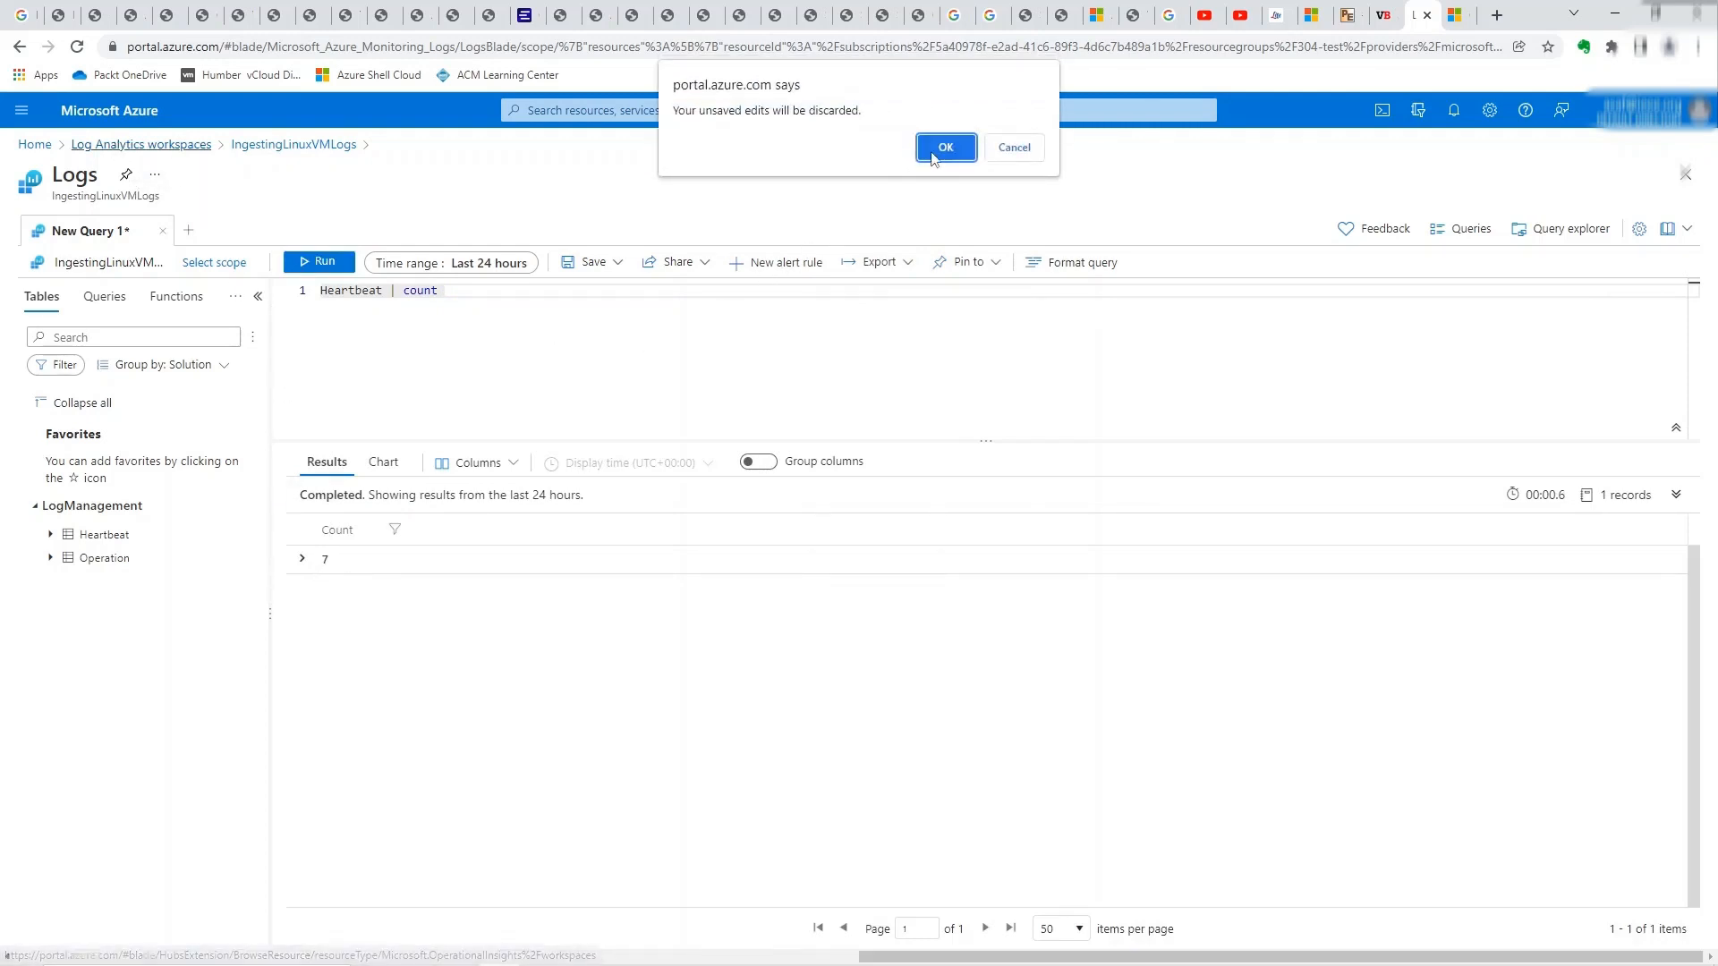
pyautogui.click(945, 146)
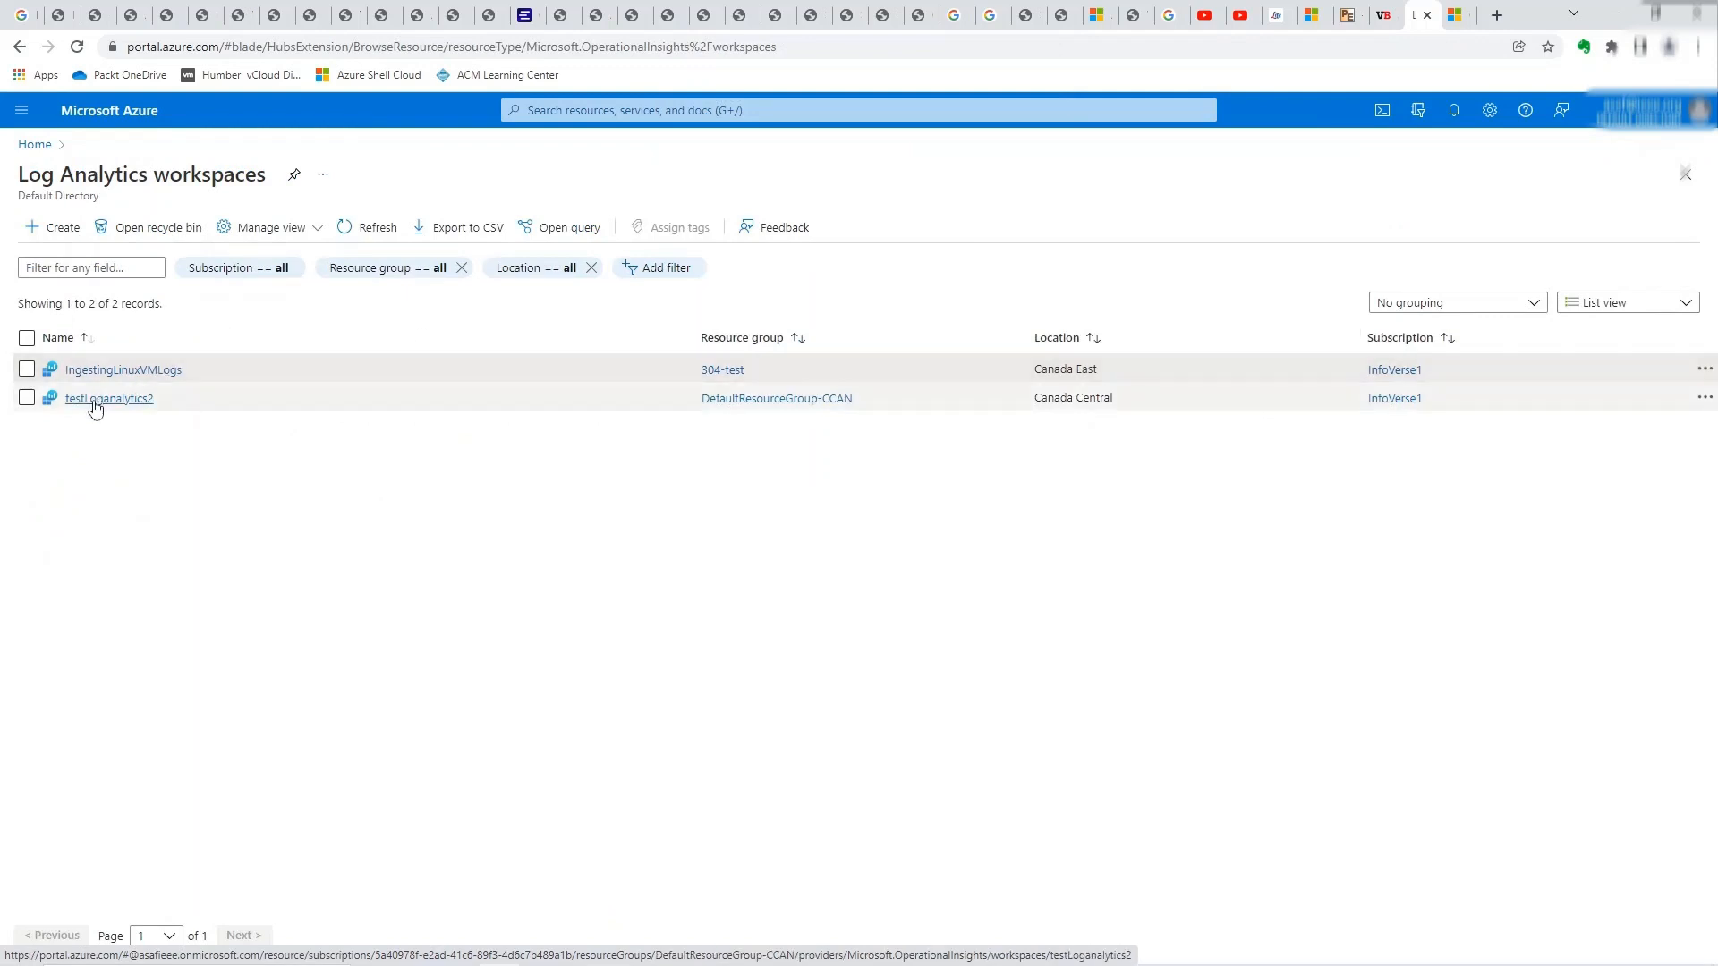
pyautogui.click(107, 397)
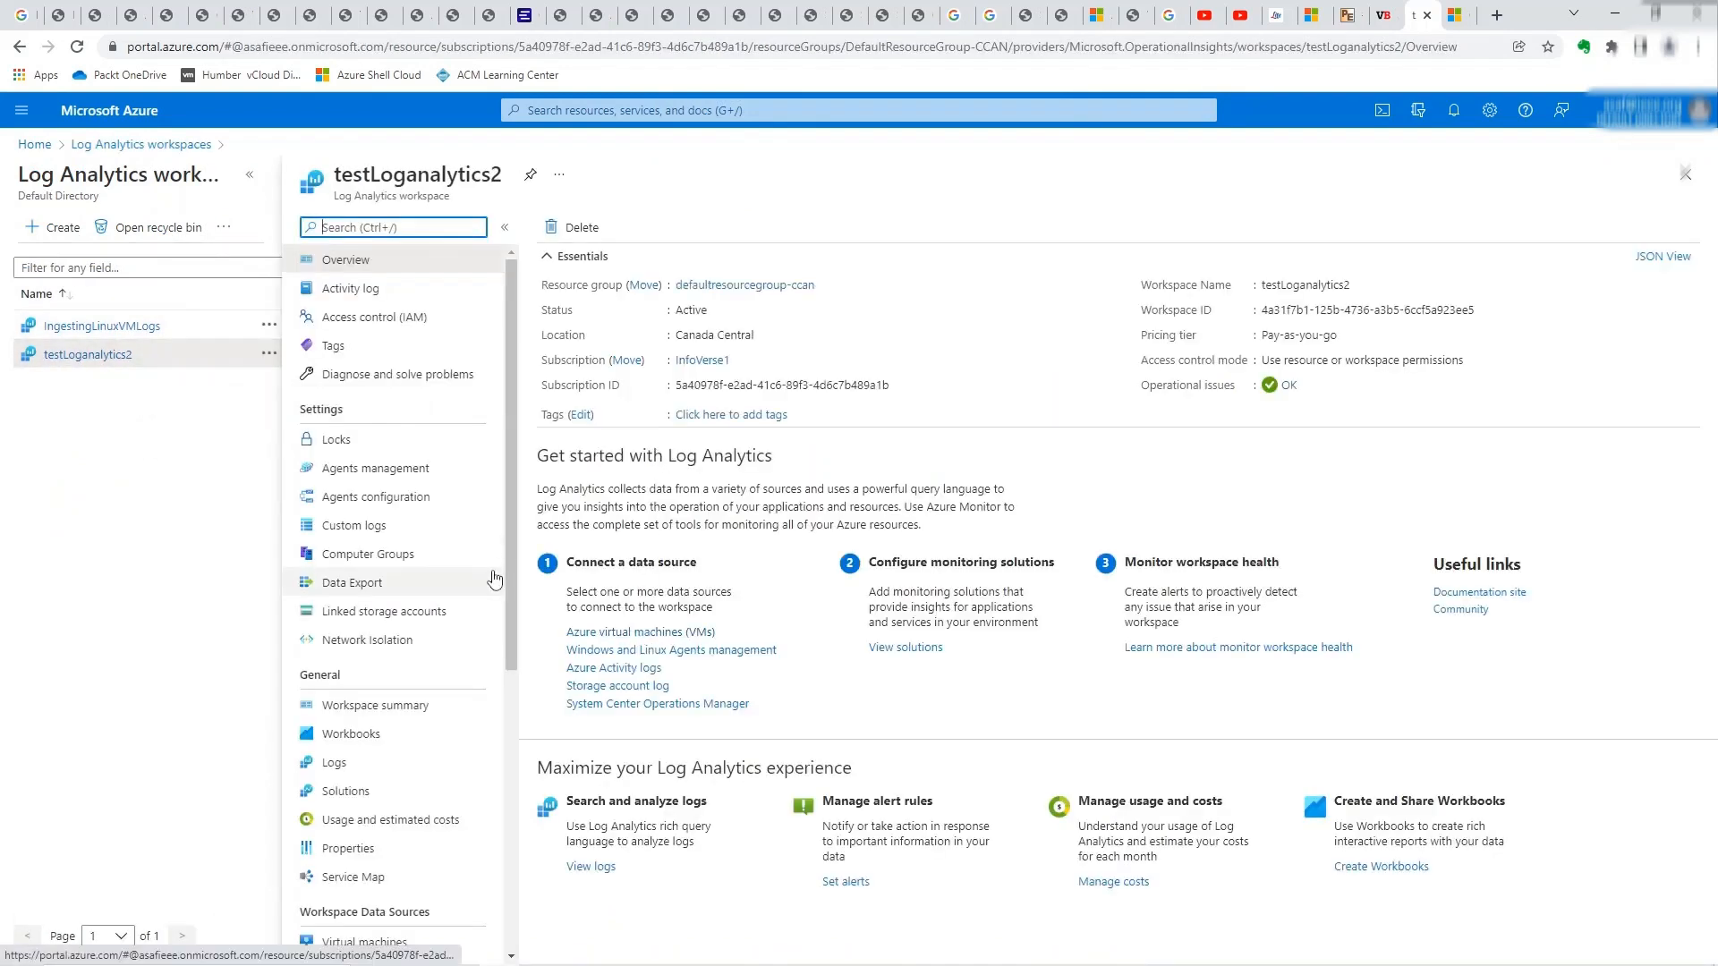
pyautogui.click(374, 469)
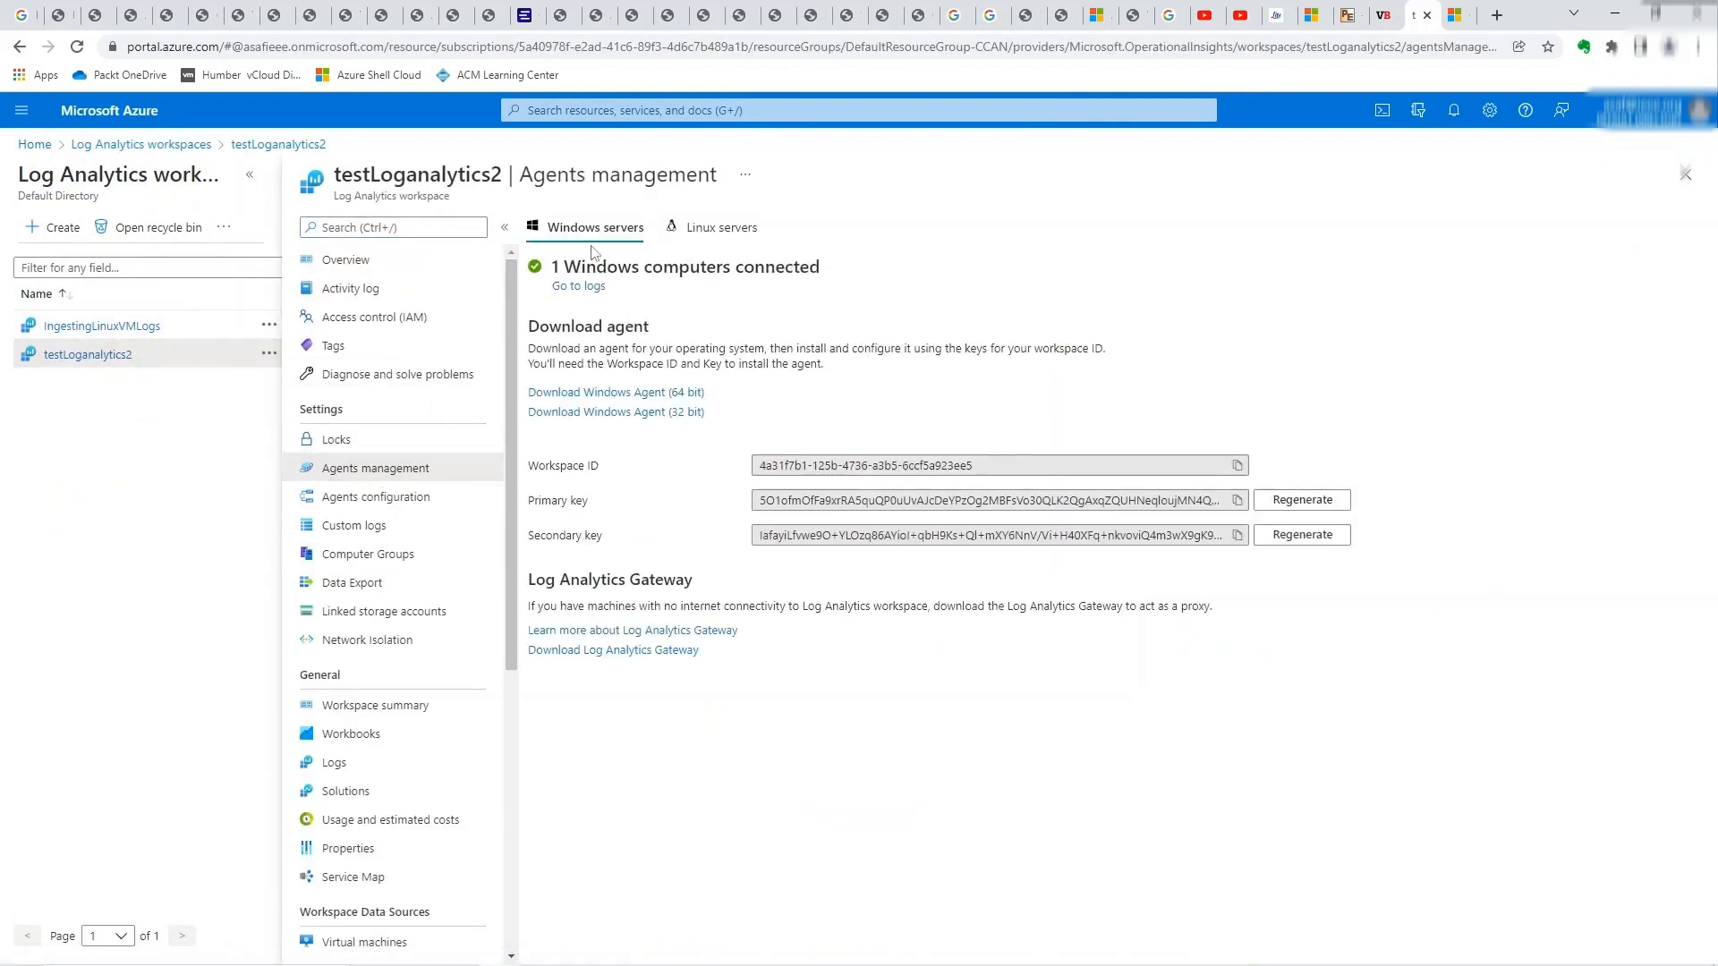
pyautogui.moveTo(579, 290)
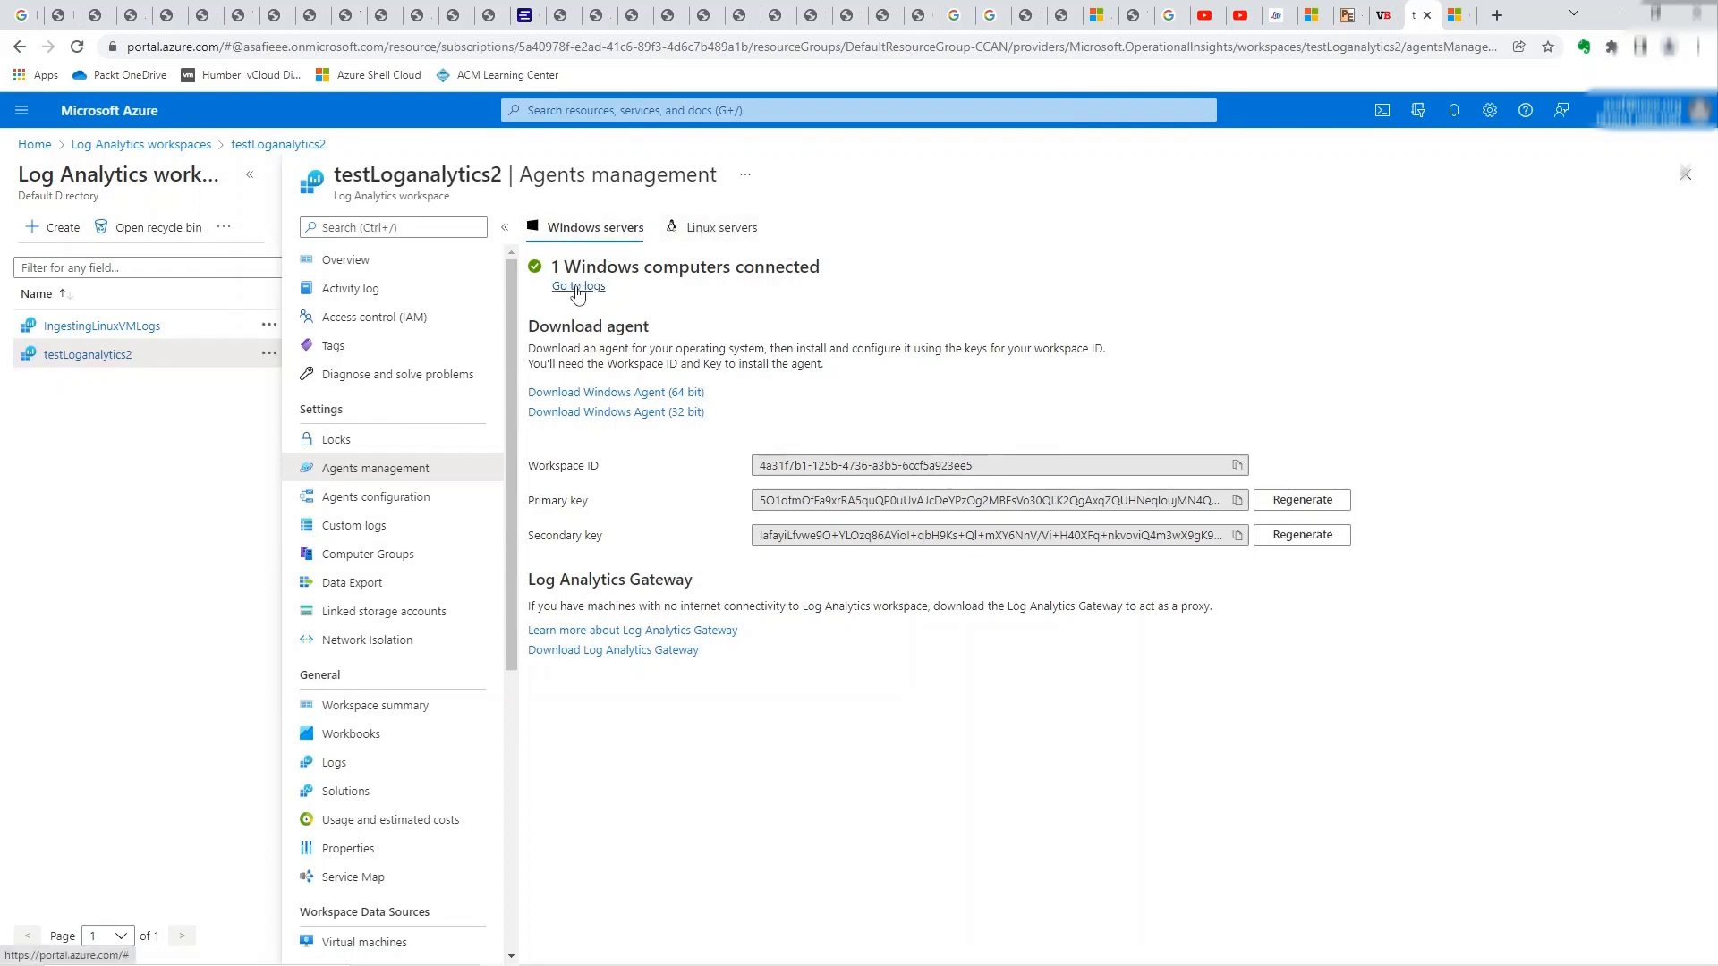
# - Go to logs and run Heartbeat | count, returning 177, then head back to the workspaces list
pyautogui.click(578, 286)
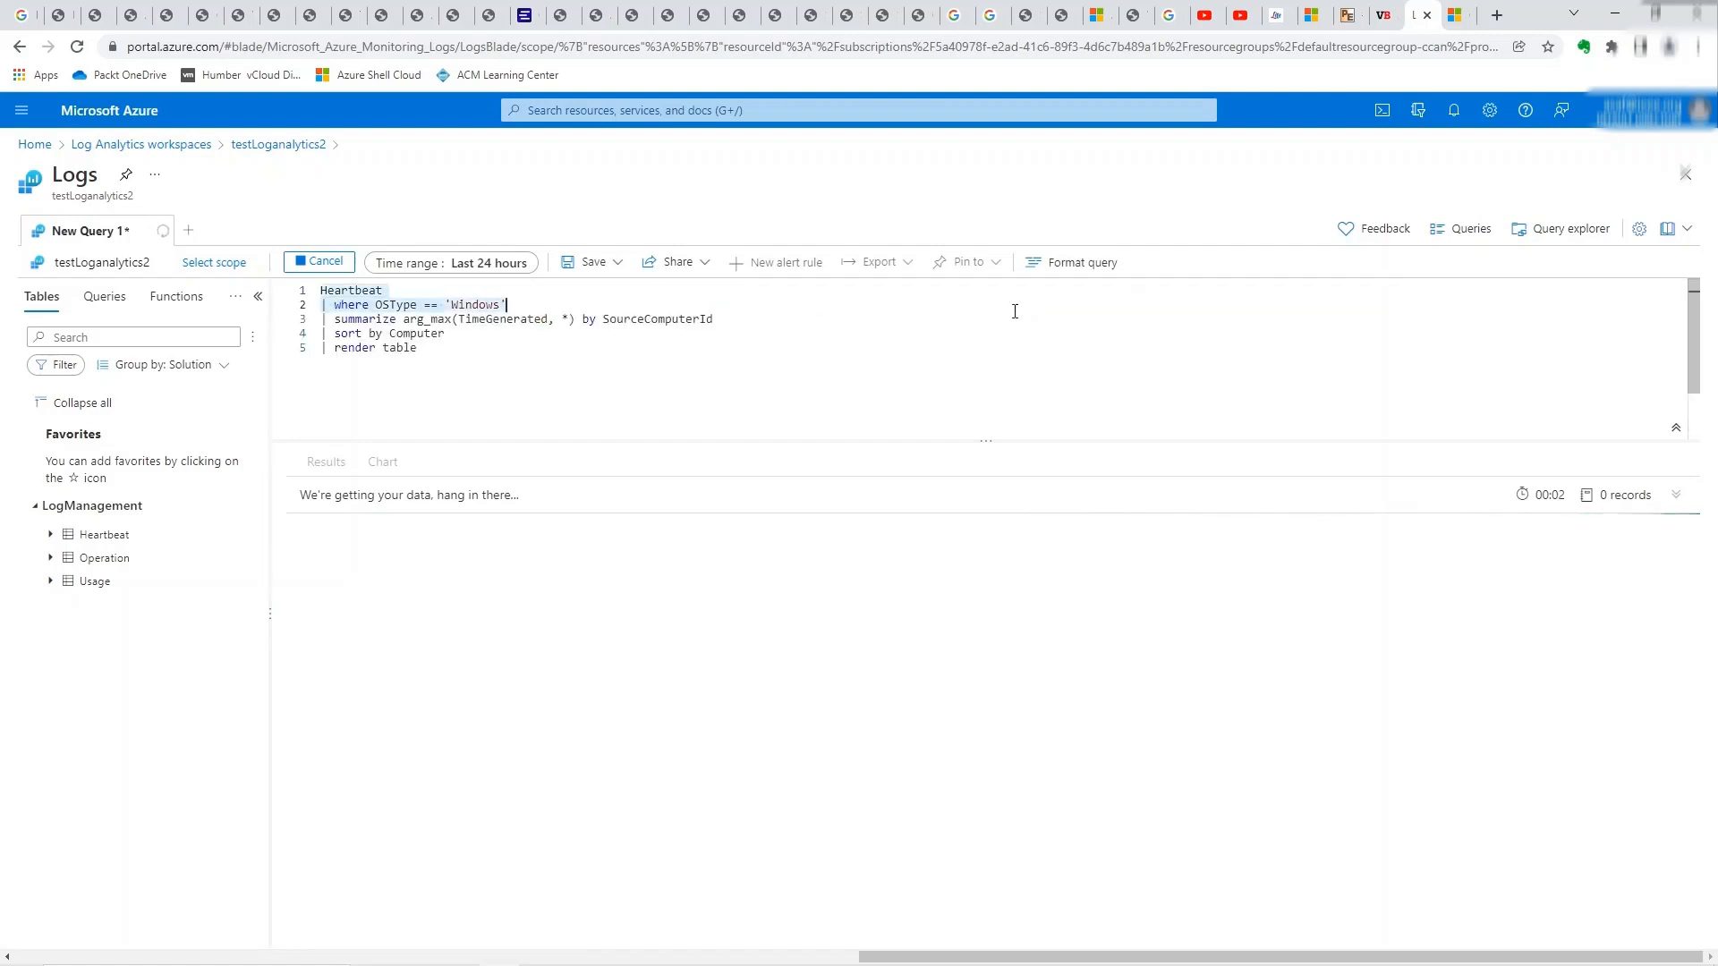
pyautogui.click(319, 261)
pyautogui.write('| count')
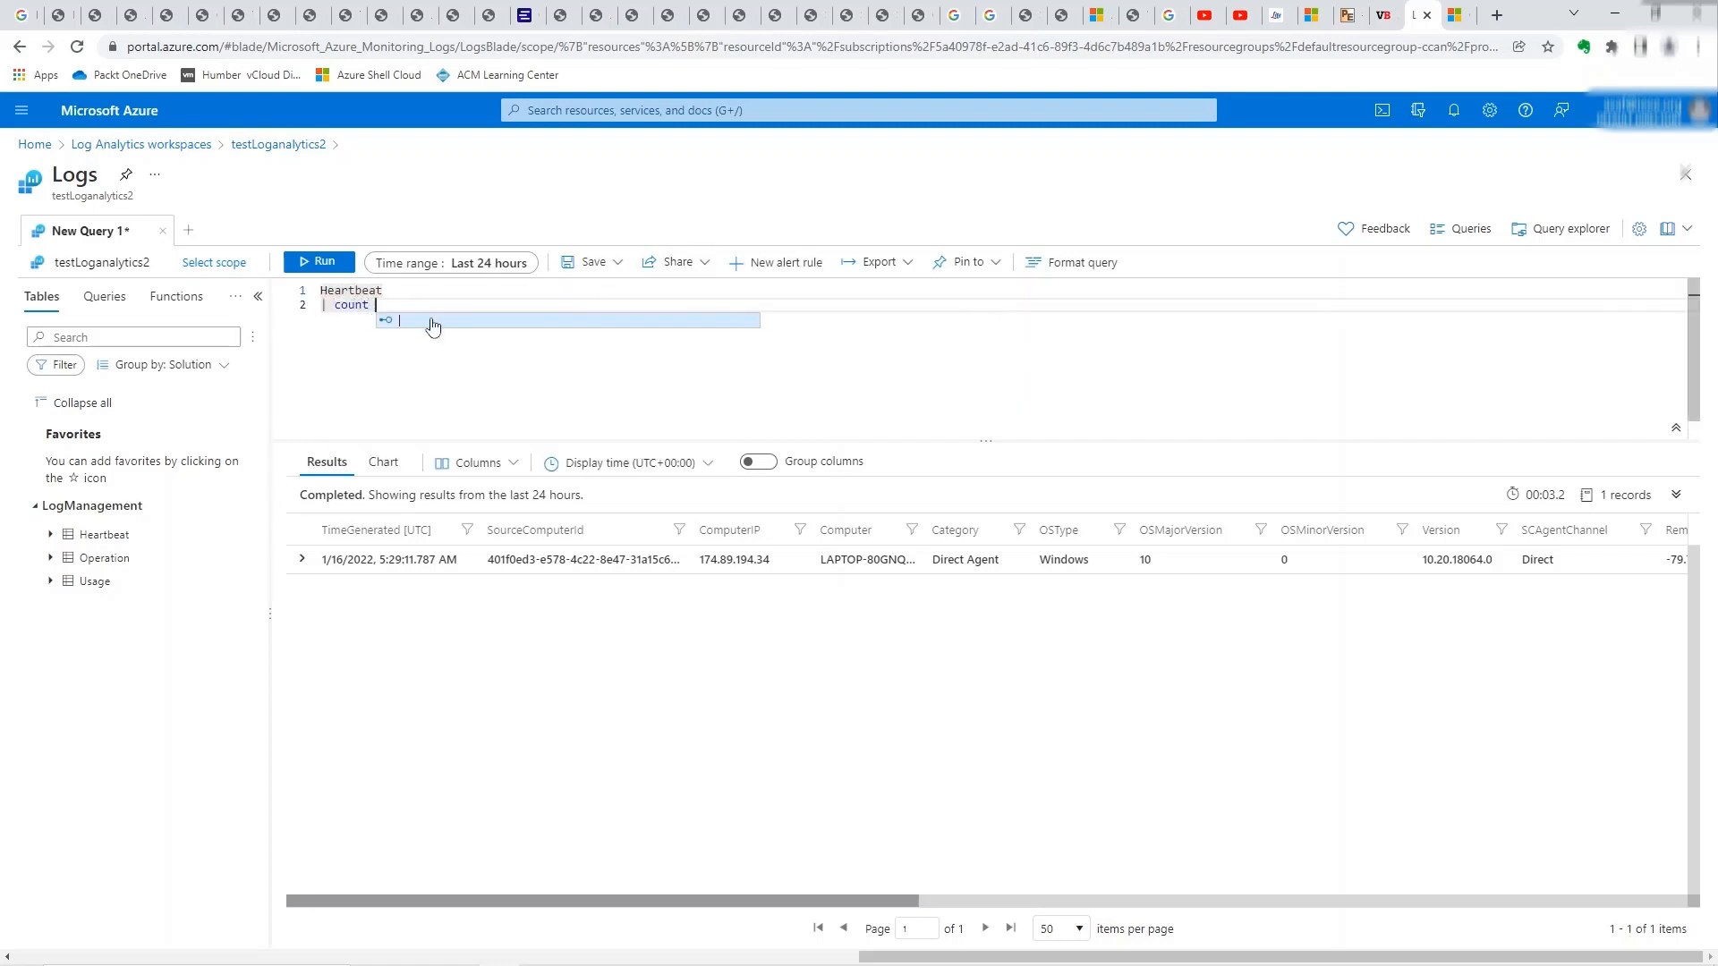
pyautogui.click(318, 261)
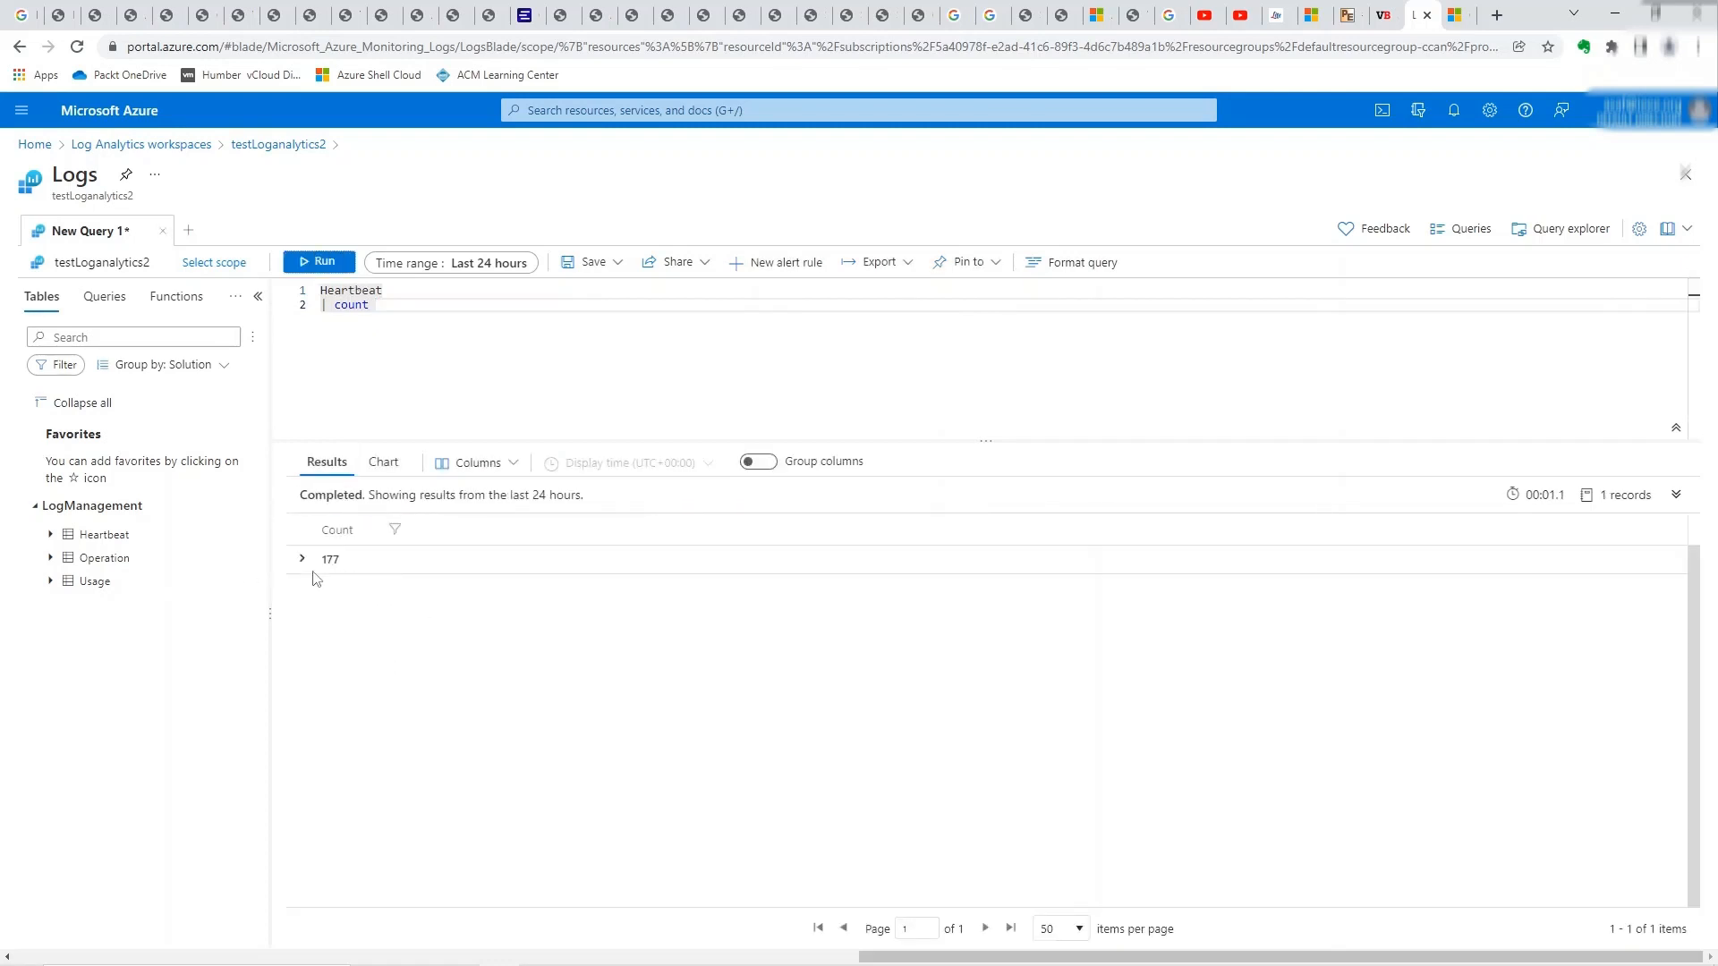
pyautogui.moveTo(336, 581)
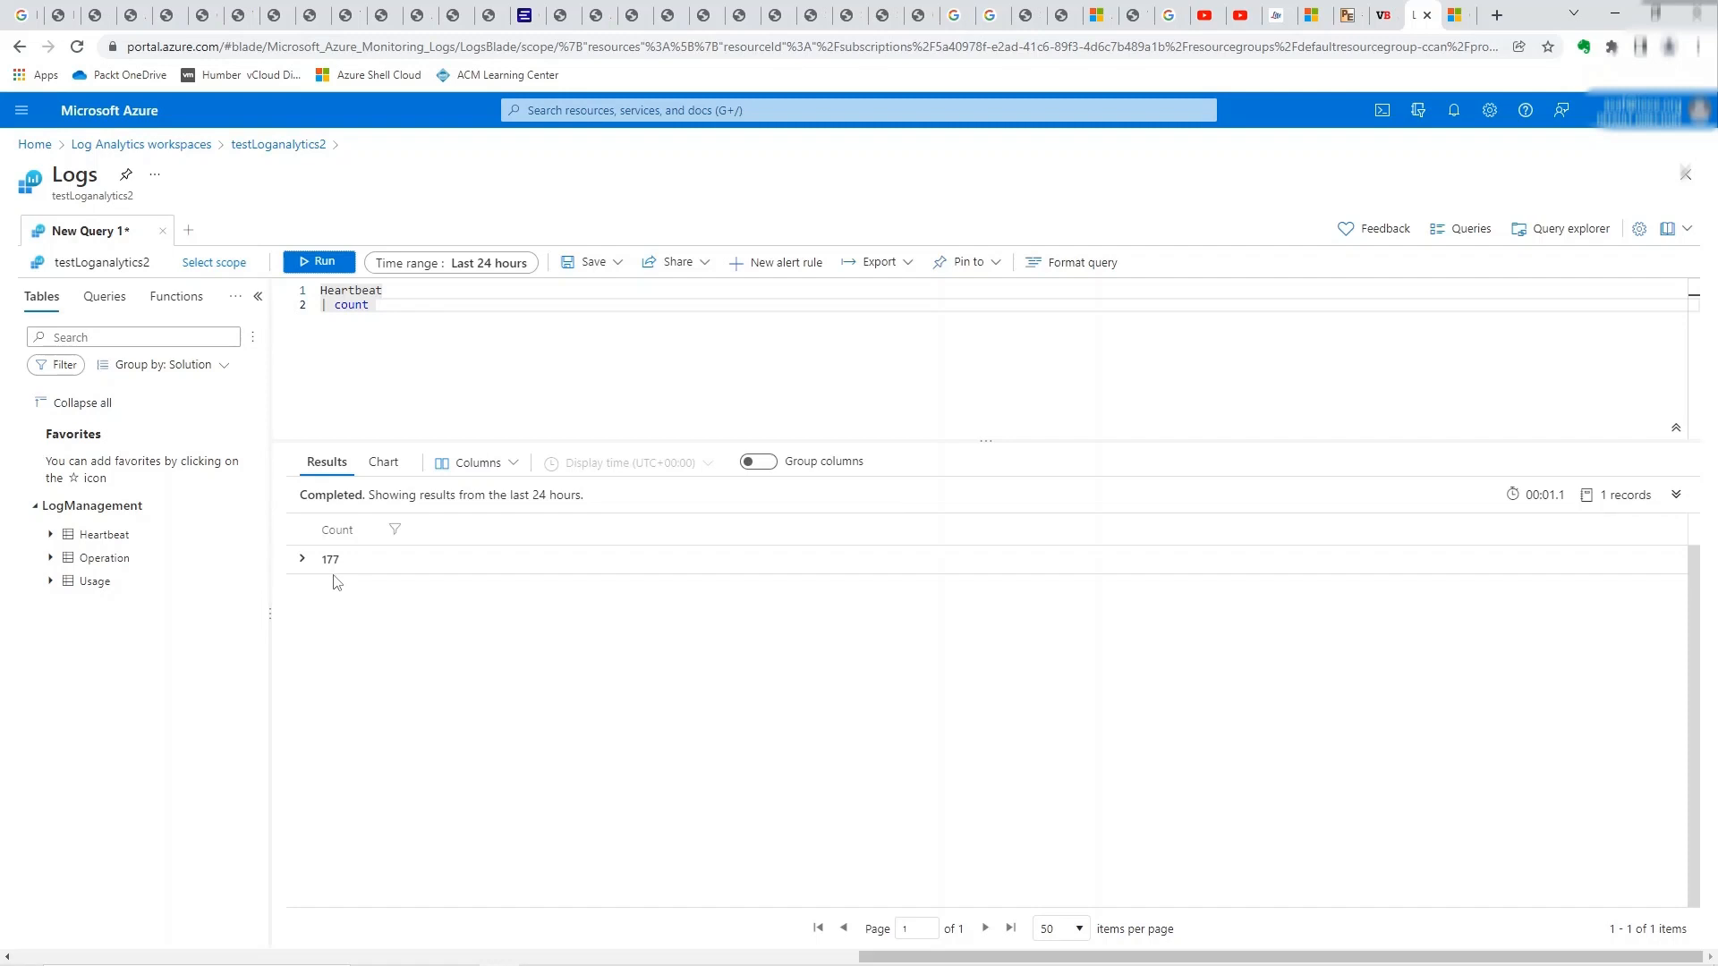
pyautogui.moveTo(200, 260)
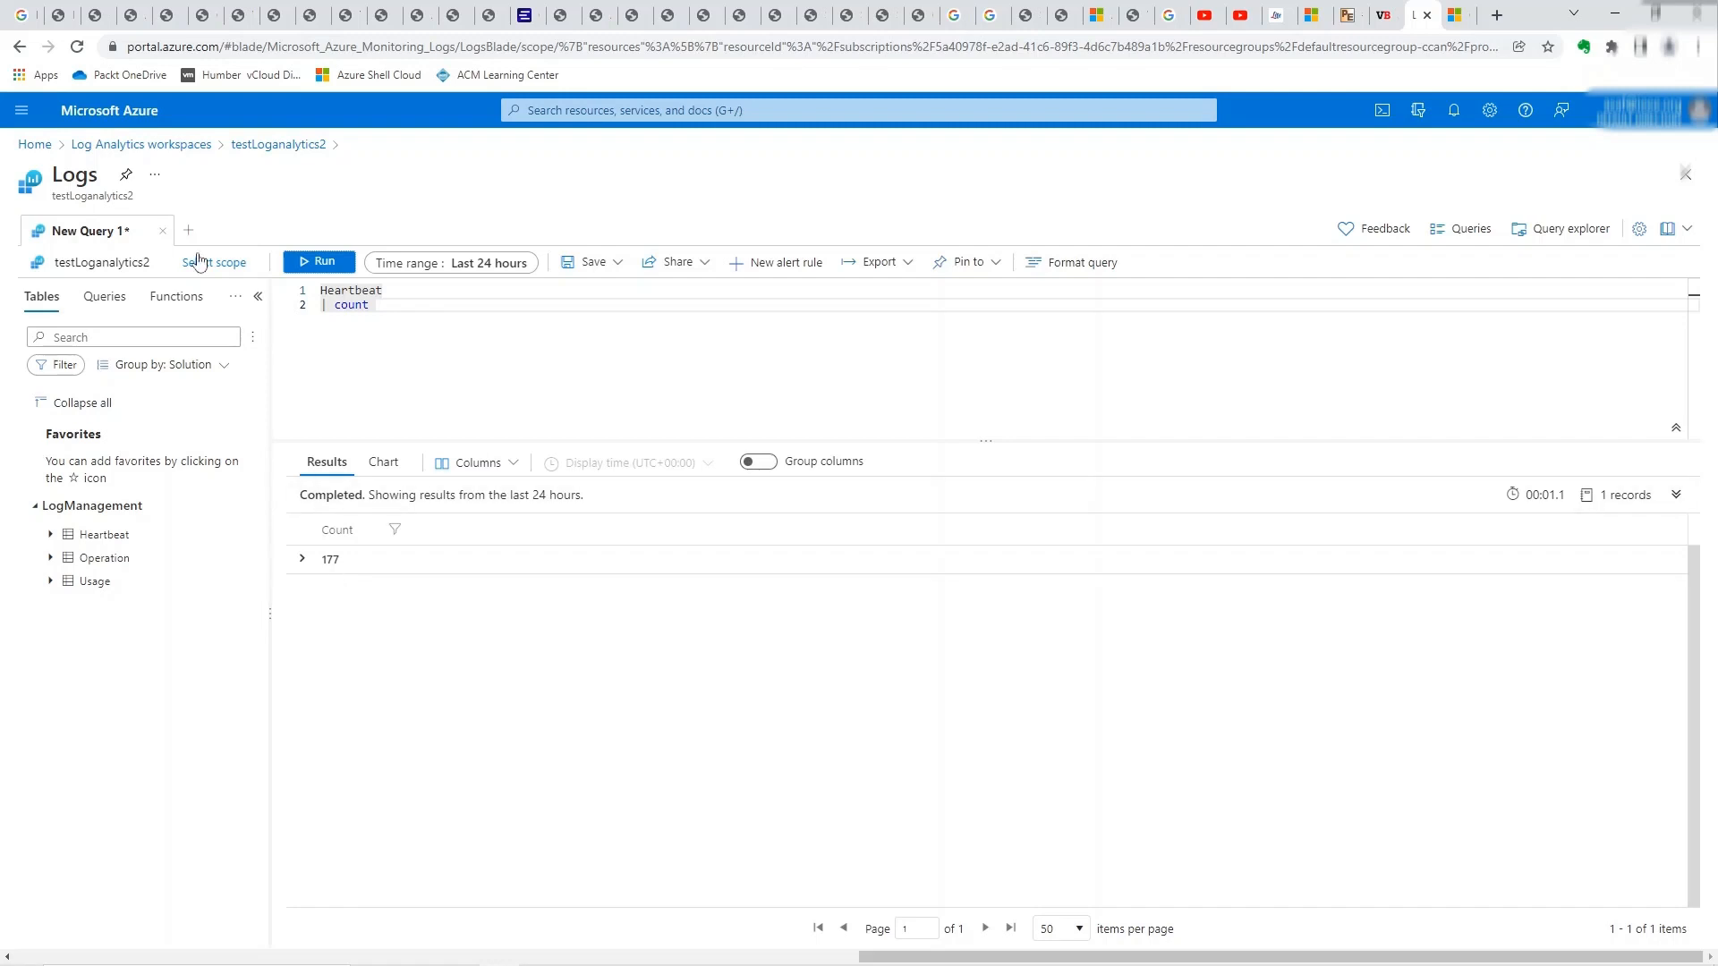
pyautogui.click(140, 143)
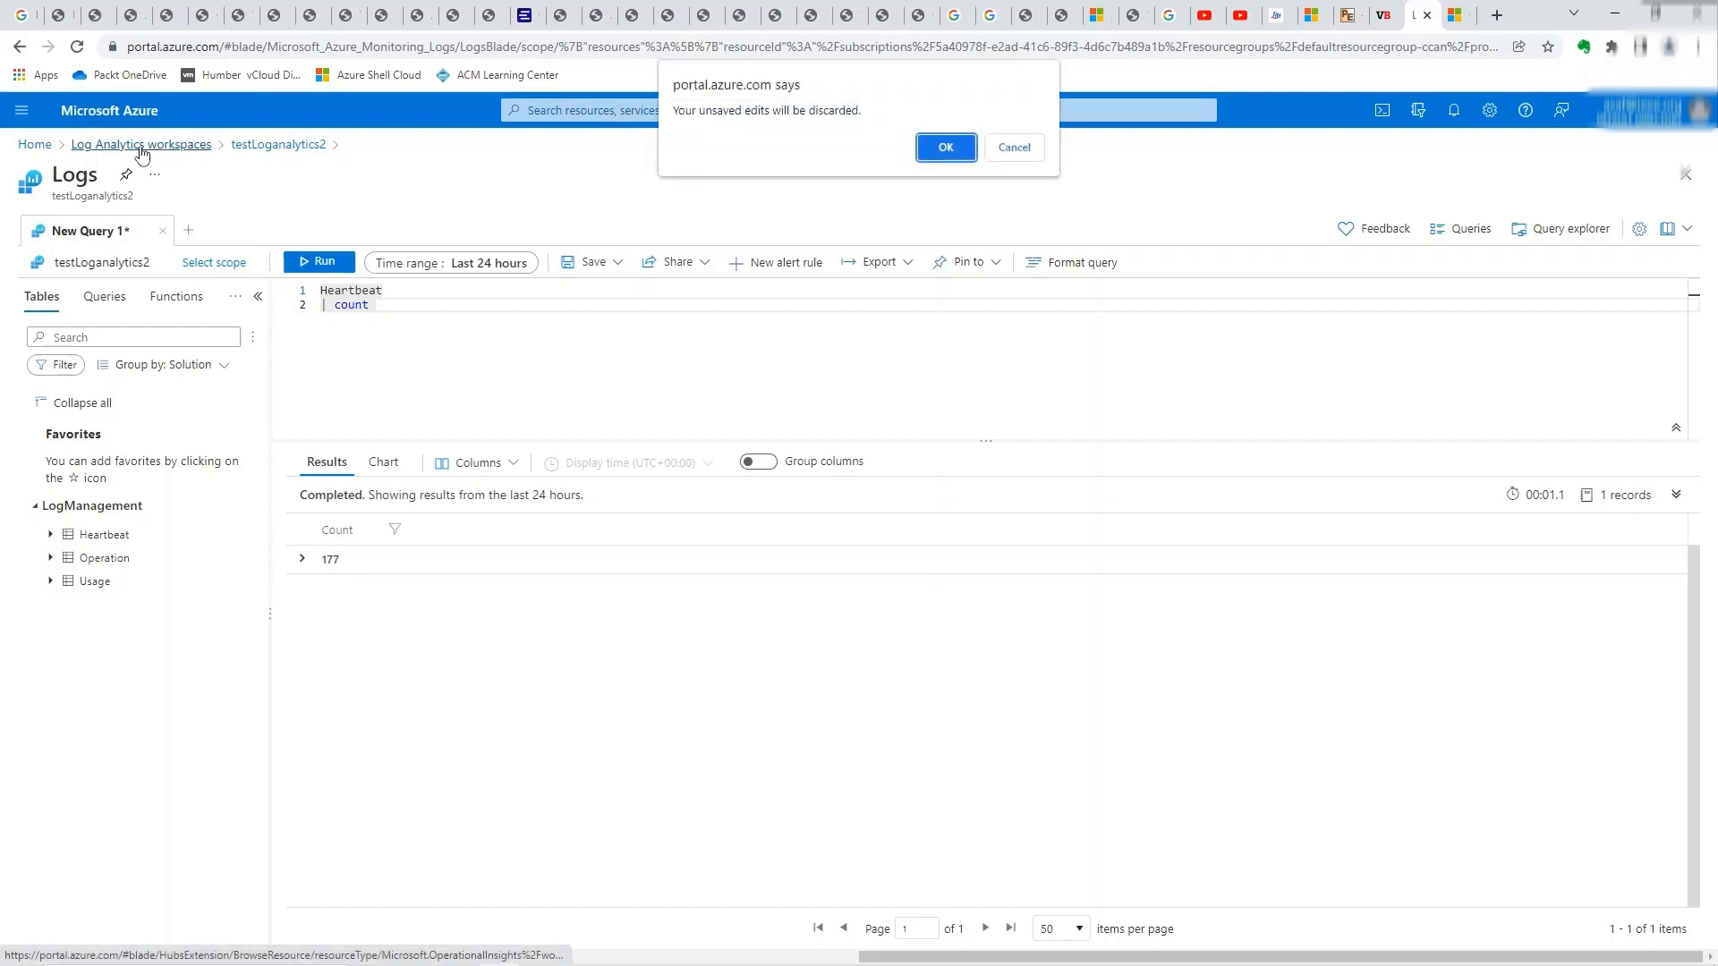
# - Discard edits and reopen IngestingLinuxVMLogs Linux agent logs showing one Ubuntu Heartbeat record
pyautogui.click(945, 147)
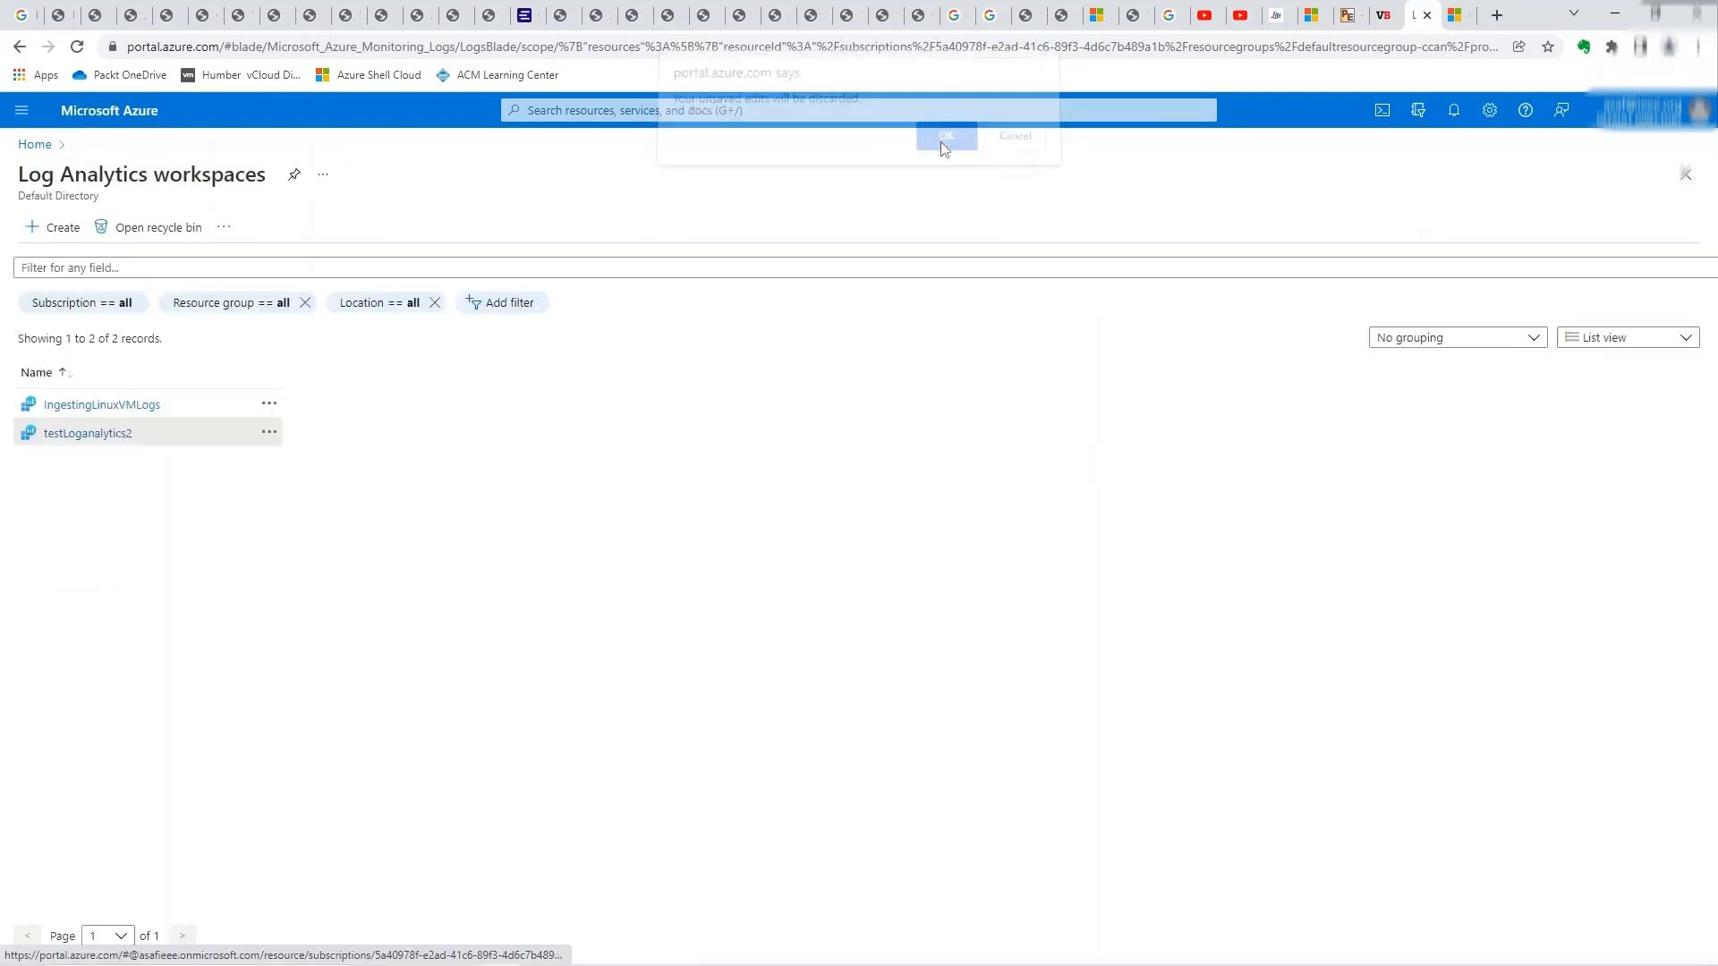
pyautogui.click(945, 136)
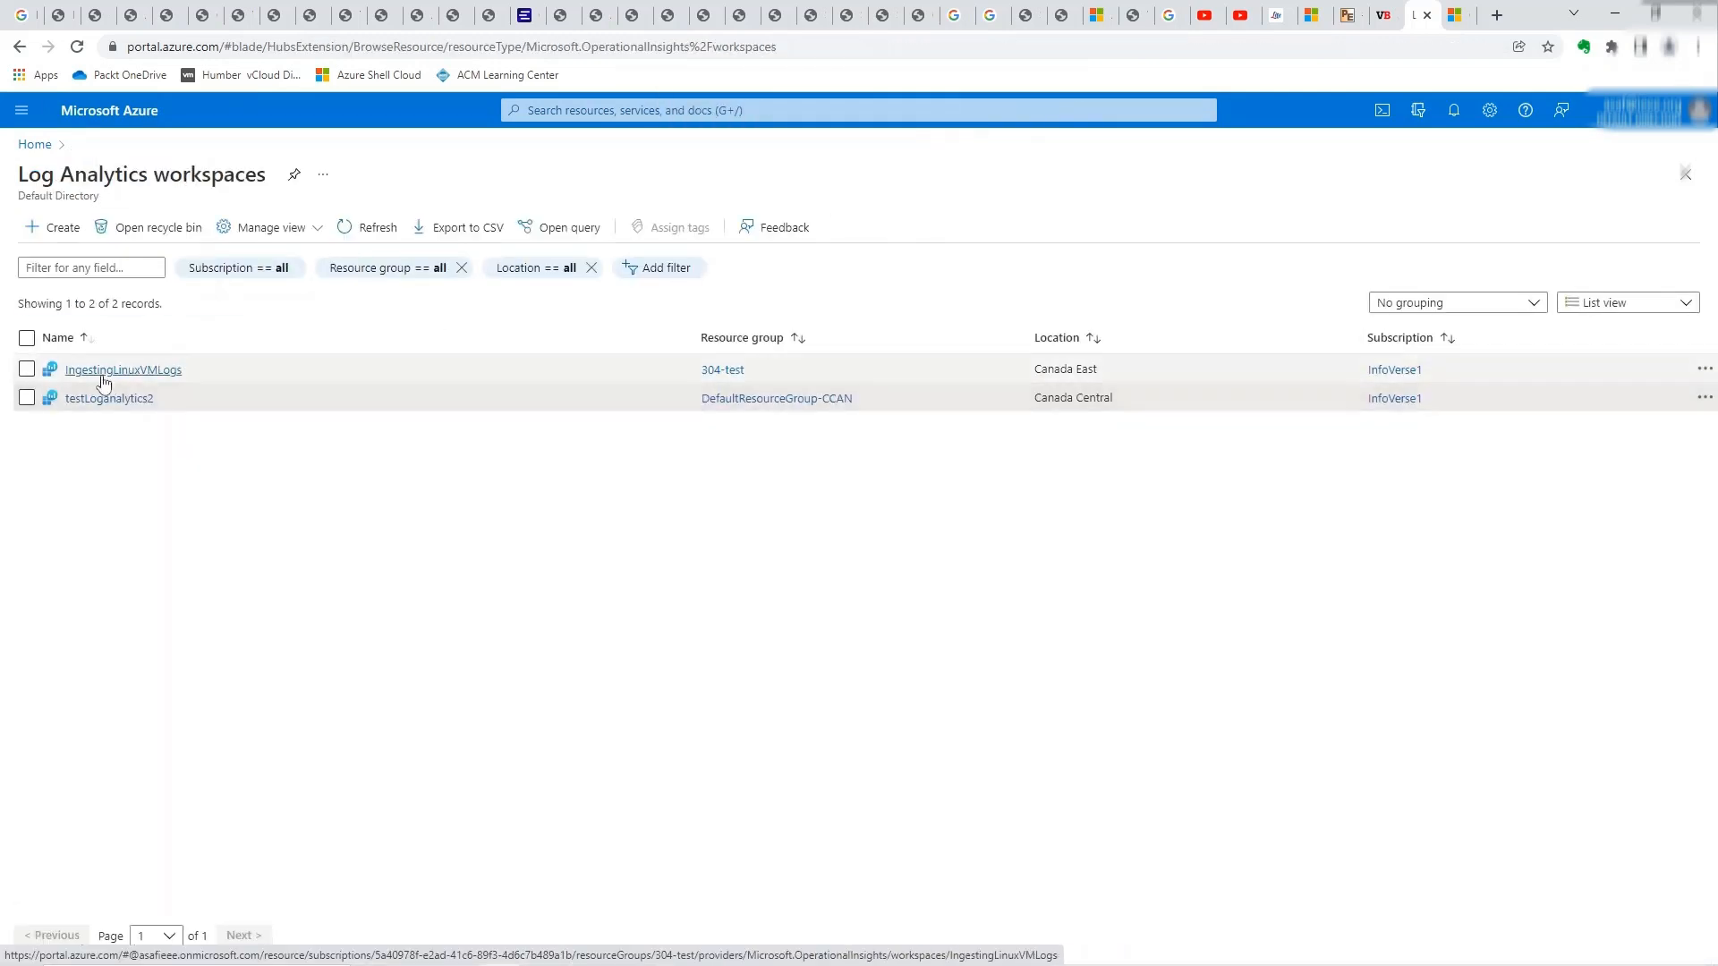
pyautogui.click(121, 368)
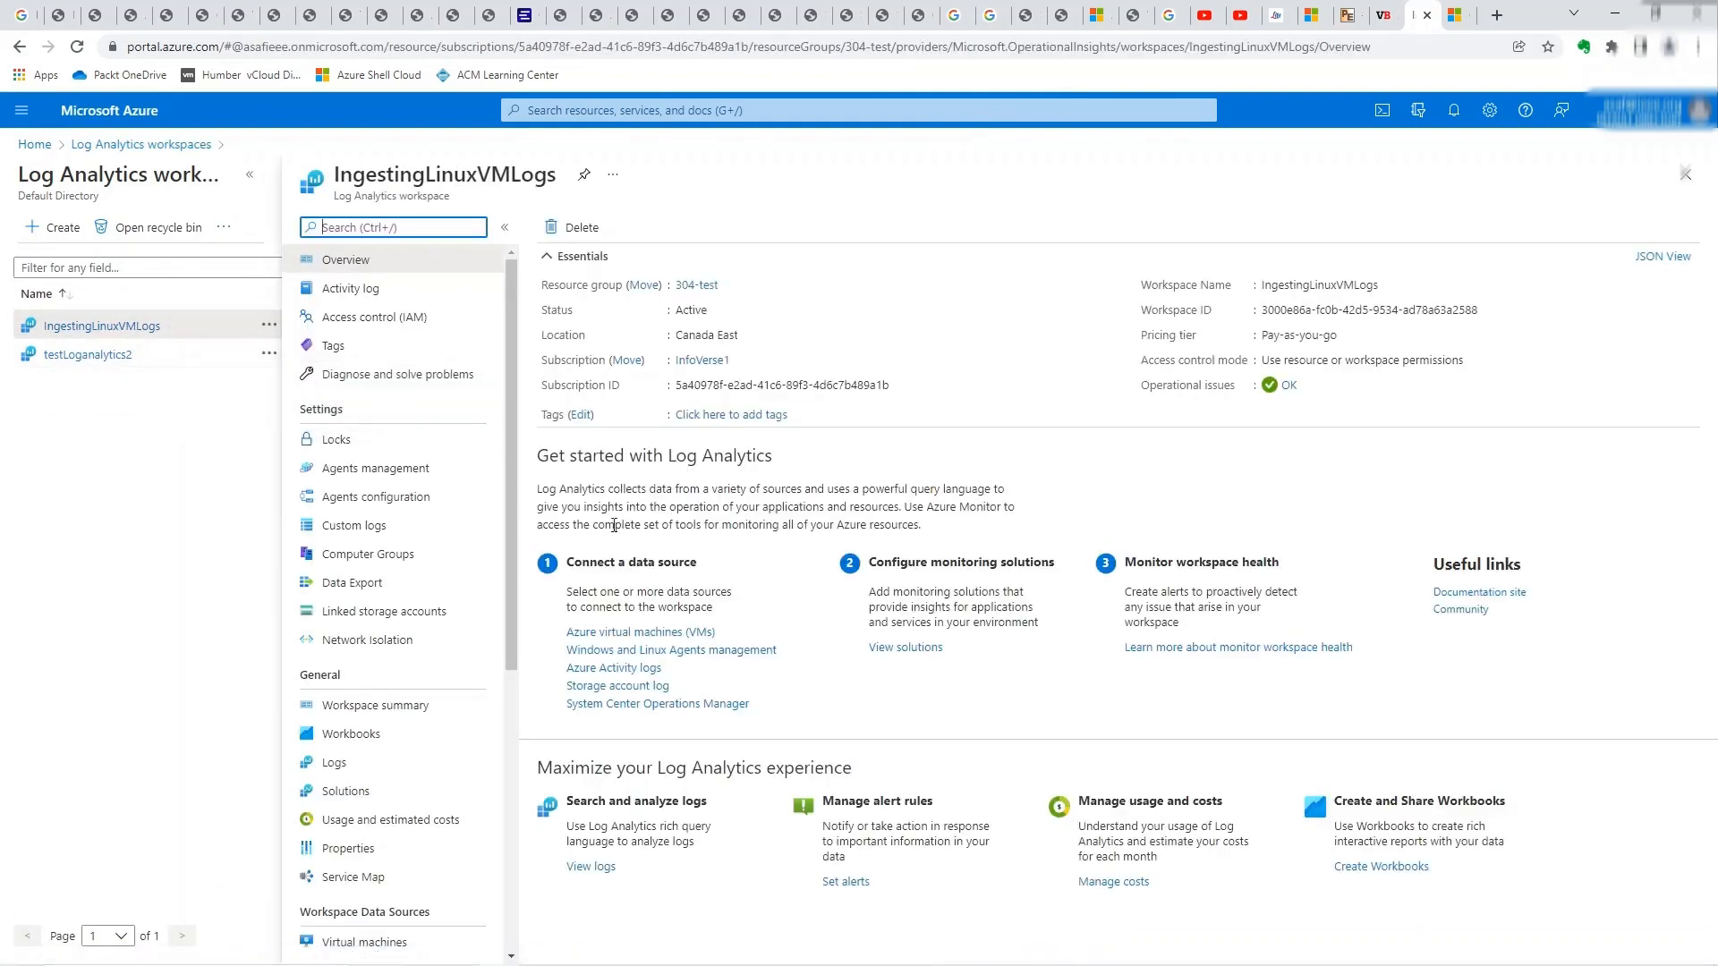
pyautogui.moveTo(361, 468)
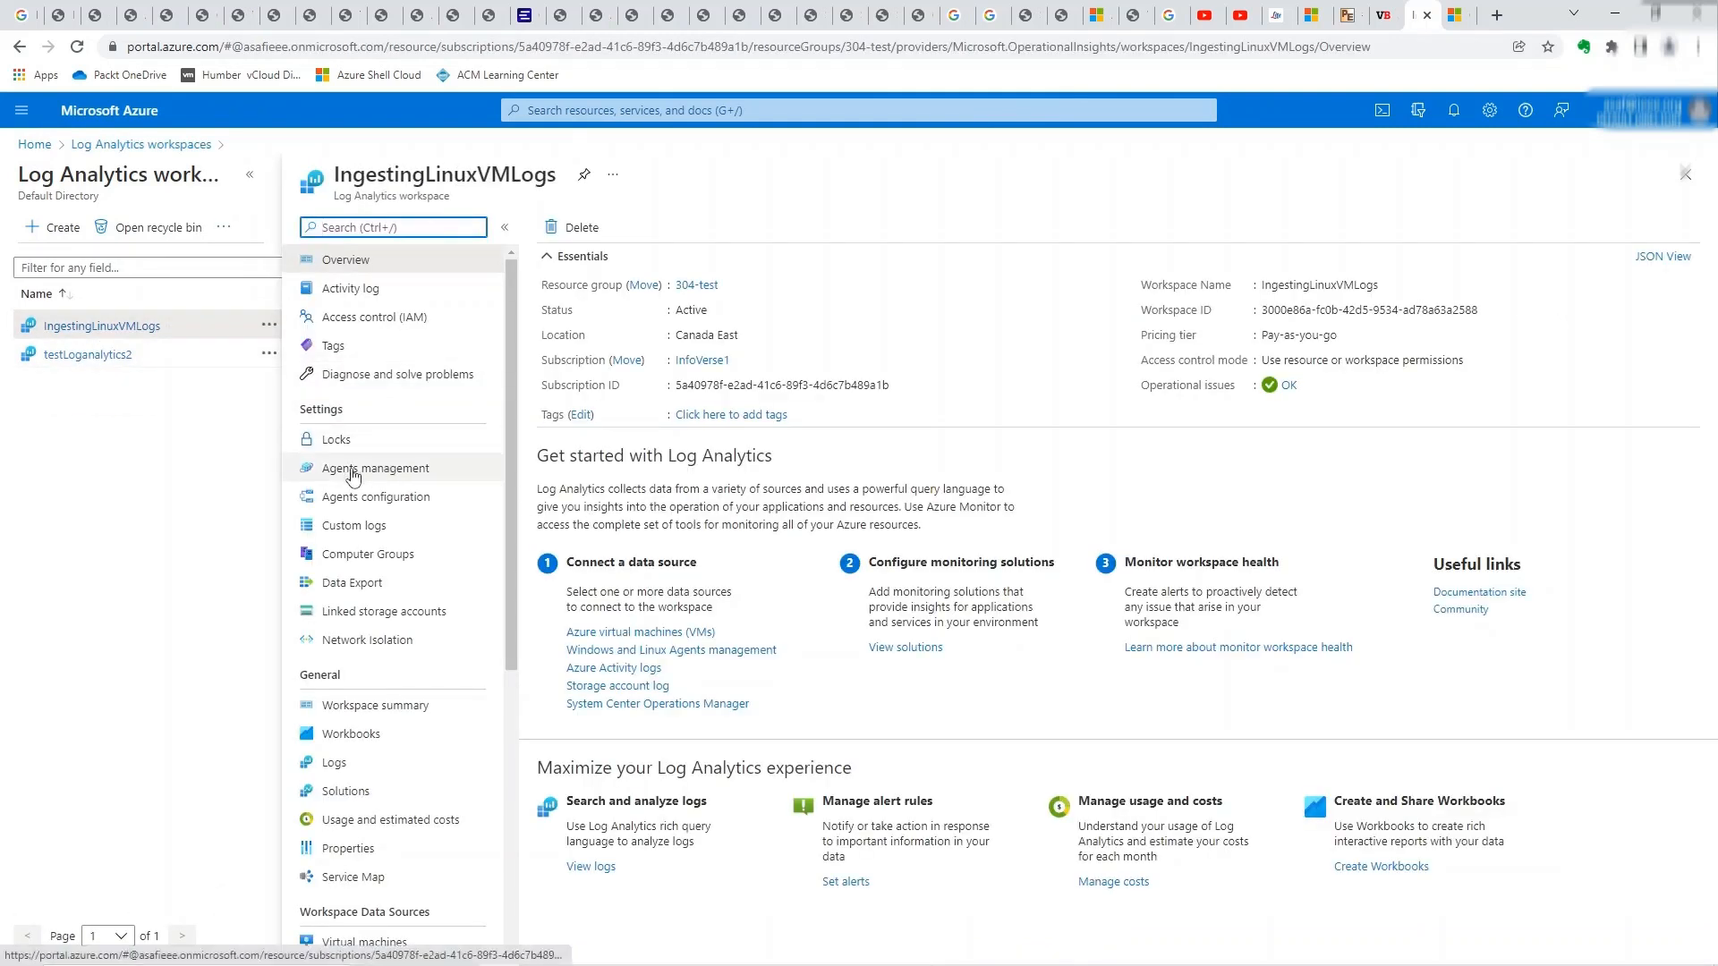
pyautogui.click(374, 469)
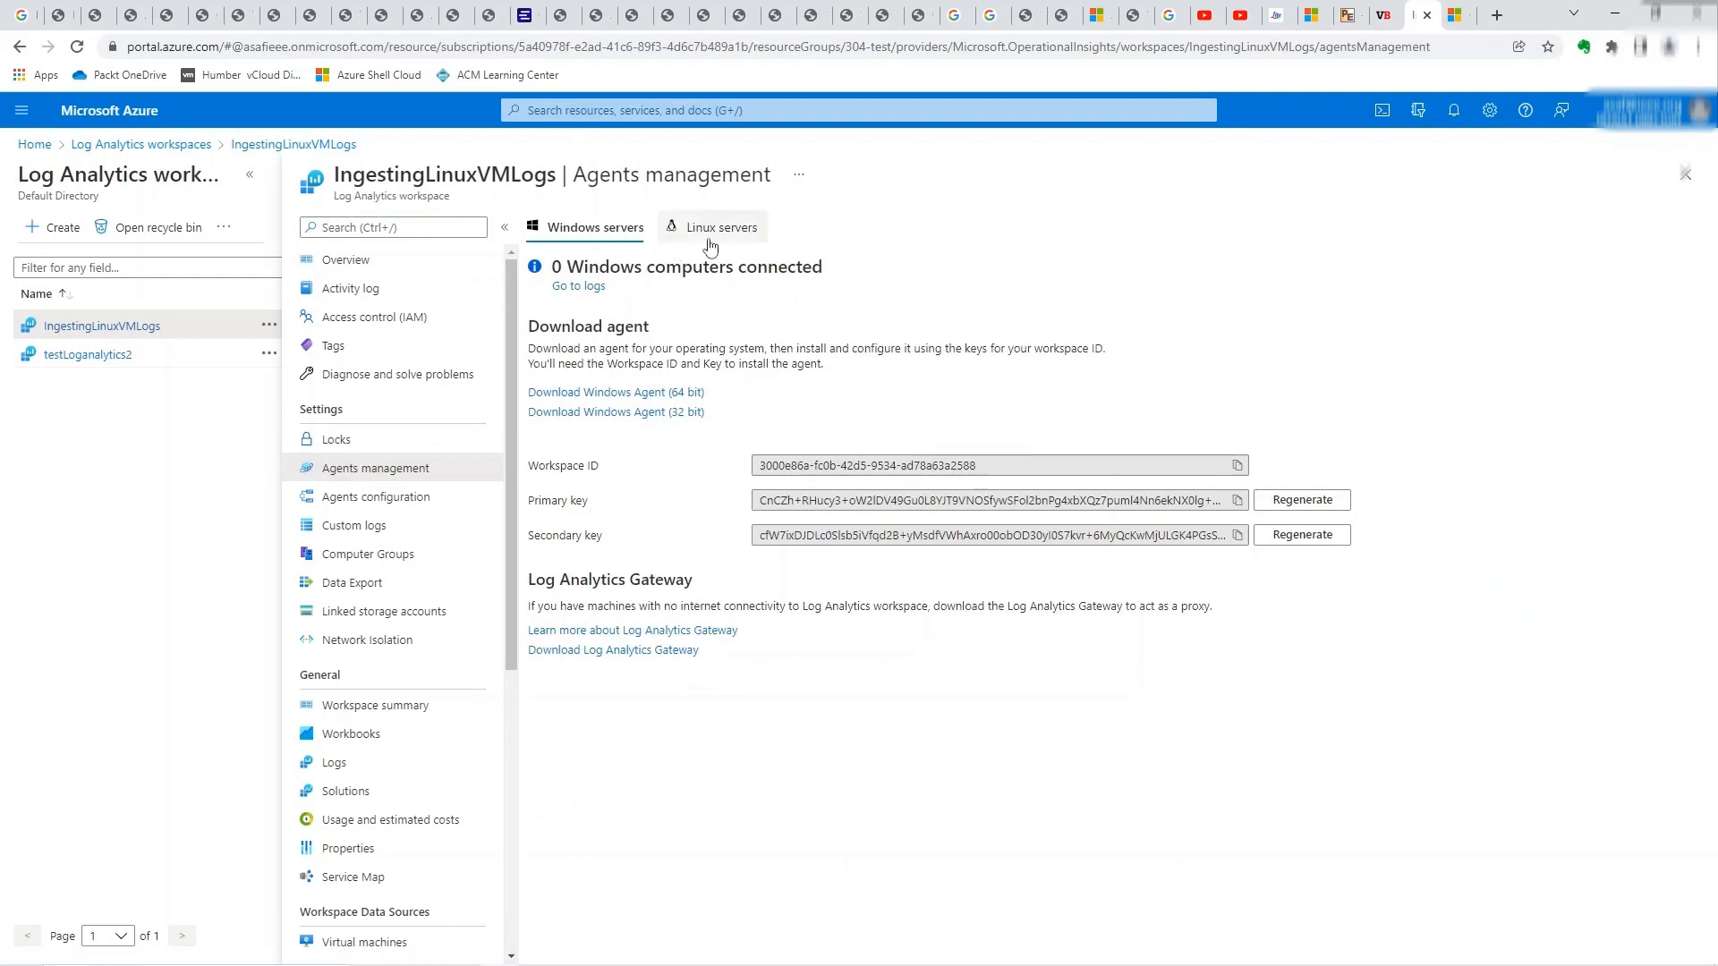
pyautogui.click(723, 227)
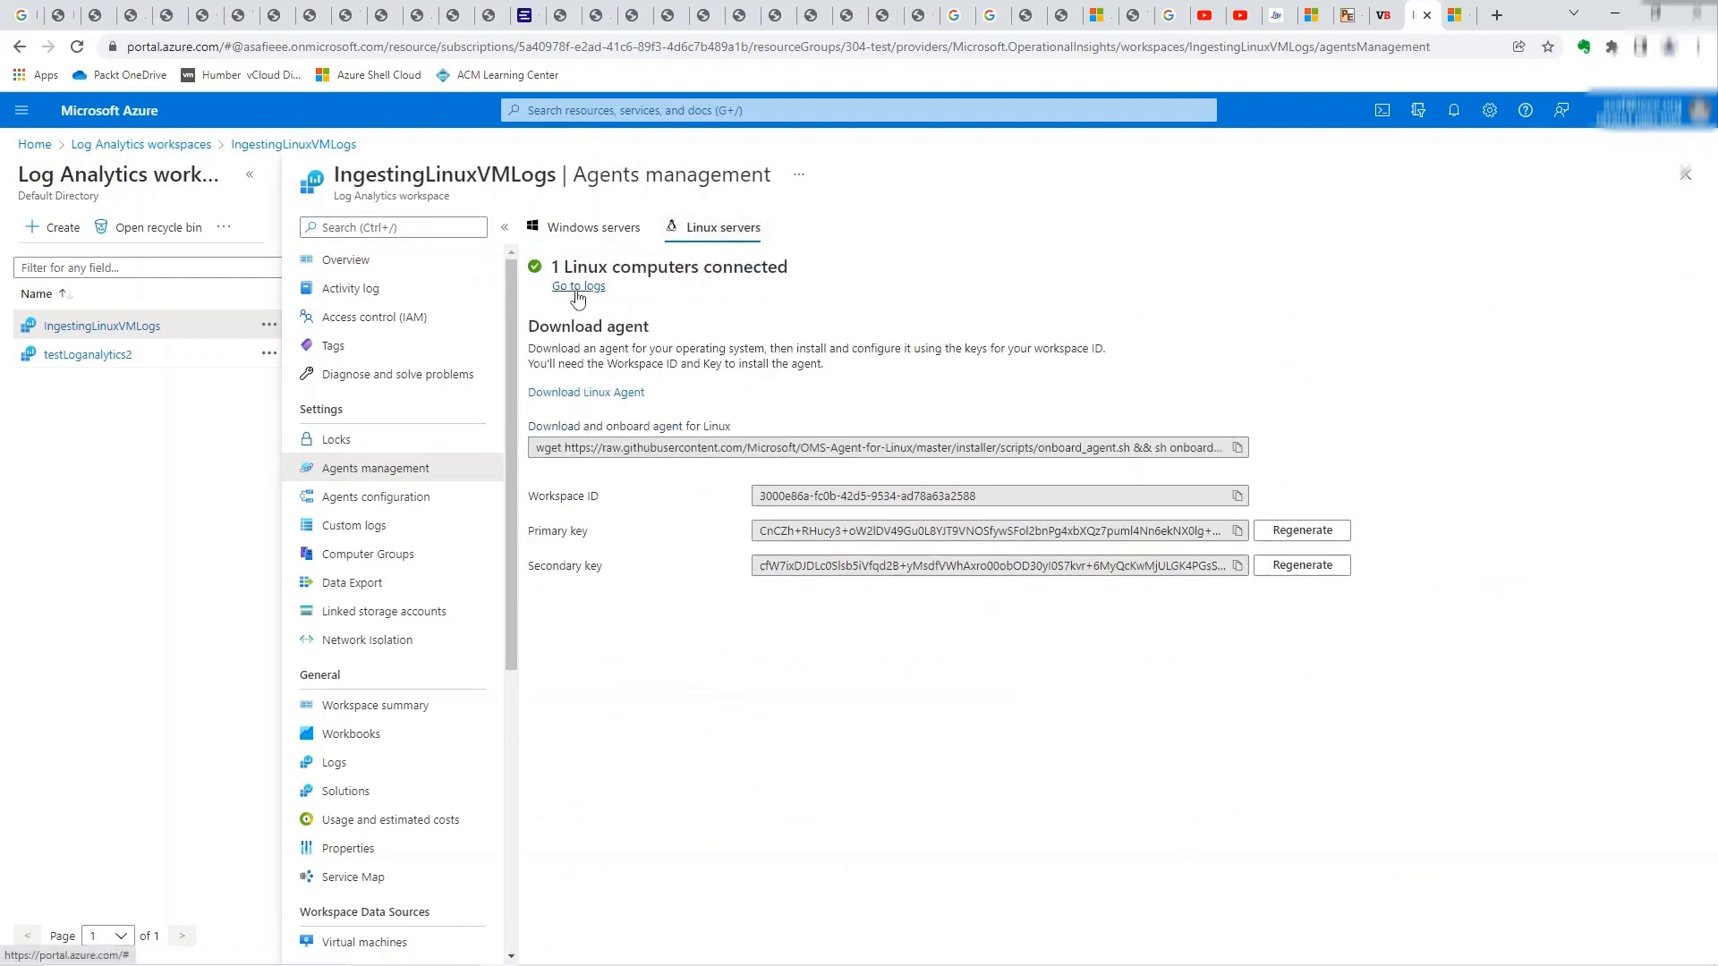
pyautogui.click(578, 284)
pyautogui.write('| count')
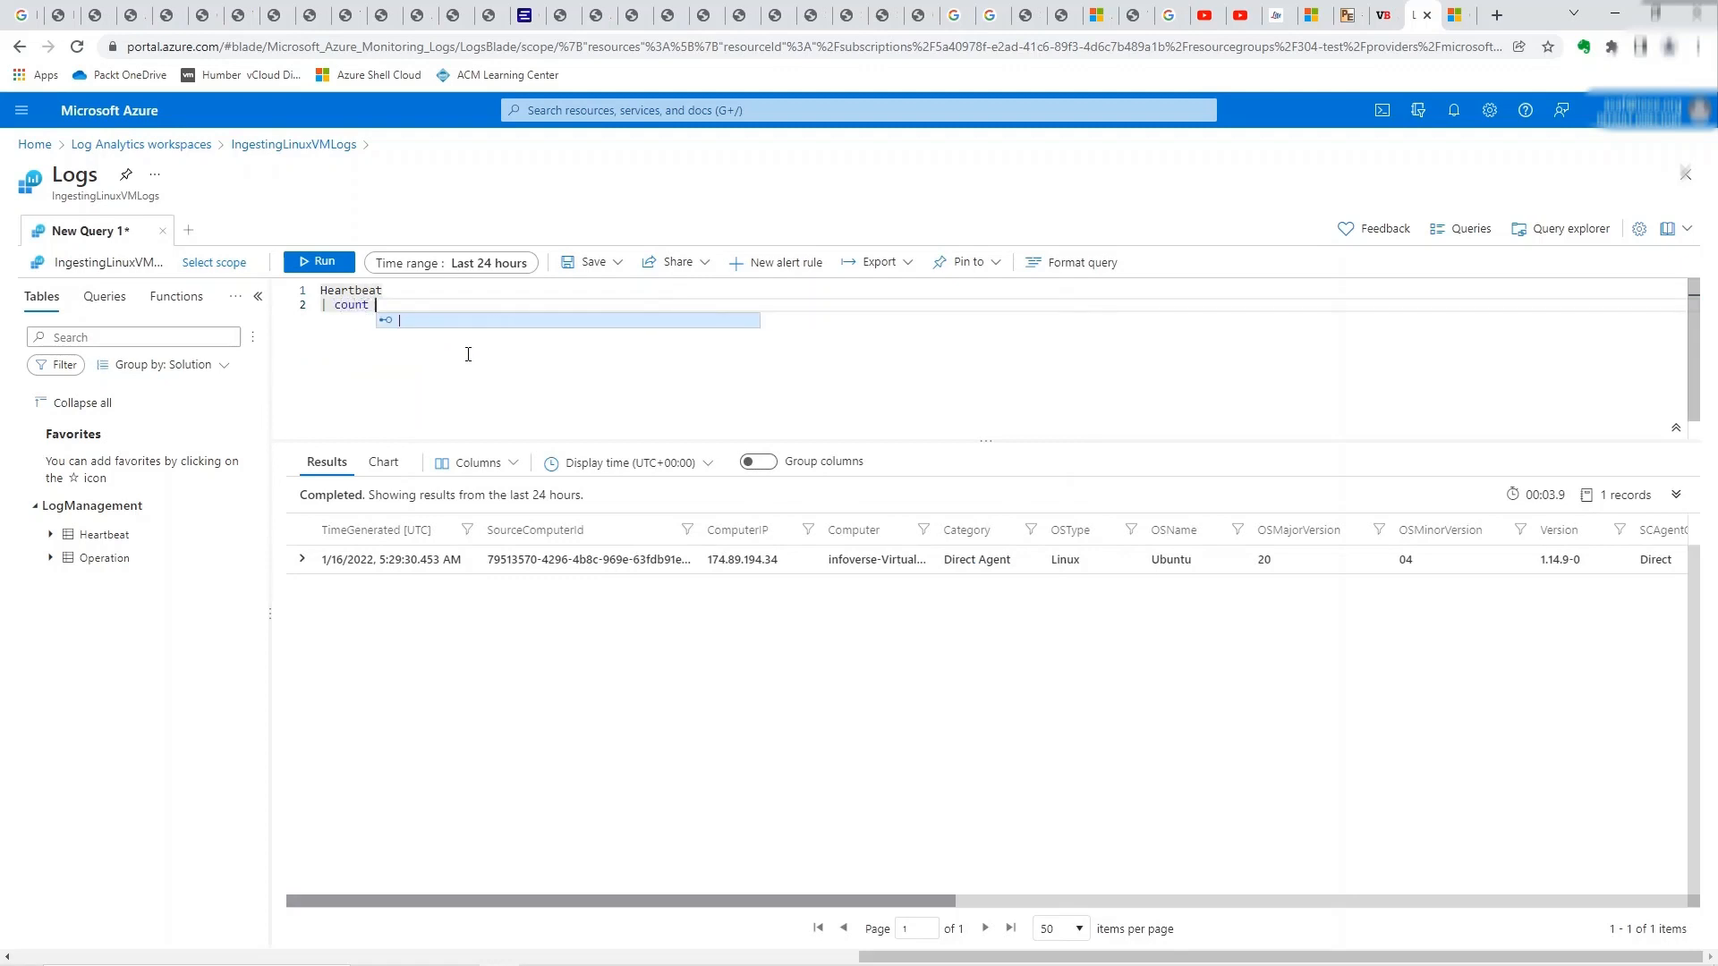
# - Run the count (8), then filter Heartbeat to OSType == 'Windows', returning no results
pyautogui.click(319, 261)
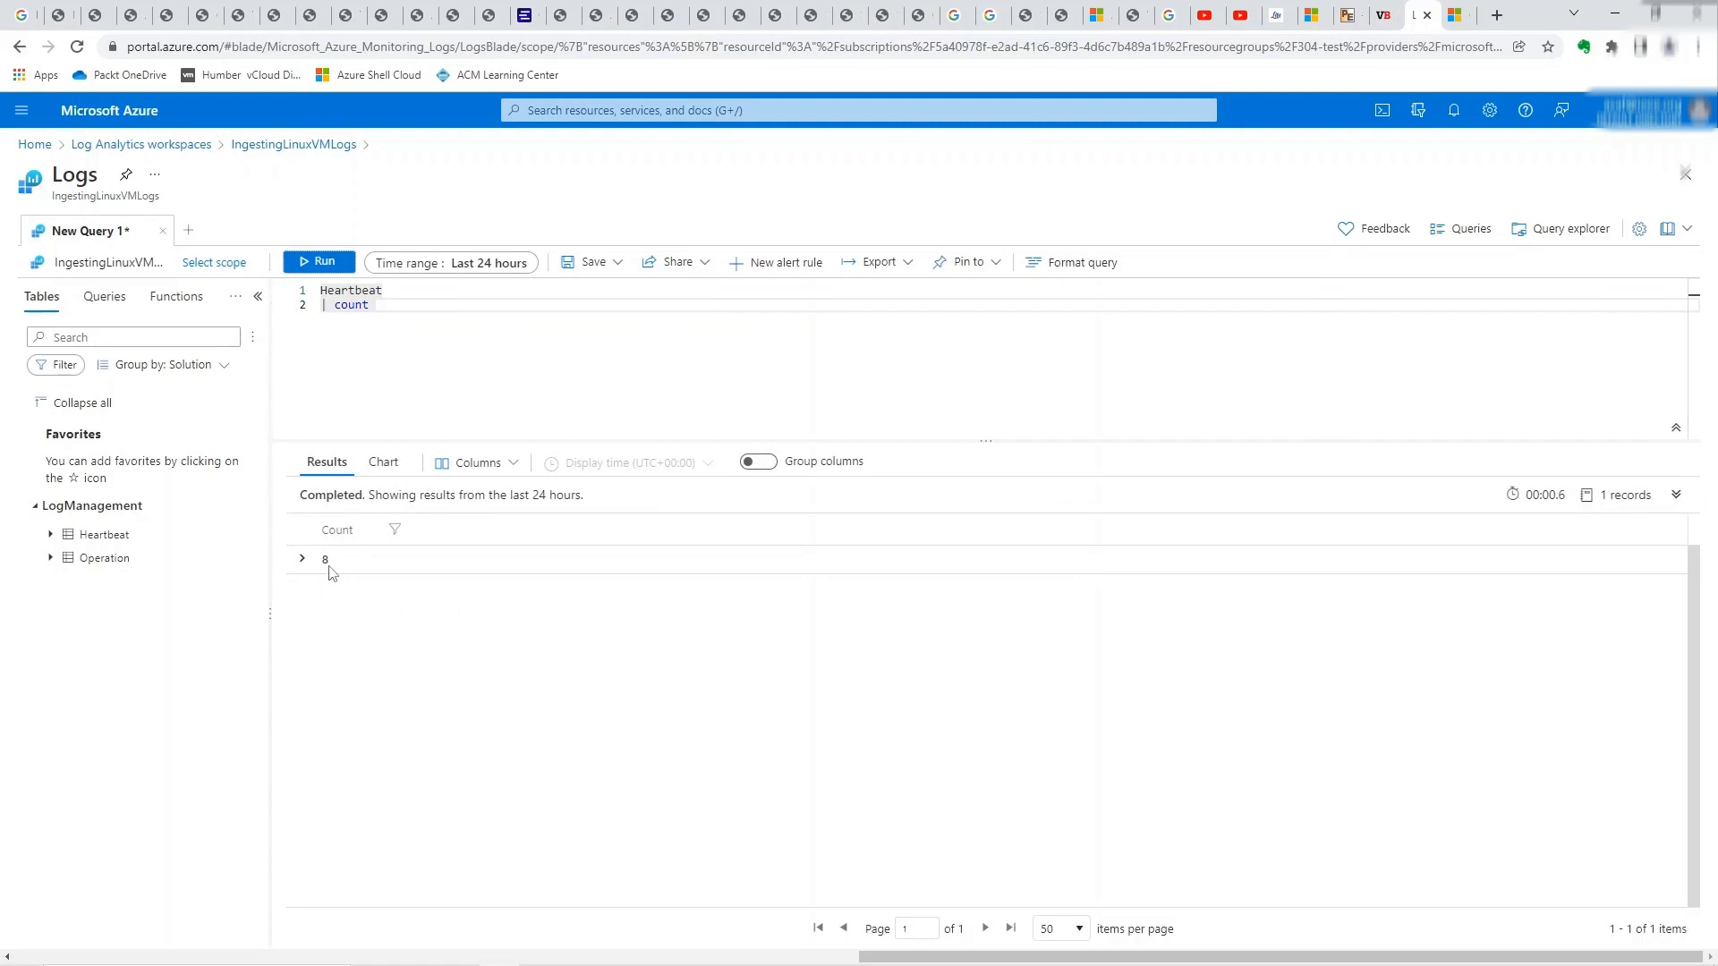
pyautogui.moveTo(340, 569)
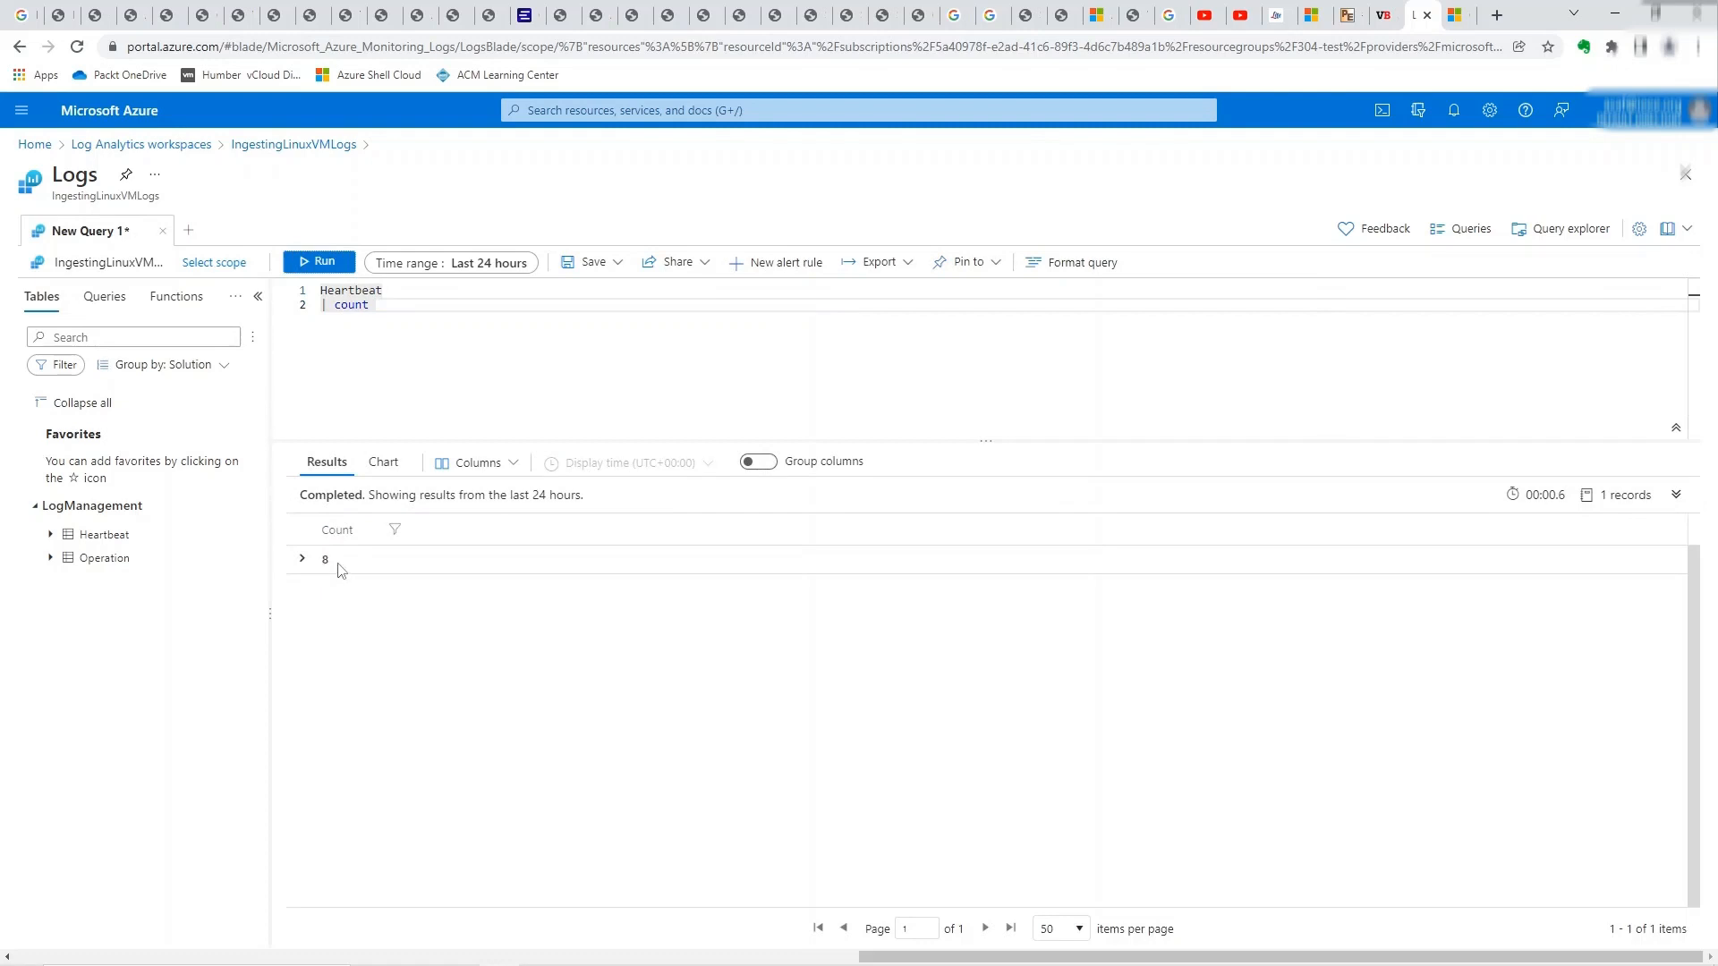
pyautogui.moveTo(410, 626)
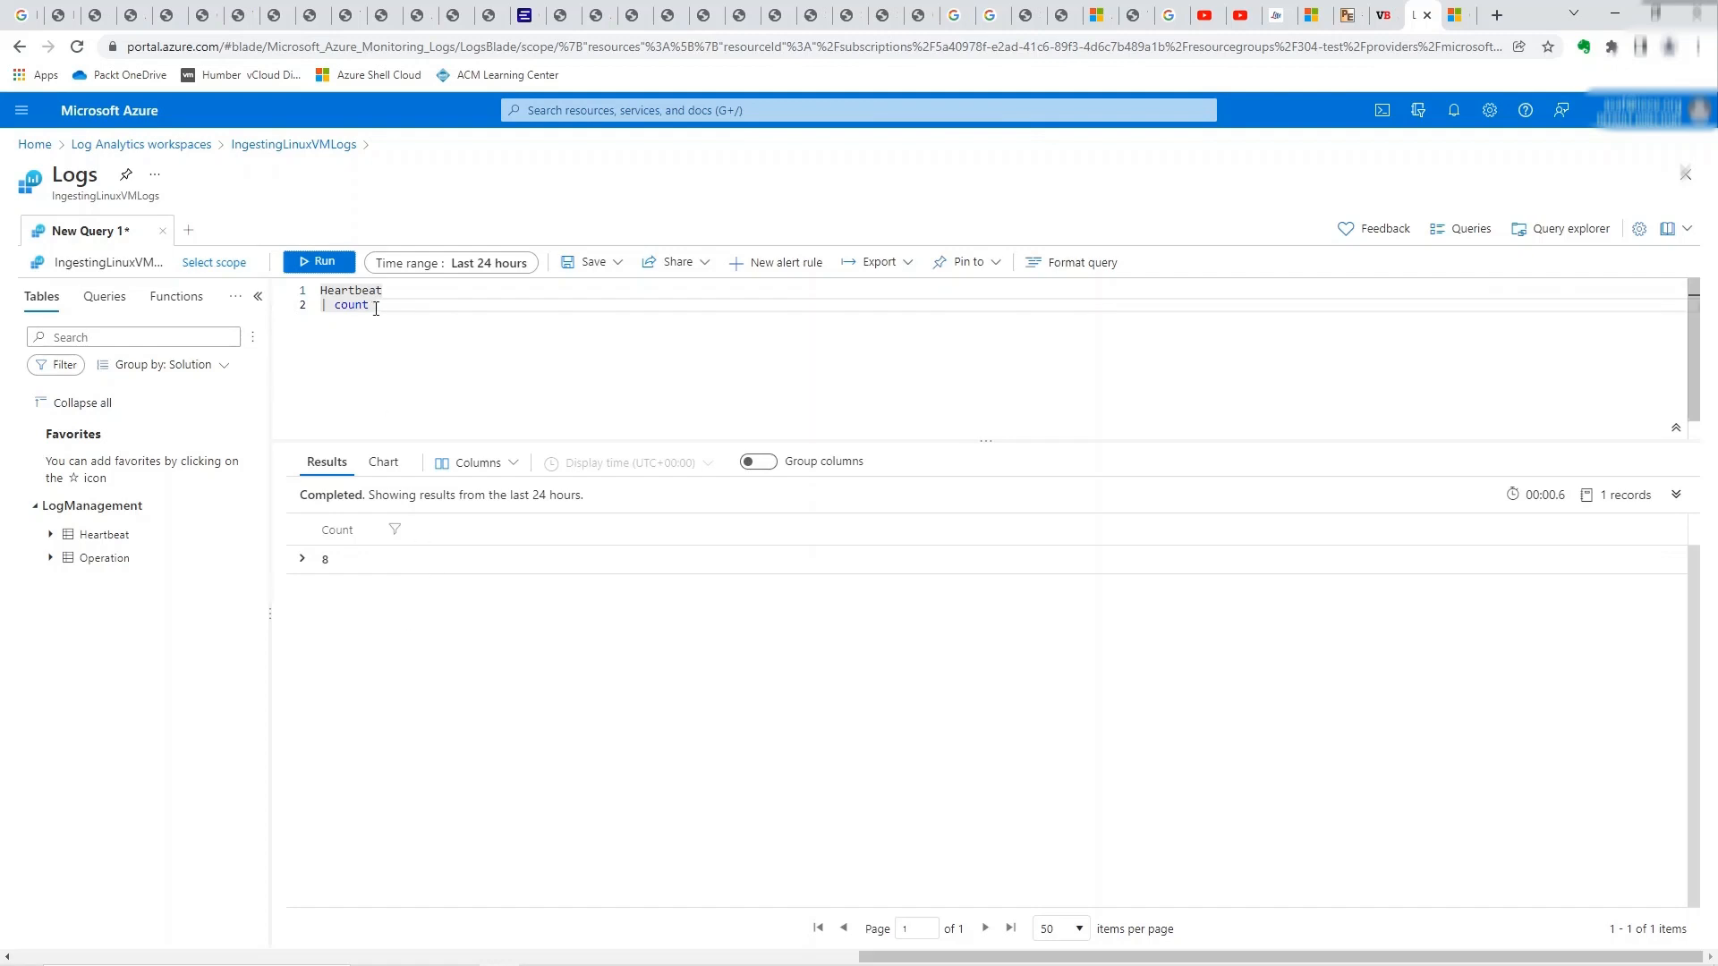
pyautogui.moveTo(397, 304)
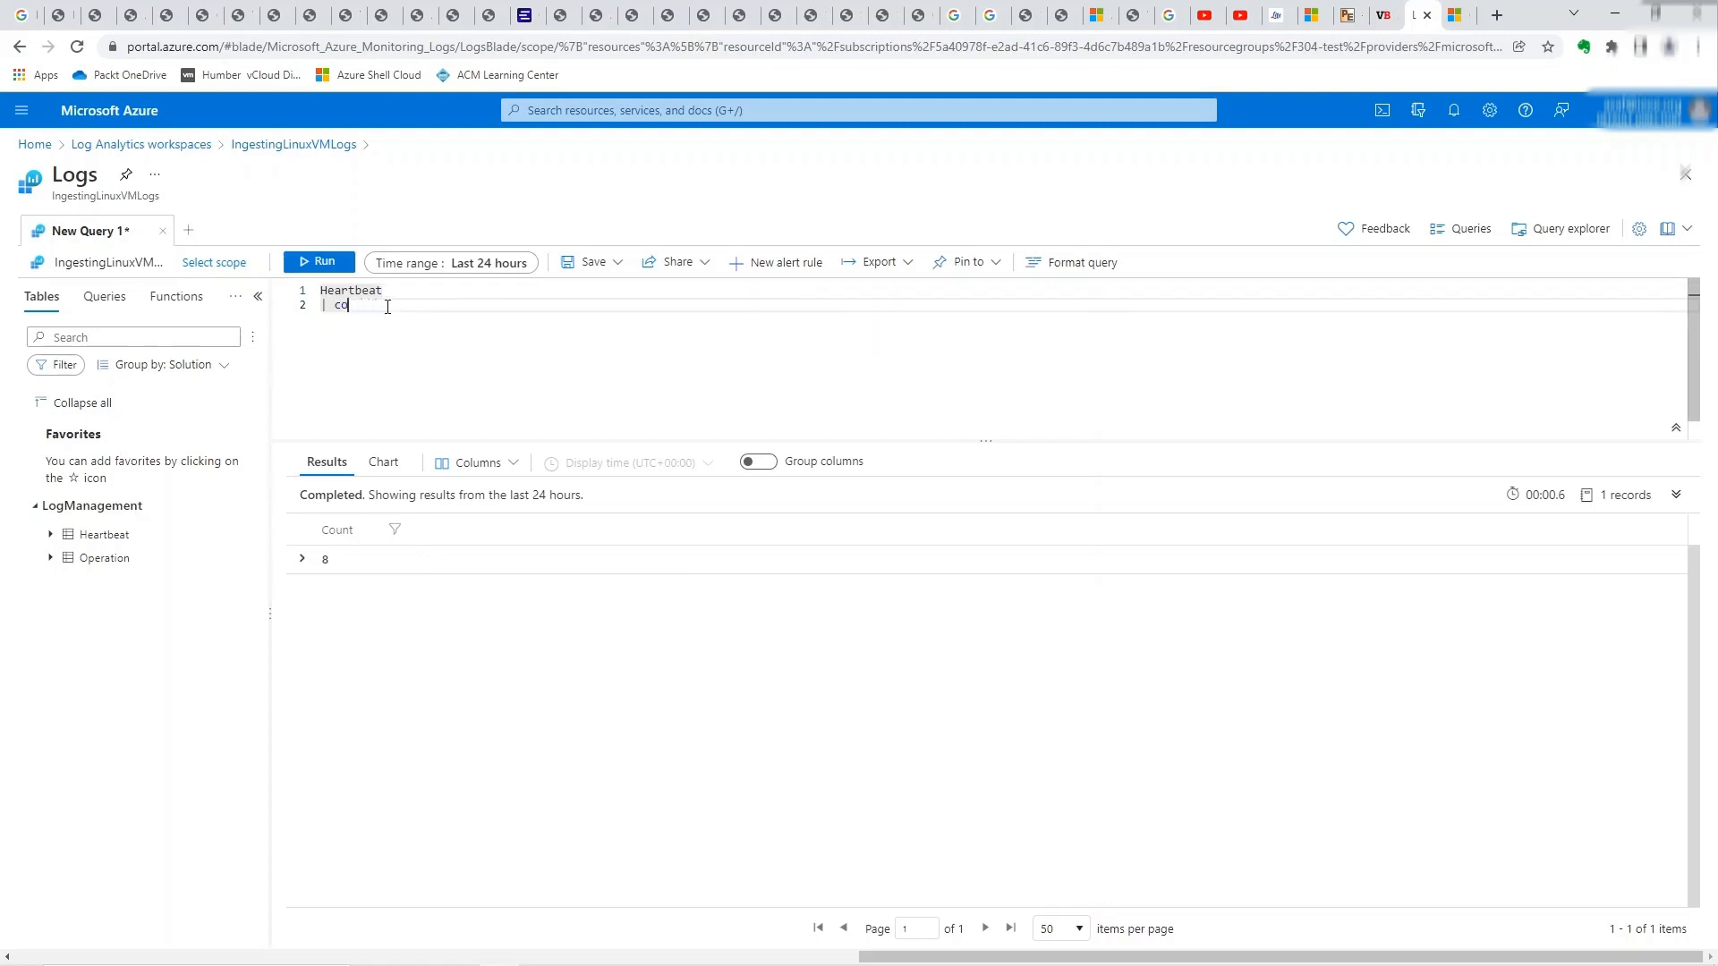
pyautogui.press('Backspace')
pyautogui.write('where OSType')
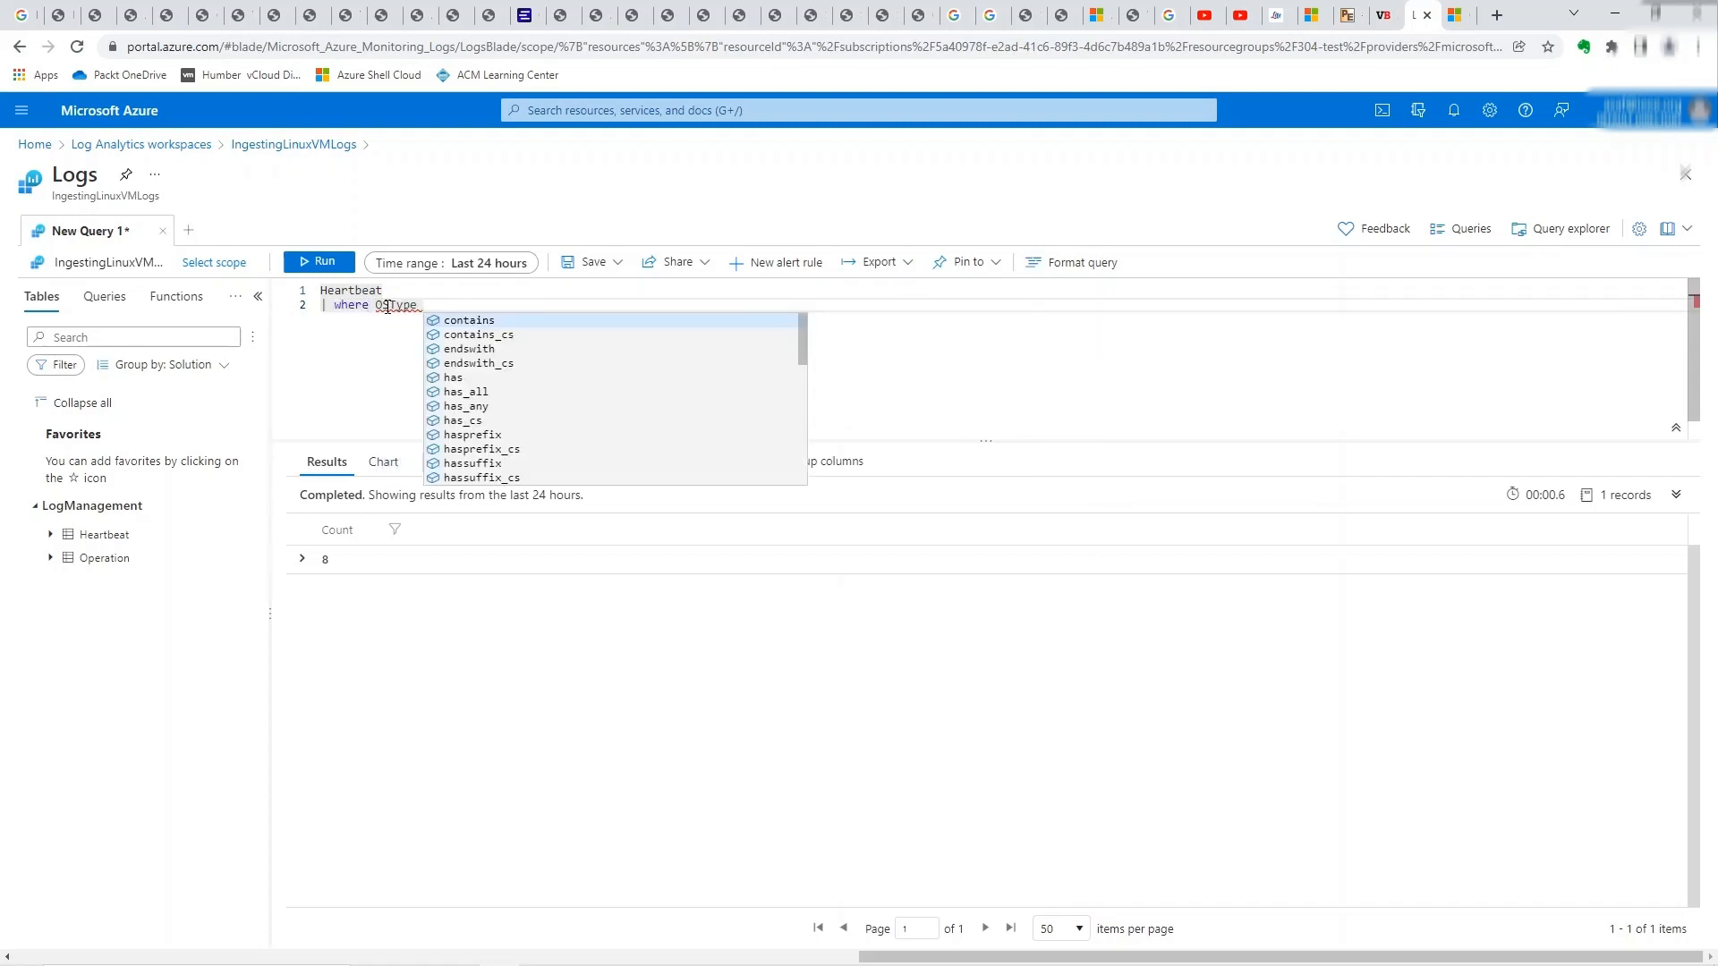
pyautogui.write('==')
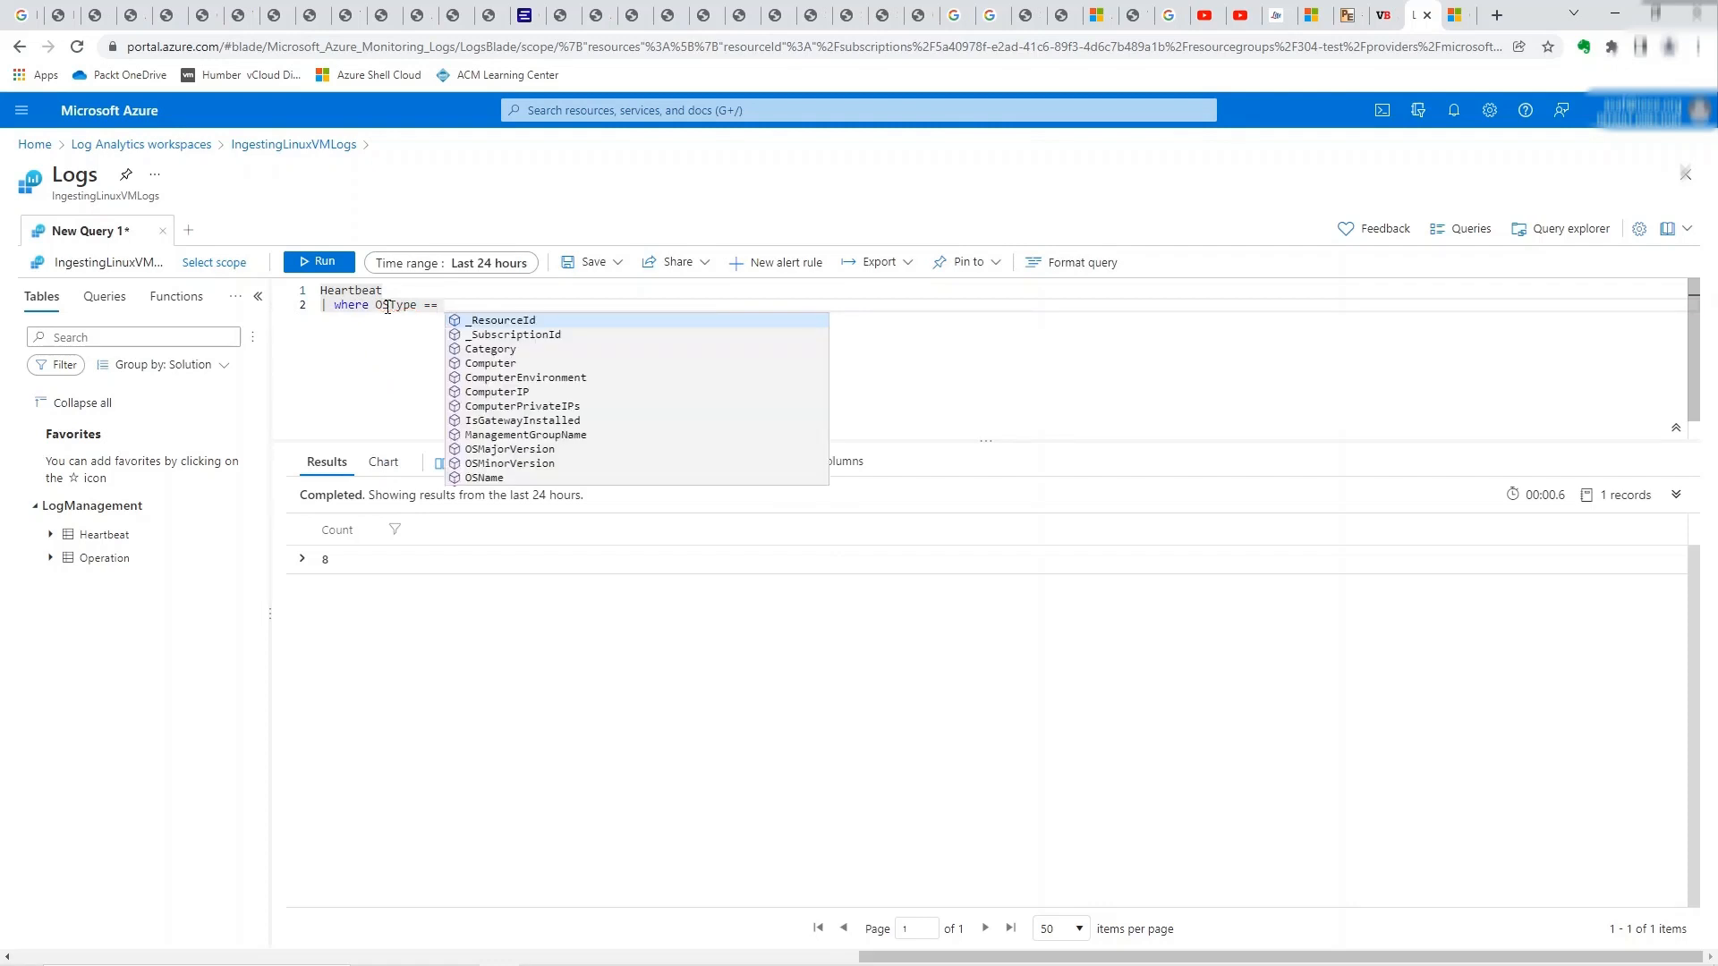
pyautogui.write("'Windows")
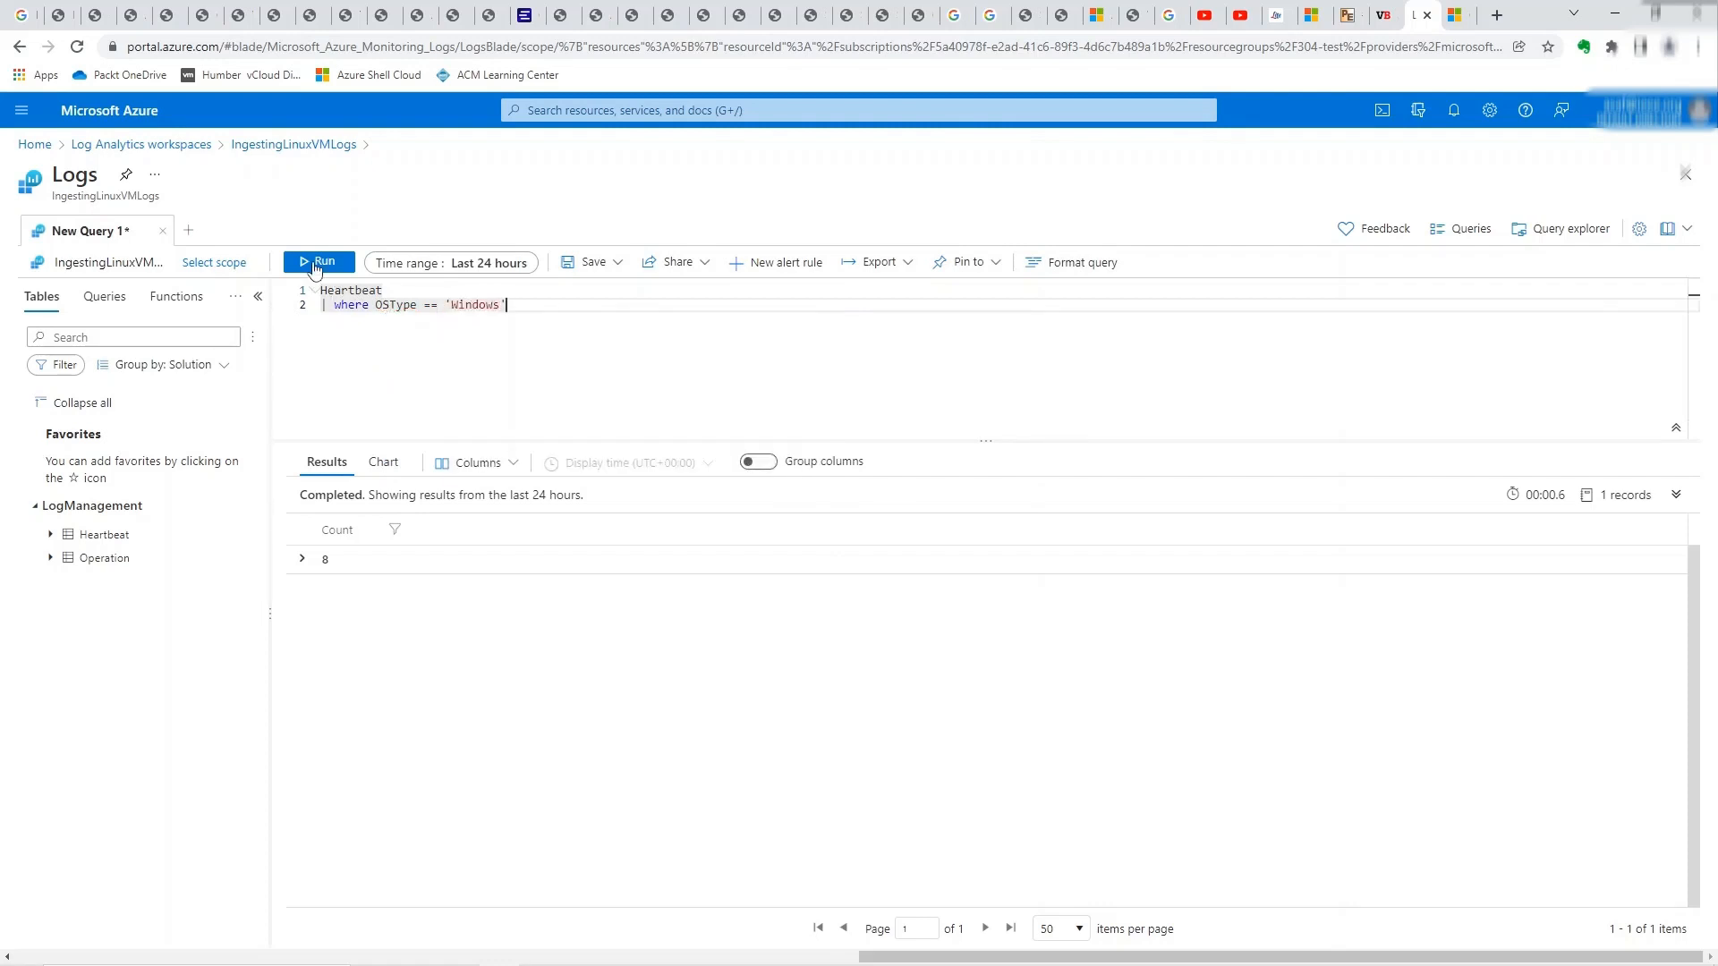
pyautogui.click(318, 261)
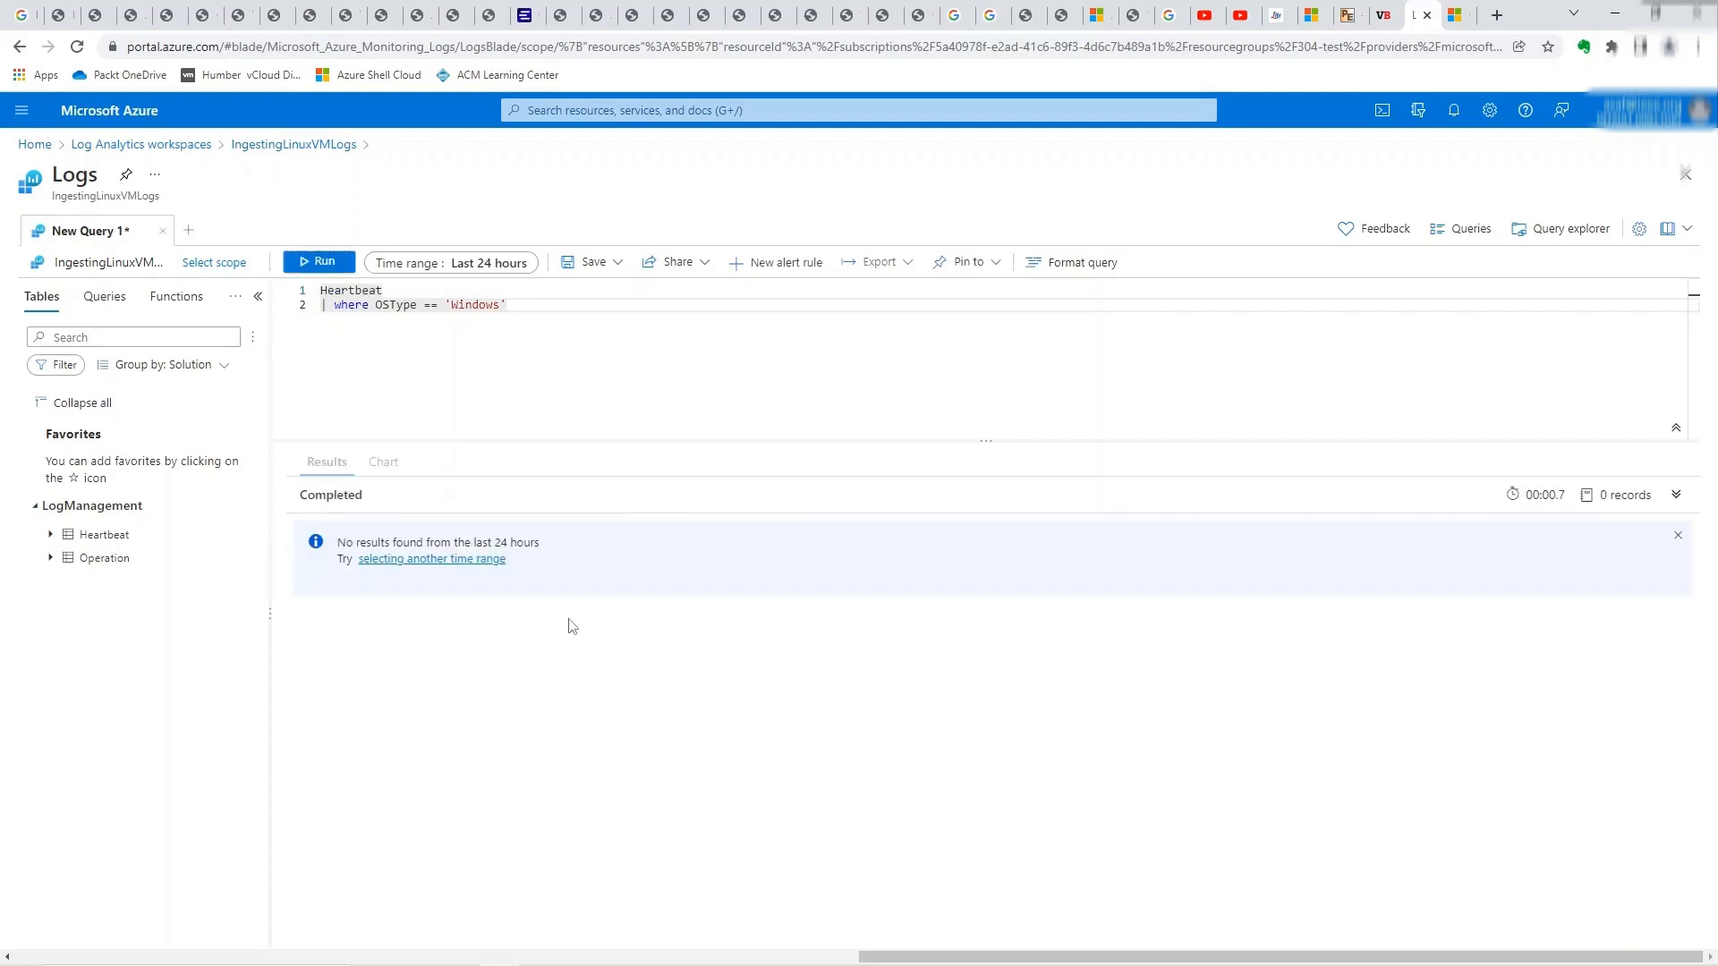
pyautogui.moveTo(548, 640)
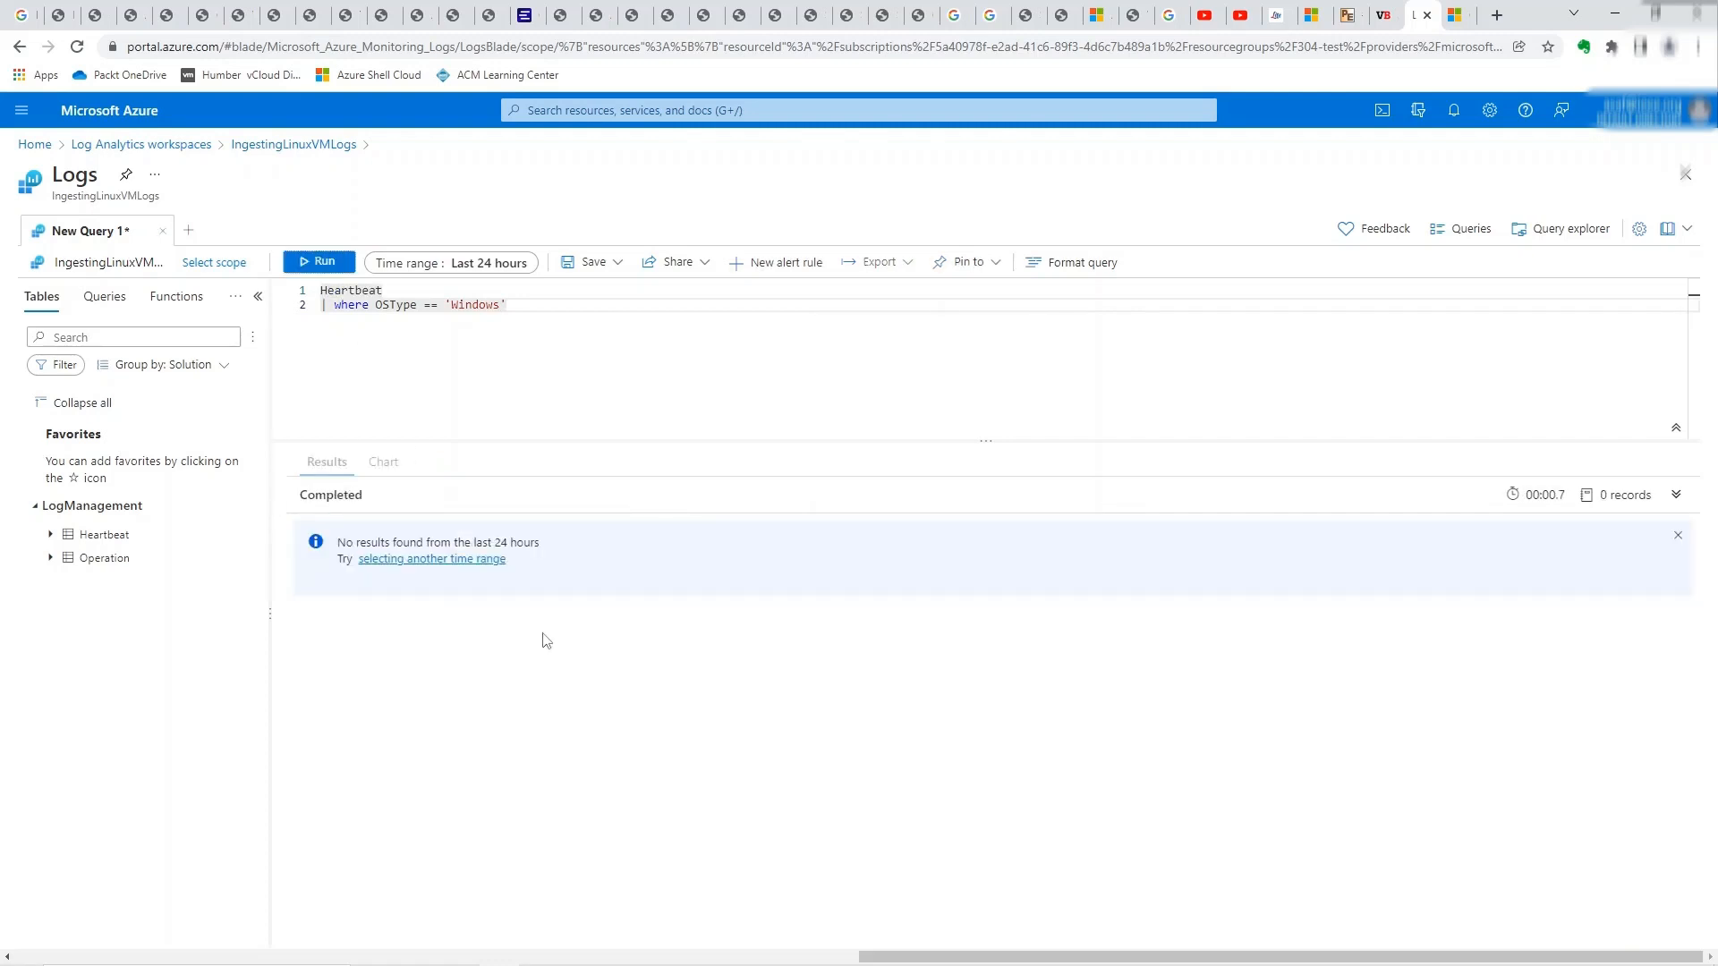
# - Change the filter to OSType == 'Linux' and run, returning 9 Ubuntu Heartbeat records
pyautogui.click(508, 304)
pyautogui.write('Linux')
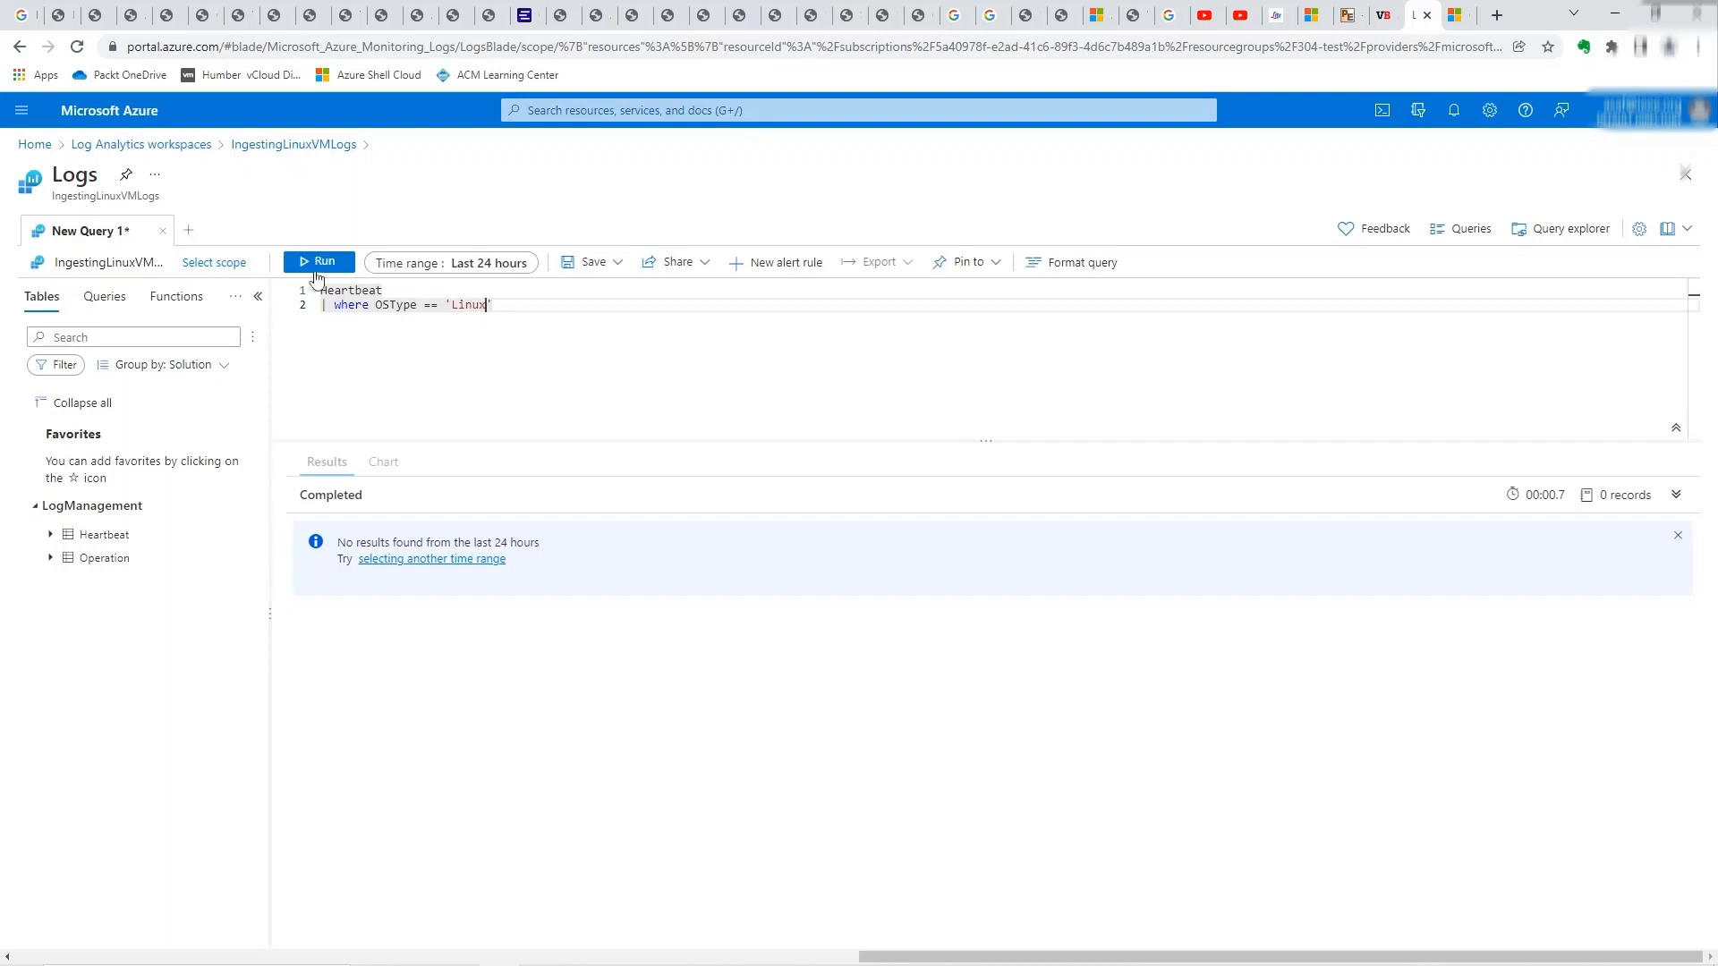
pyautogui.click(319, 261)
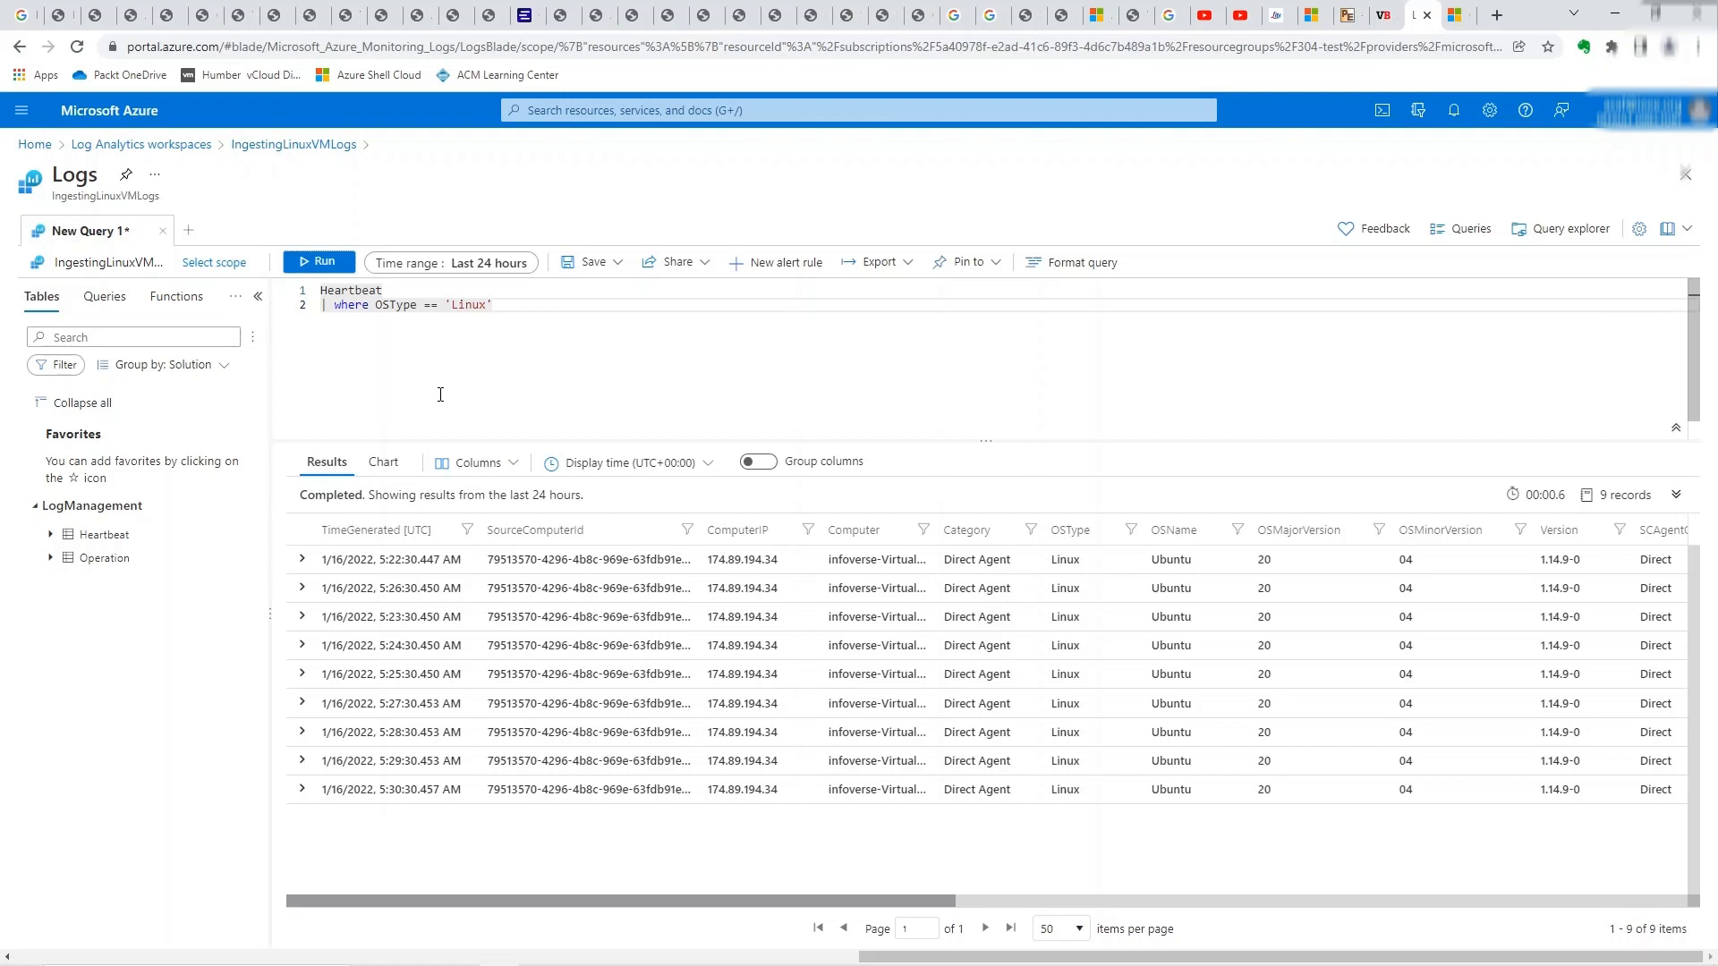
pyautogui.moveTo(434, 346)
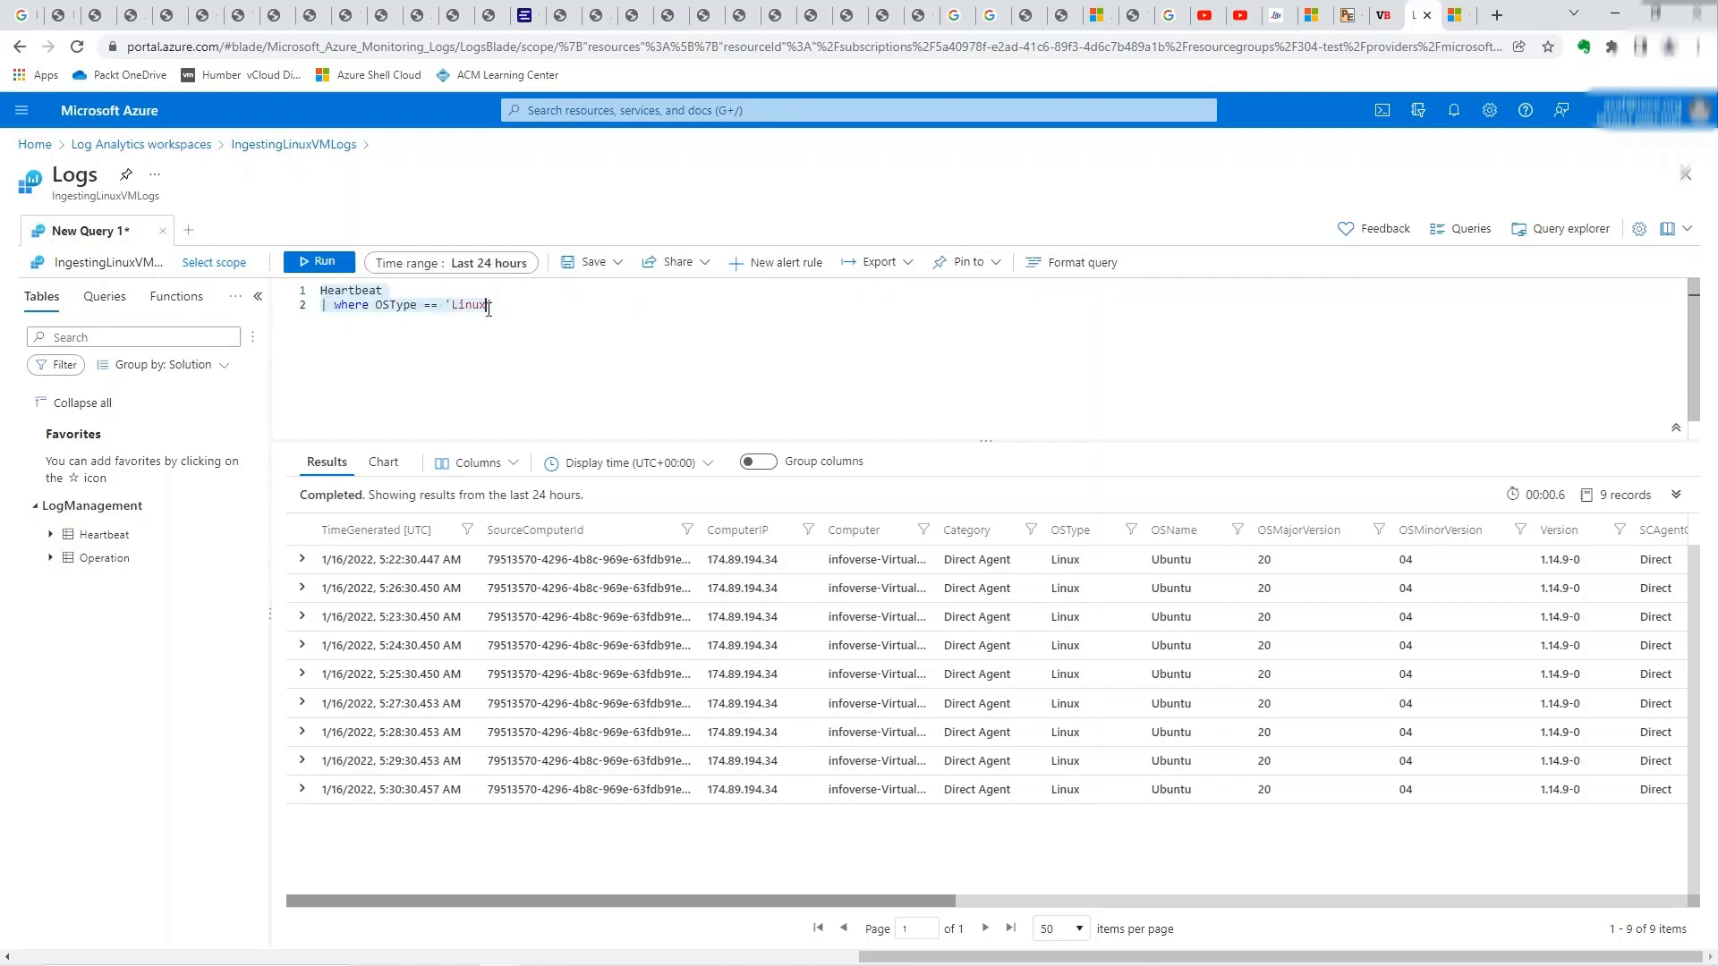
pyautogui.moveTo(383, 312)
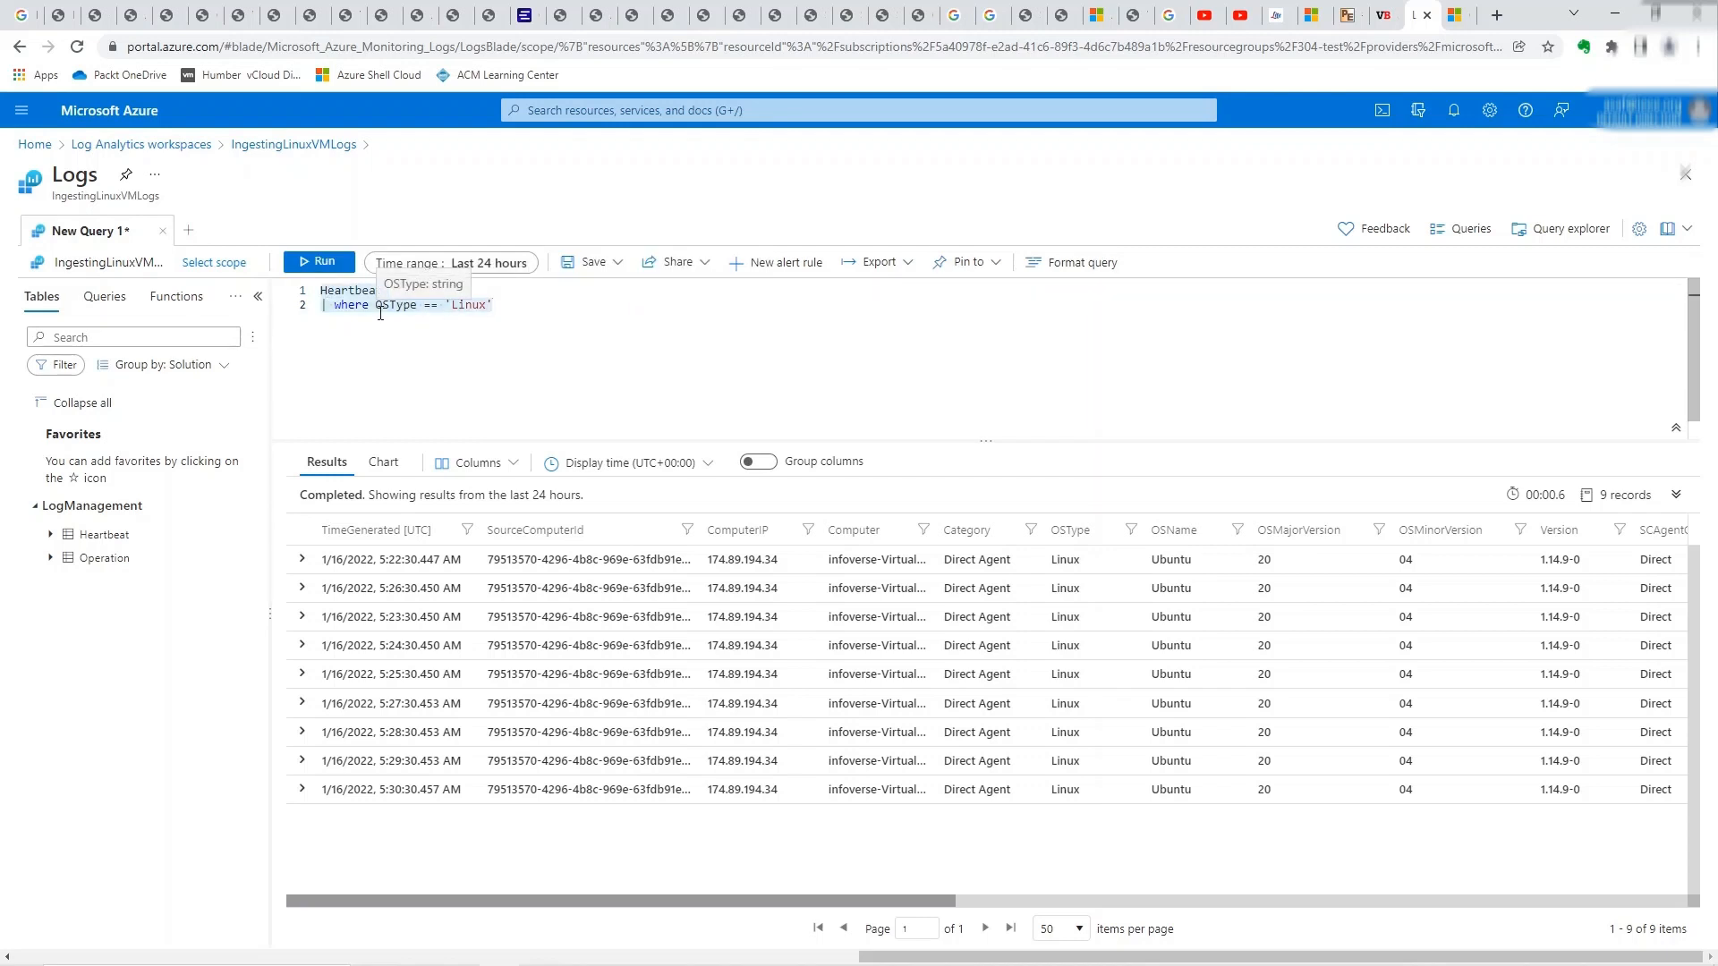
pyautogui.moveTo(470, 319)
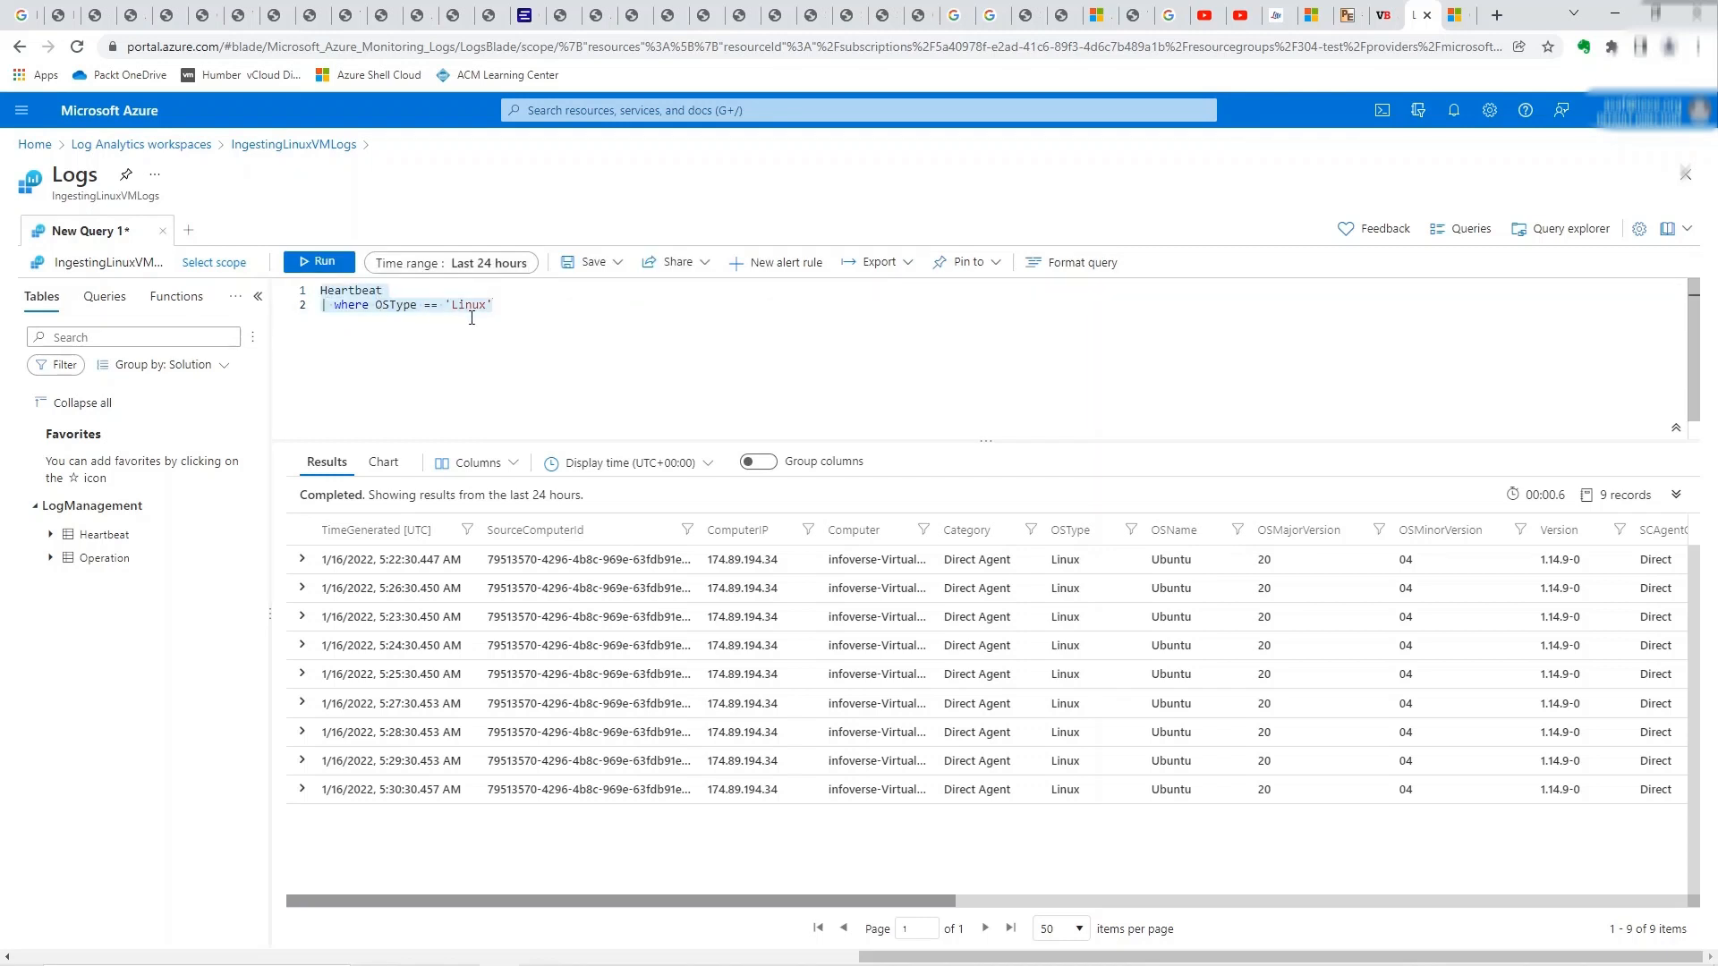
pyautogui.moveTo(120, 154)
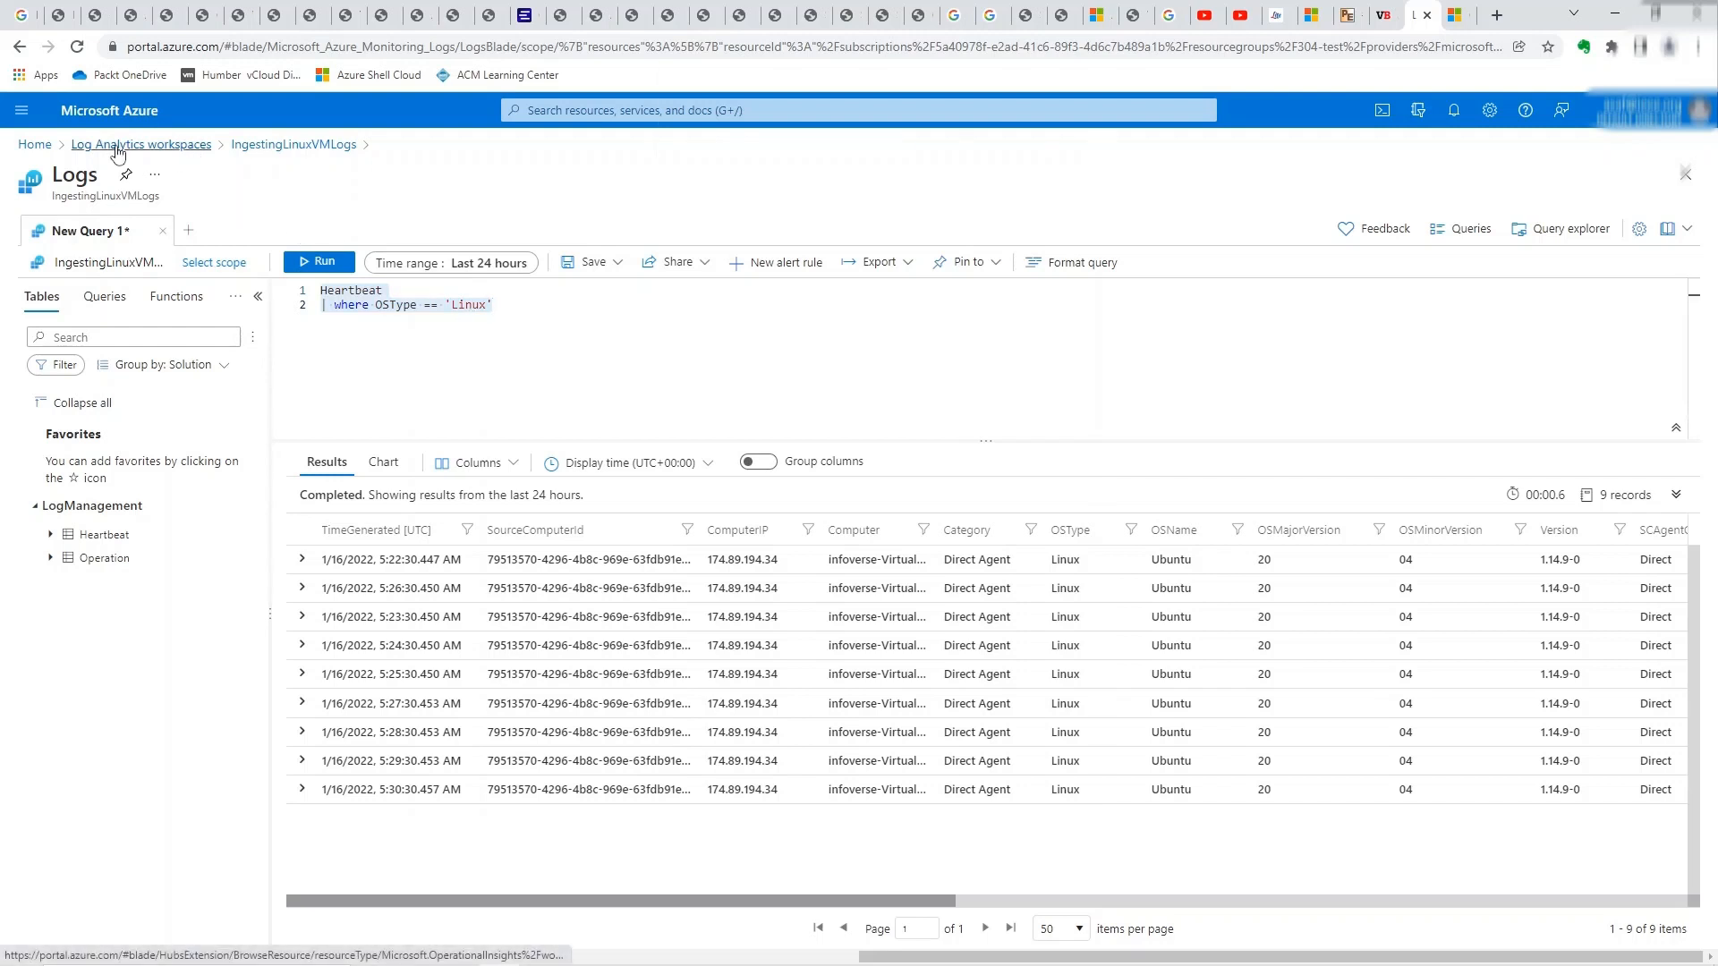
# - Open testLoganalytics2 via the workspaces list, Agents management, then Go to logs
pyautogui.click(140, 143)
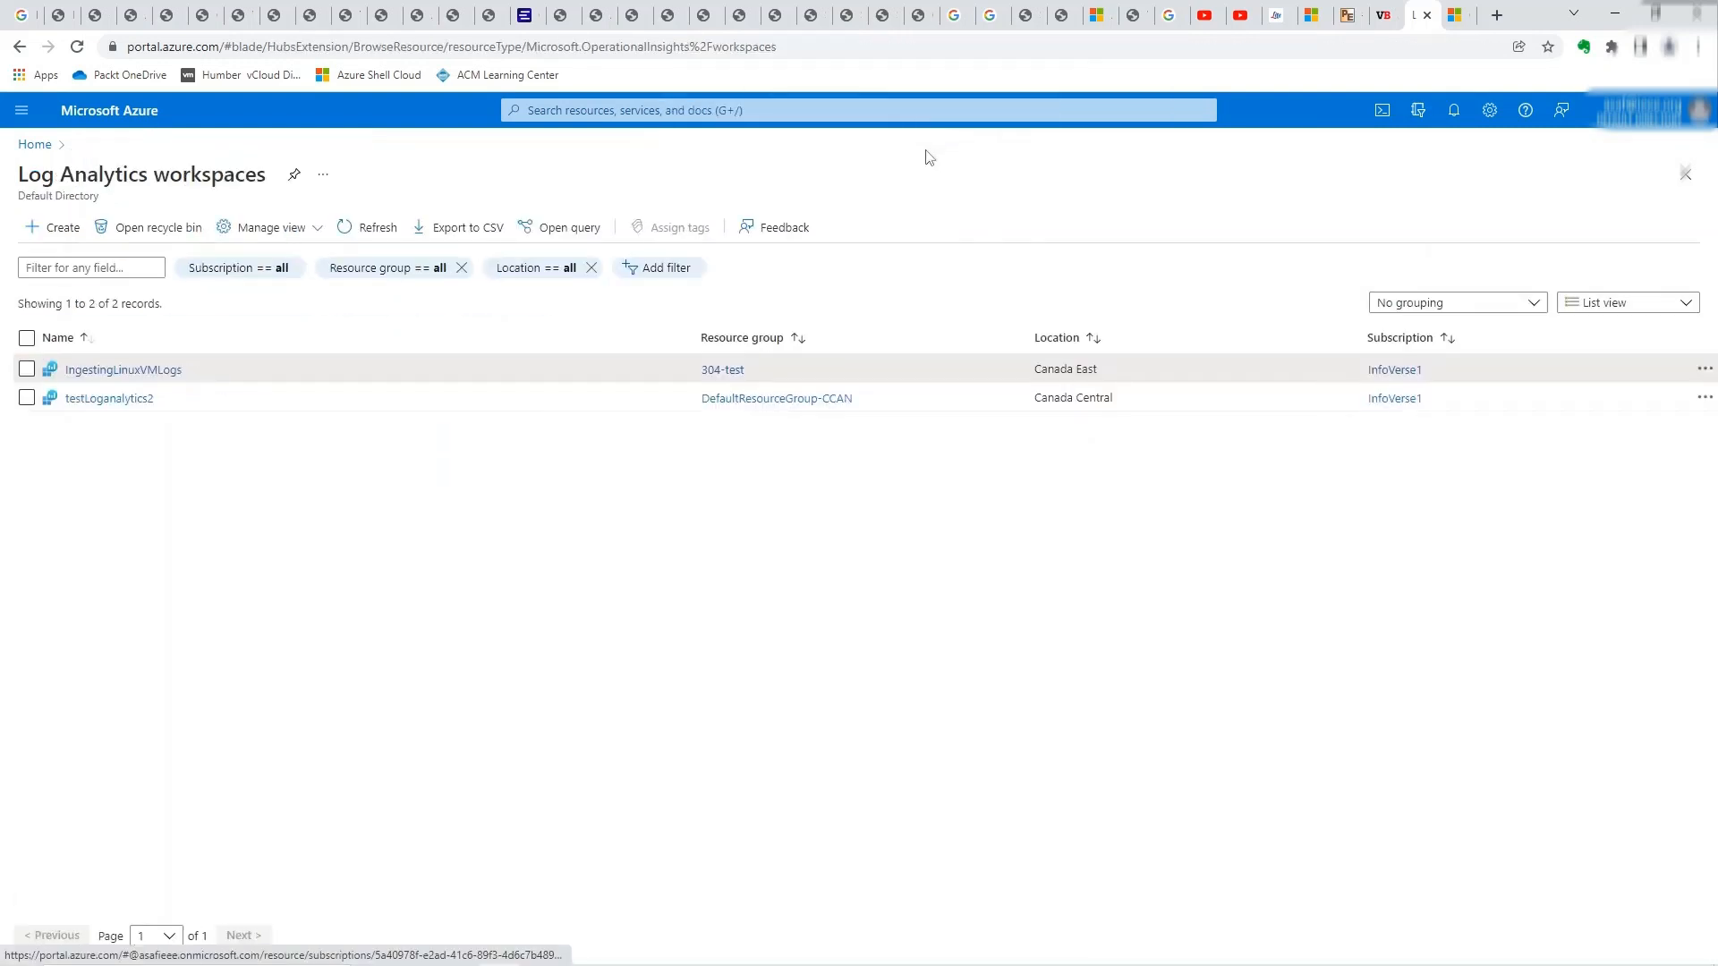
pyautogui.click(107, 397)
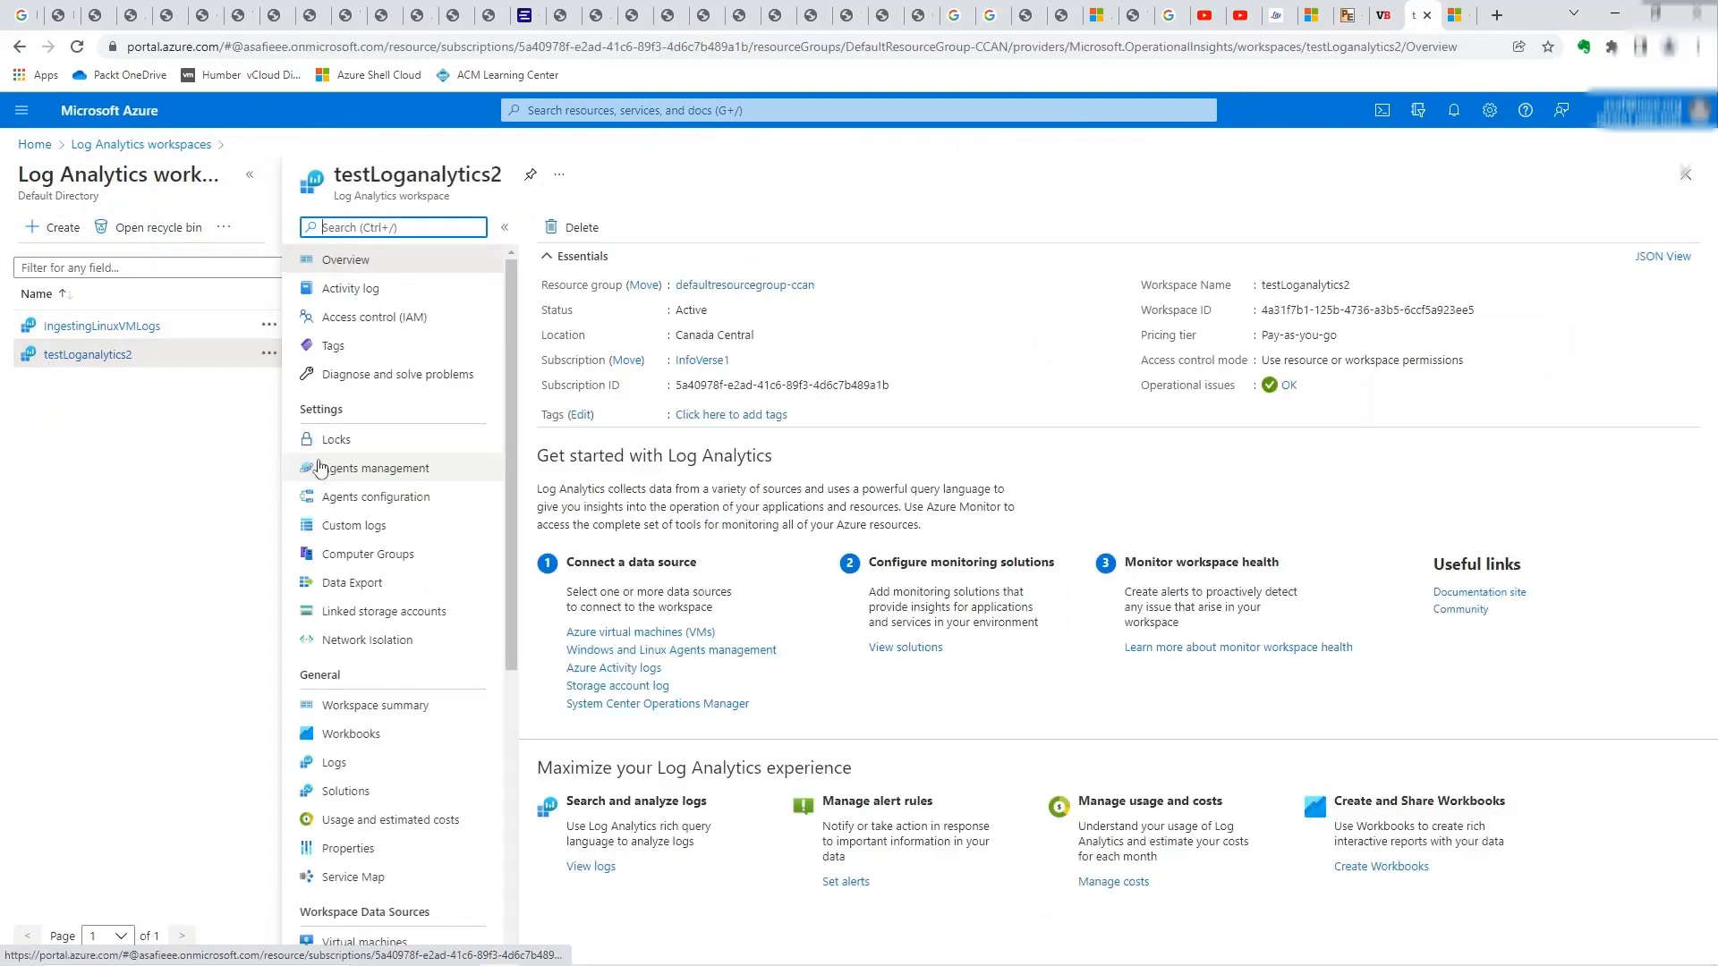
pyautogui.moveTo(284, 433)
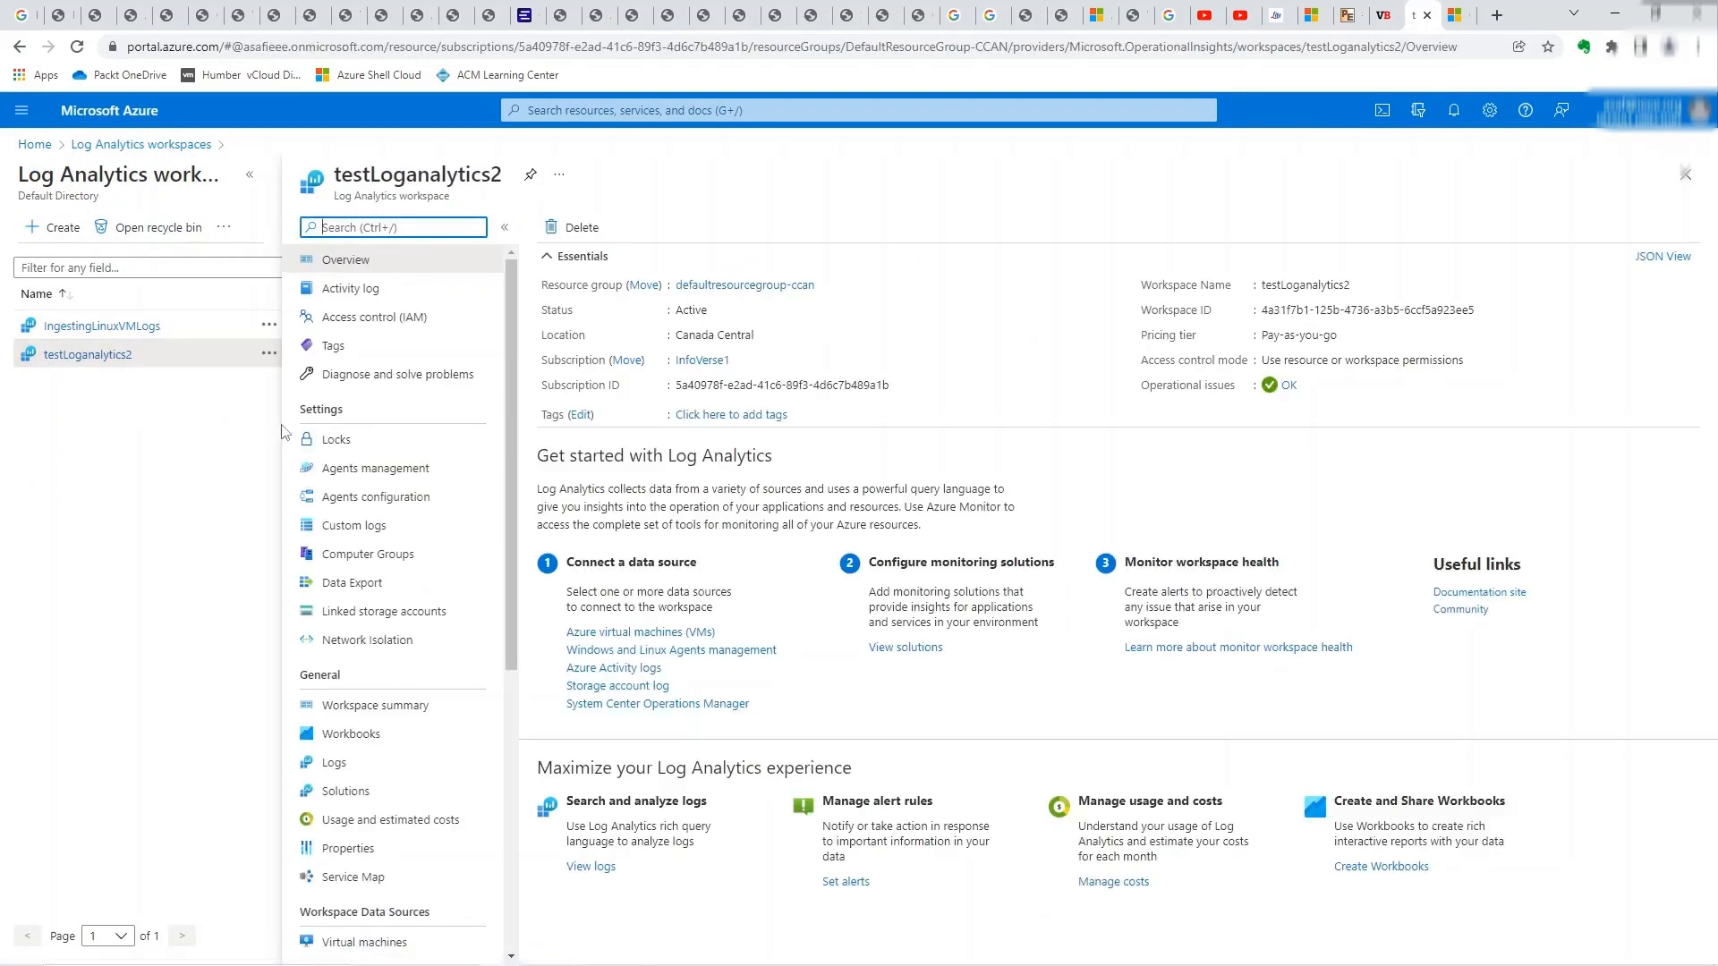
pyautogui.click(374, 468)
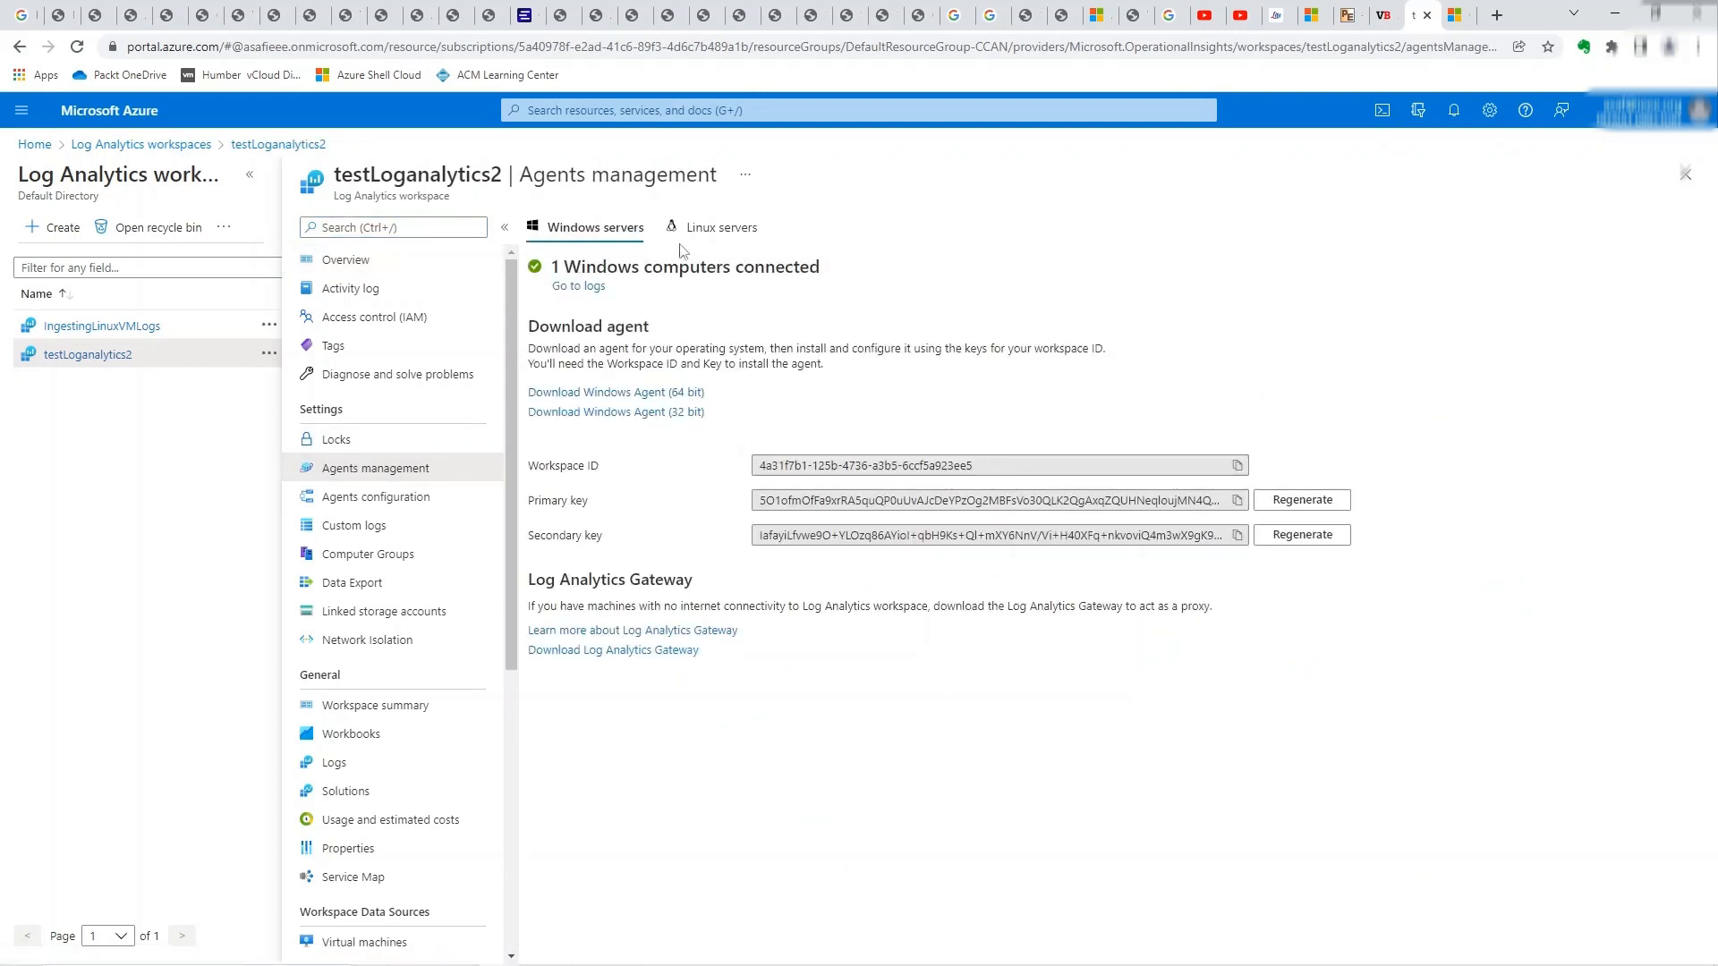
pyautogui.click(578, 284)
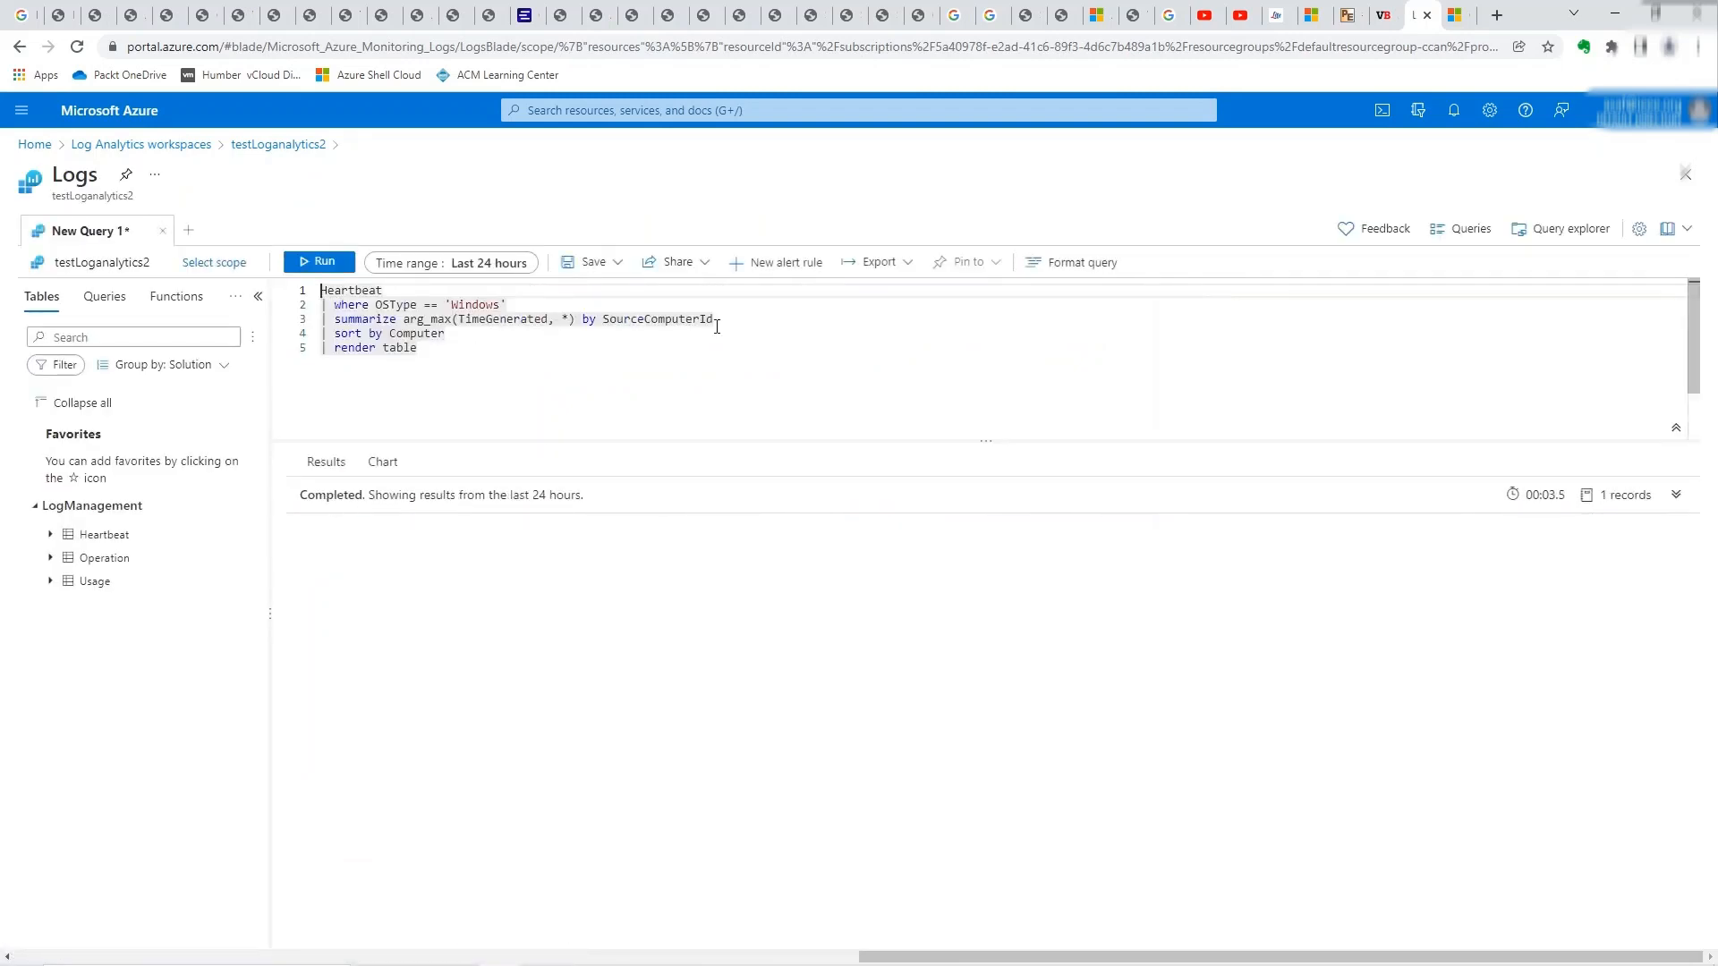
# - Append '| count' to the Linux Heartbeat query and run it, returning 18
pyautogui.click(319, 262)
pyautogui.write('Linux')
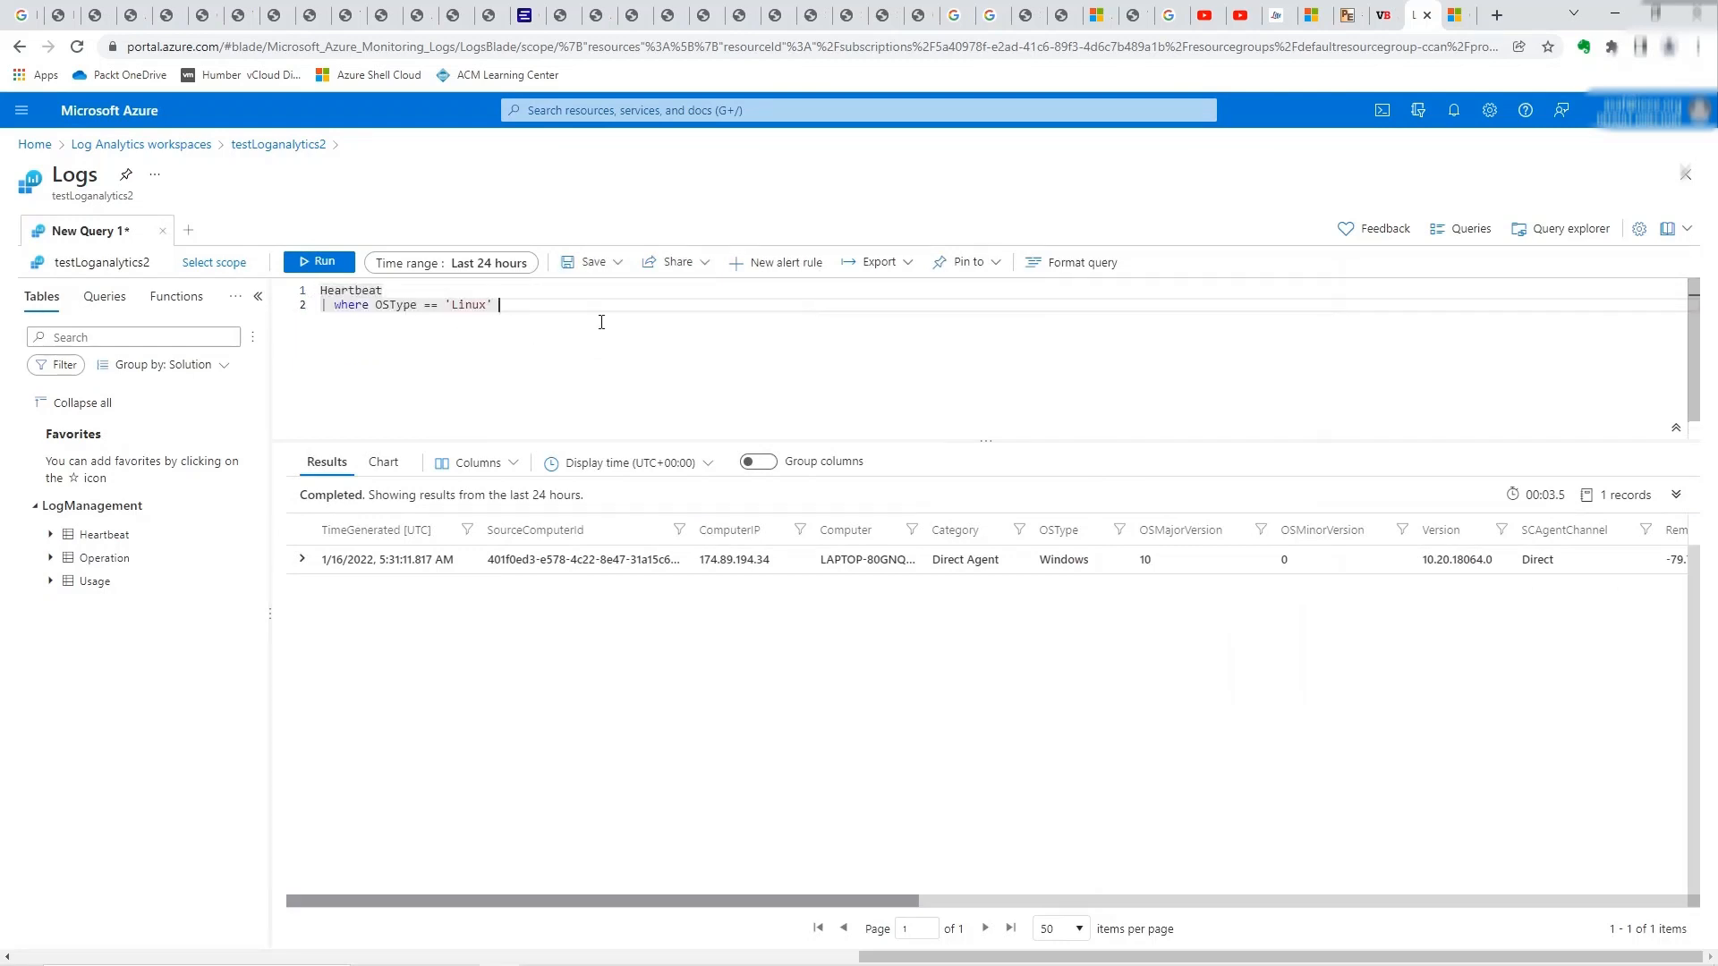
pyautogui.write('| count')
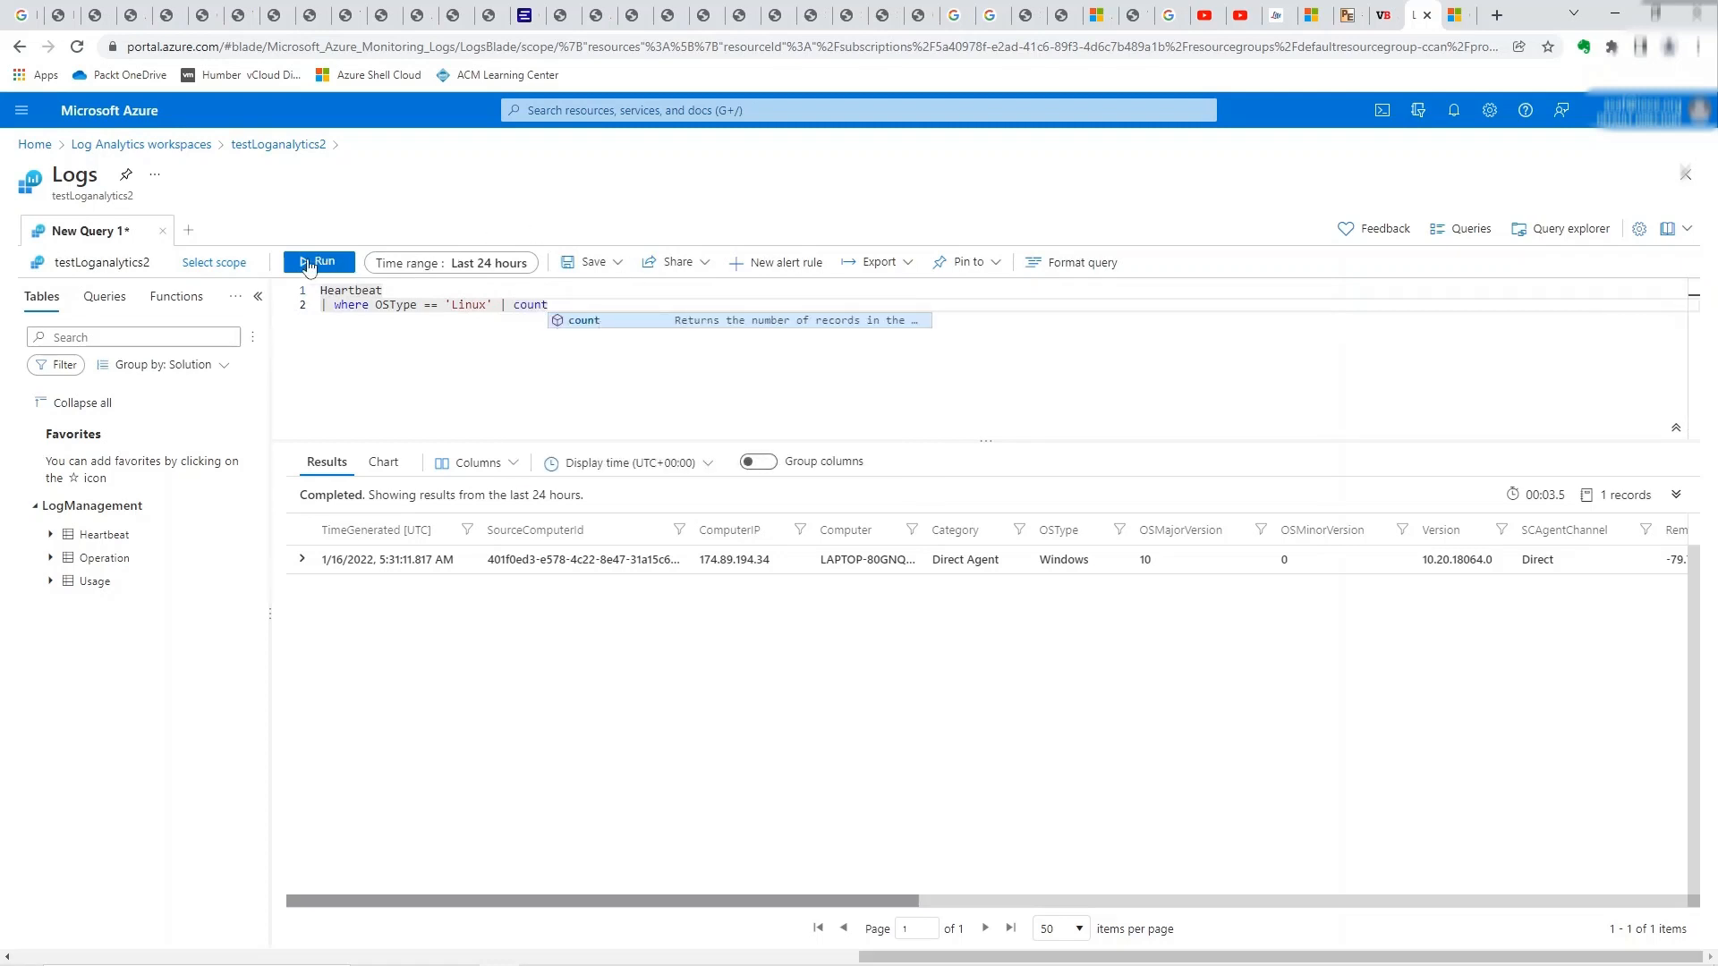
pyautogui.click(319, 261)
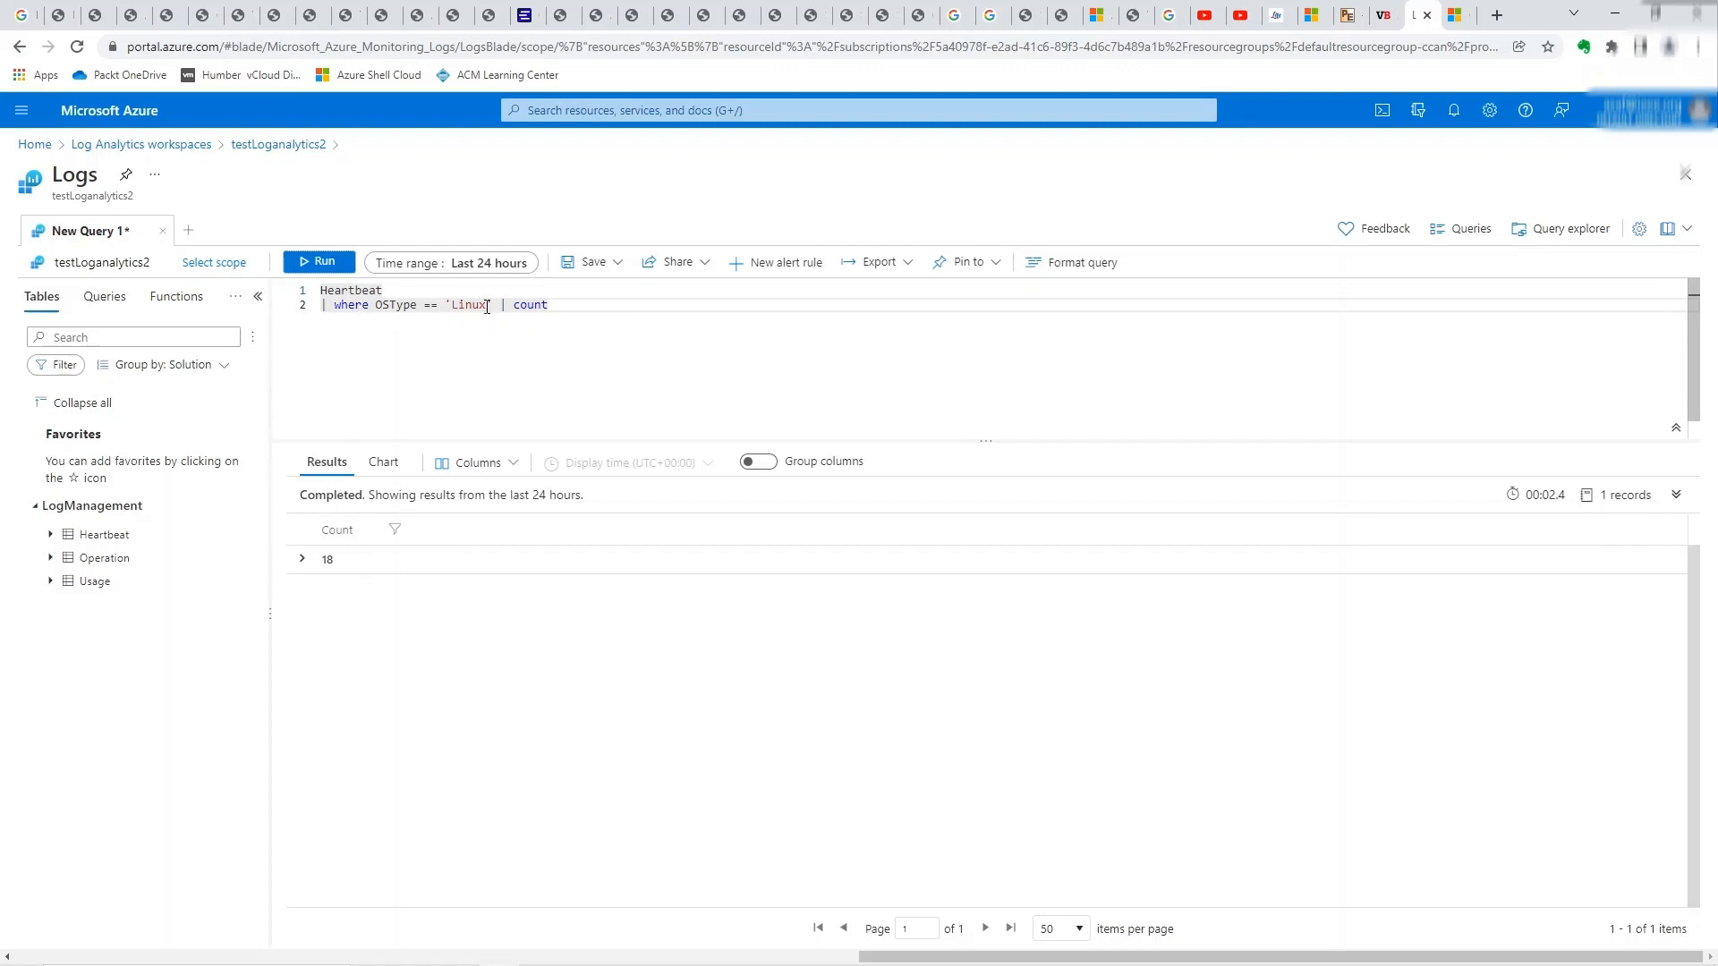
# - Change the OSType filter to 'Windows' and rerun the count, returning 161
pyautogui.press('Backspace')
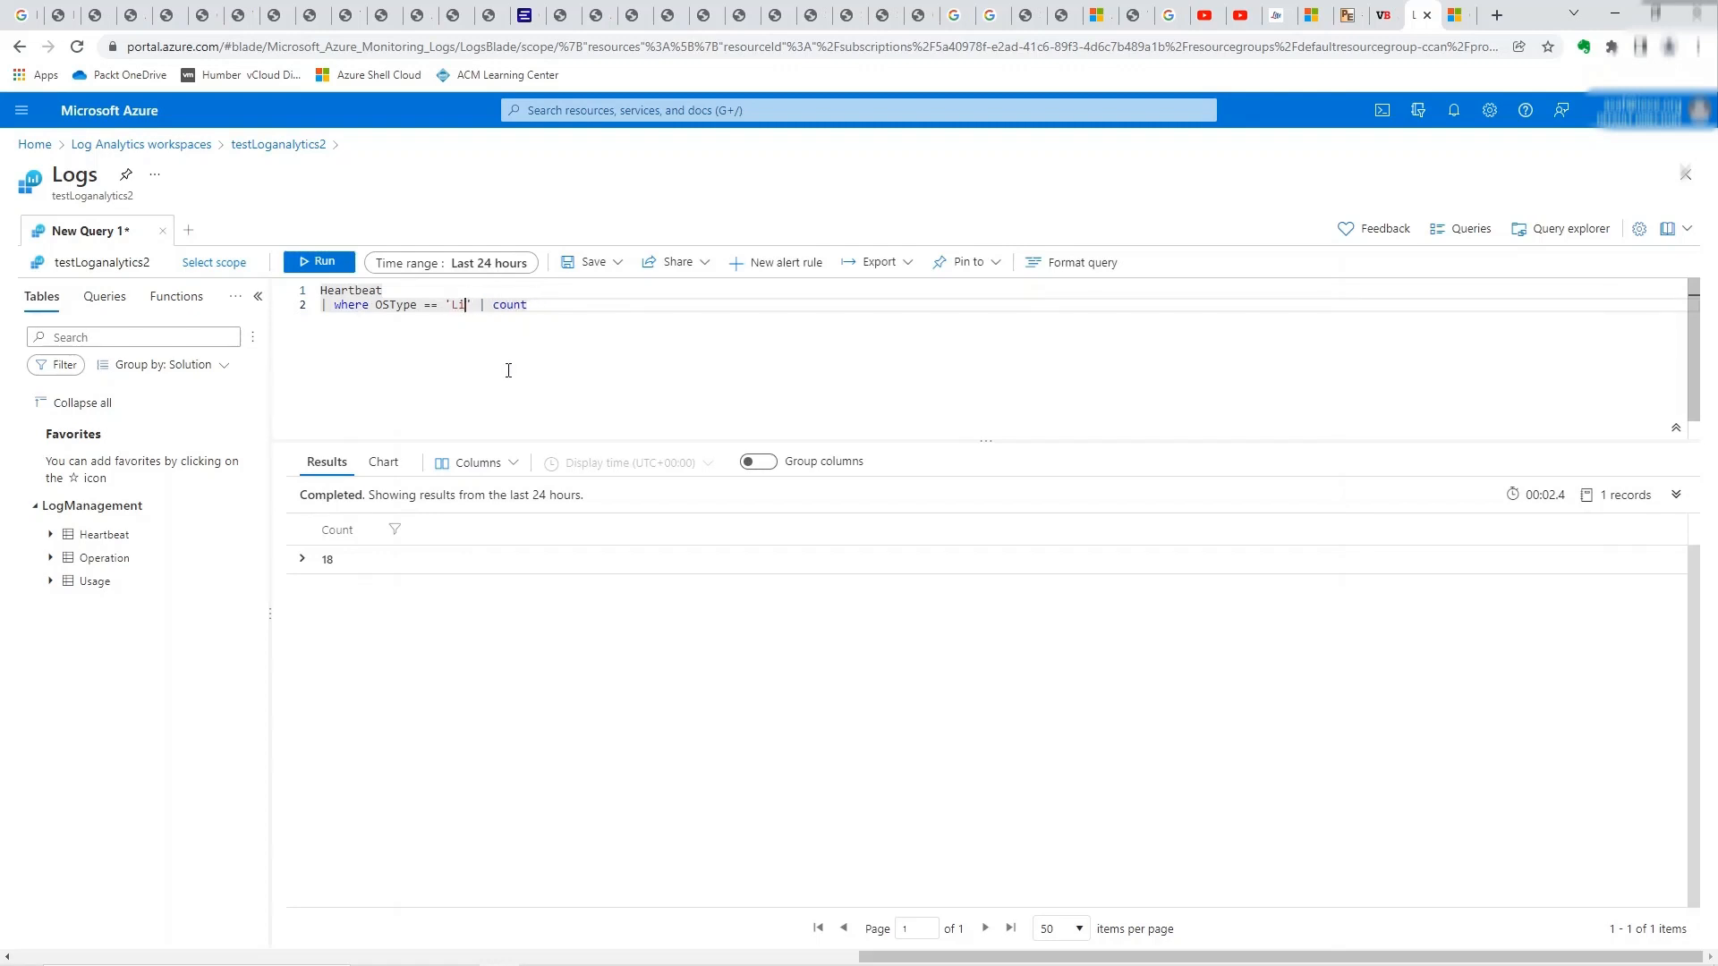
pyautogui.write('Windows')
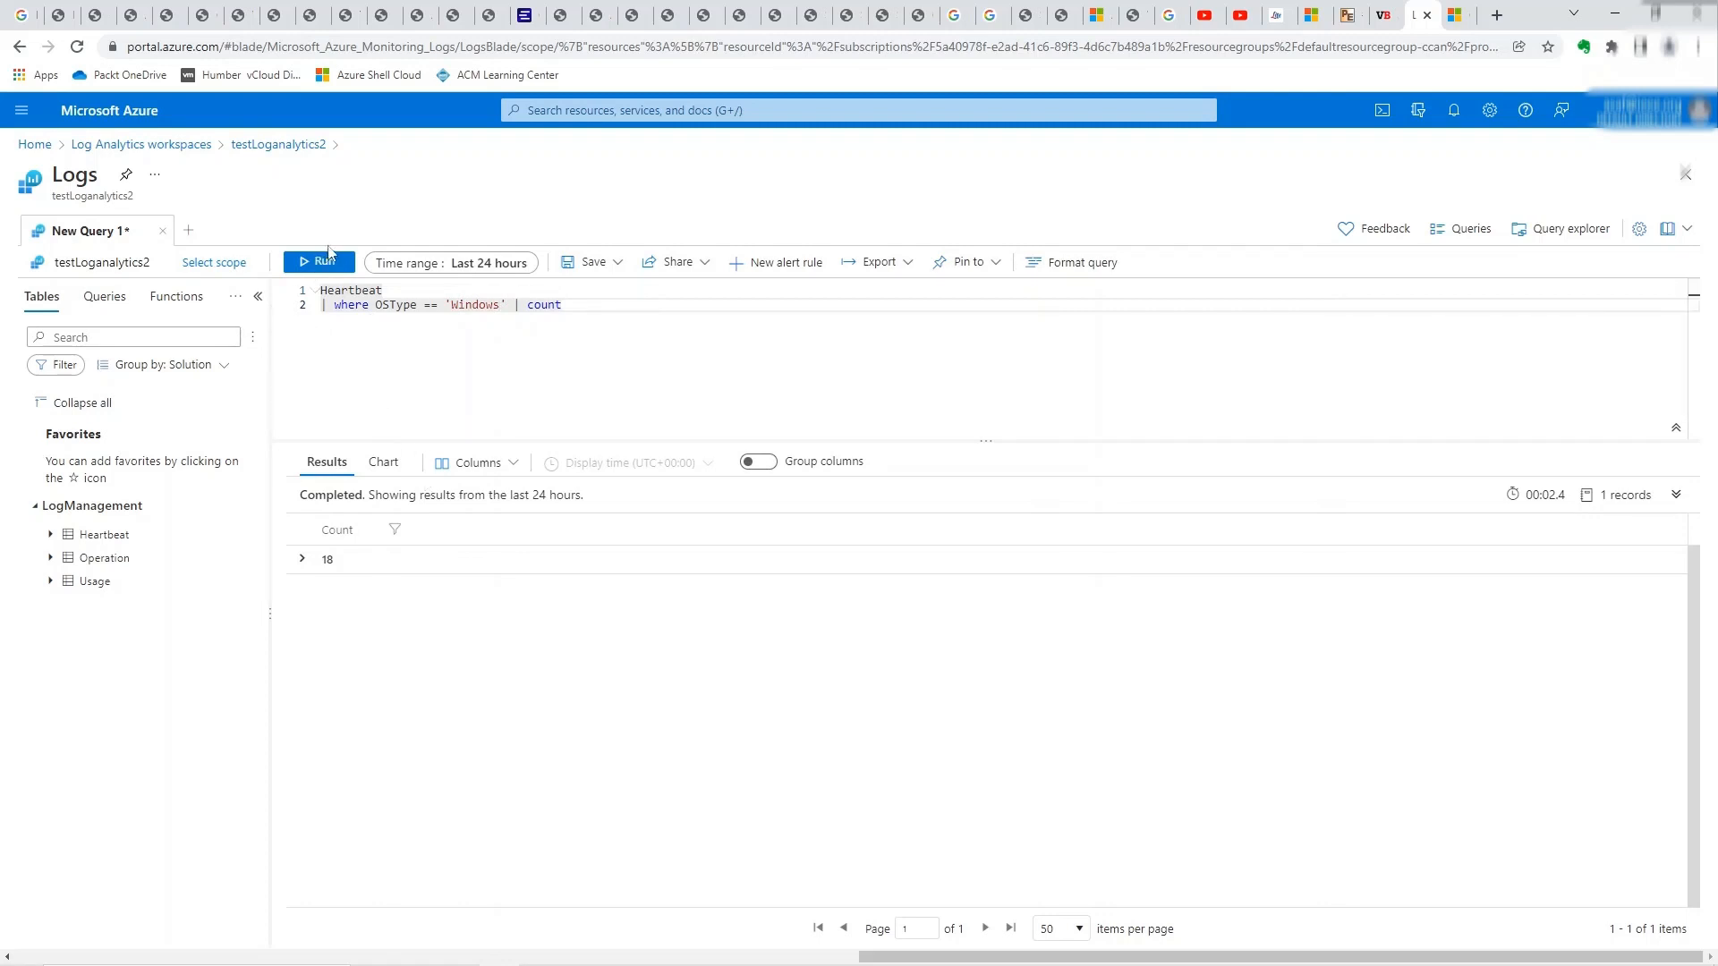
pyautogui.click(319, 261)
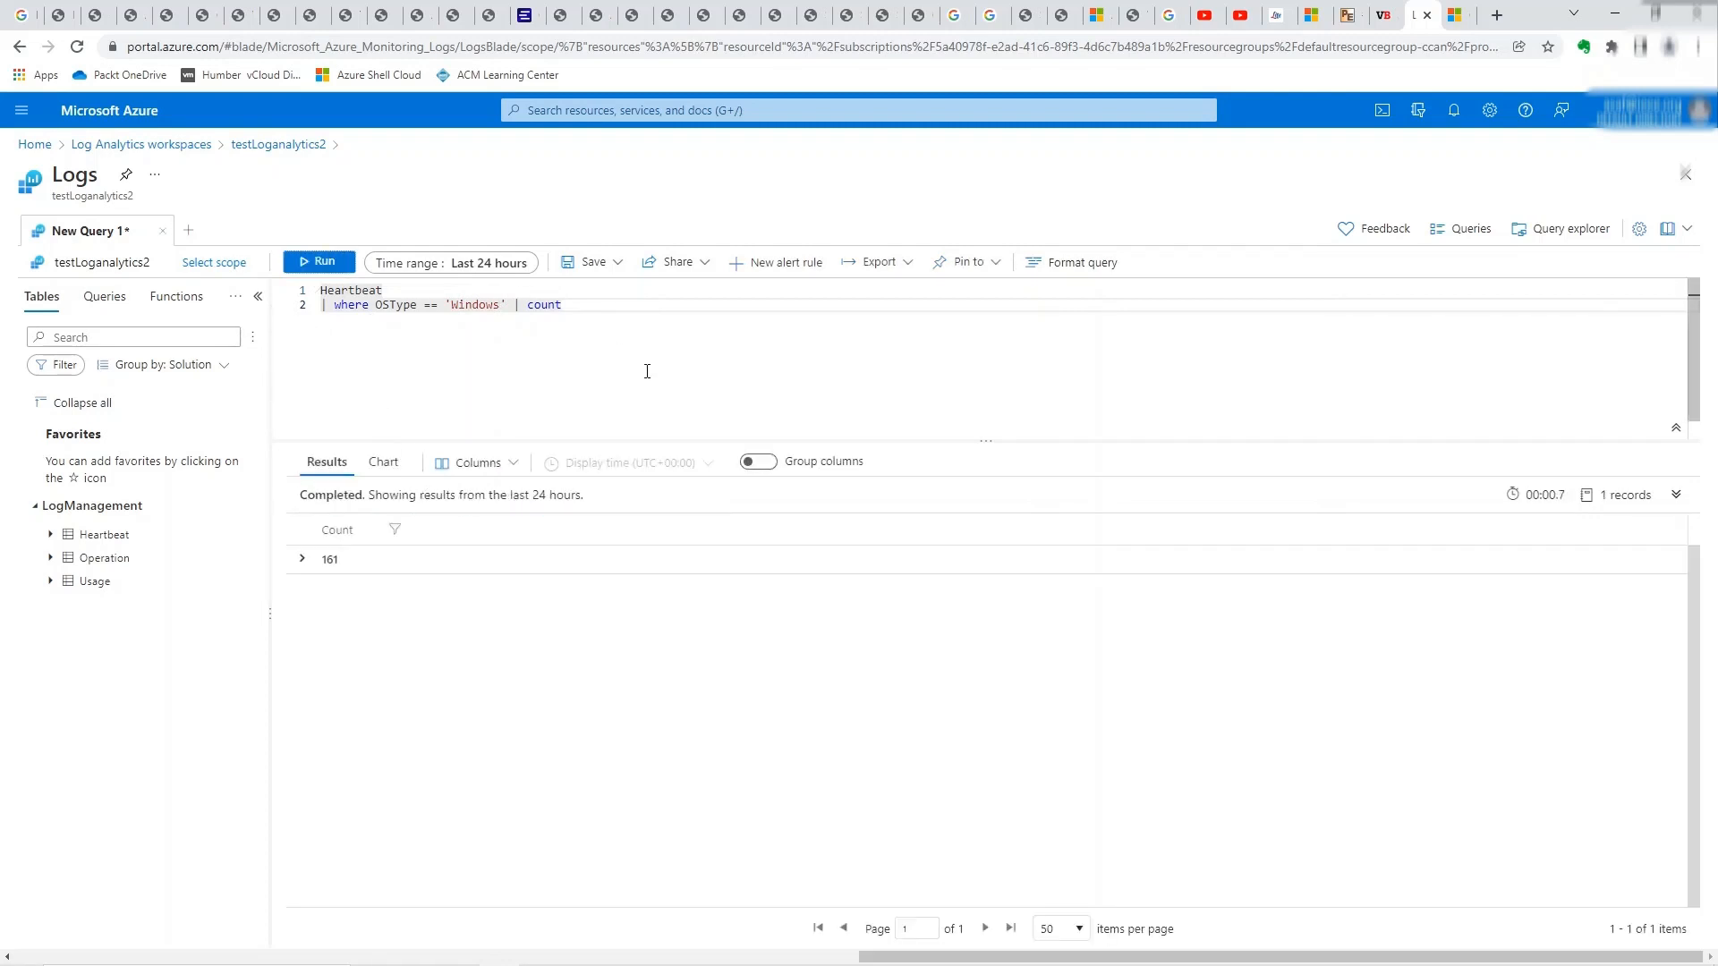